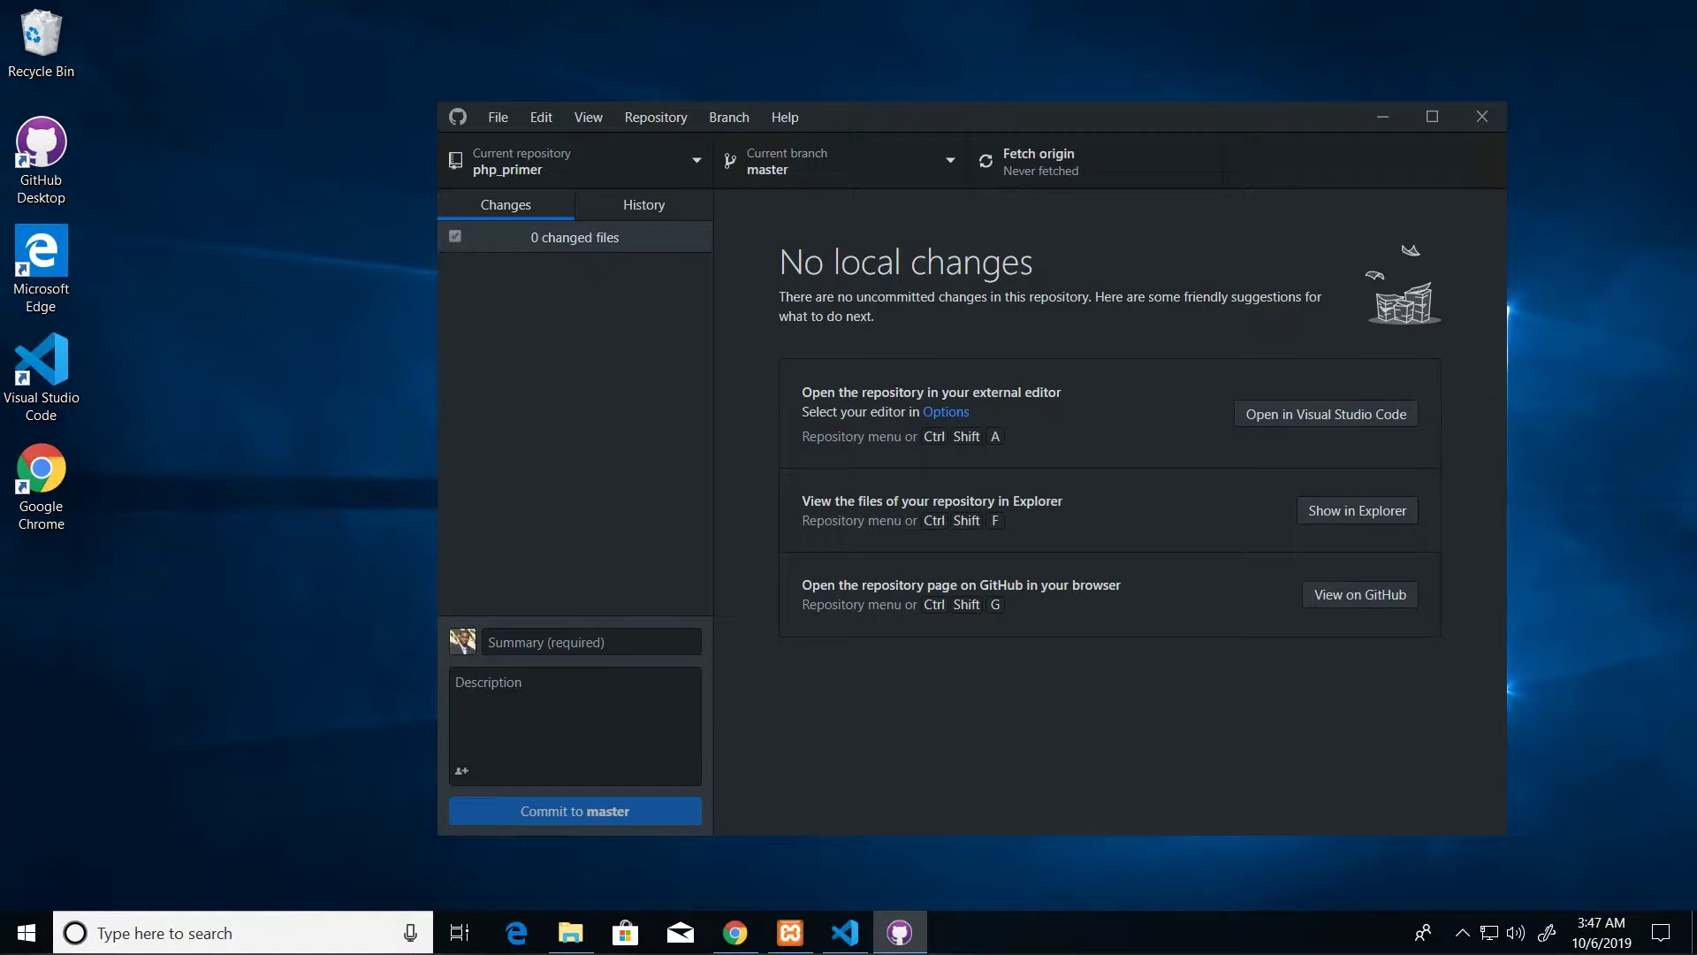
Bring up the attendance project in Visual Studio Code with index.php's registration form code showing
left_click(843, 932)
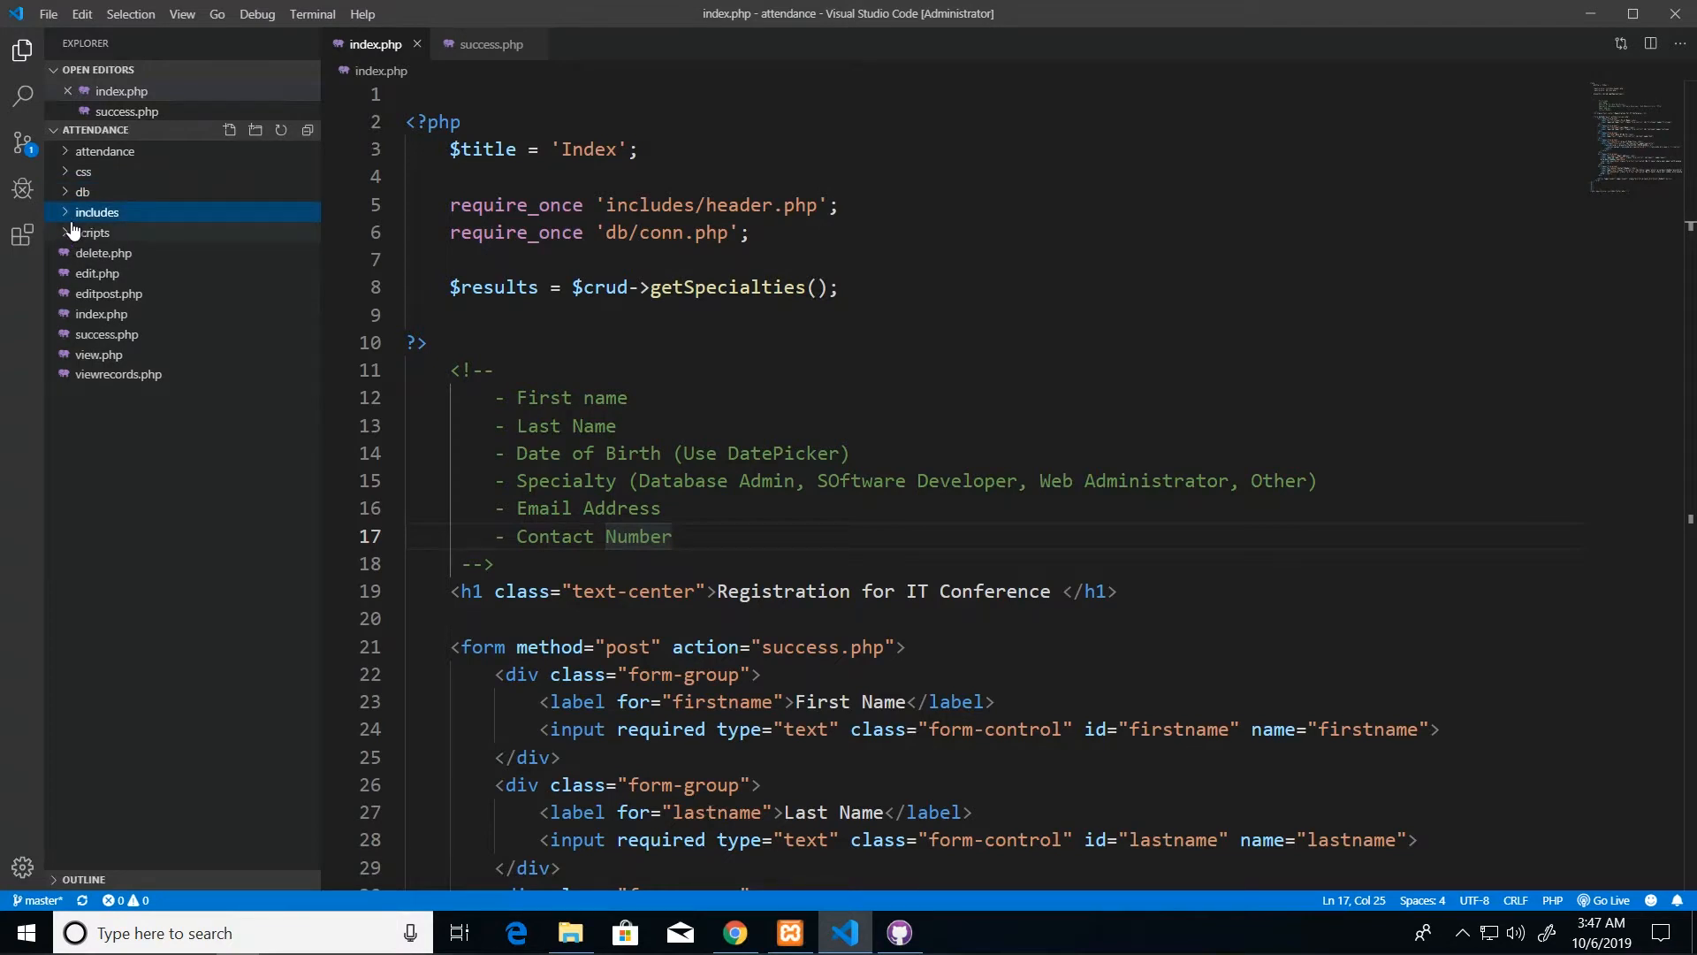
mouse_move(168, 517)
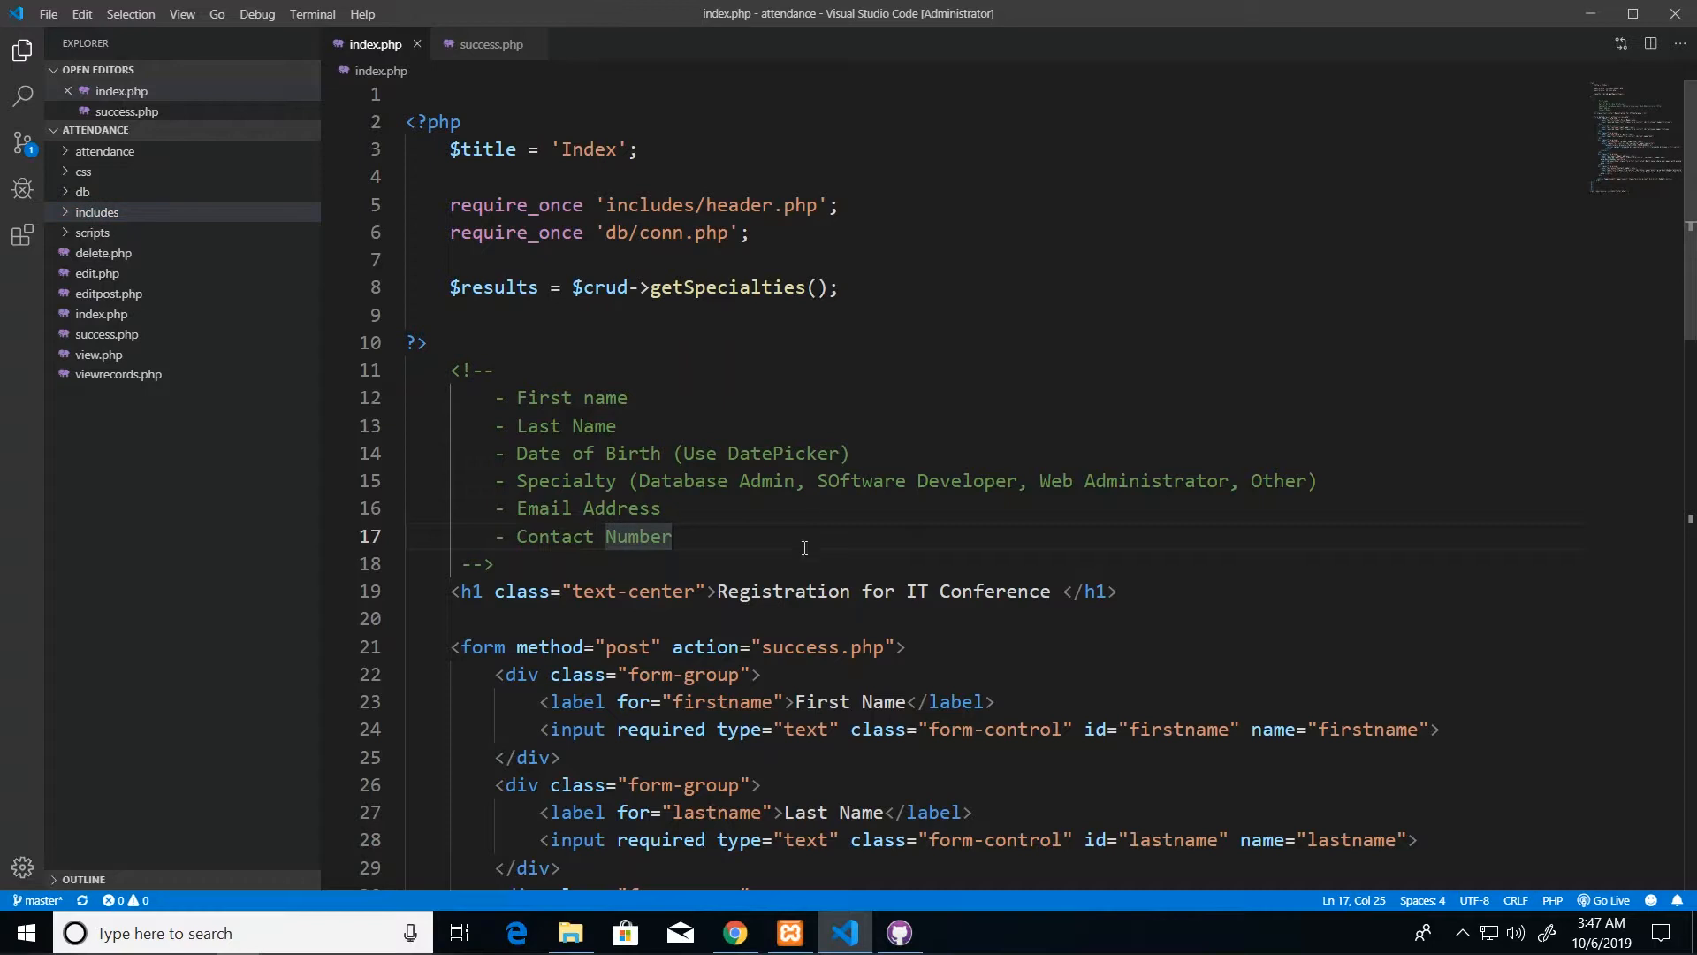
mouse_move(855, 677)
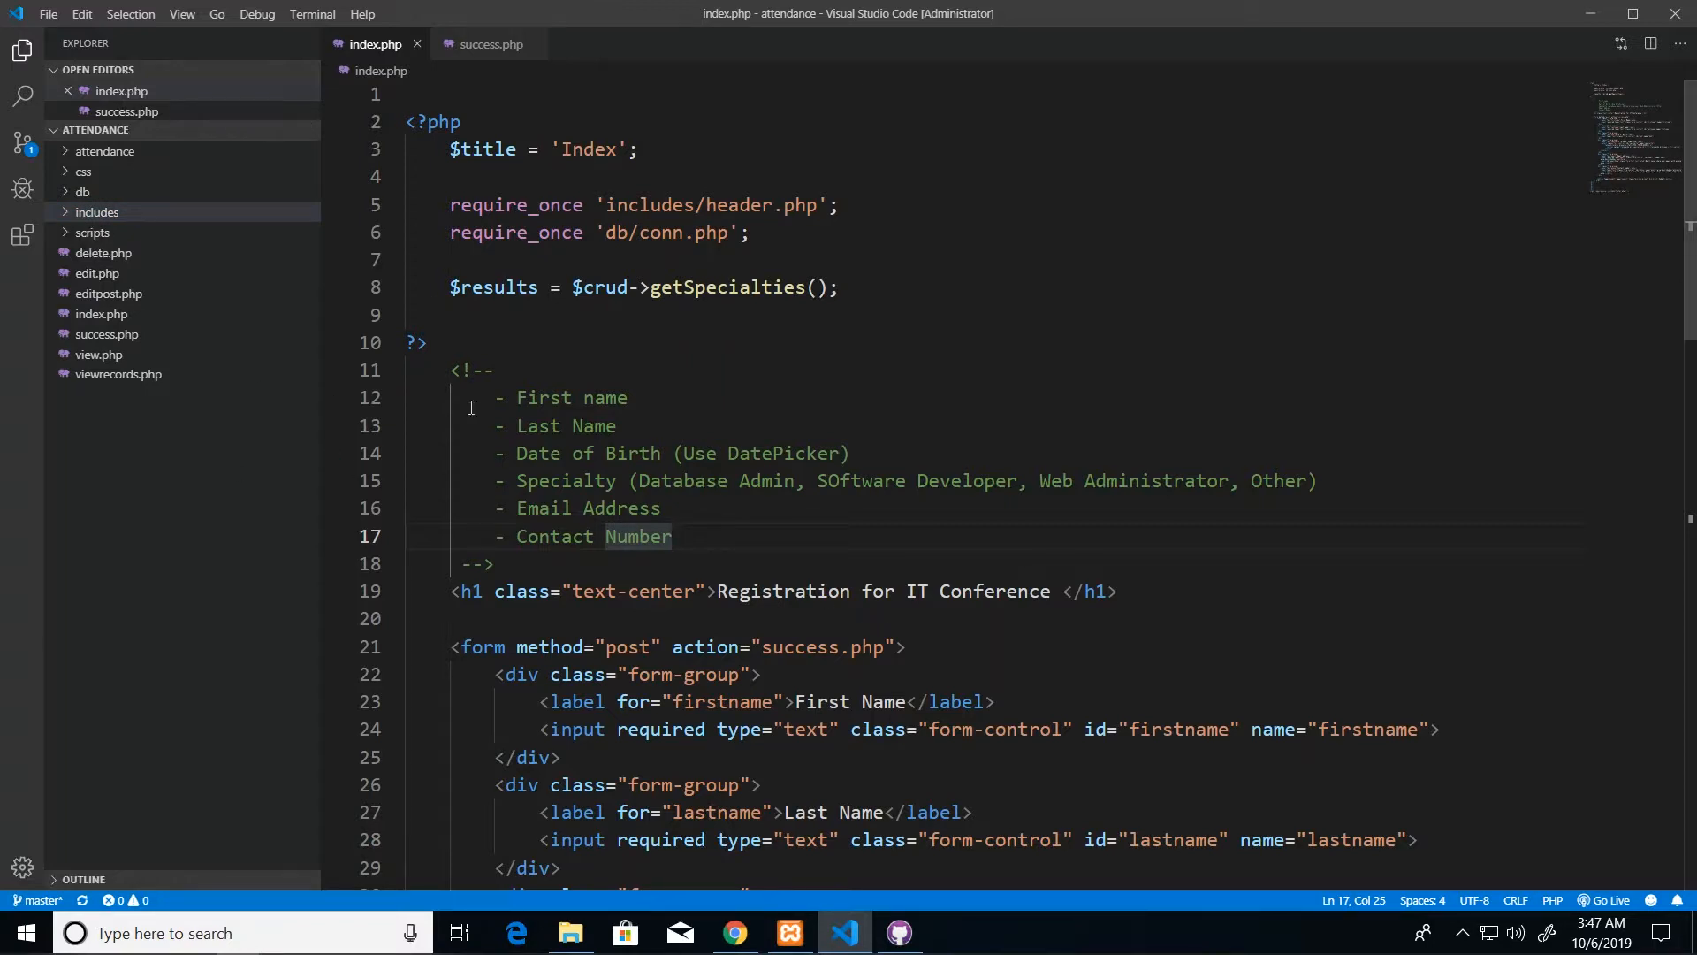
mouse_move(222, 511)
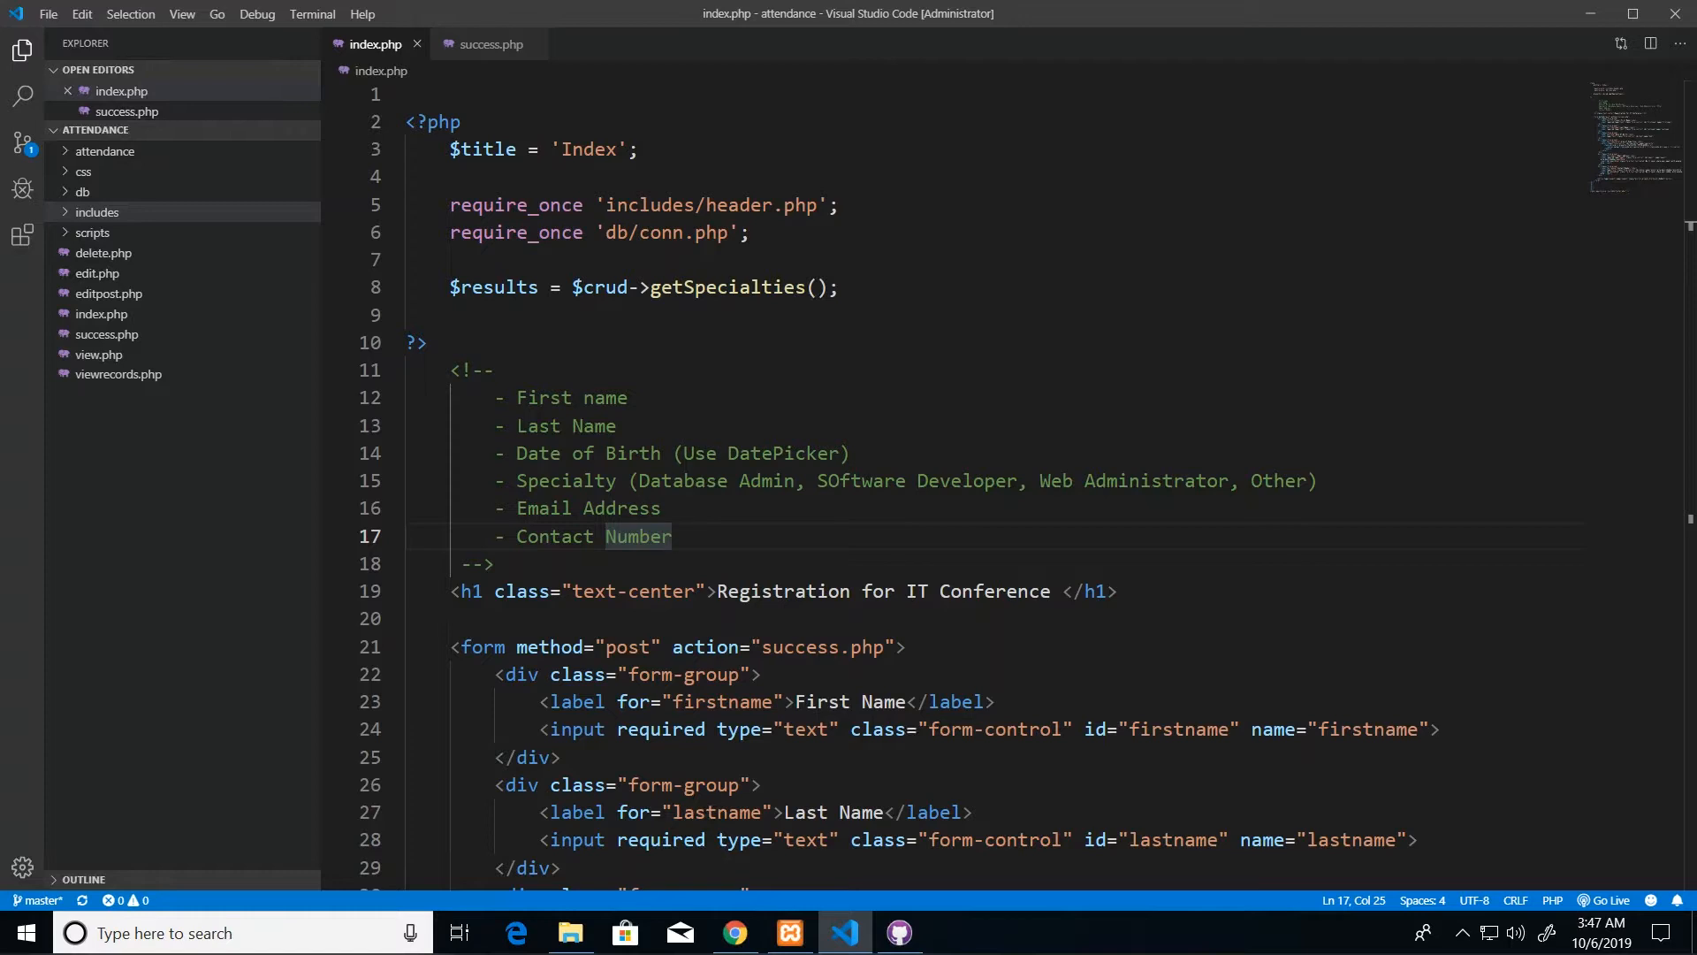
mouse_move(688, 487)
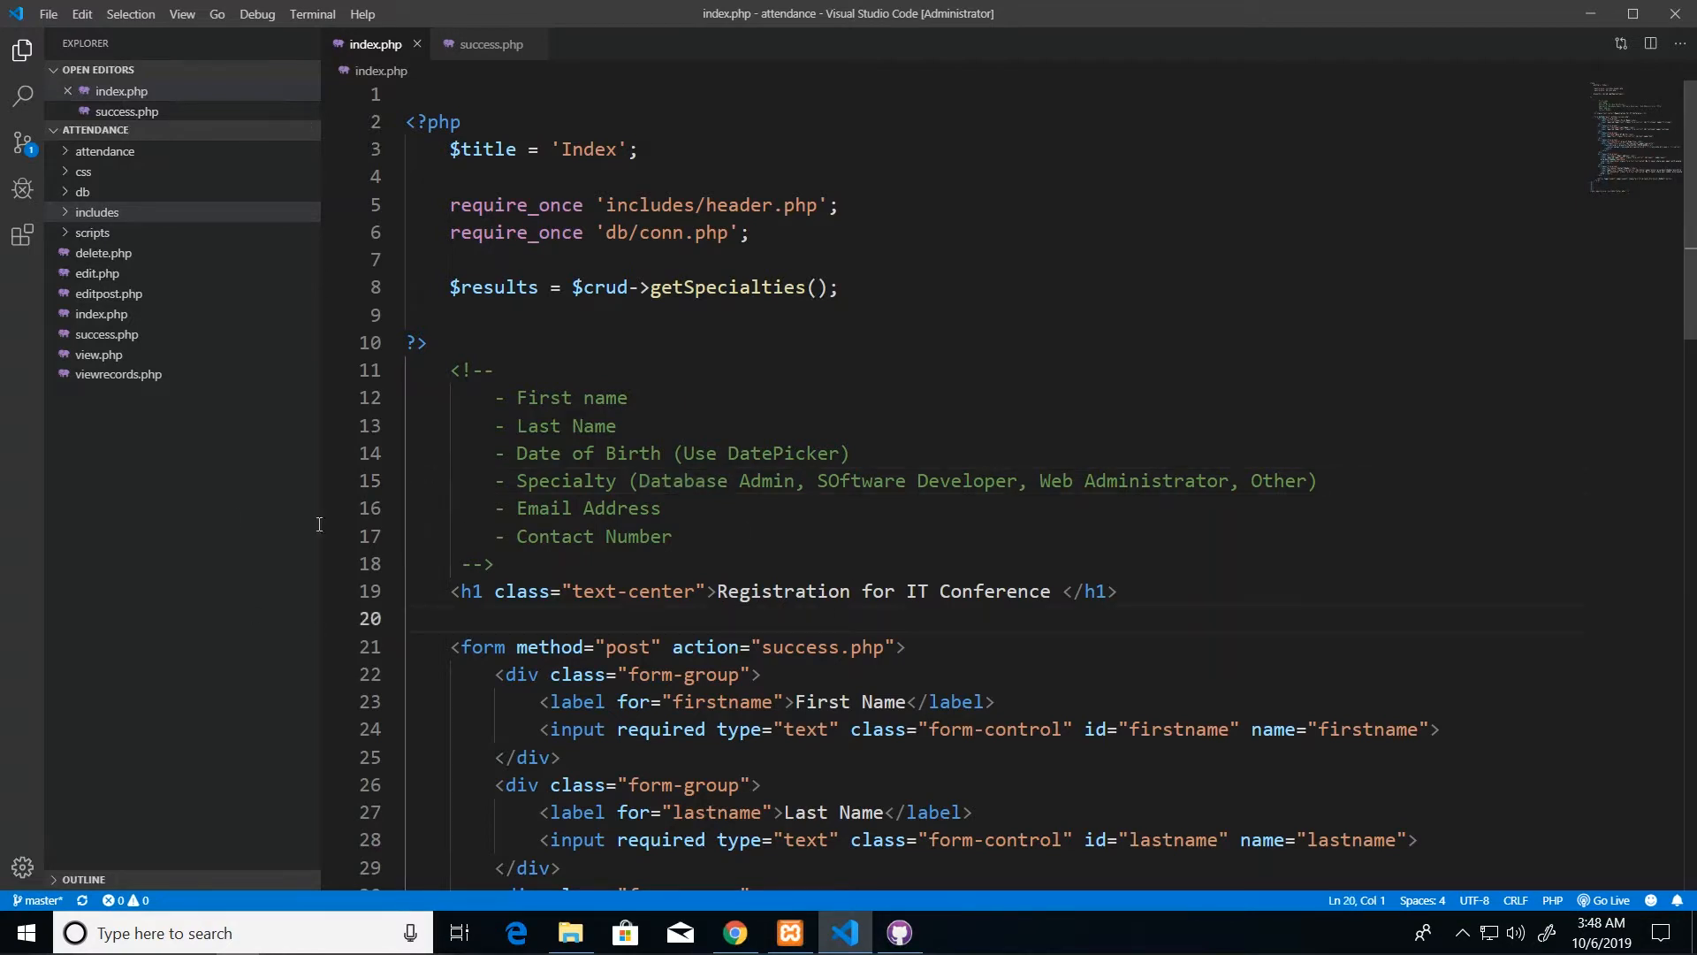
mouse_move(747, 584)
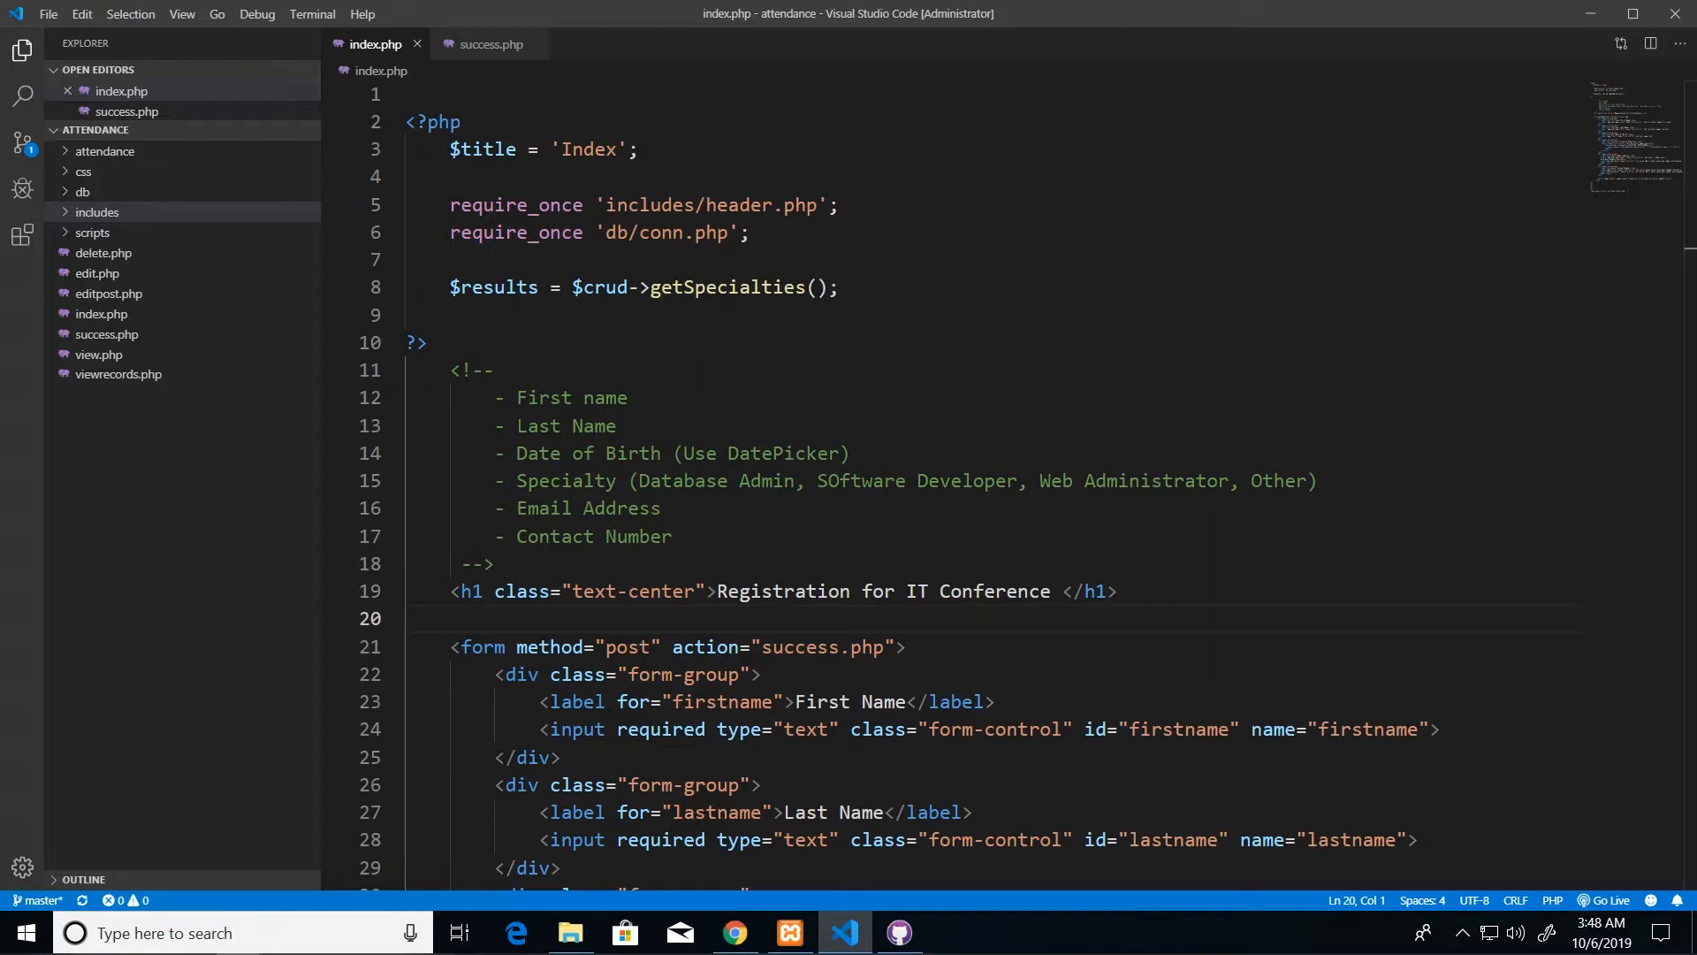
left_click(410, 618)
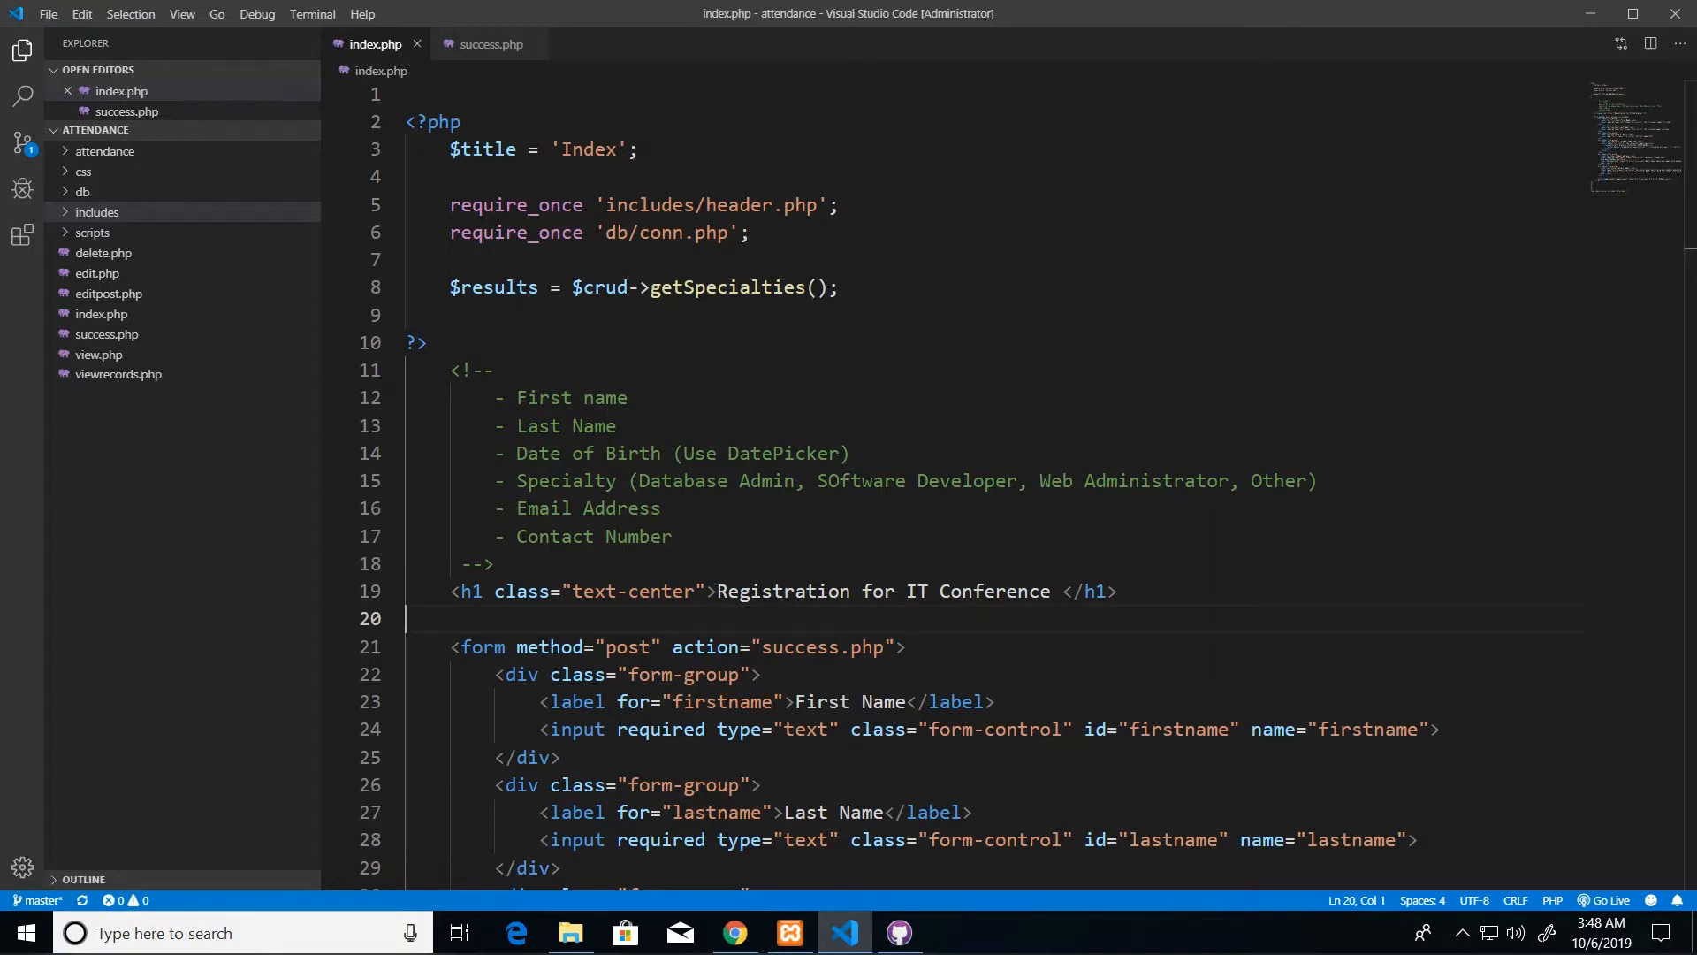
left_click(501, 370)
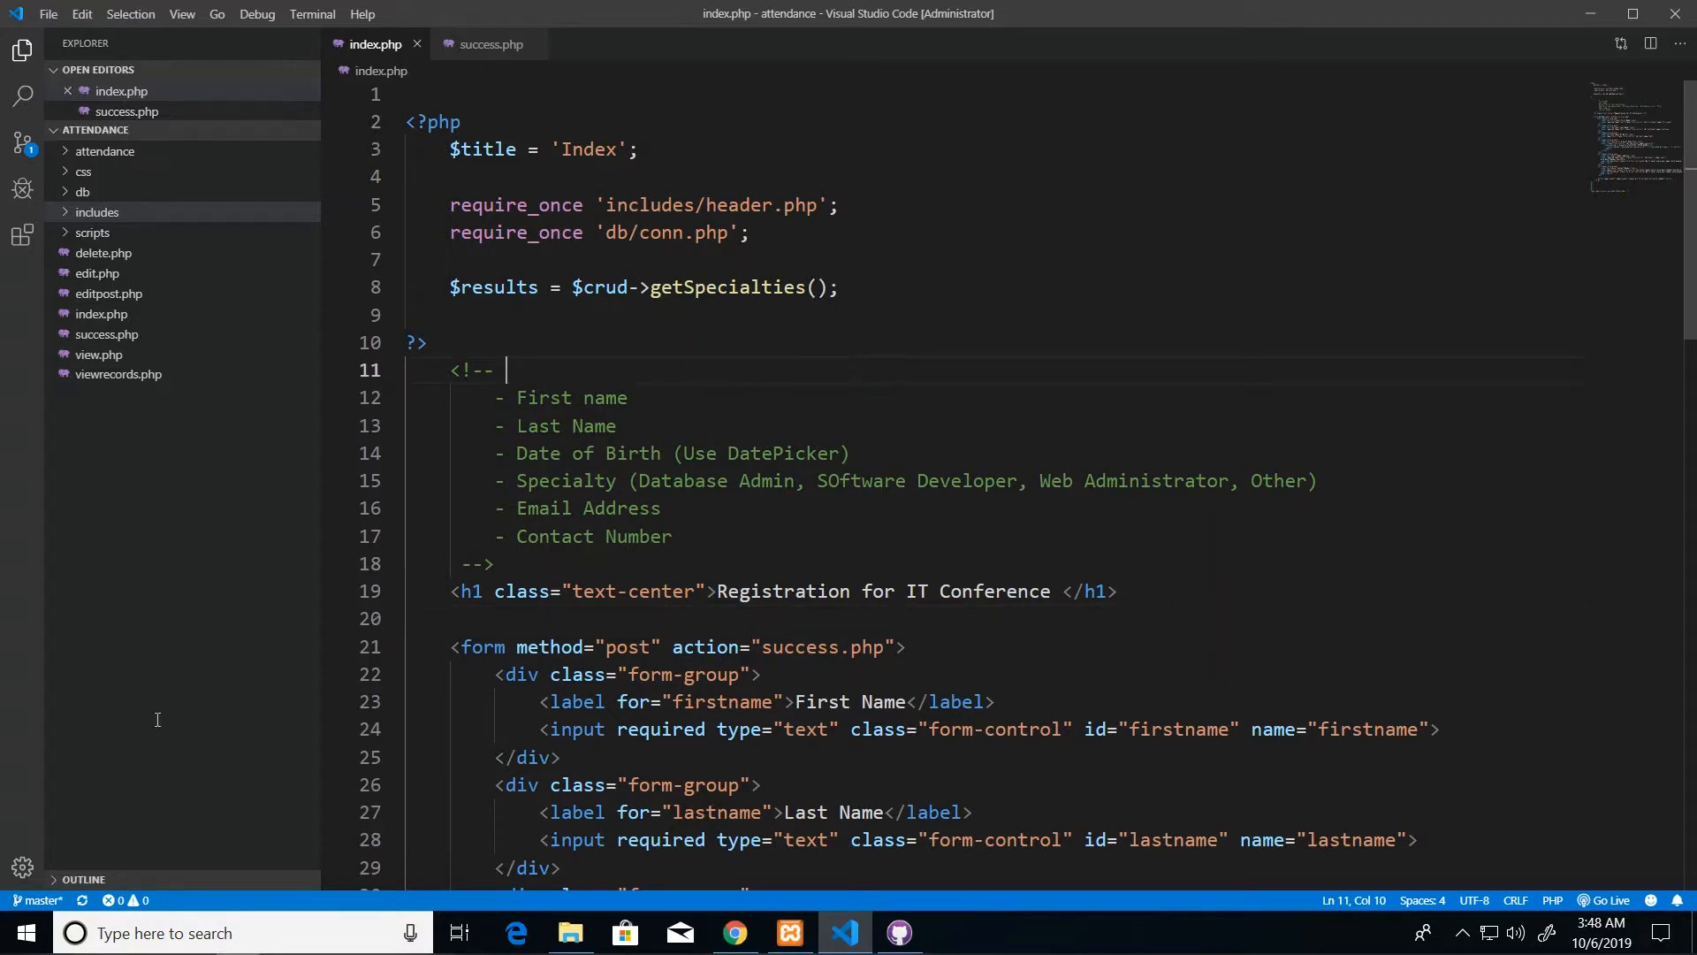
Add a local repository, browsing htdocs to select the attendance folder as its path
left_click(898, 932)
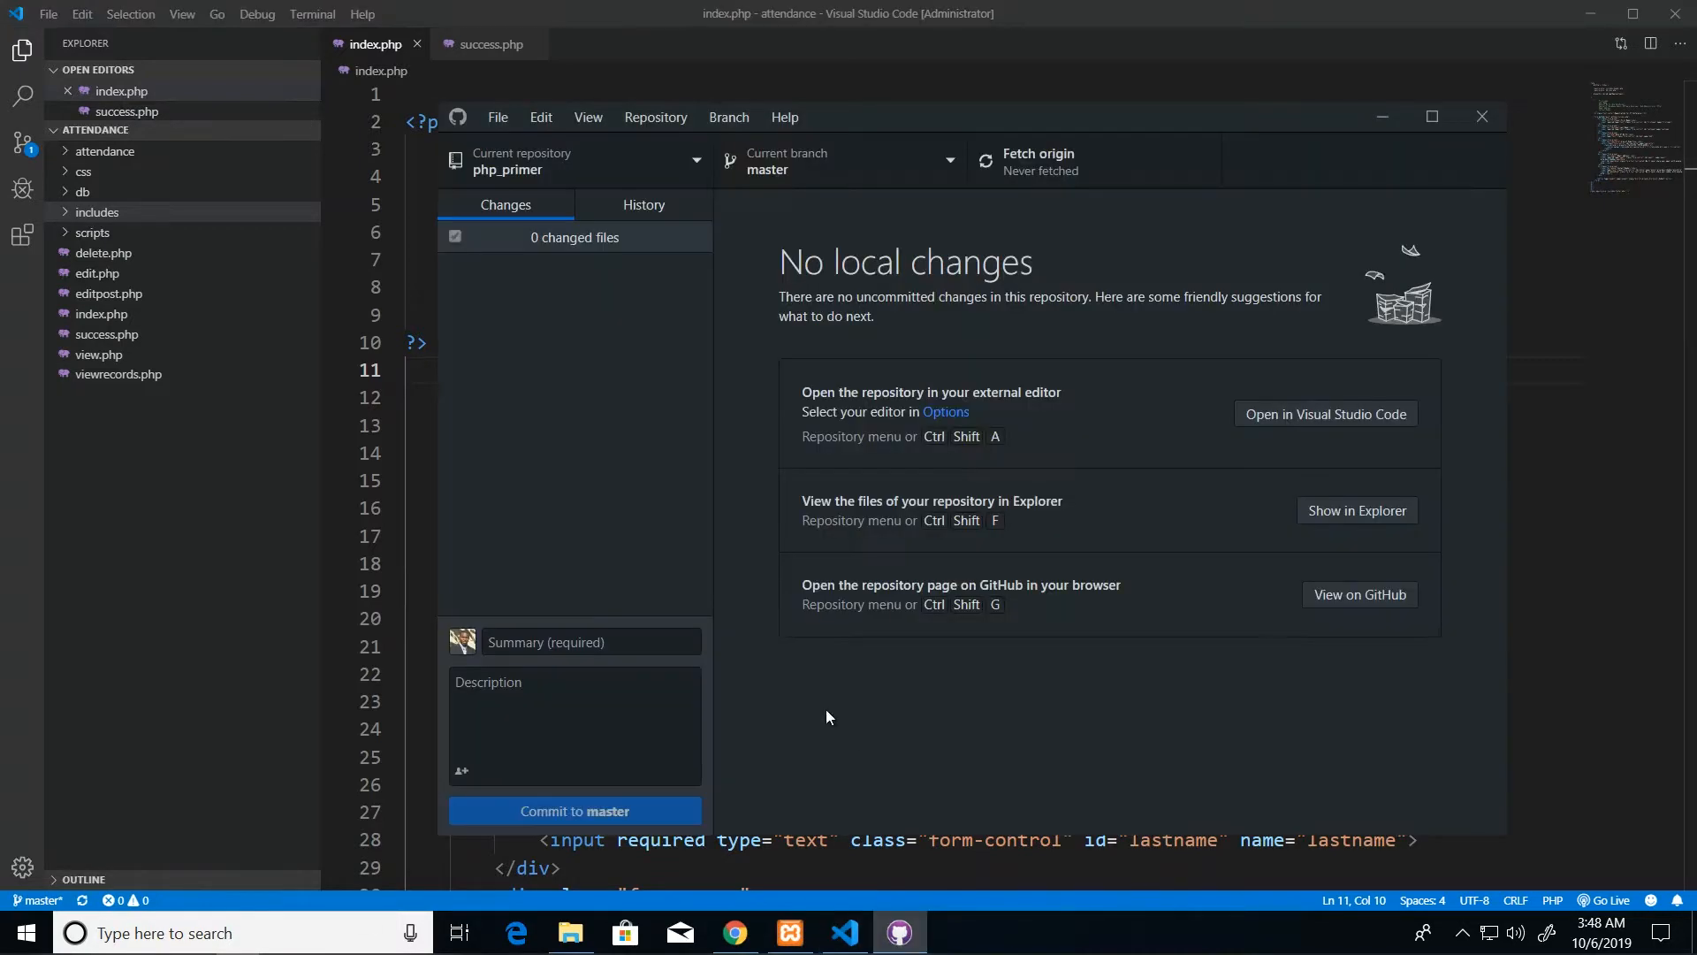
mouse_move(863, 562)
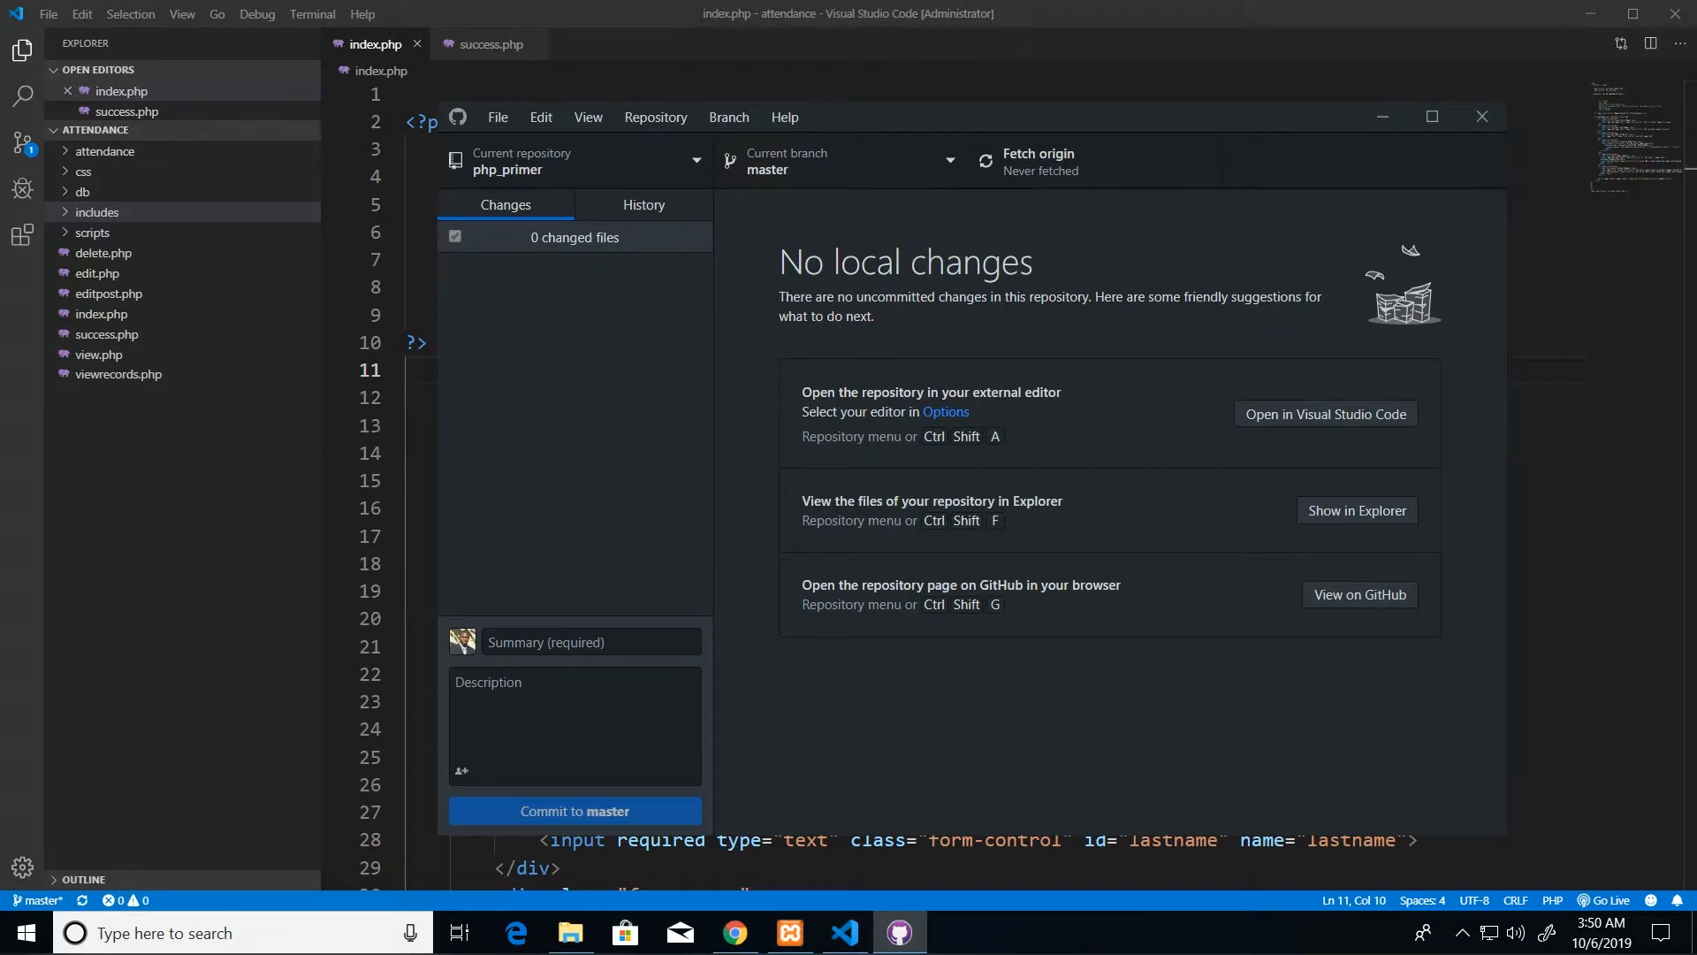
mouse_move(507, 160)
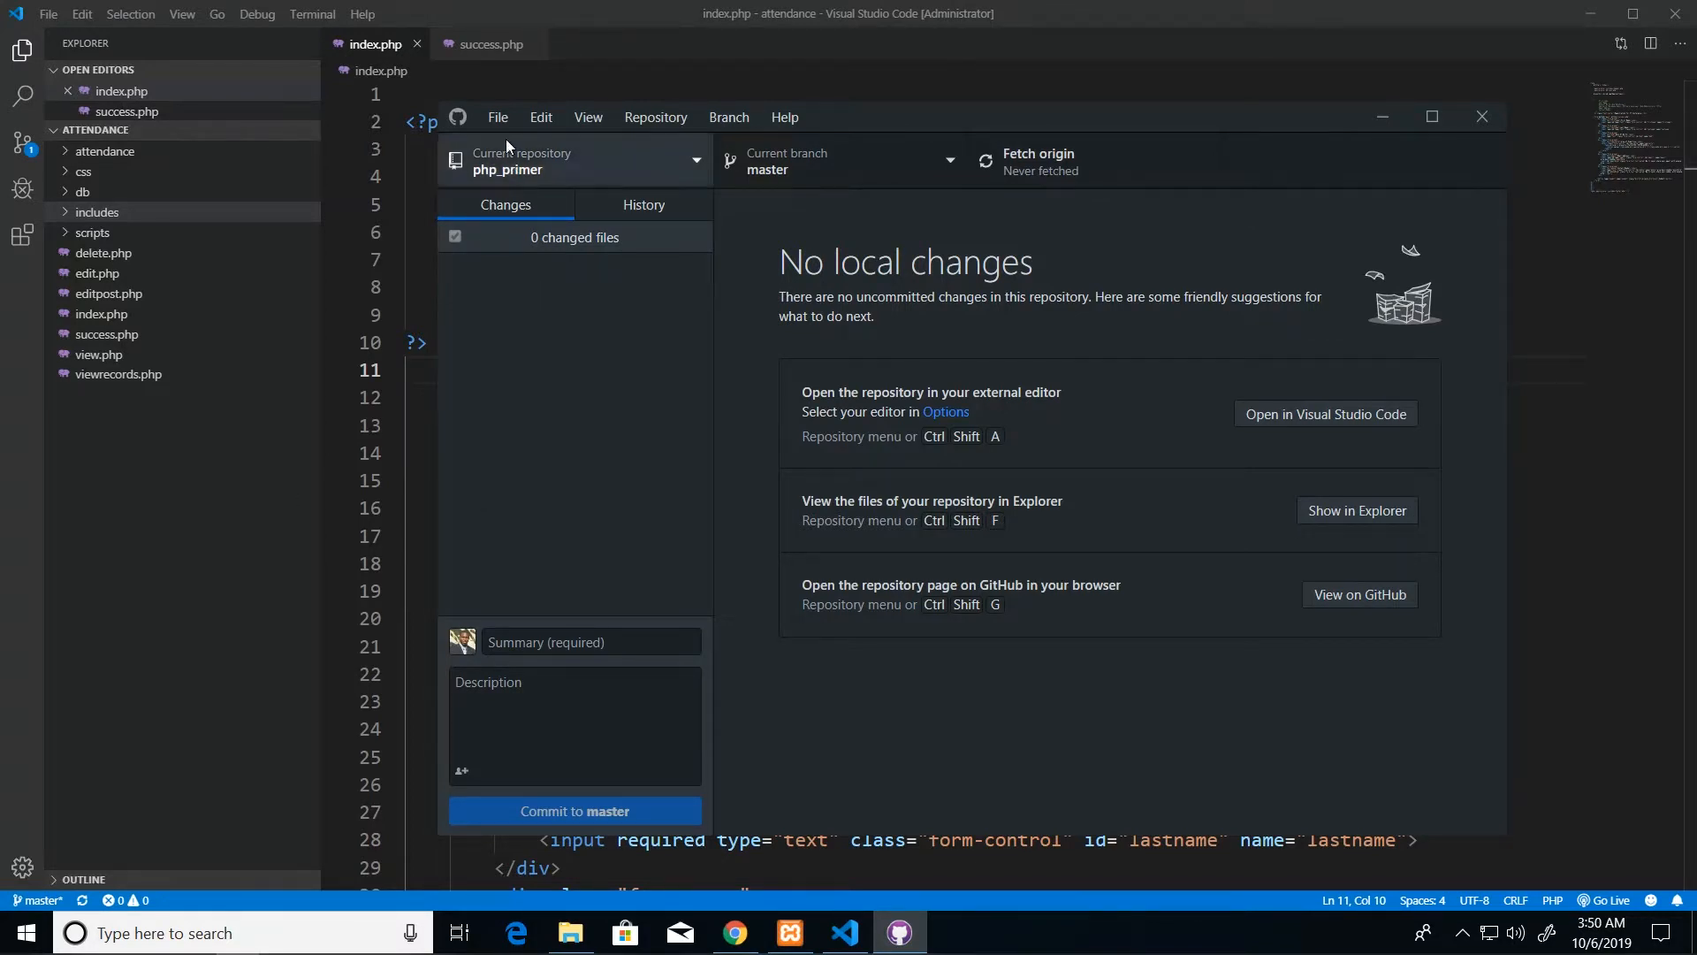
left_click(497, 116)
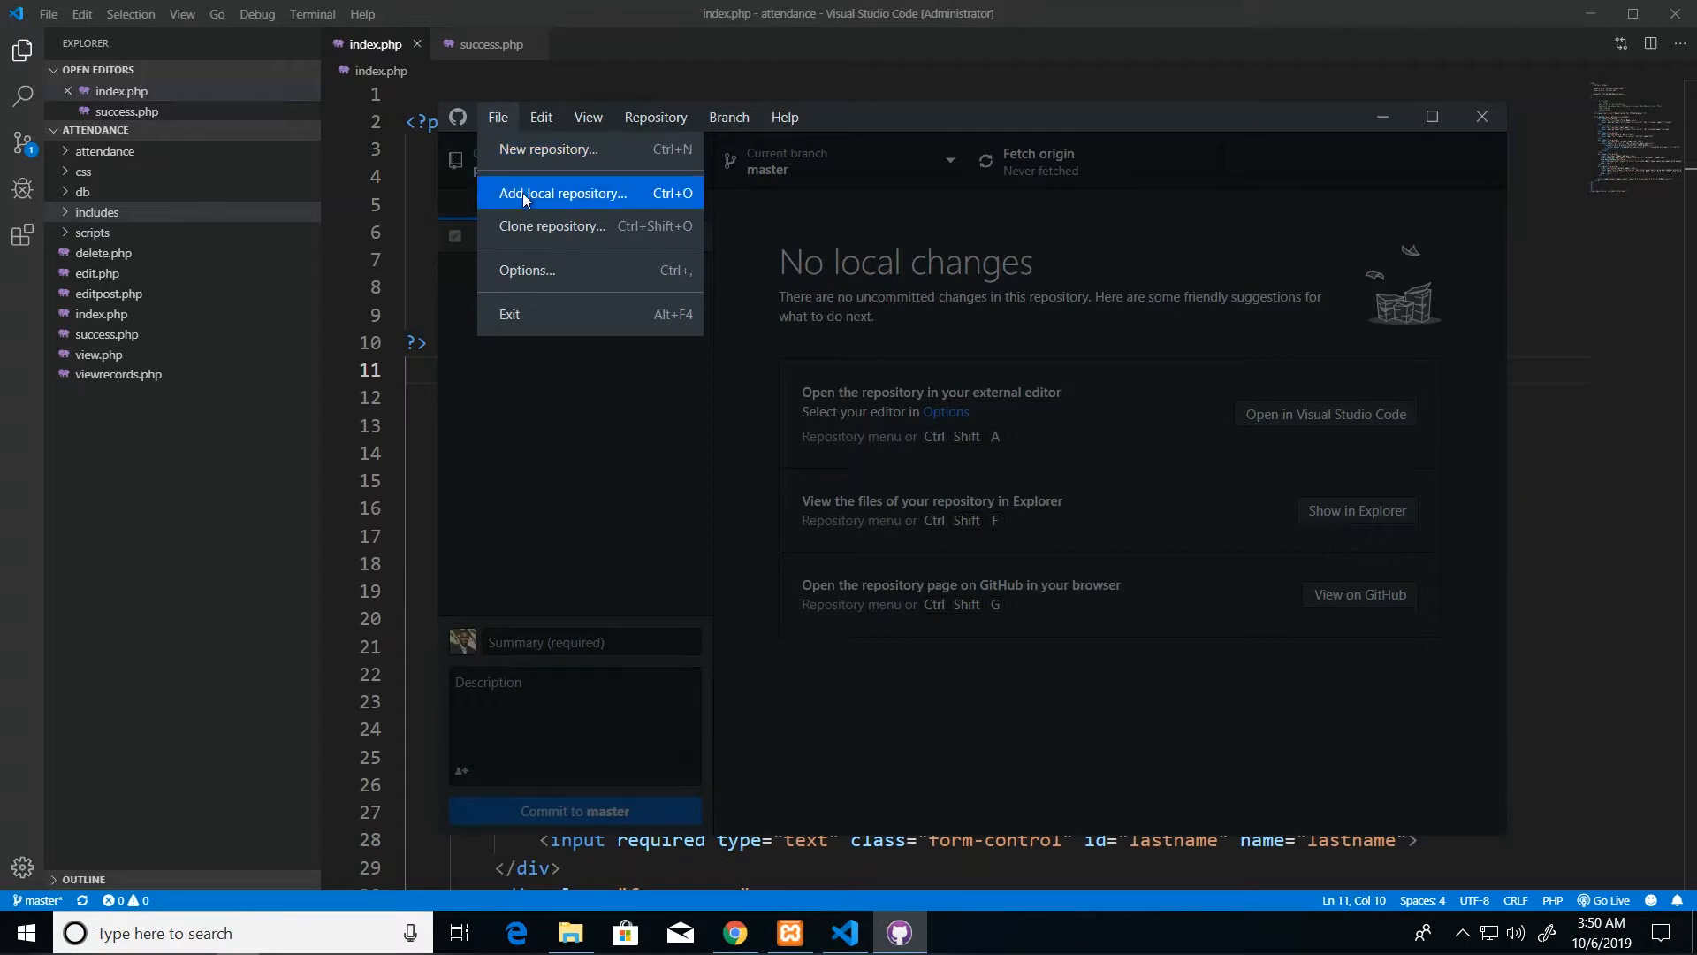
left_click(561, 192)
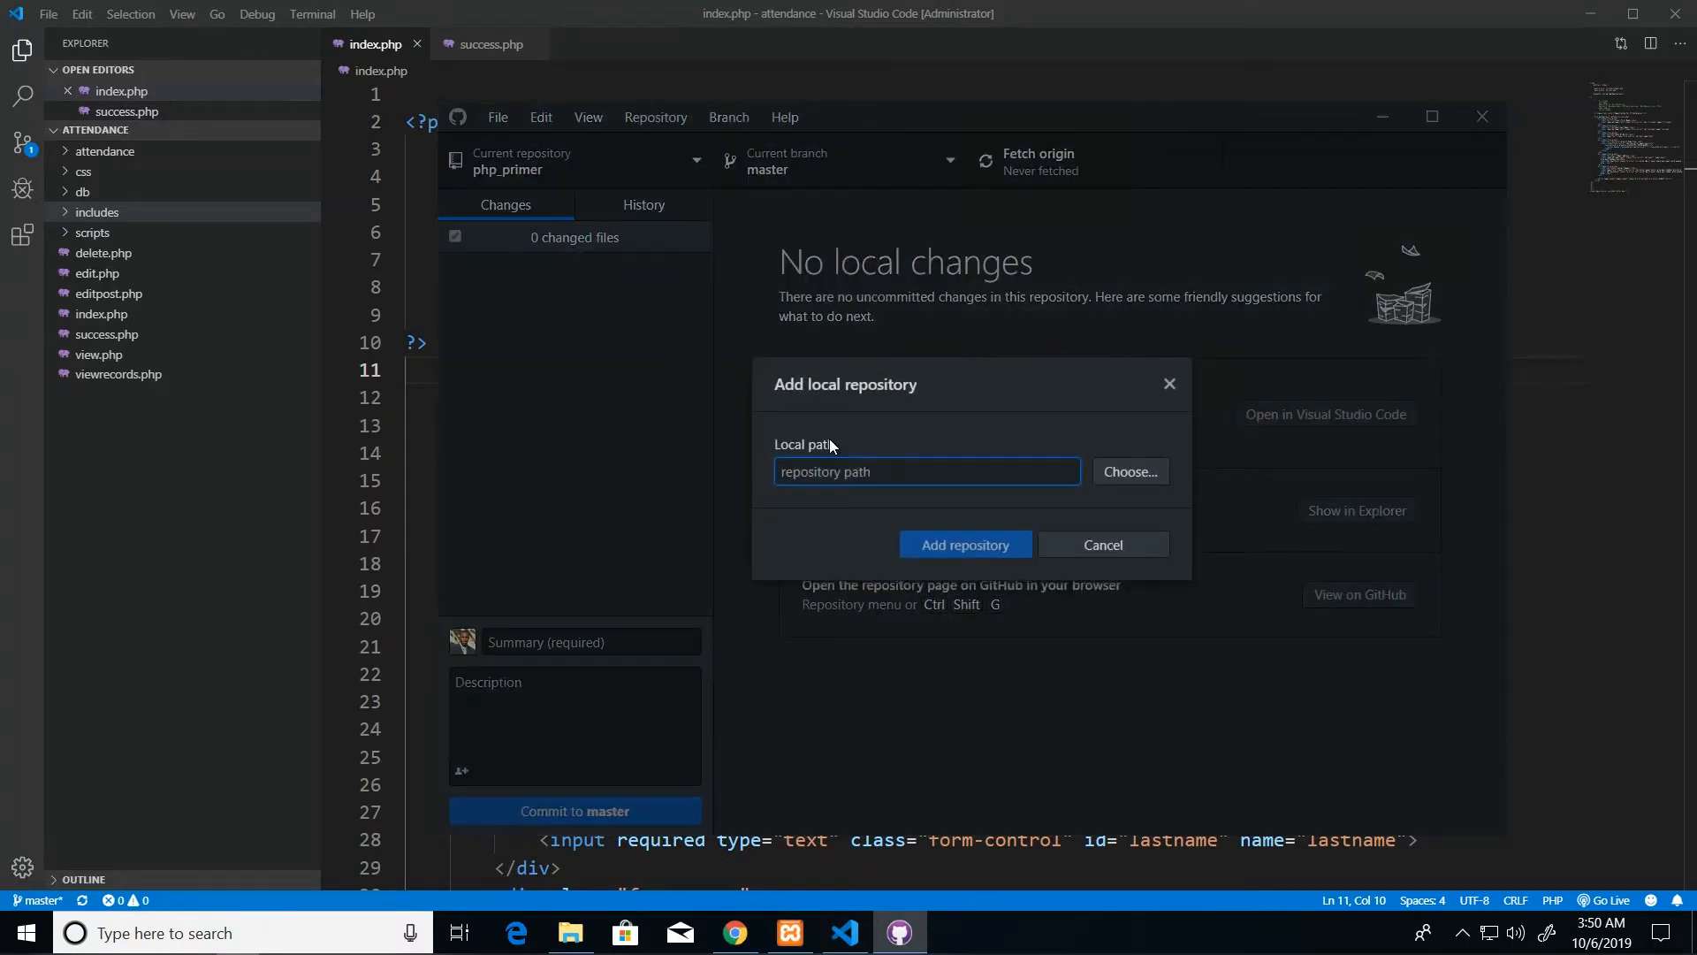
left_click(1128, 471)
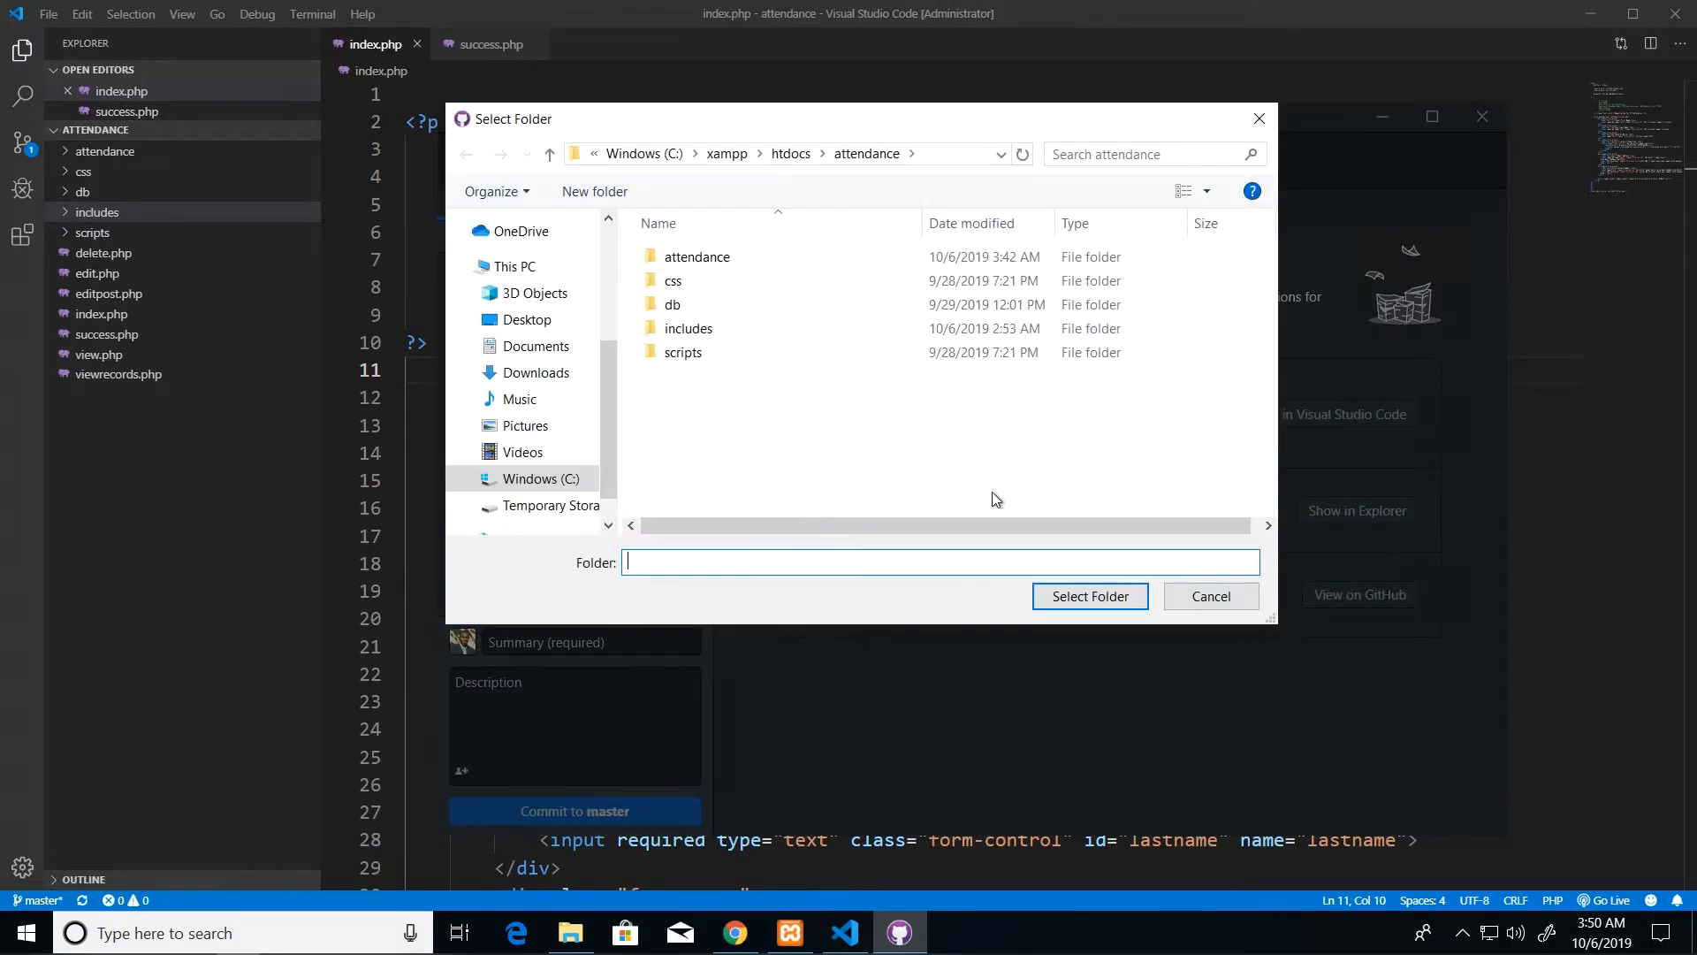
mouse_move(791, 154)
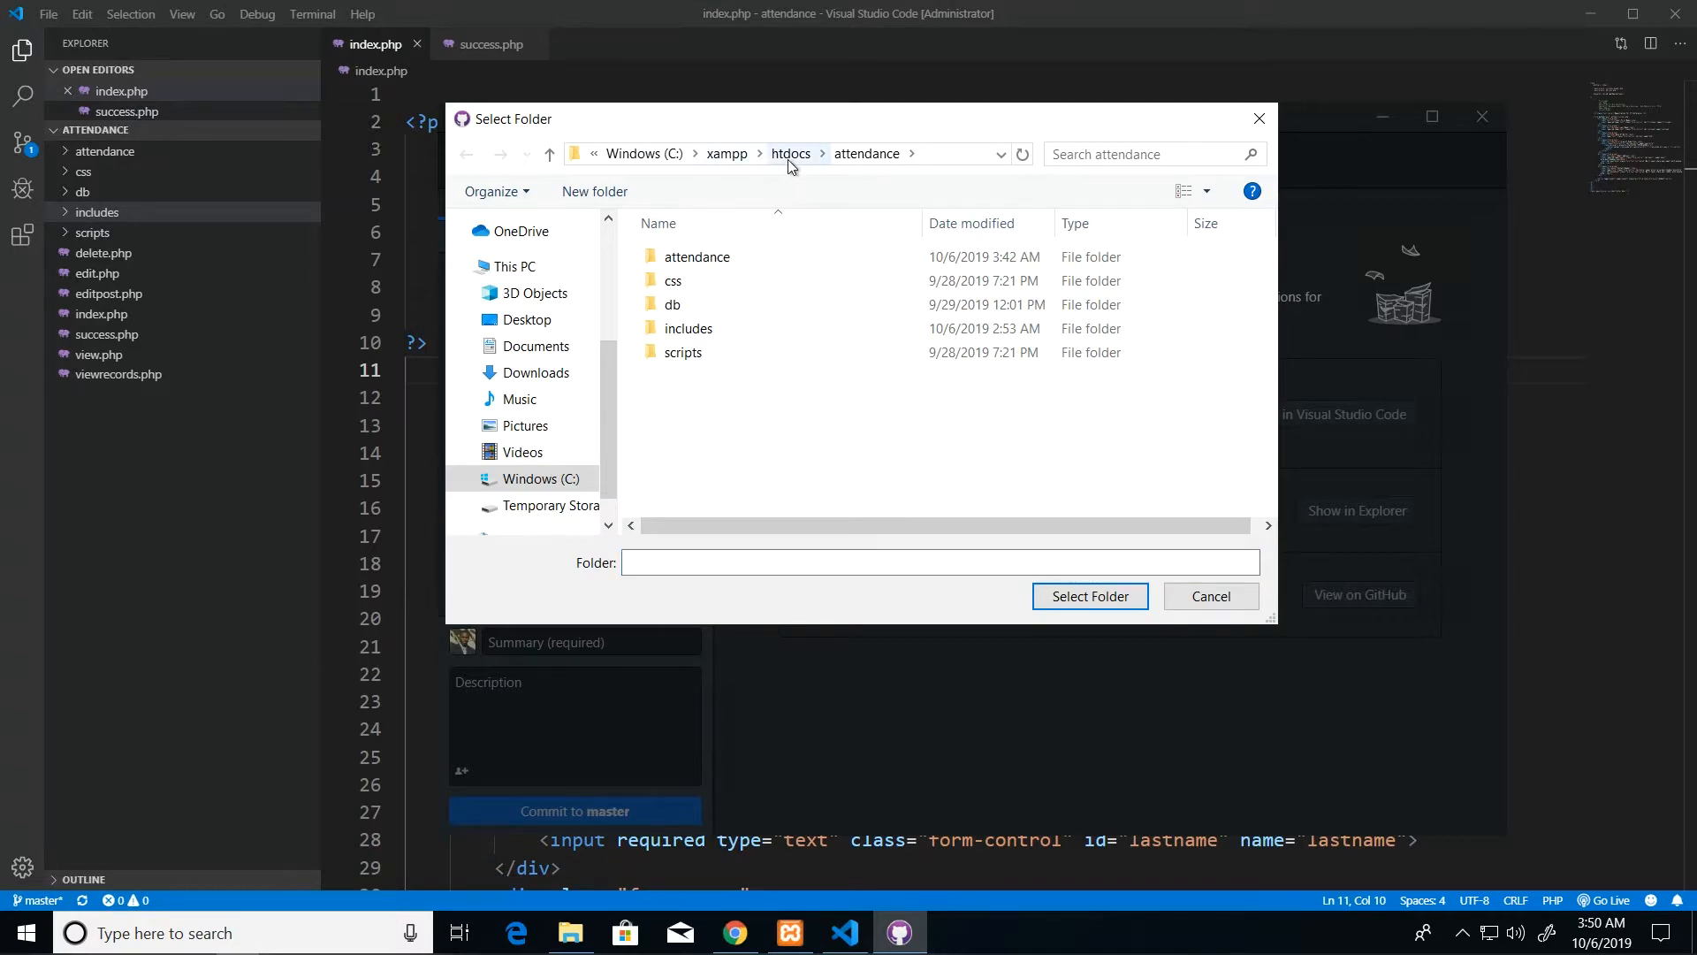
left_click(791, 153)
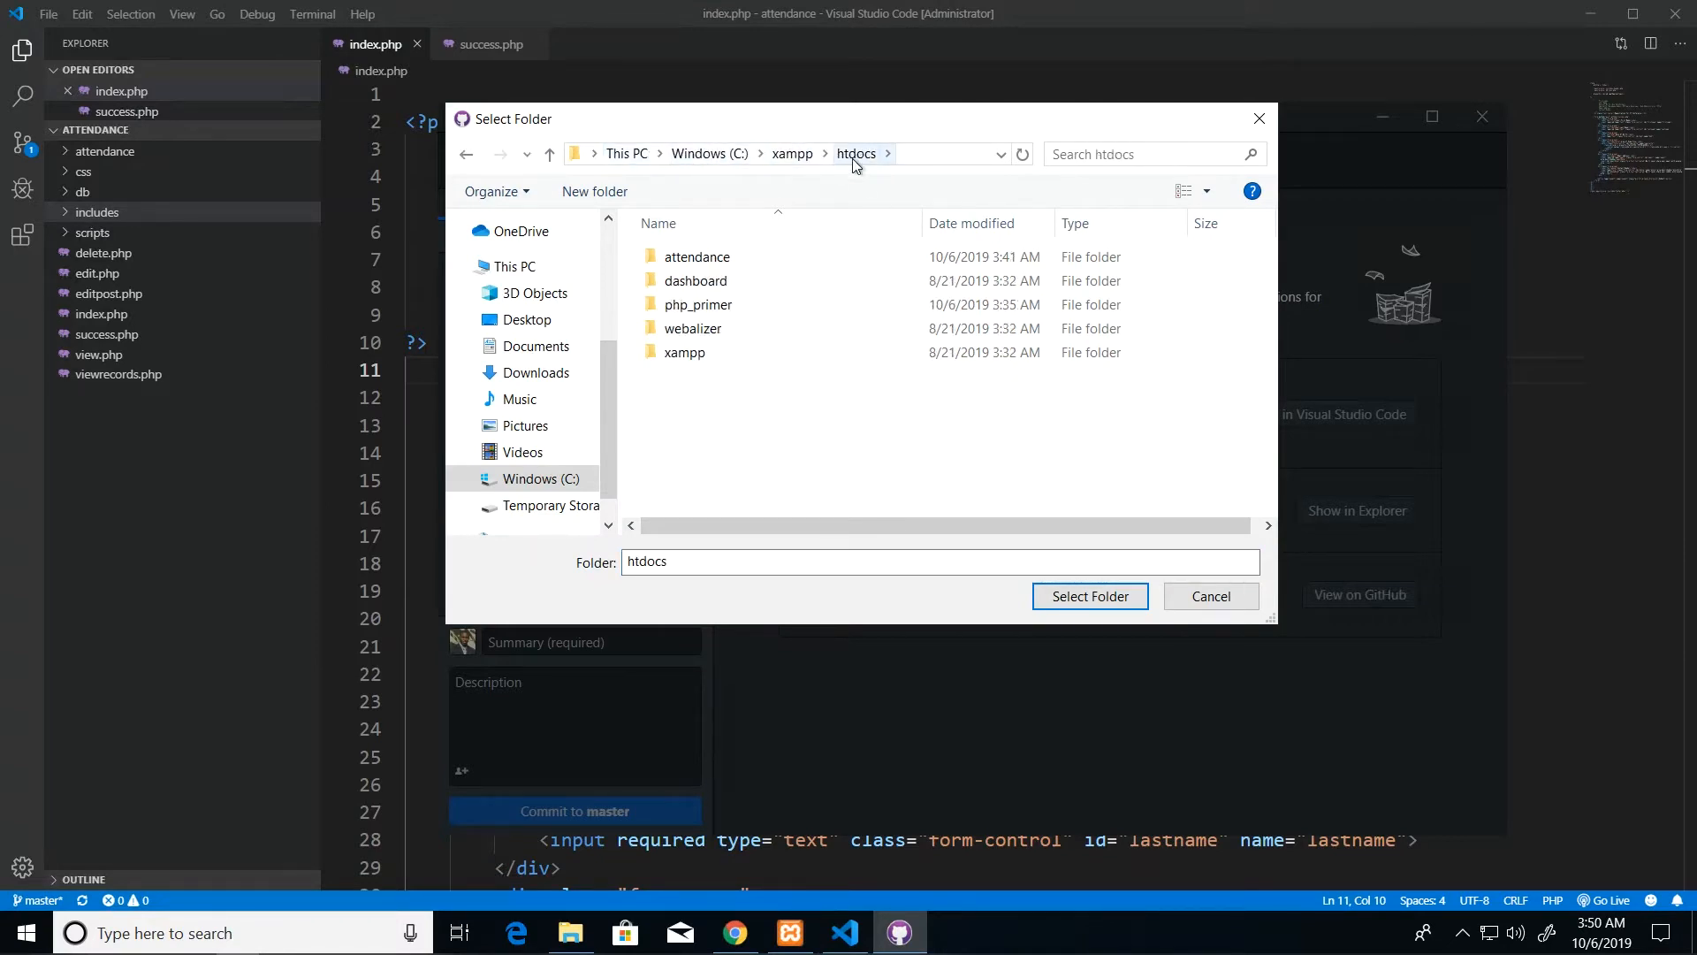
mouse_move(734, 258)
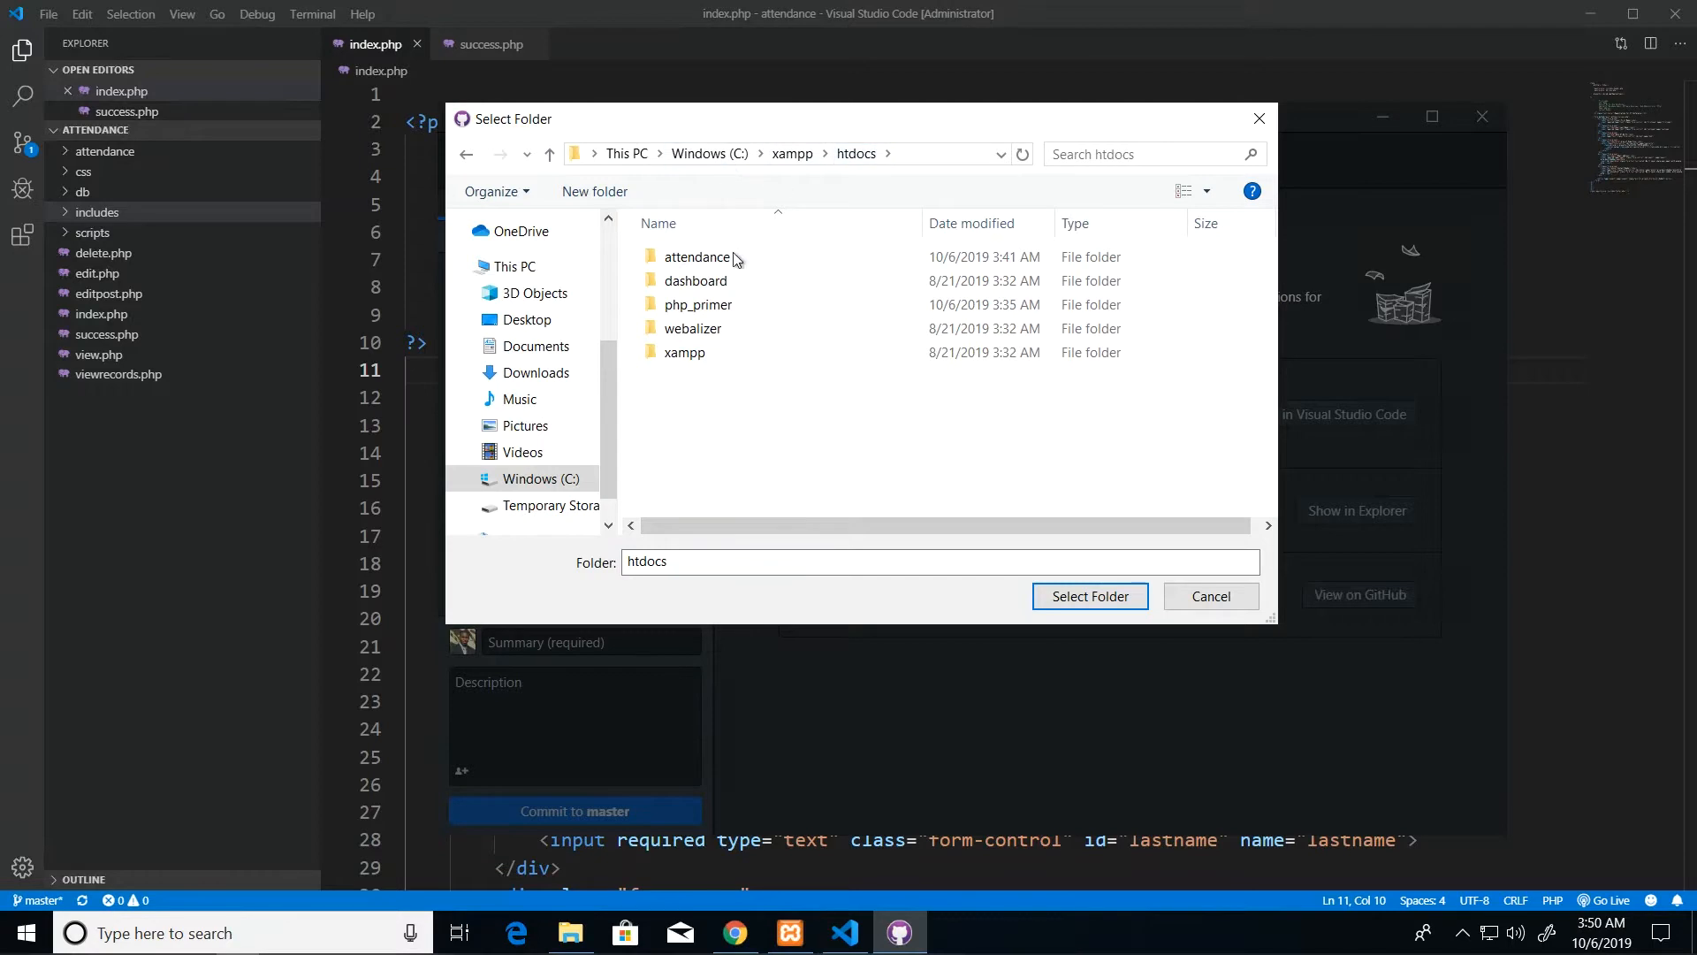
mouse_move(698, 256)
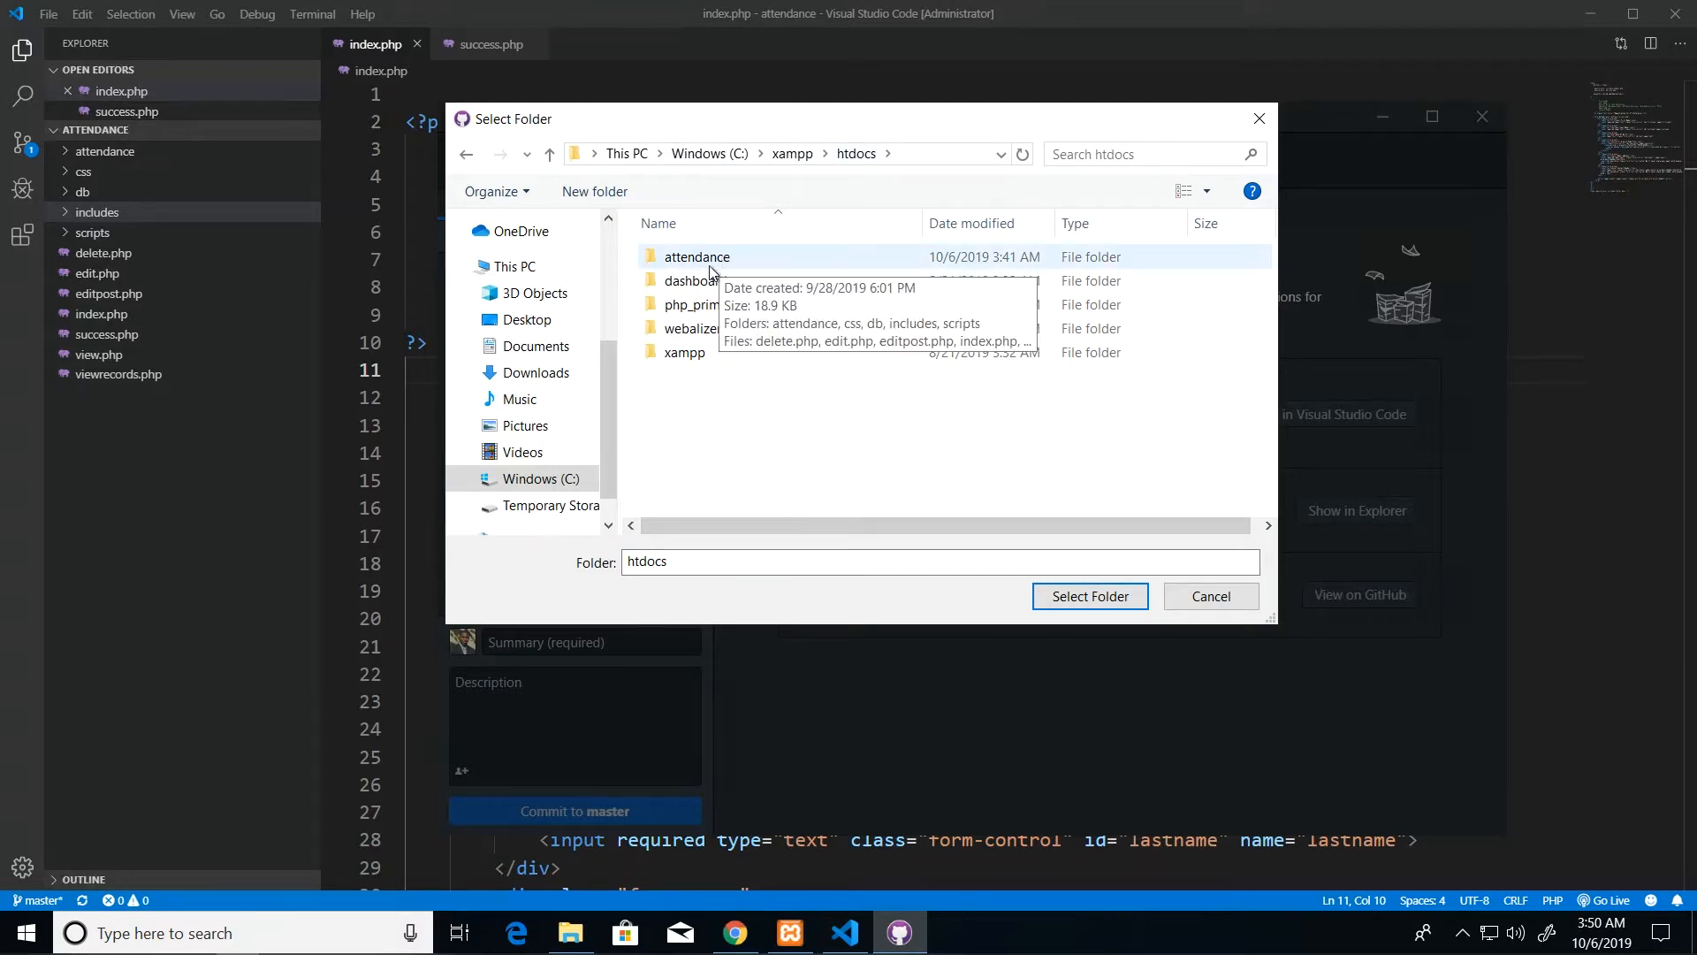
left_click(696, 256)
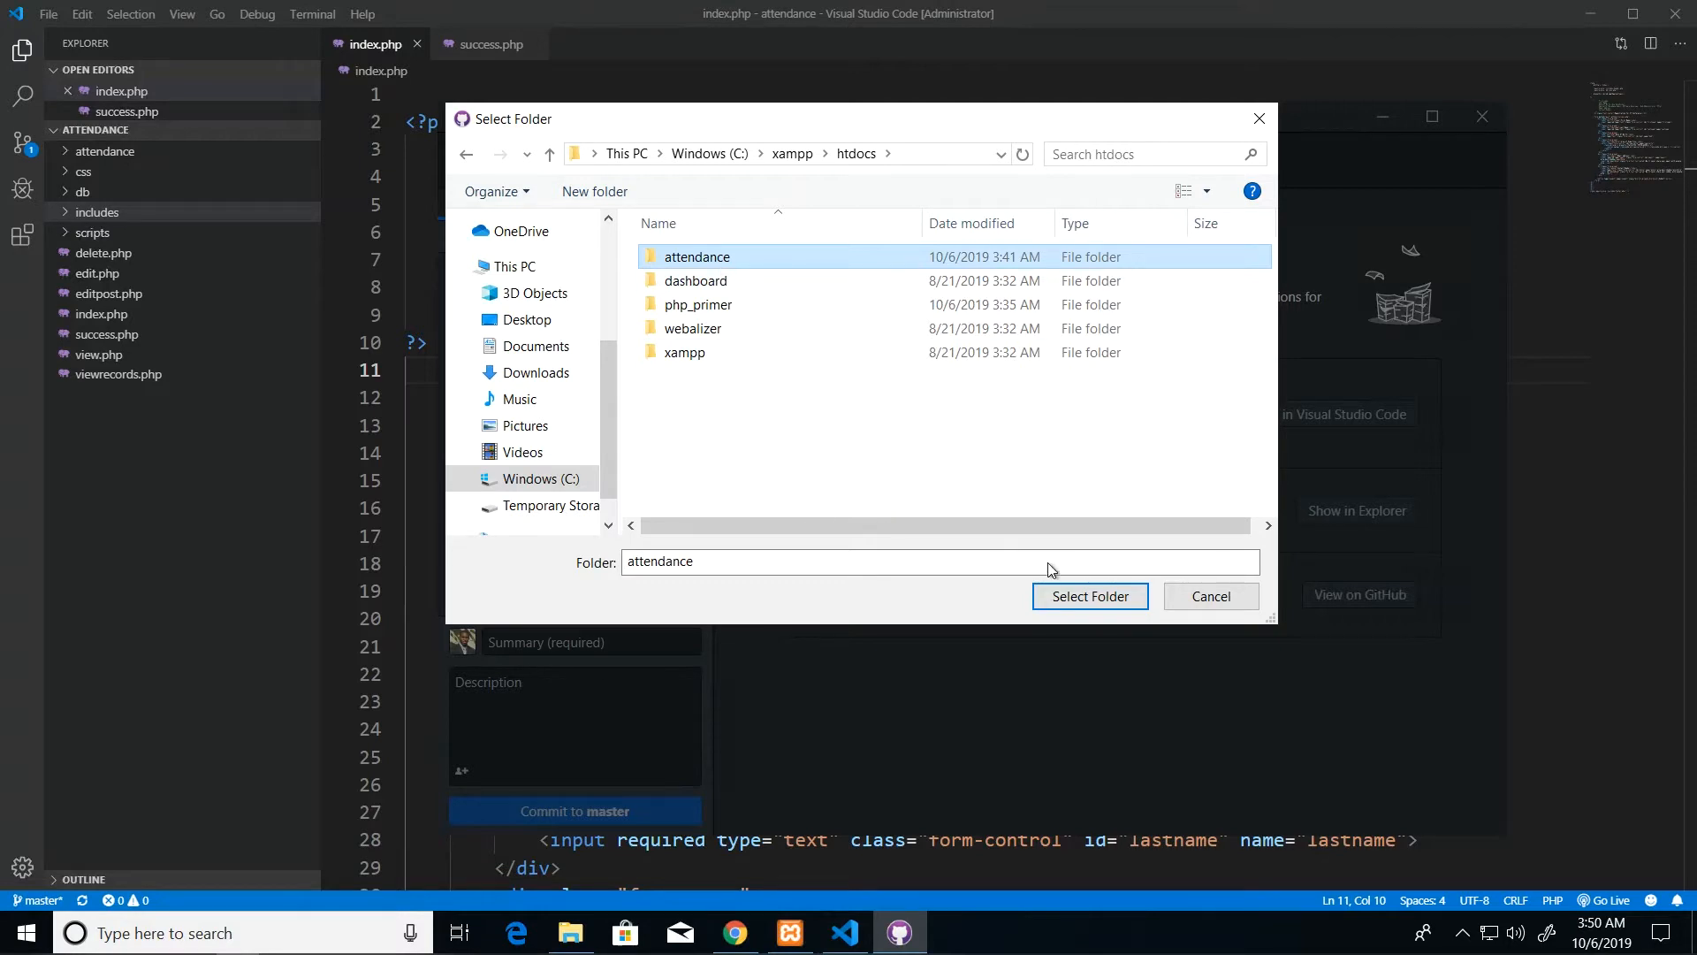
left_click(1089, 596)
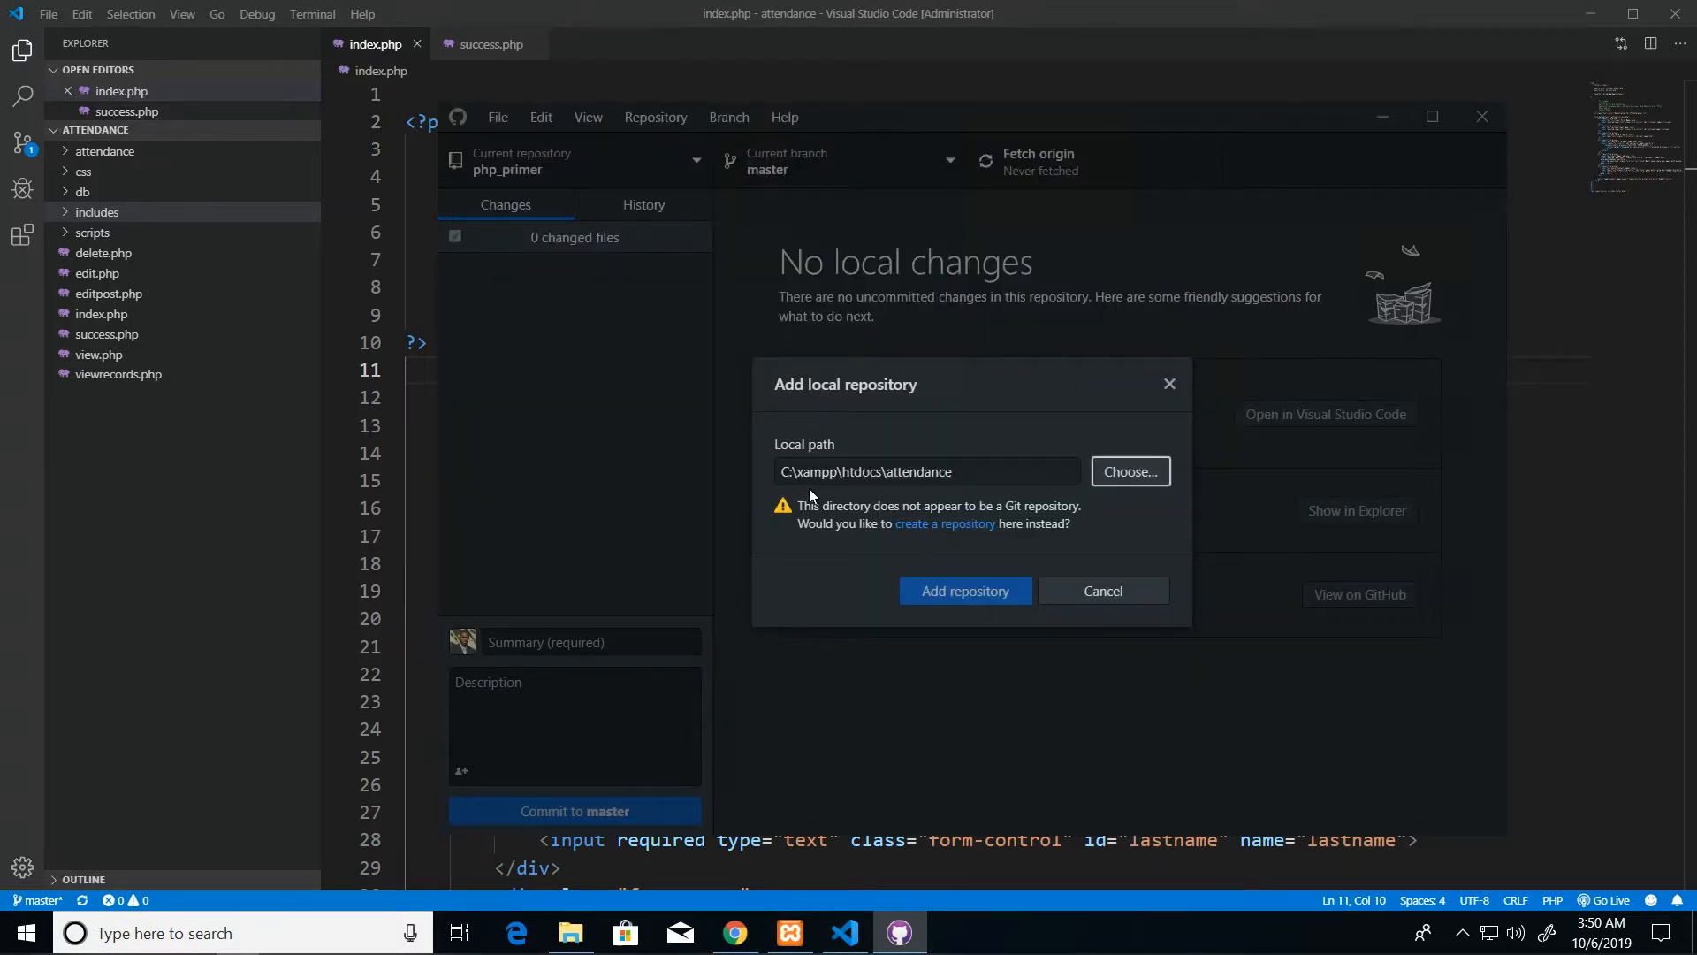
mouse_move(1039, 513)
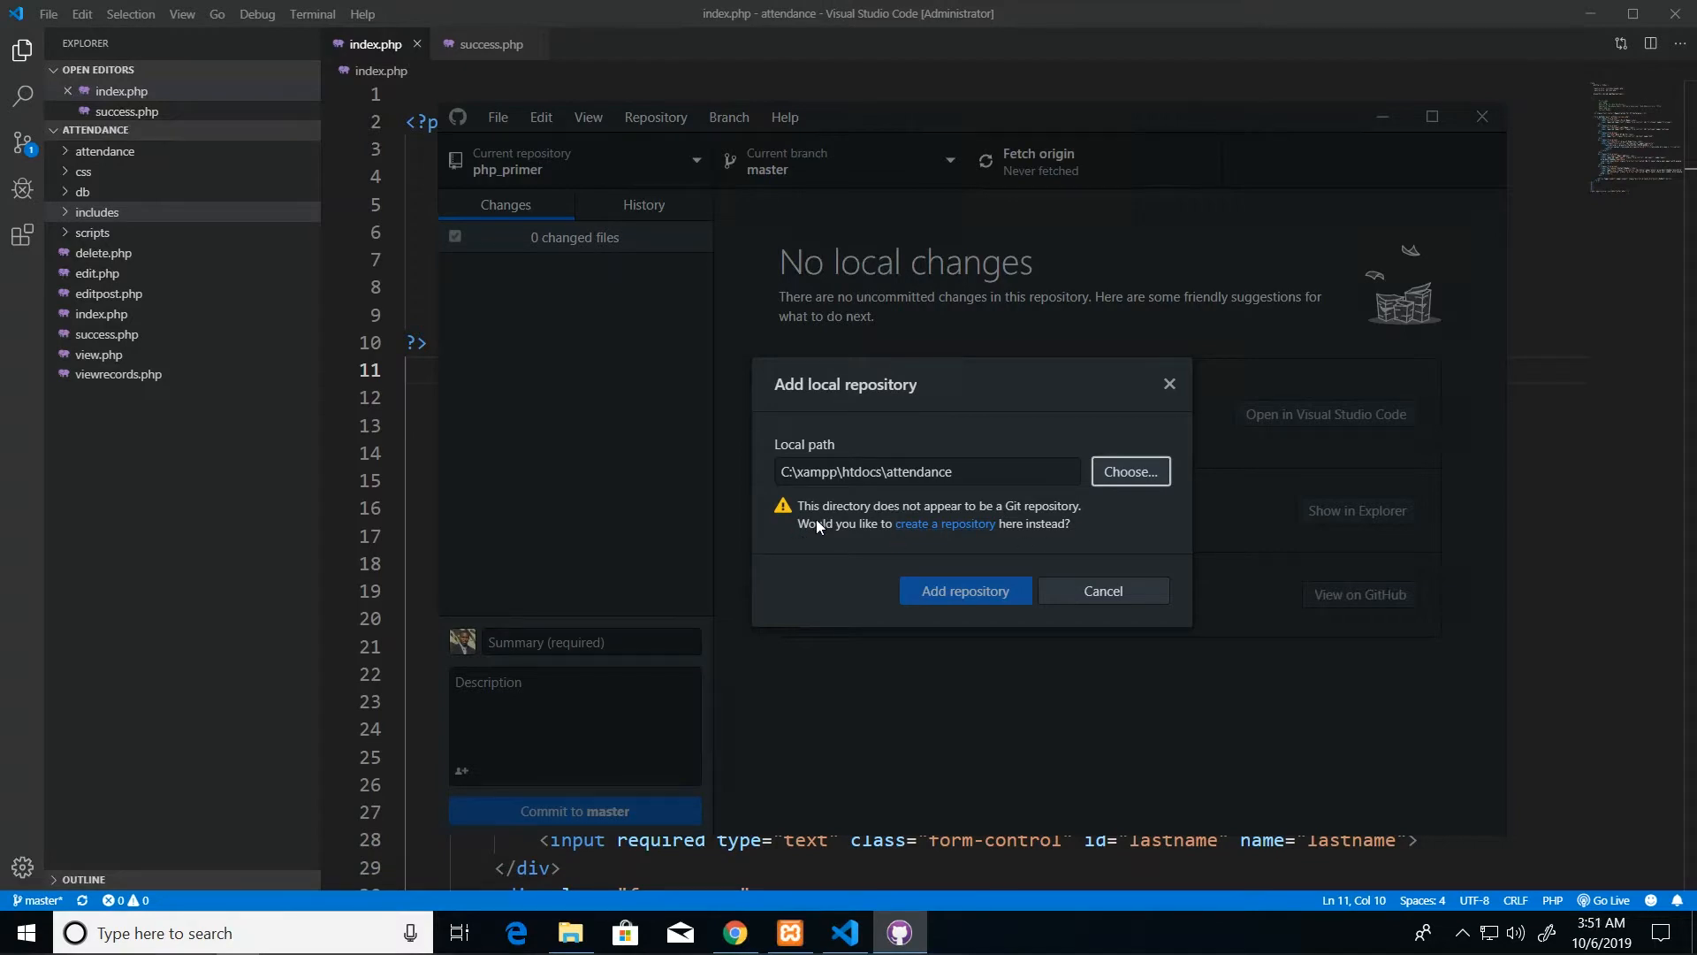
mouse_move(956, 532)
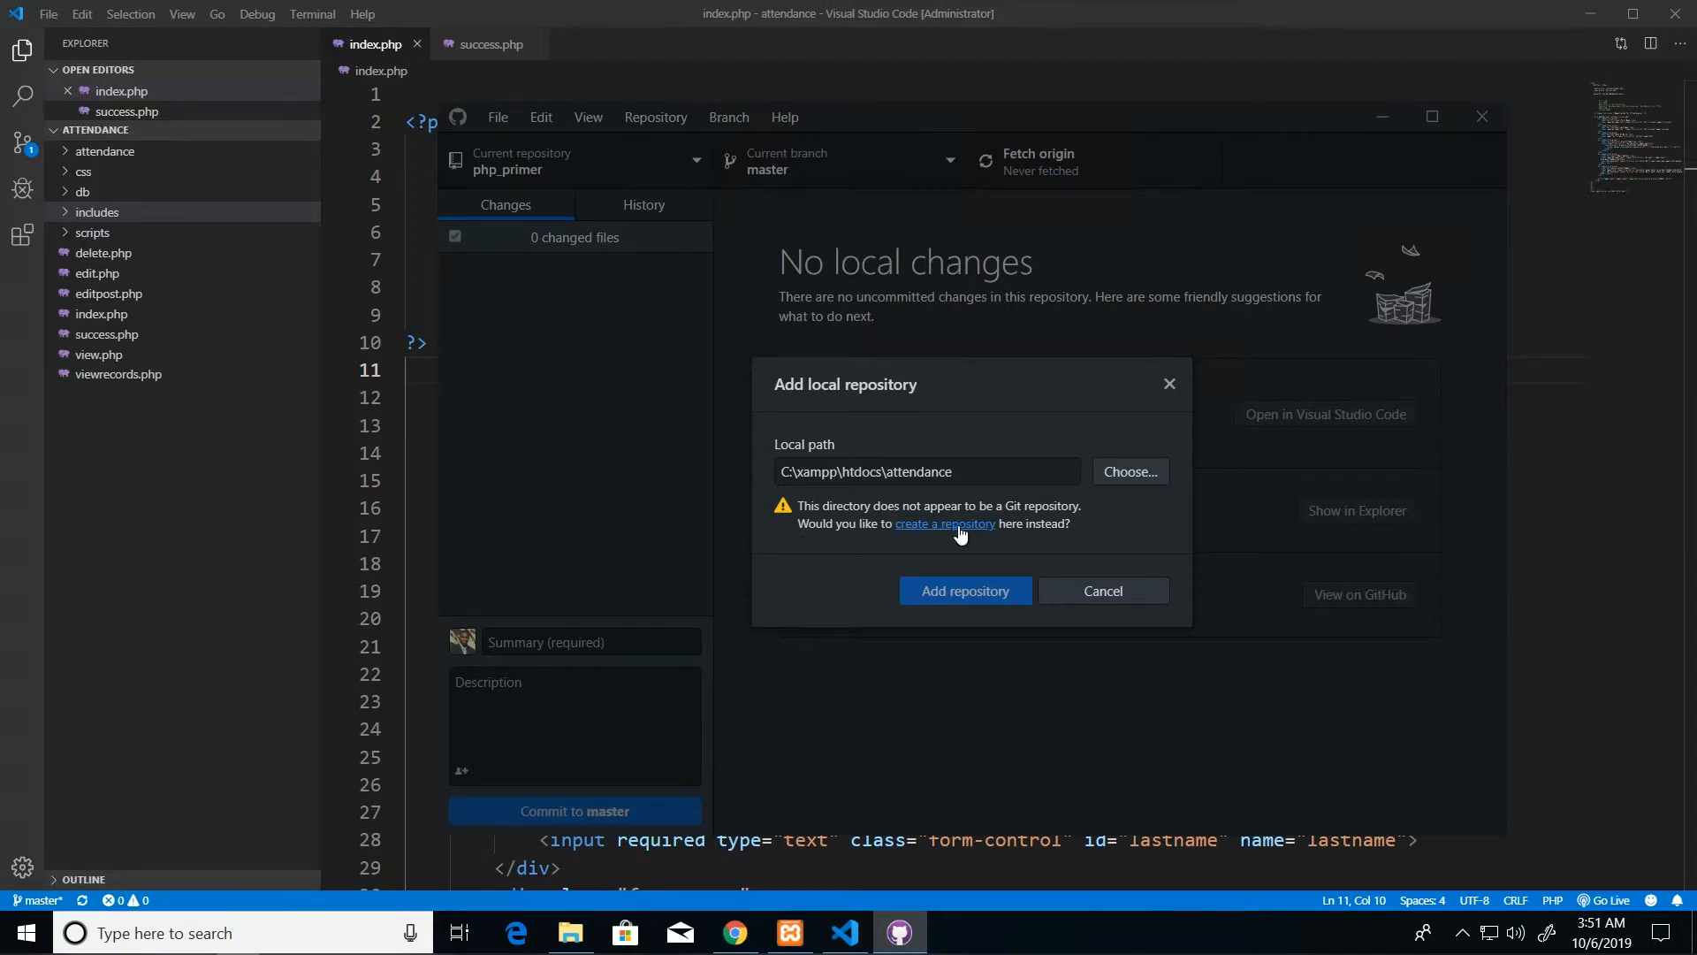
Create a new Git repository named attendance in that folder
left_click(943, 524)
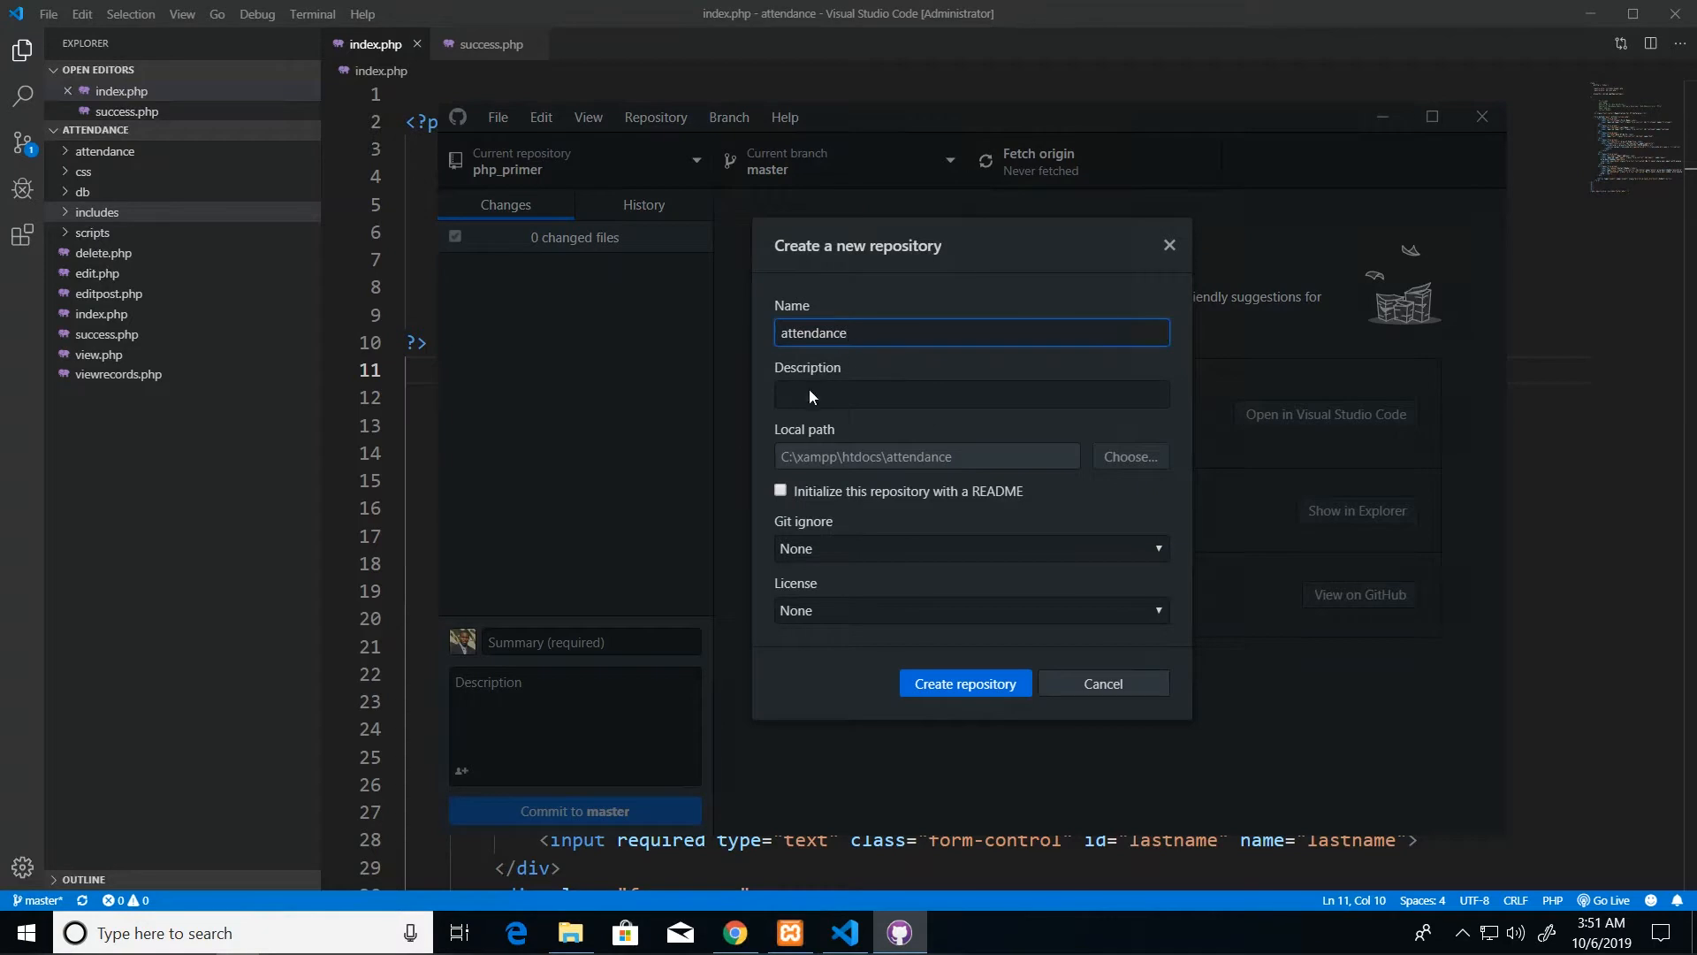
mouse_move(881, 646)
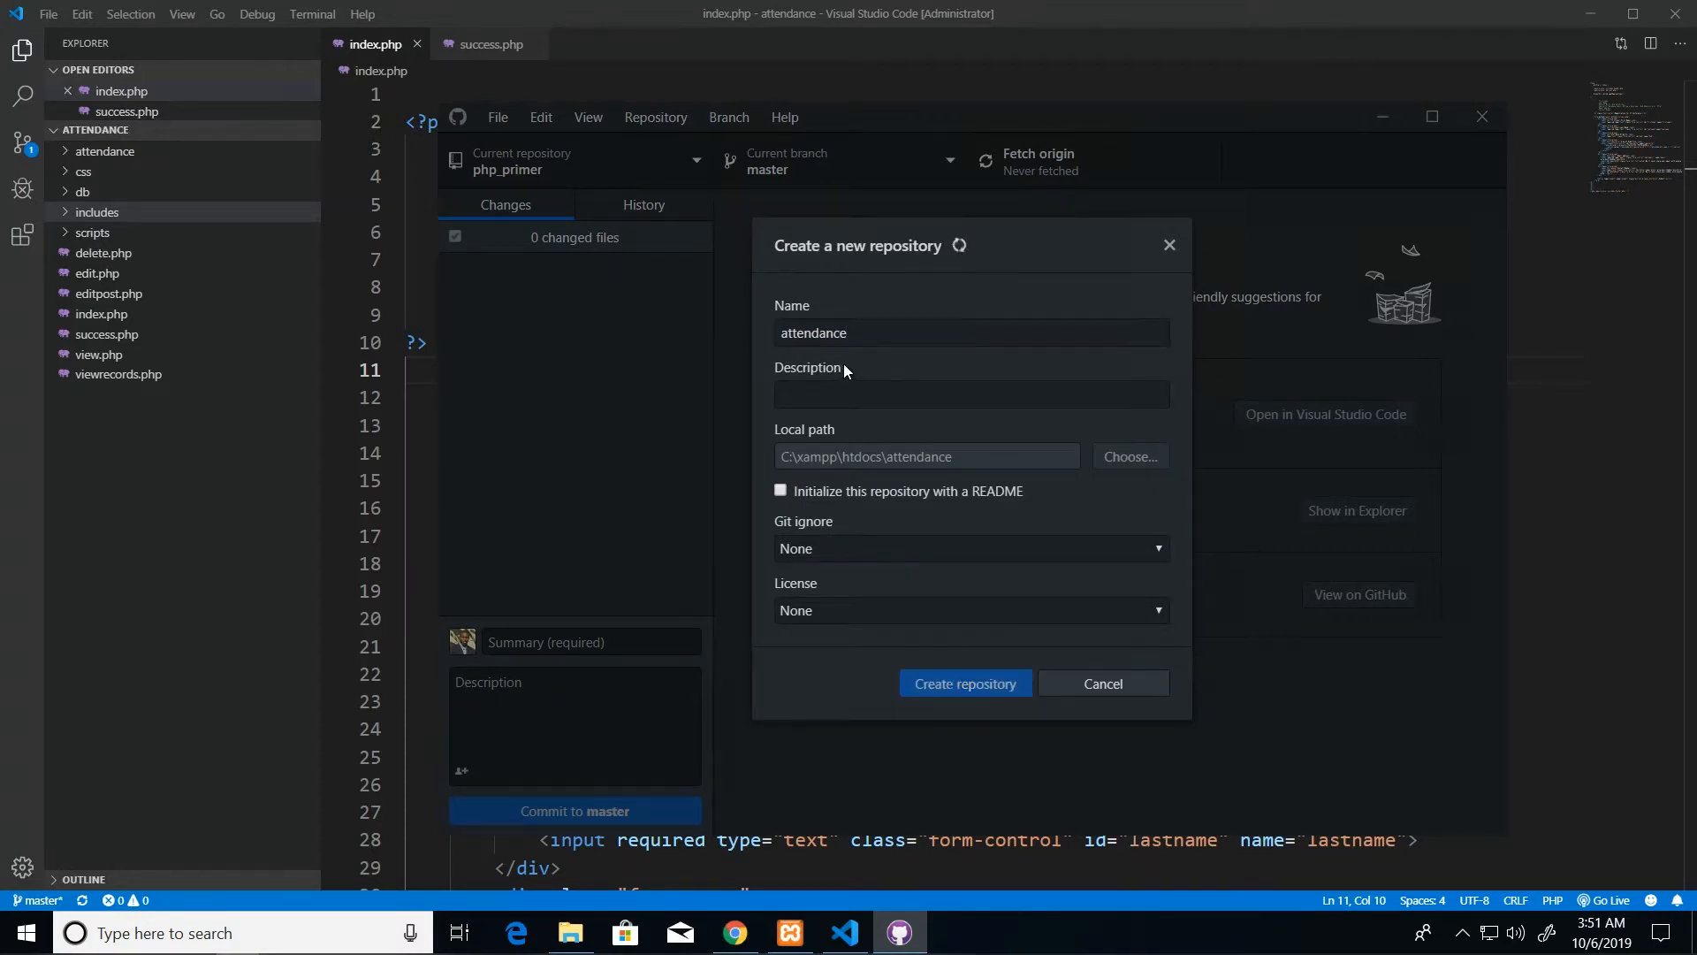
left_click(964, 683)
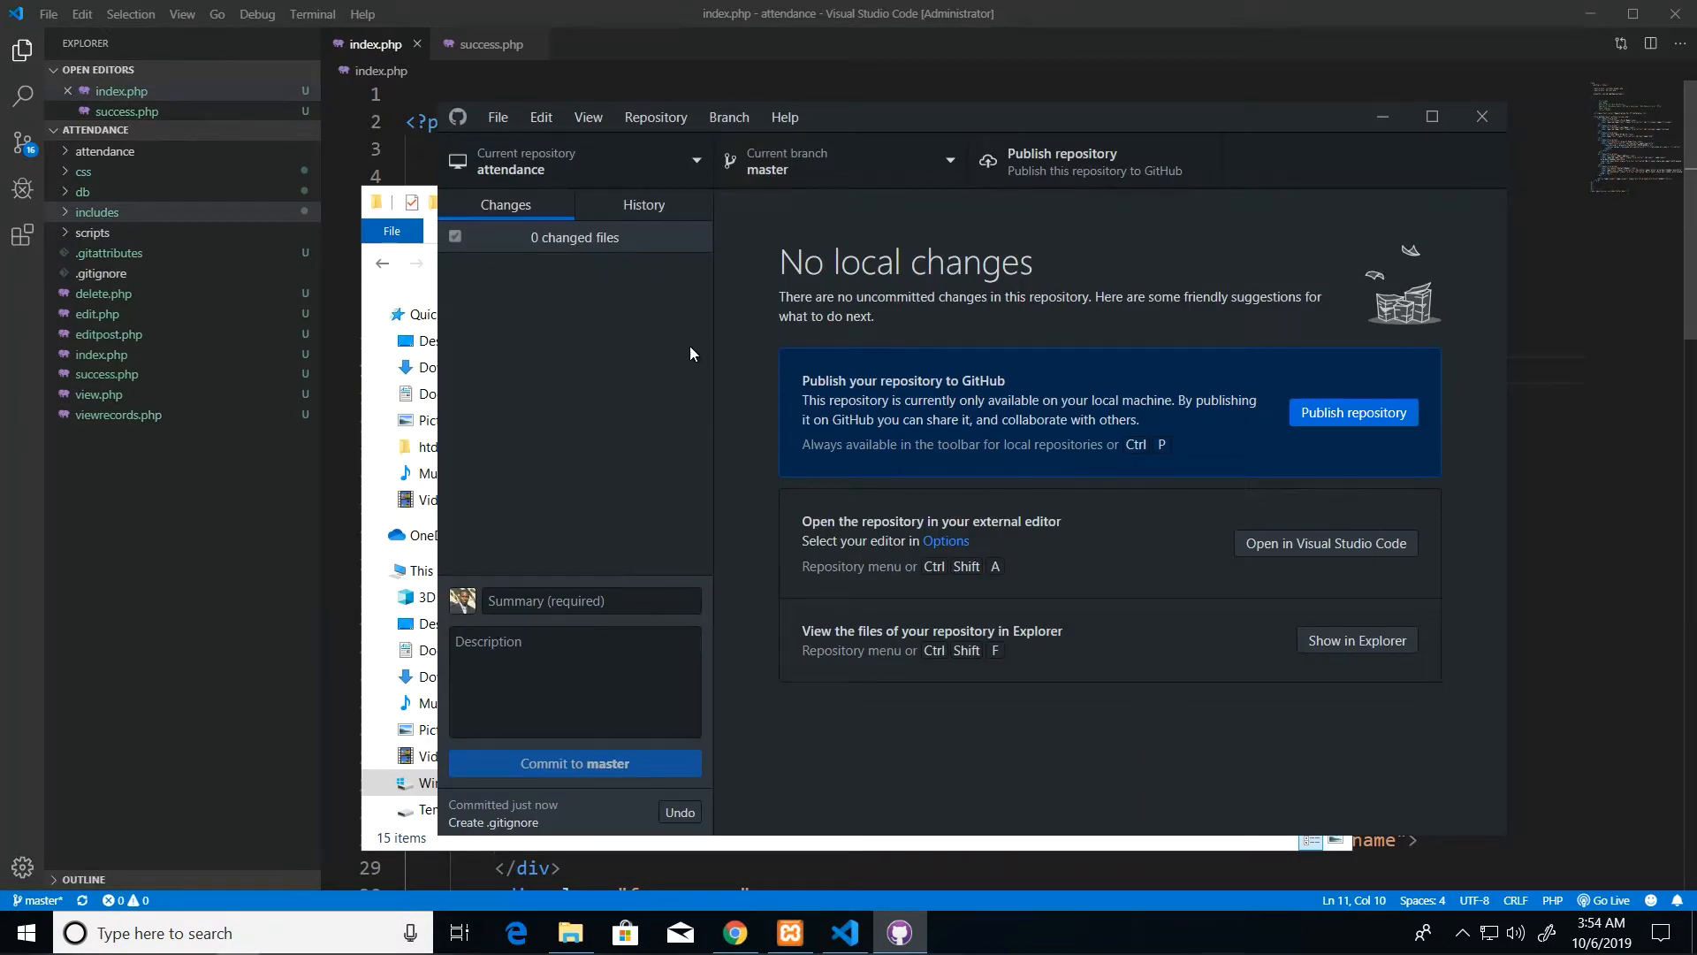
mouse_move(593, 520)
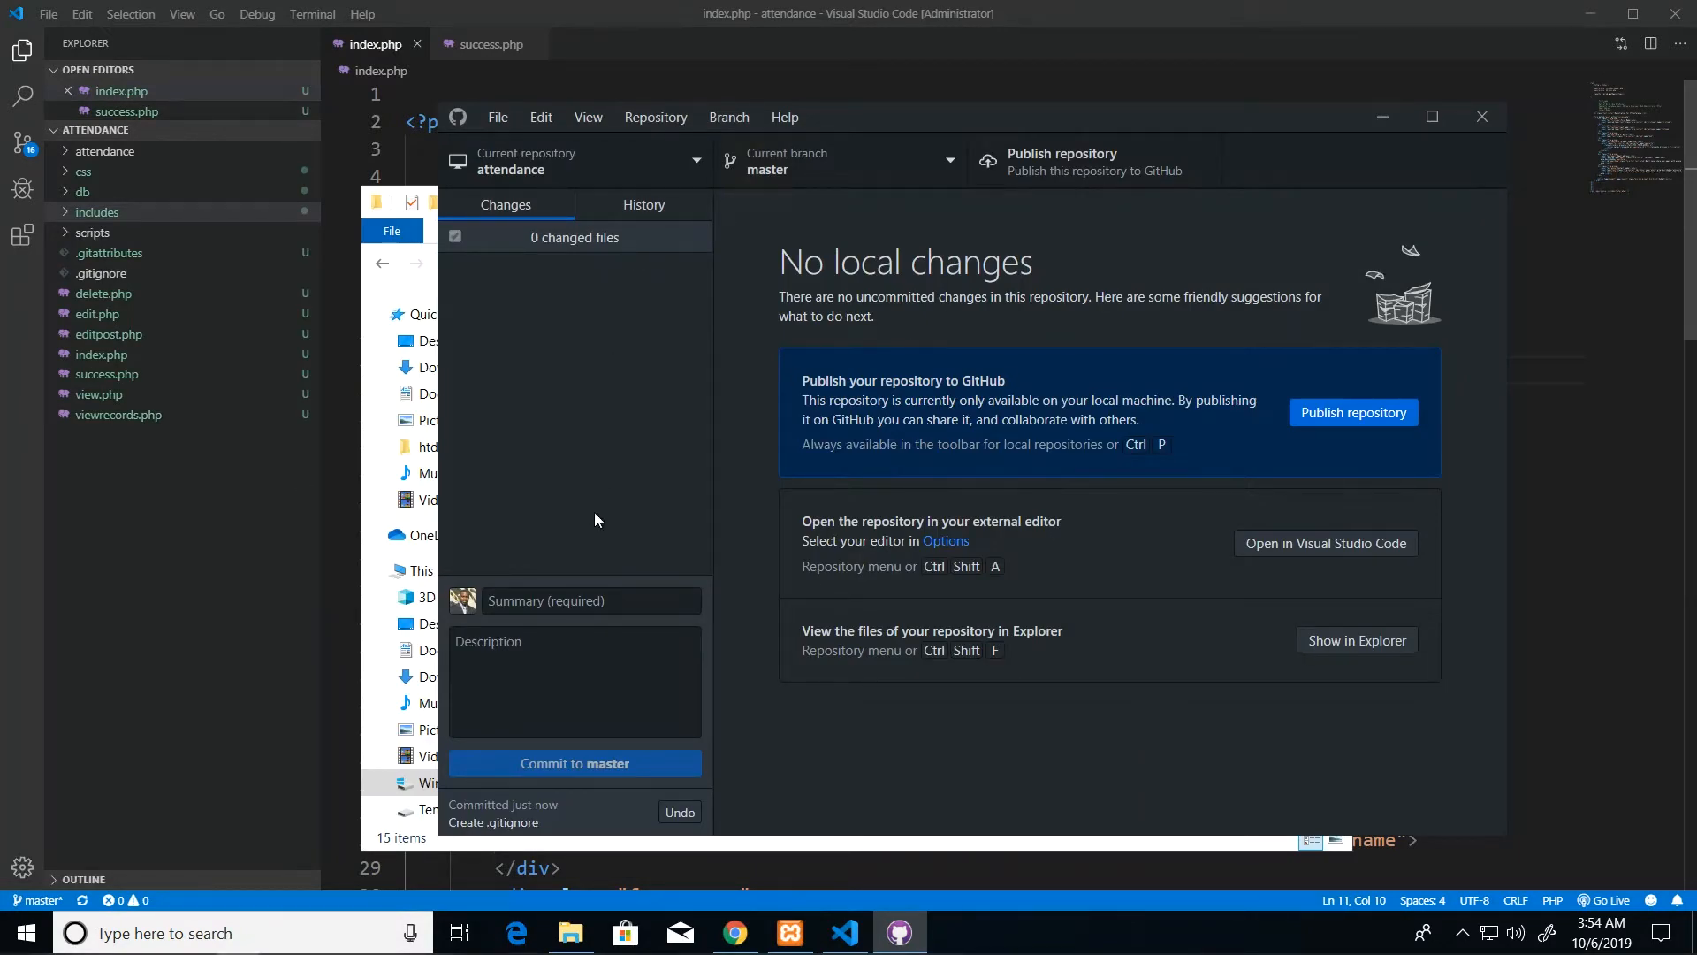
mouse_move(605, 528)
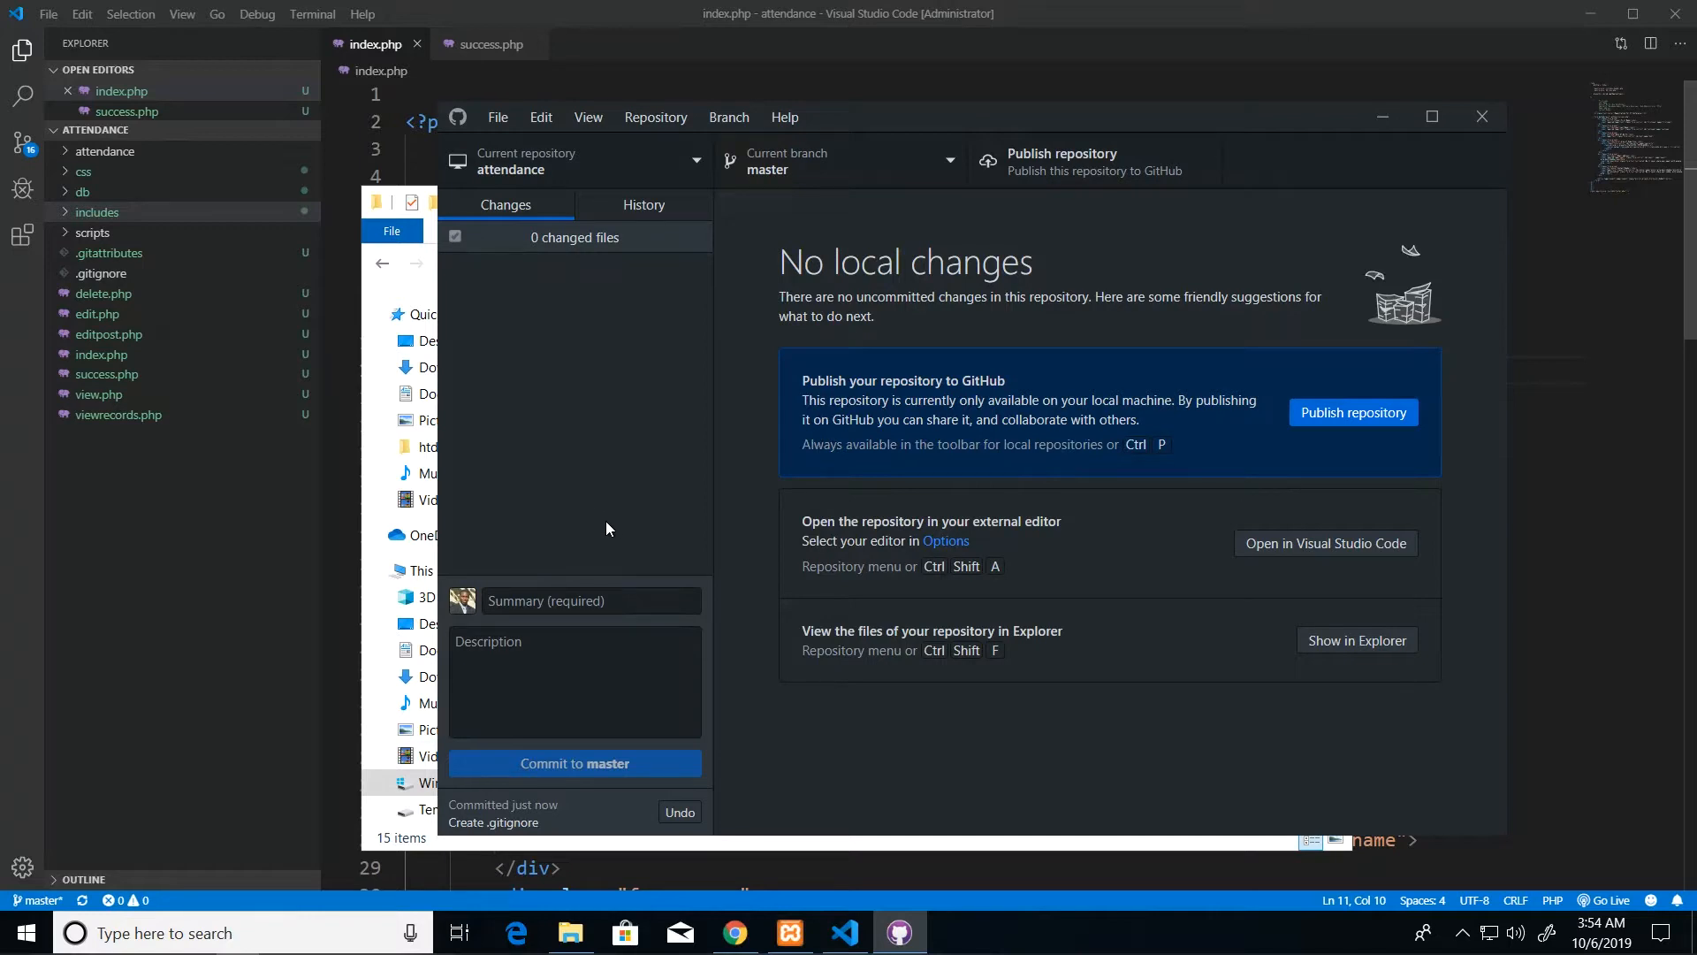
mouse_move(1061, 180)
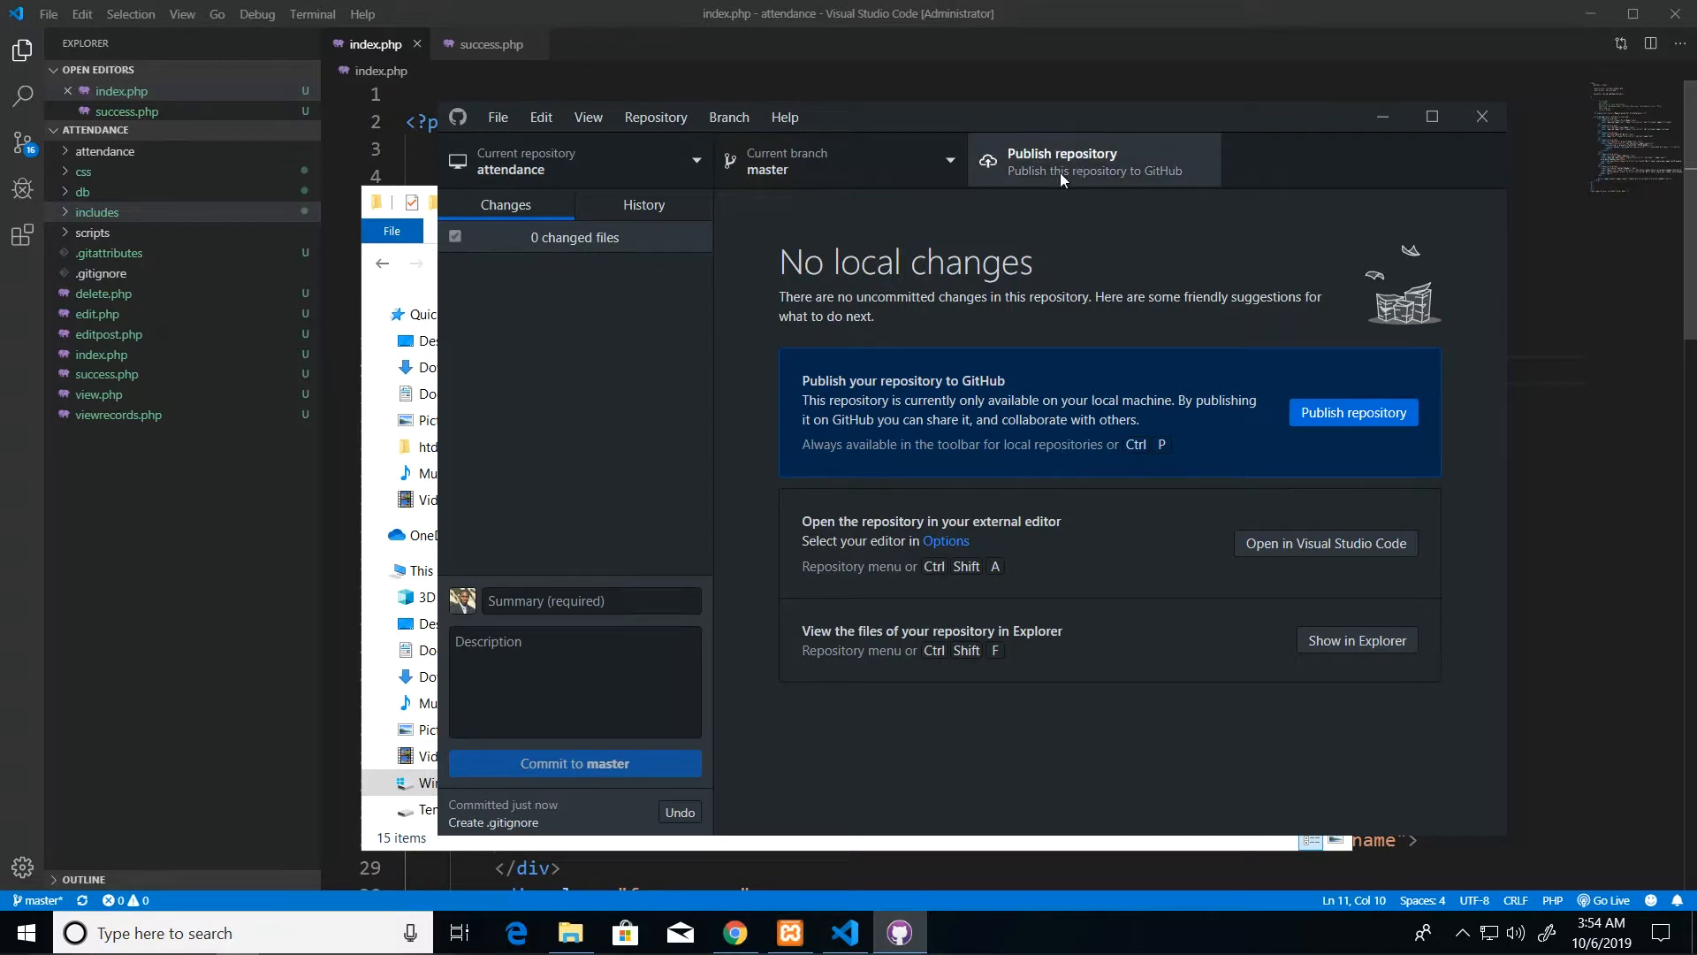
mouse_move(1340, 395)
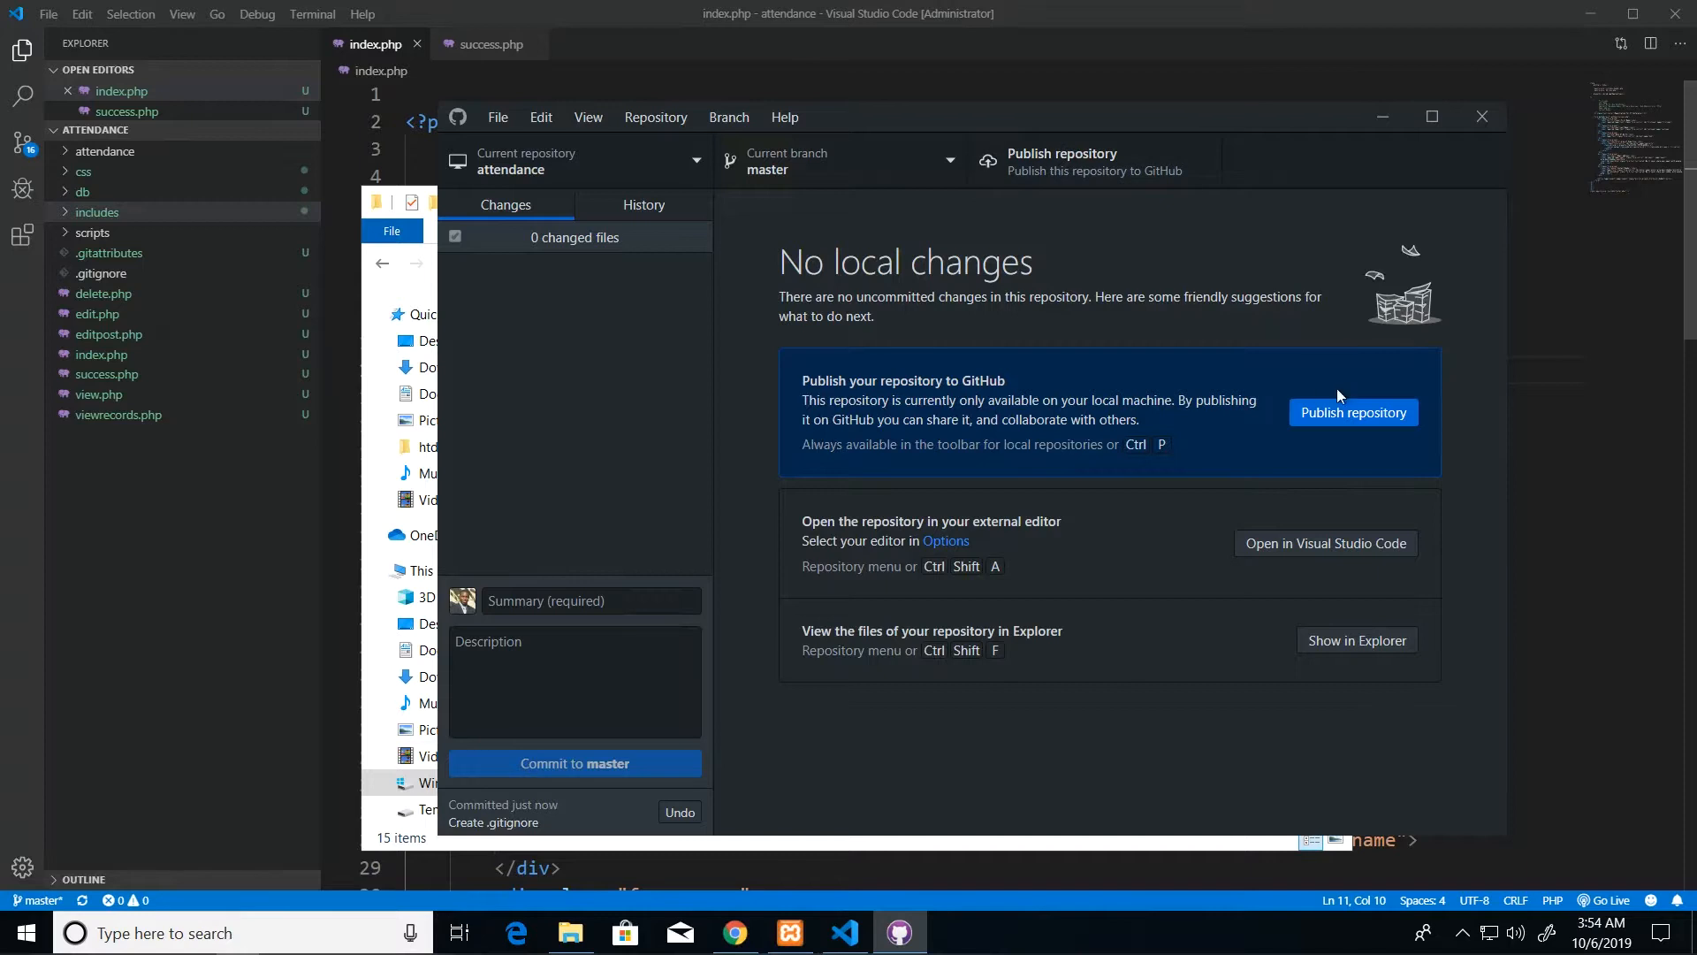
Publish the attendance repository to GitHub with 'Keep this code private' unchecked
left_click(1353, 413)
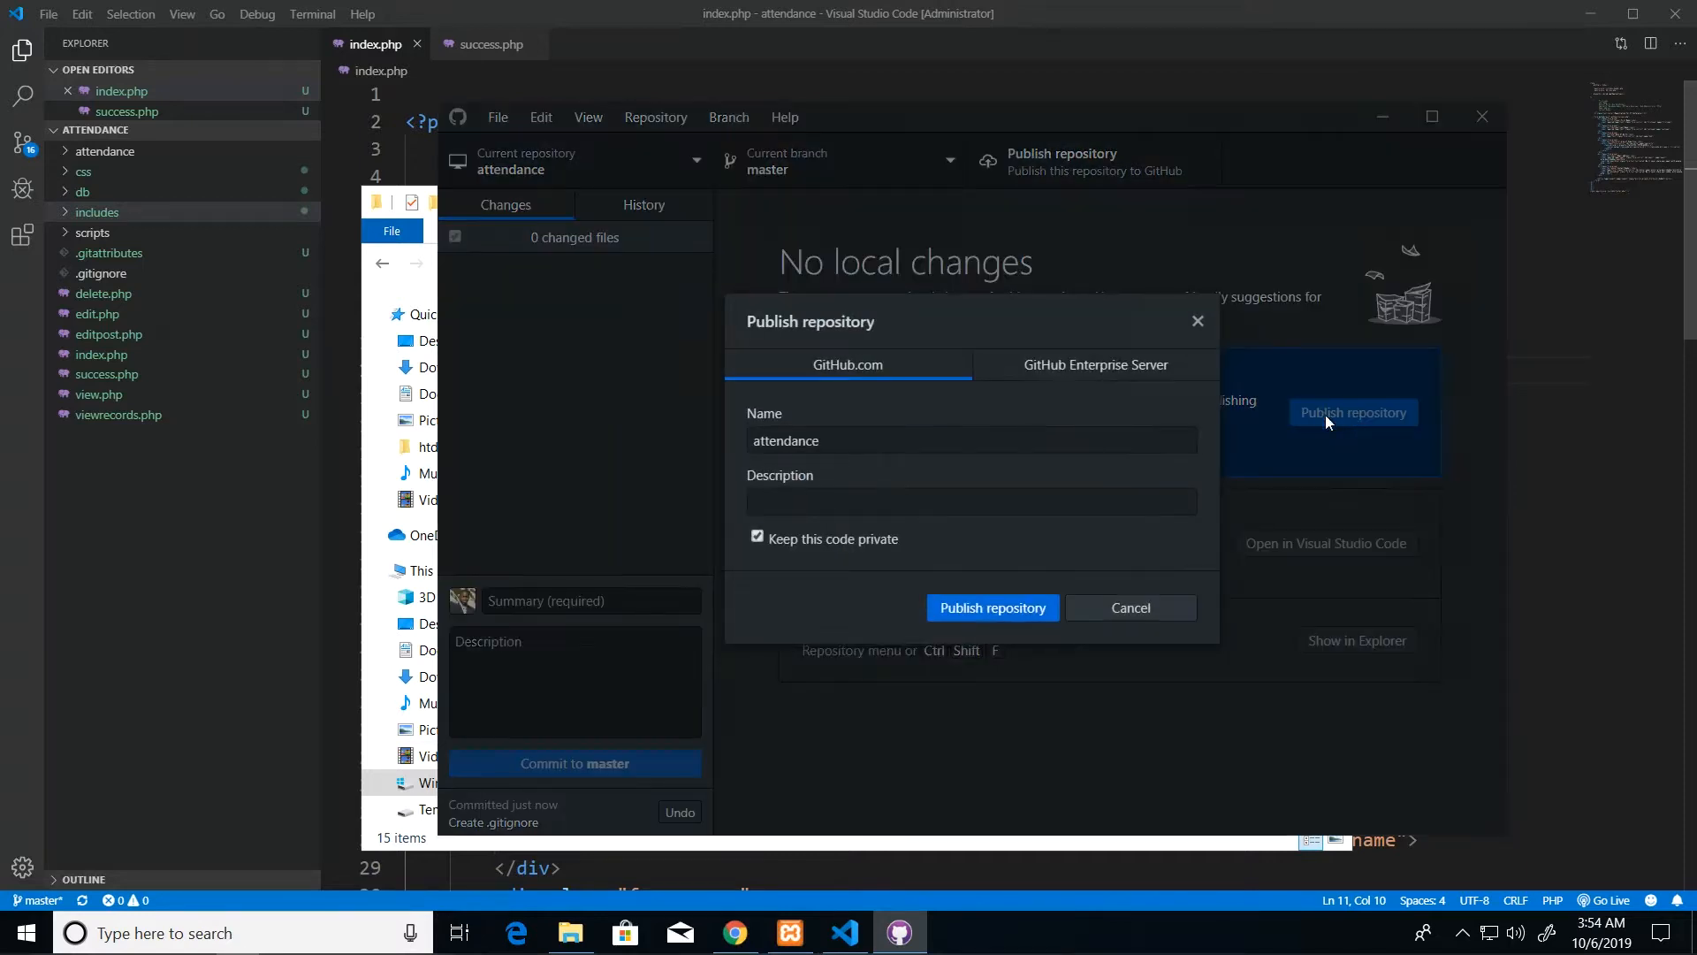
mouse_move(825, 529)
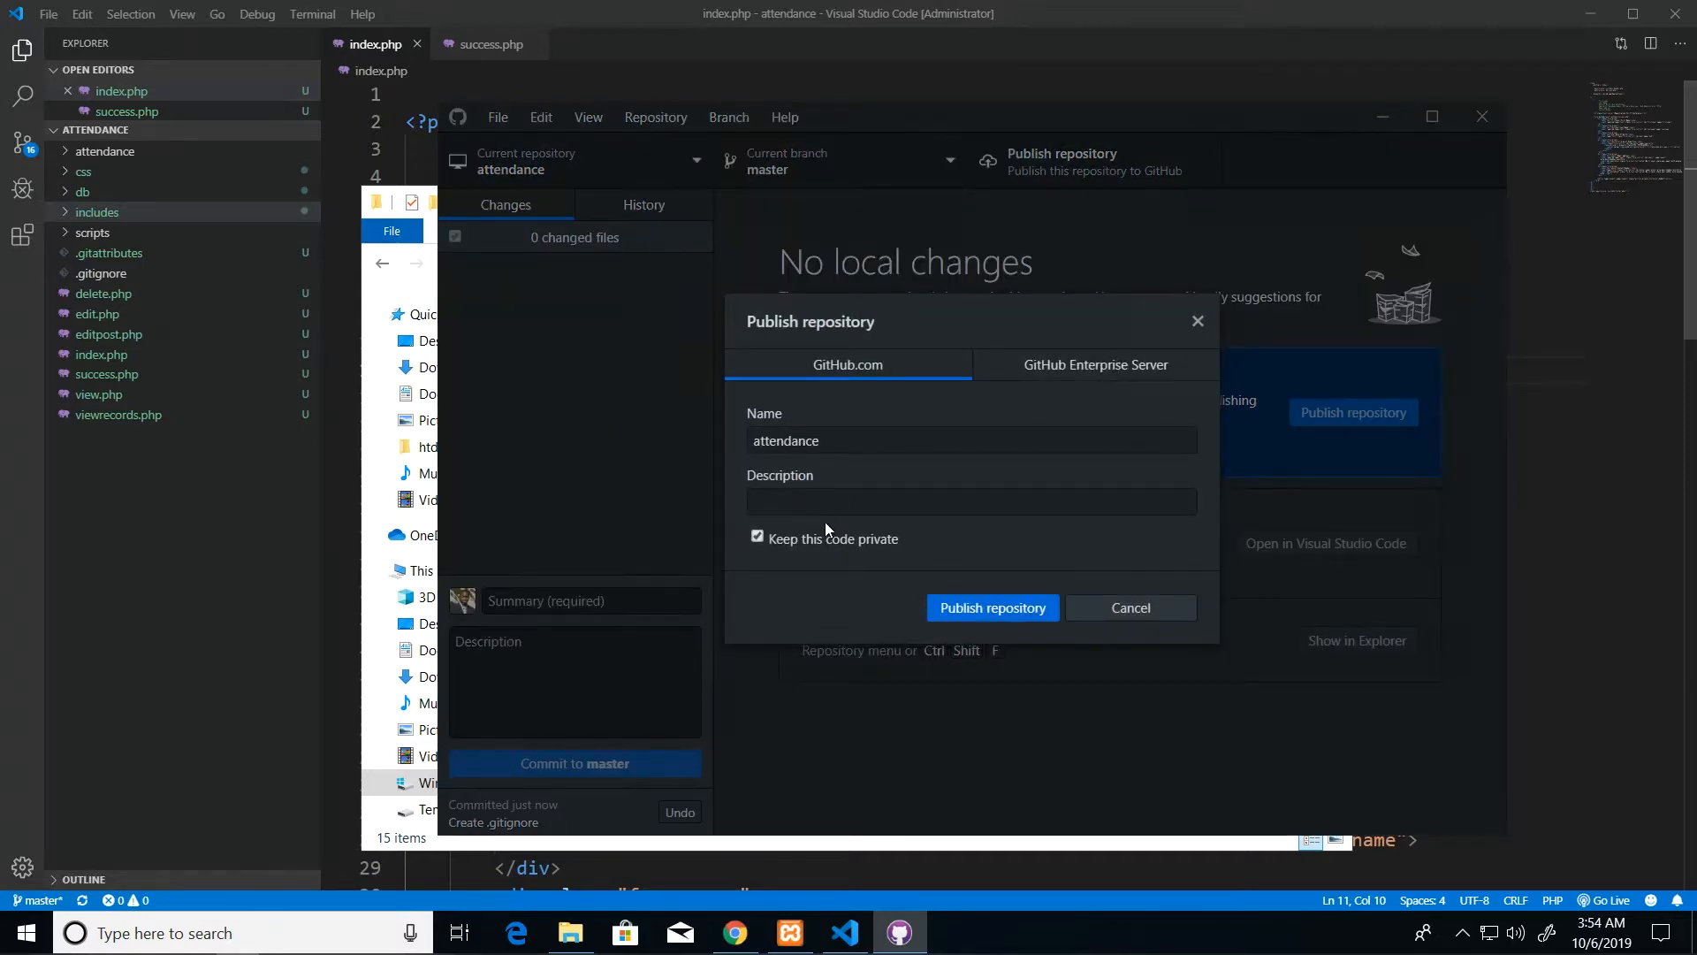
left_click(757, 539)
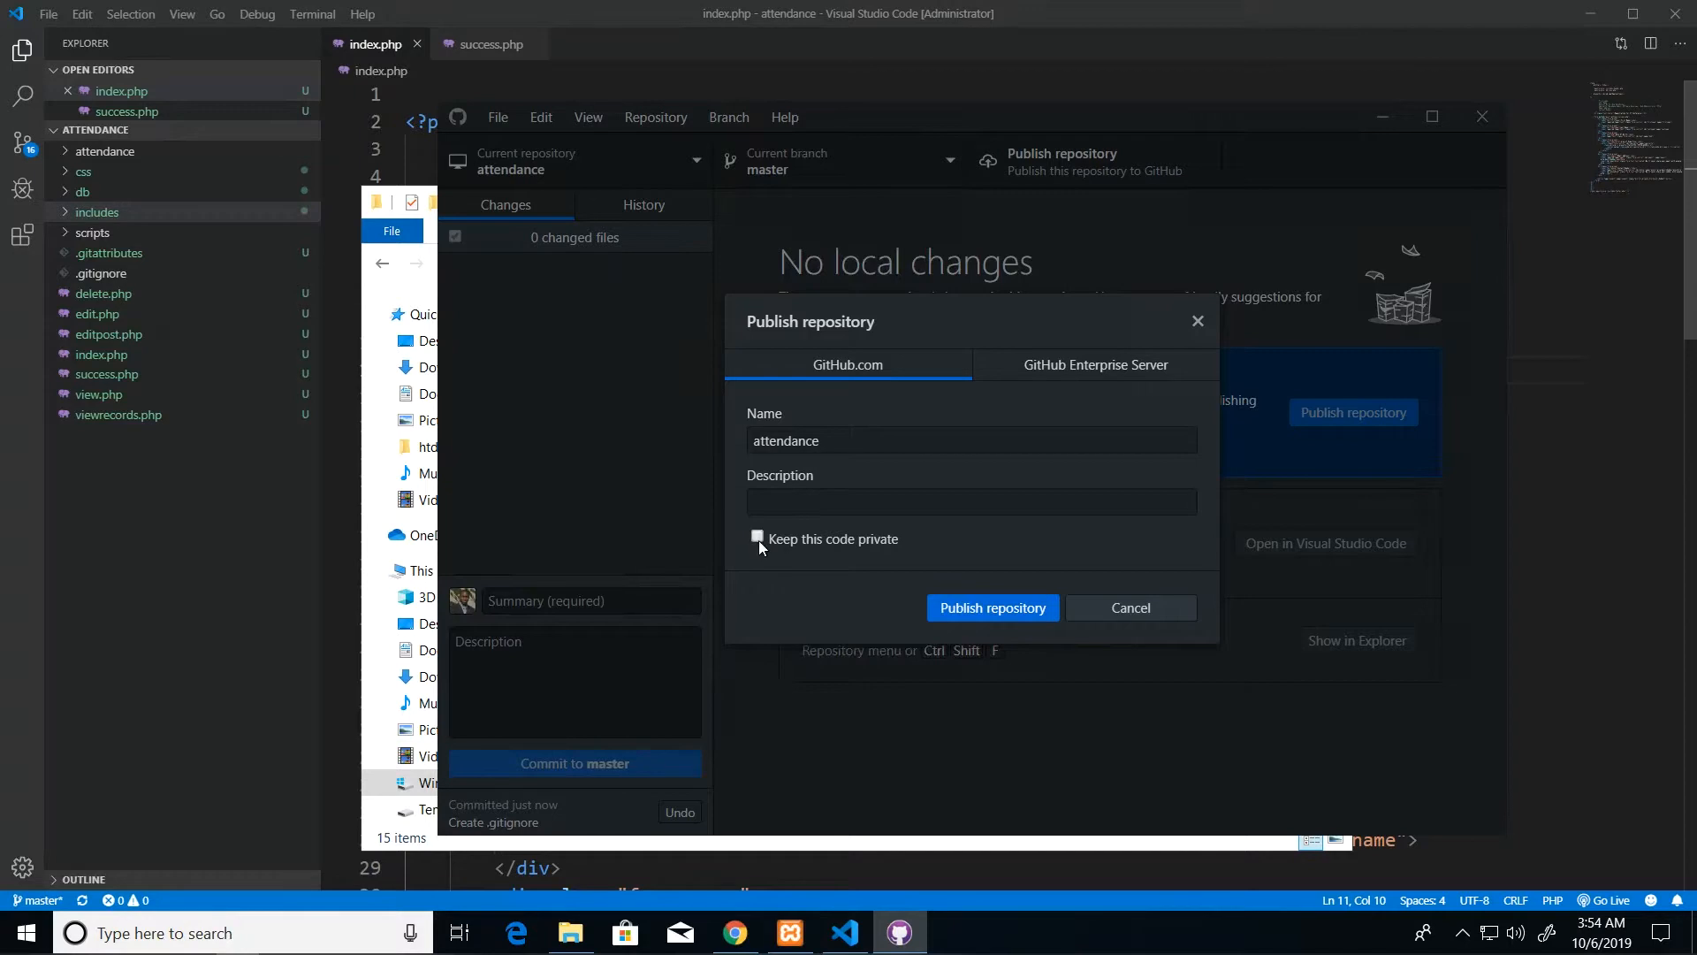
mouse_move(907, 545)
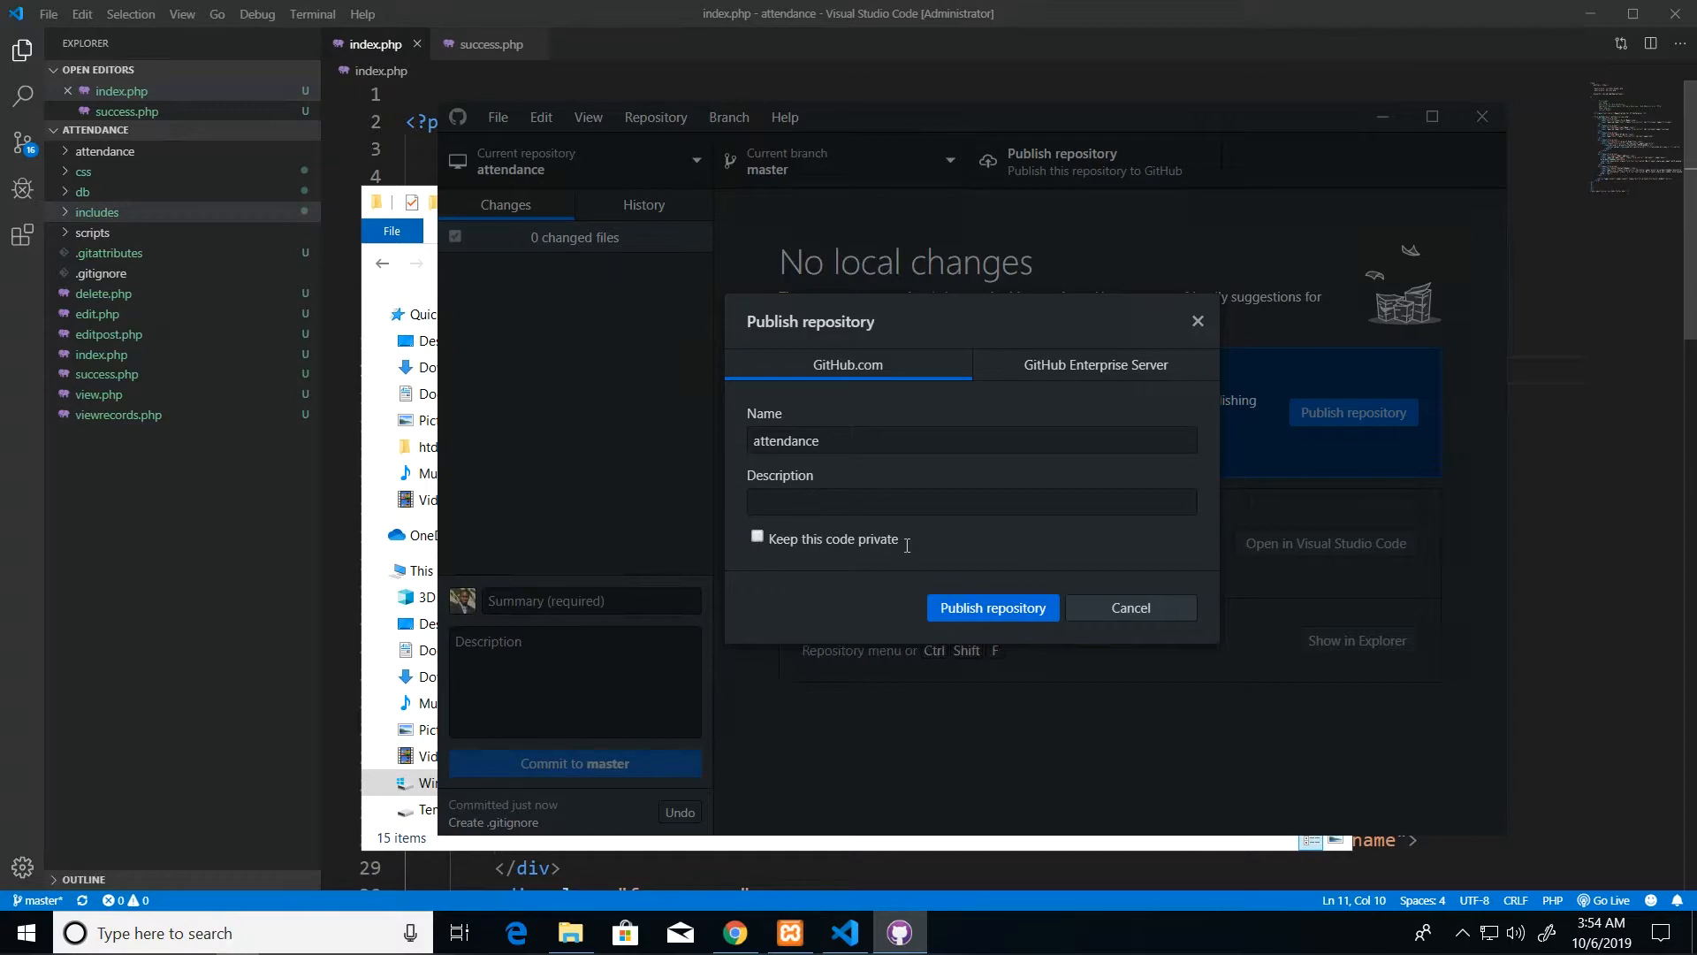
mouse_move(768, 582)
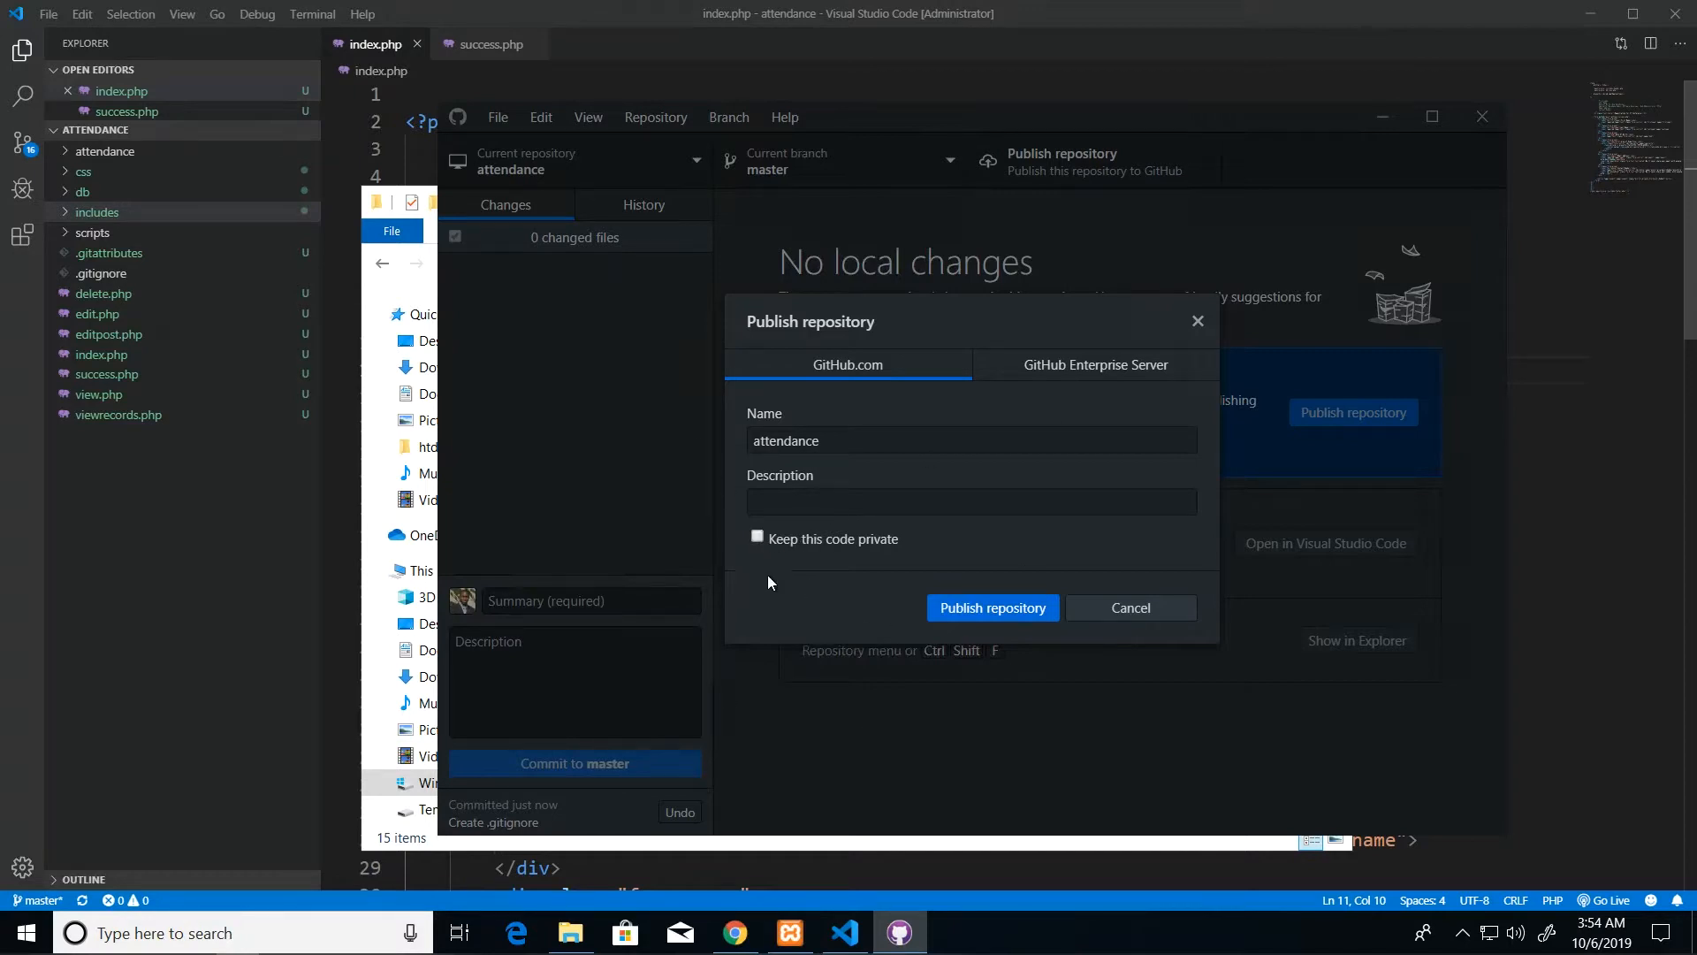
mouse_move(987, 574)
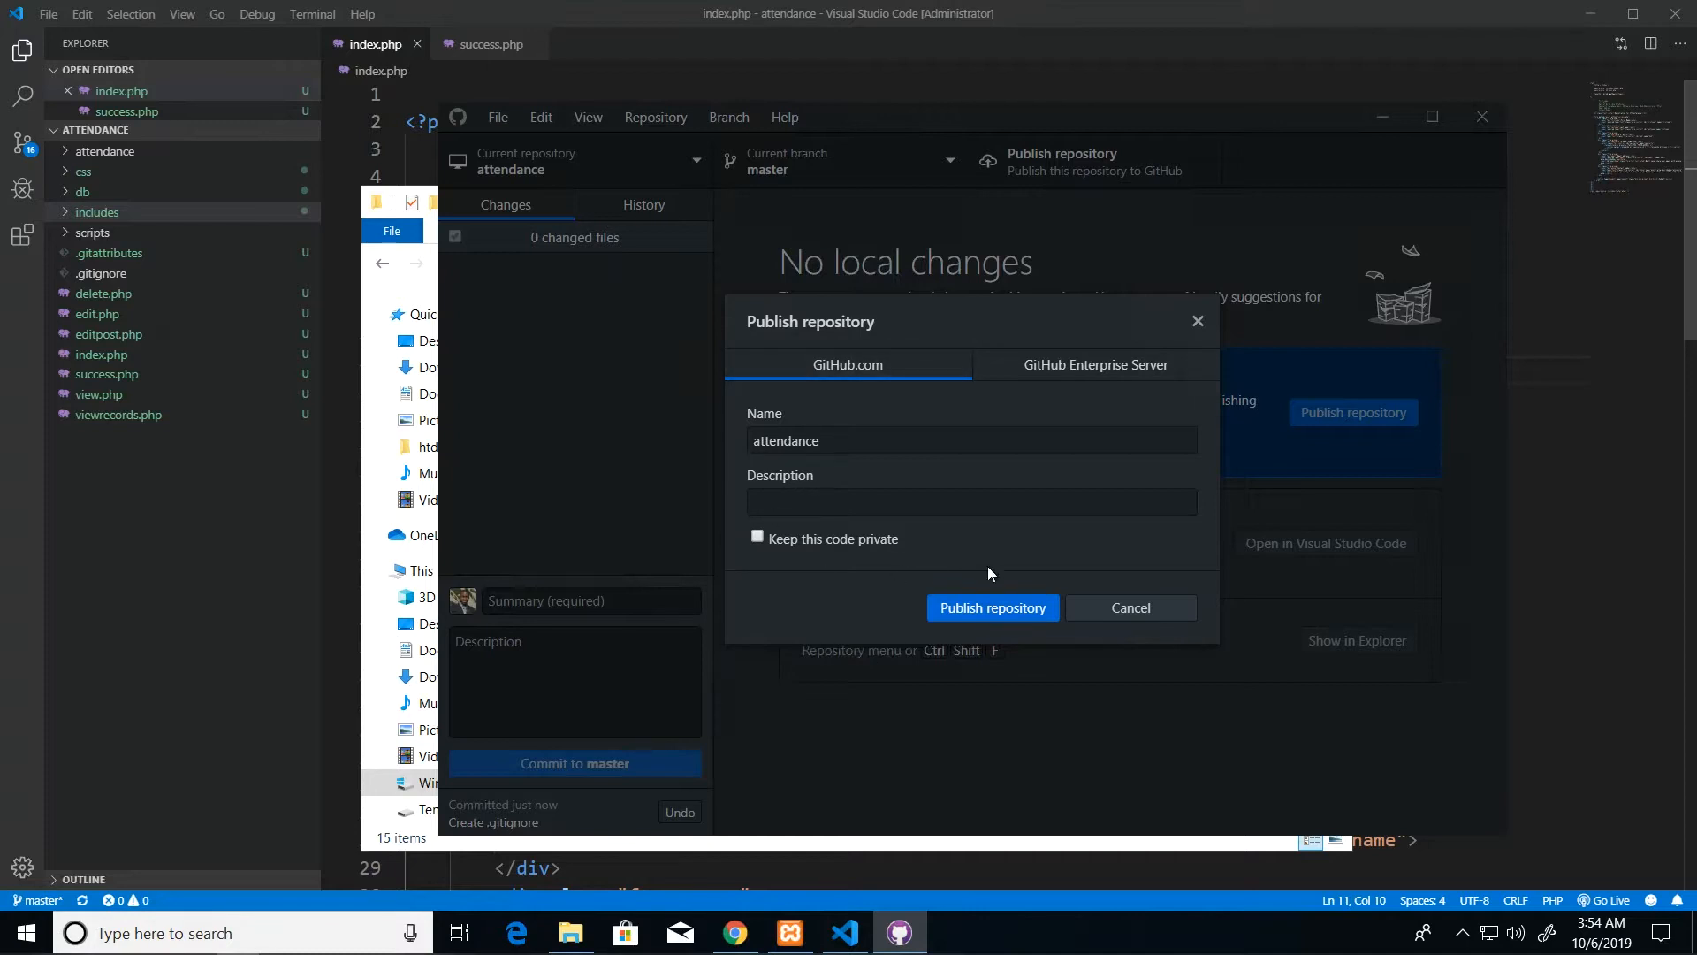
left_click(992, 607)
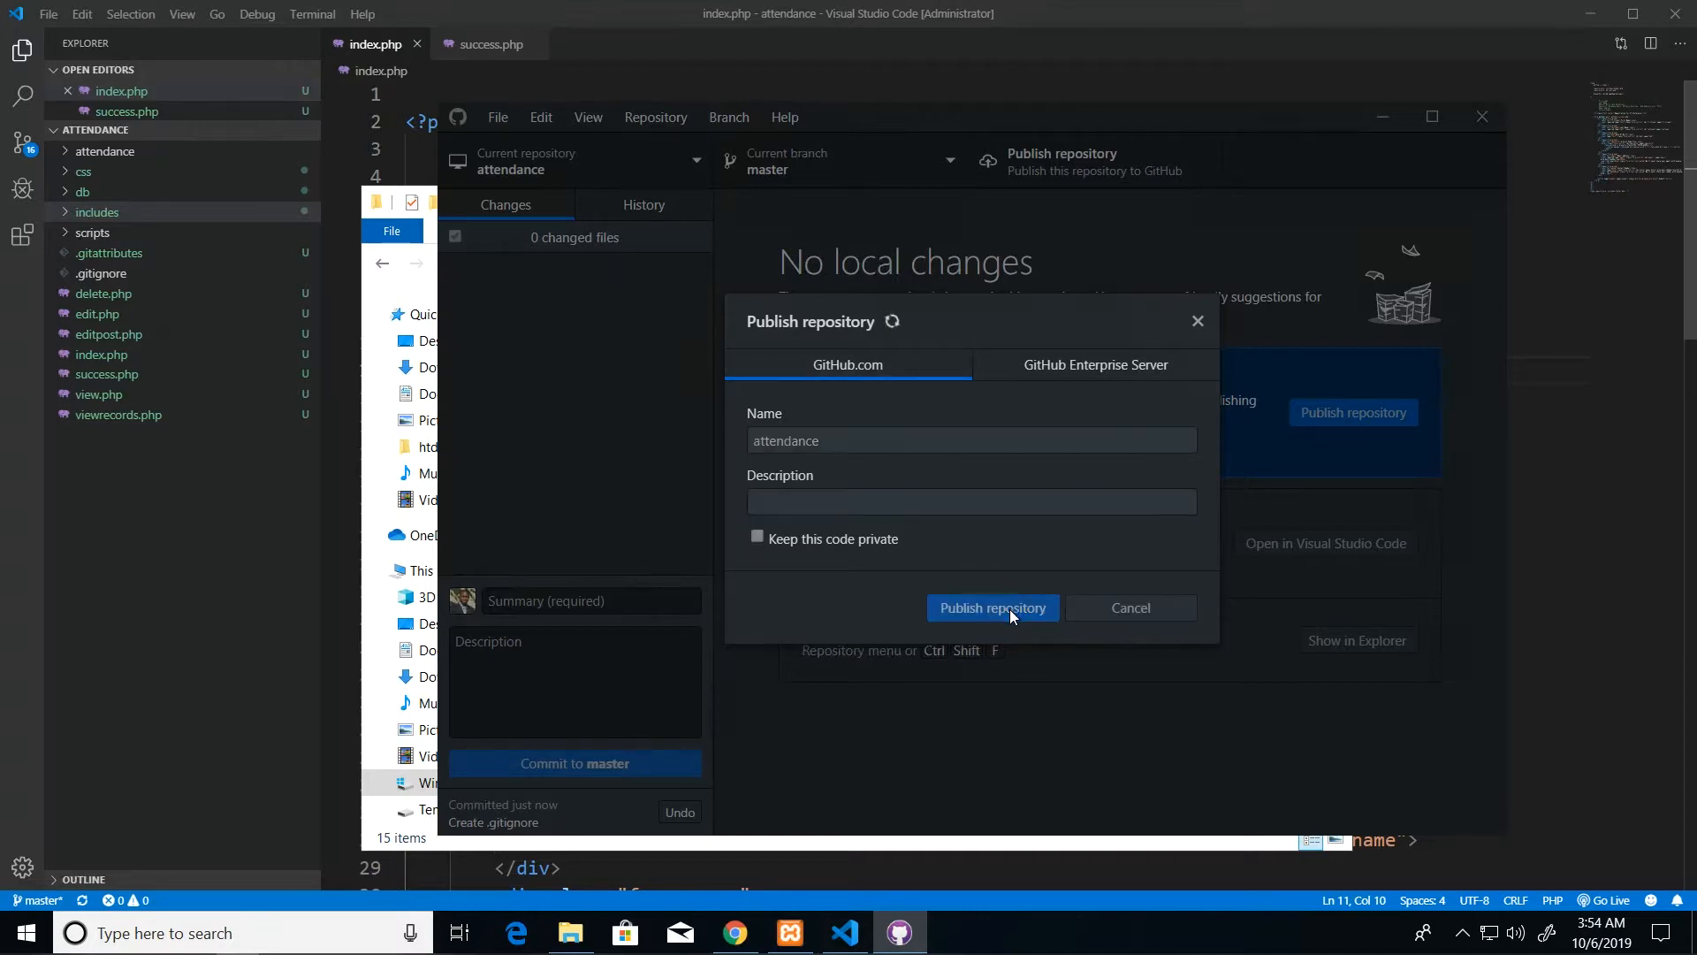
Open trevoirwilliams/attendance on GitHub.com and scan its uploaded PHP files and commits
left_click(990, 608)
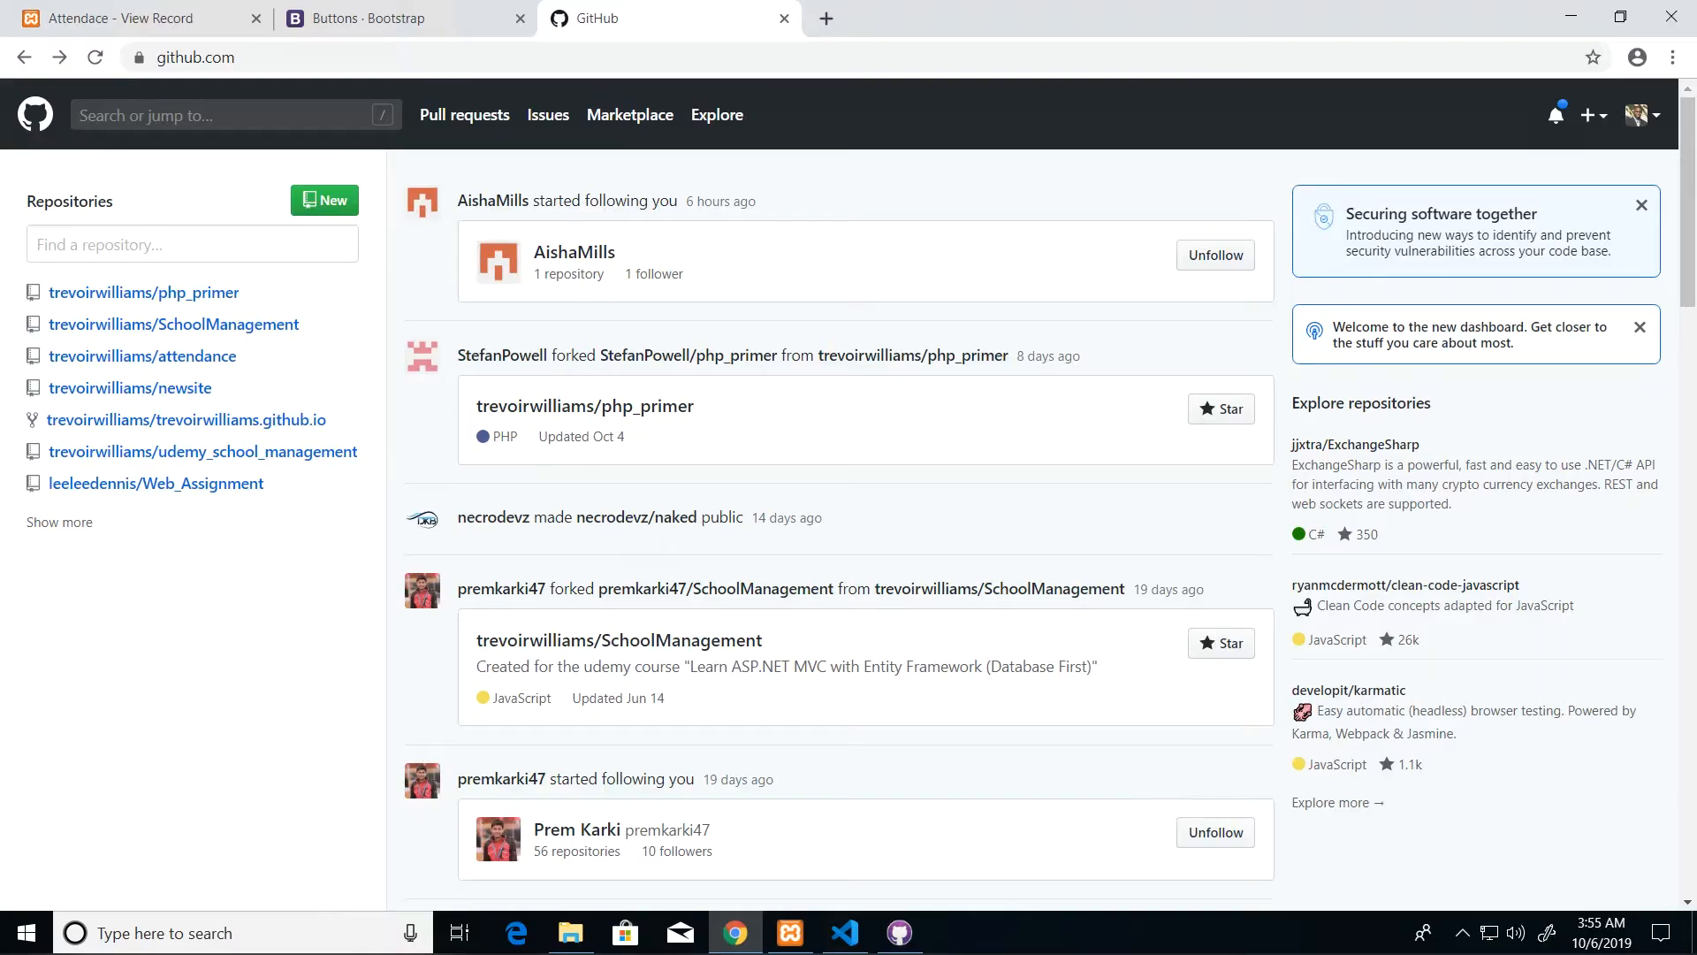
mouse_move(299, 698)
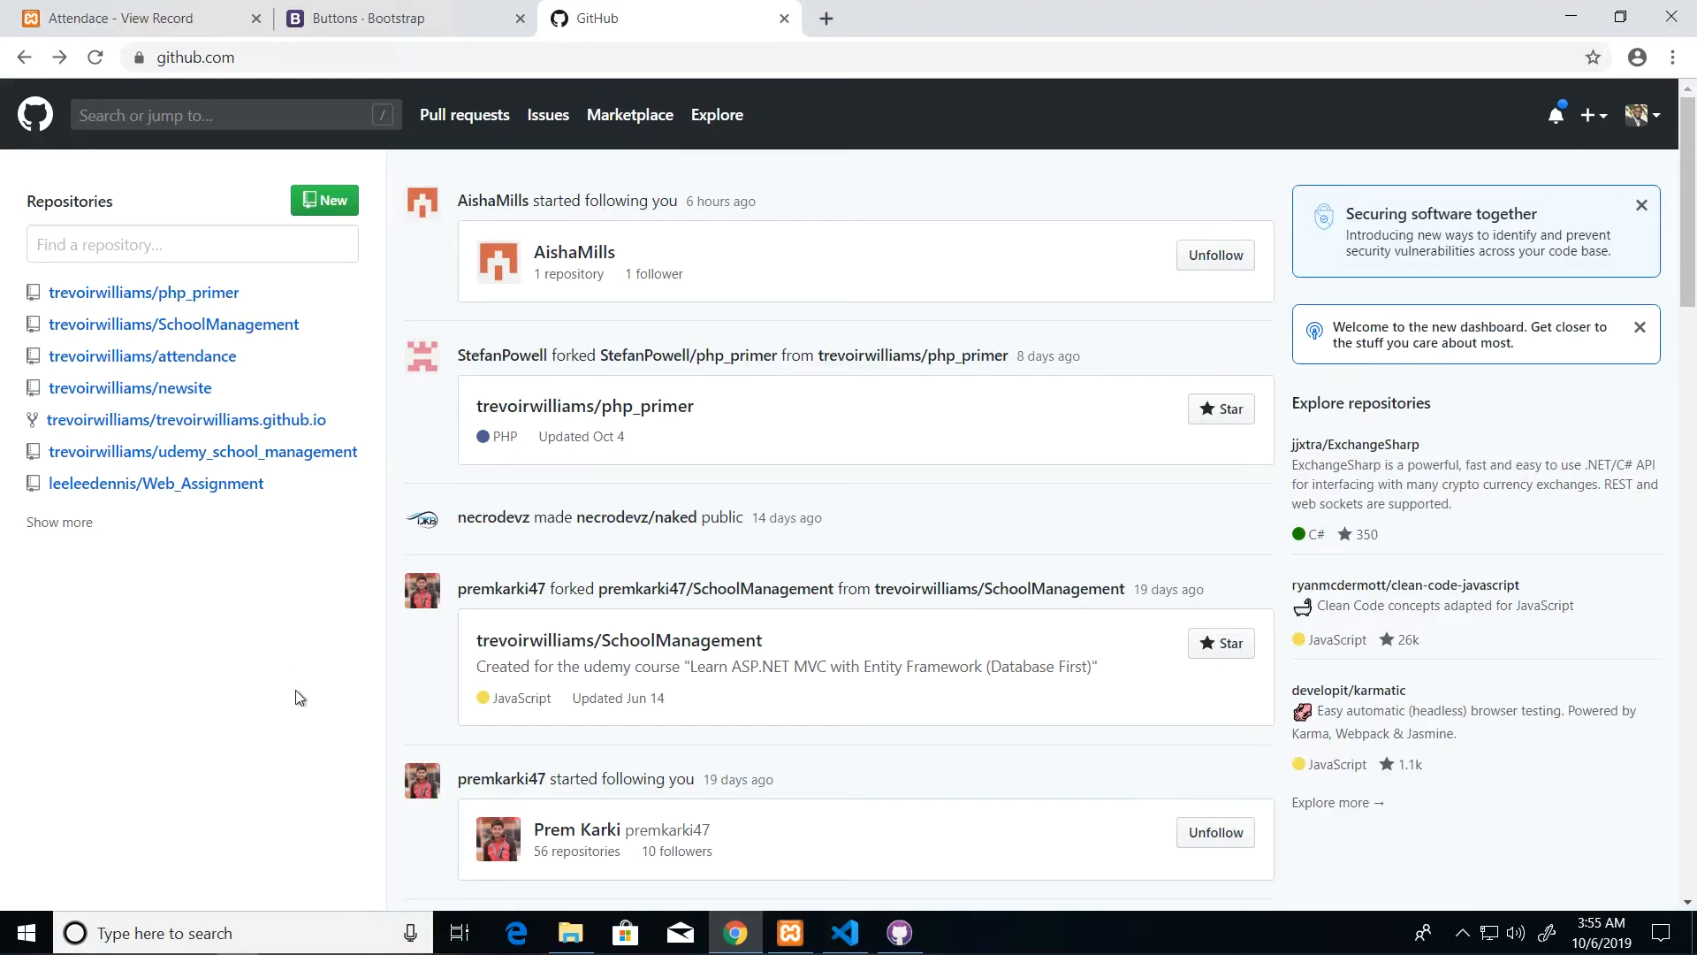
mouse_move(129, 387)
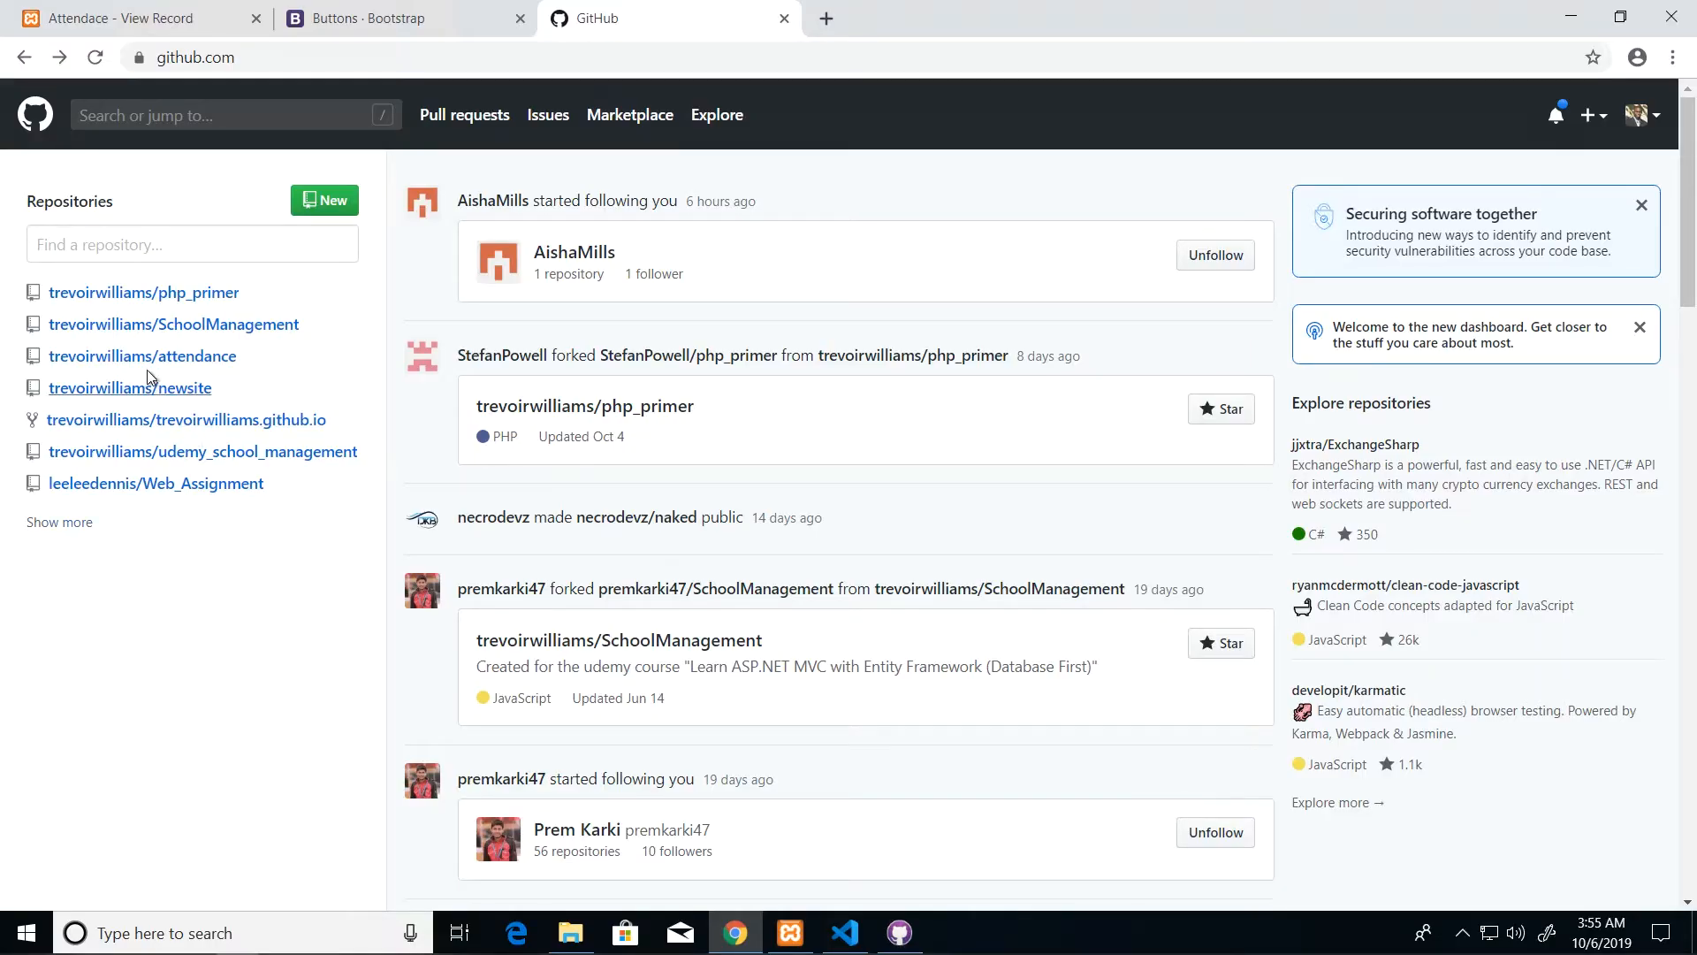
mouse_move(142, 355)
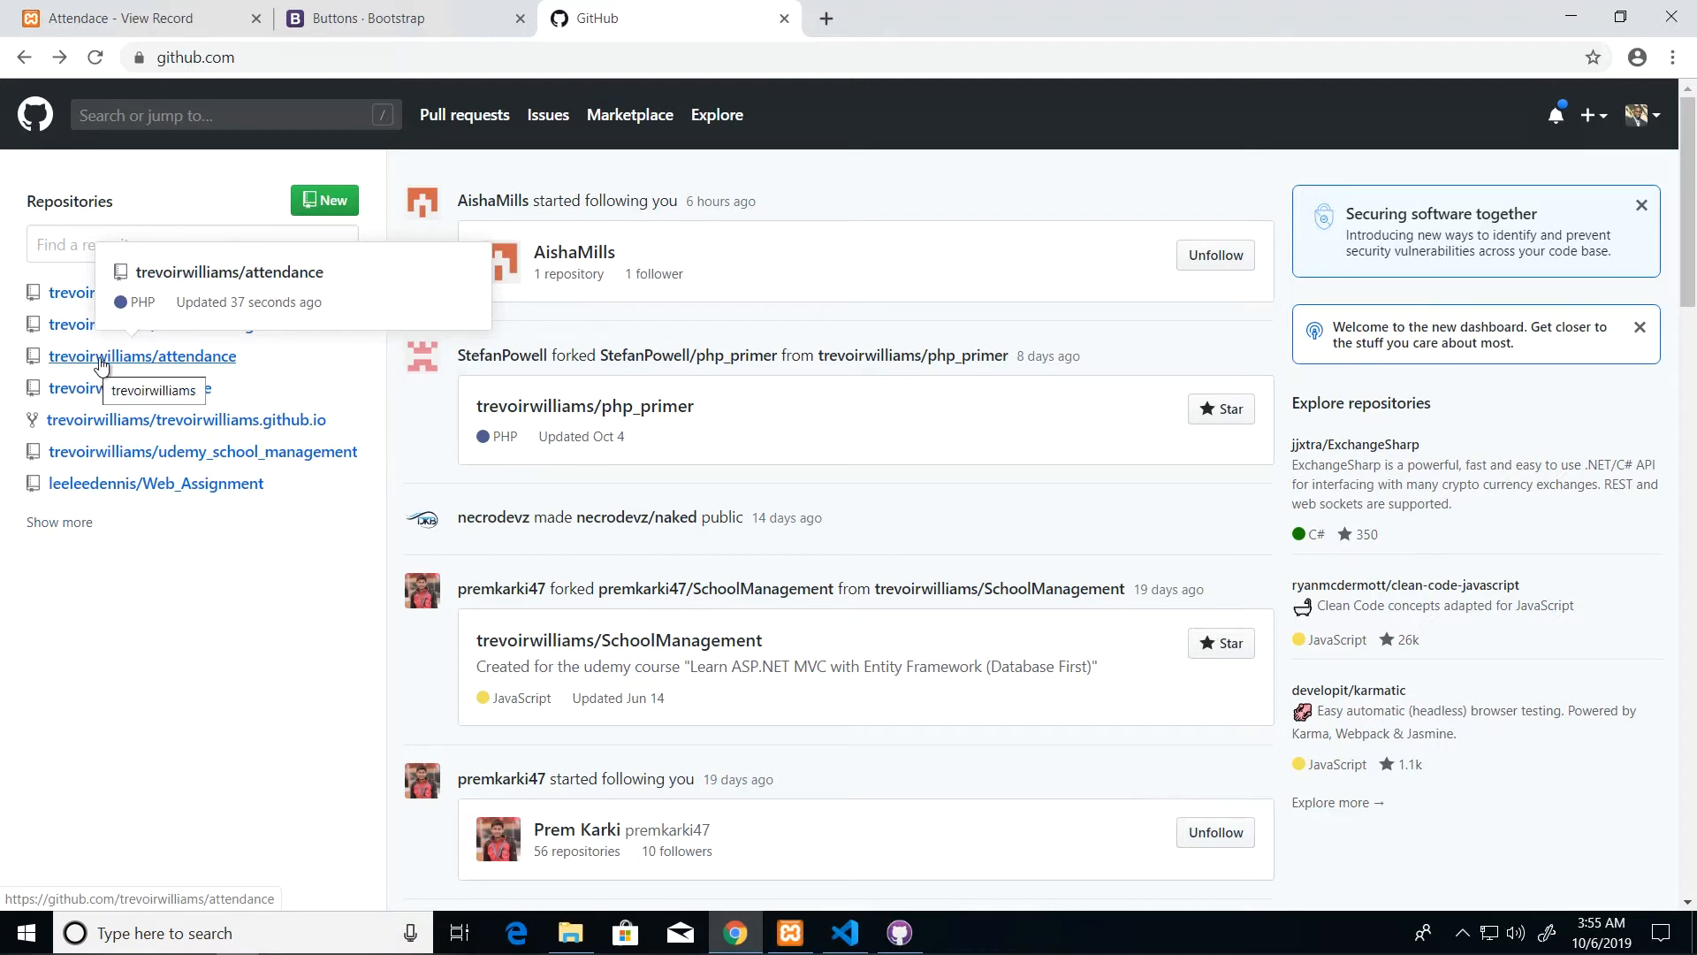
left_click(141, 355)
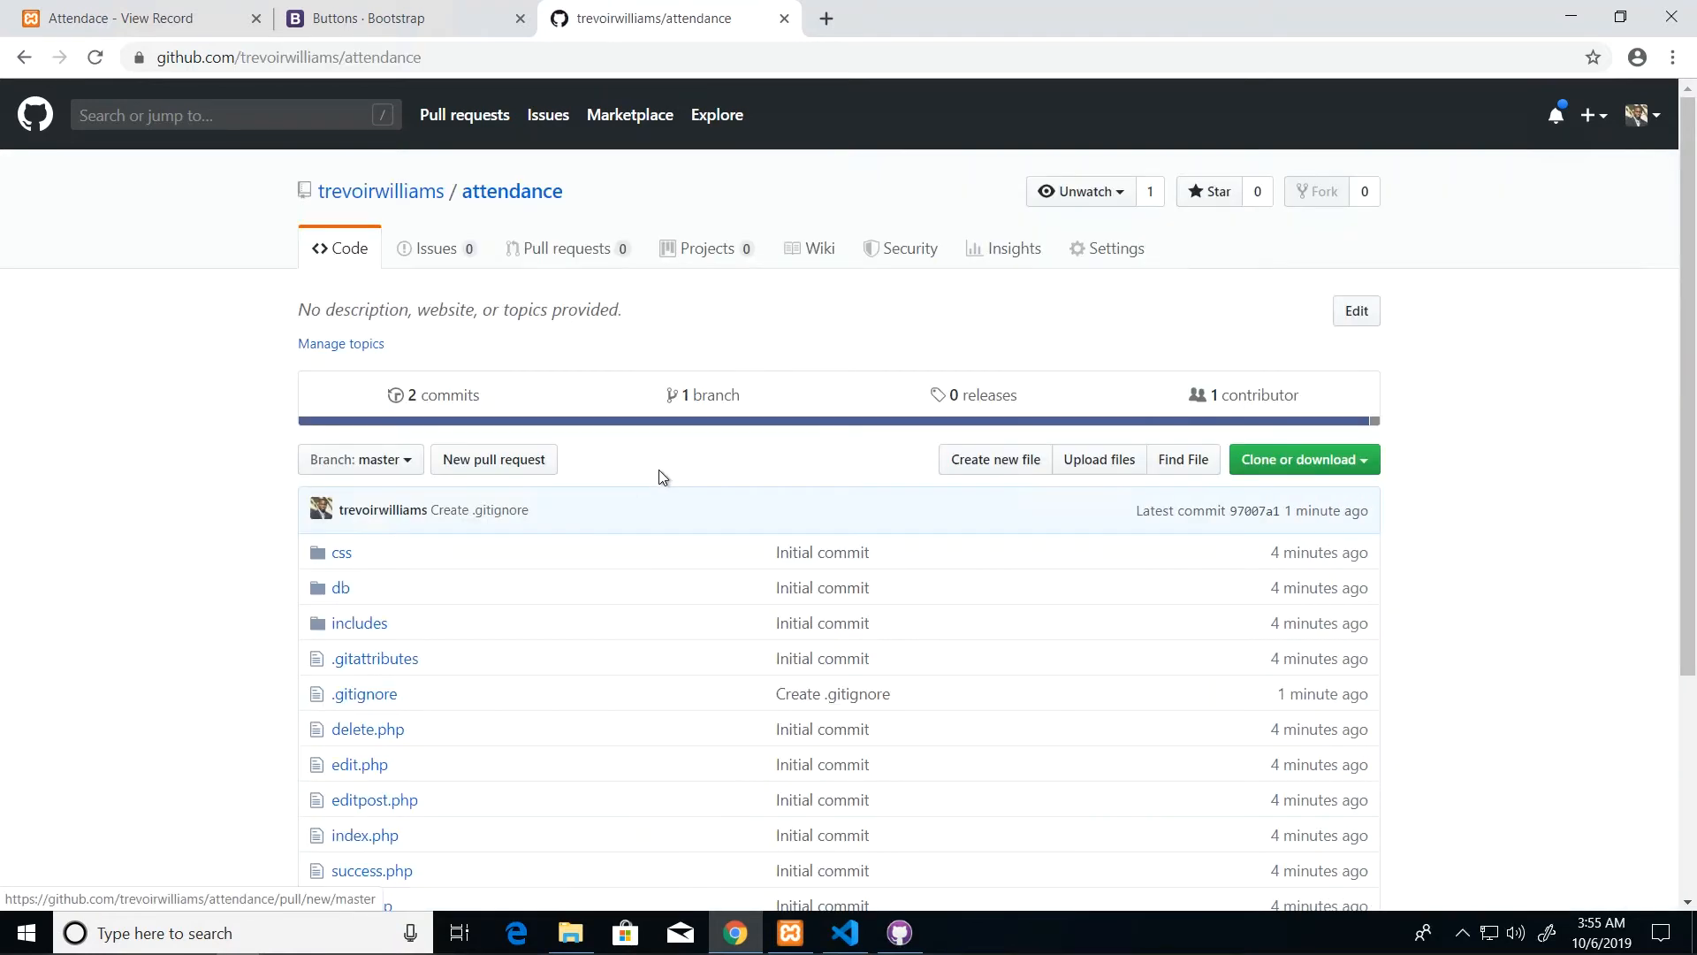
scroll("down", 3)
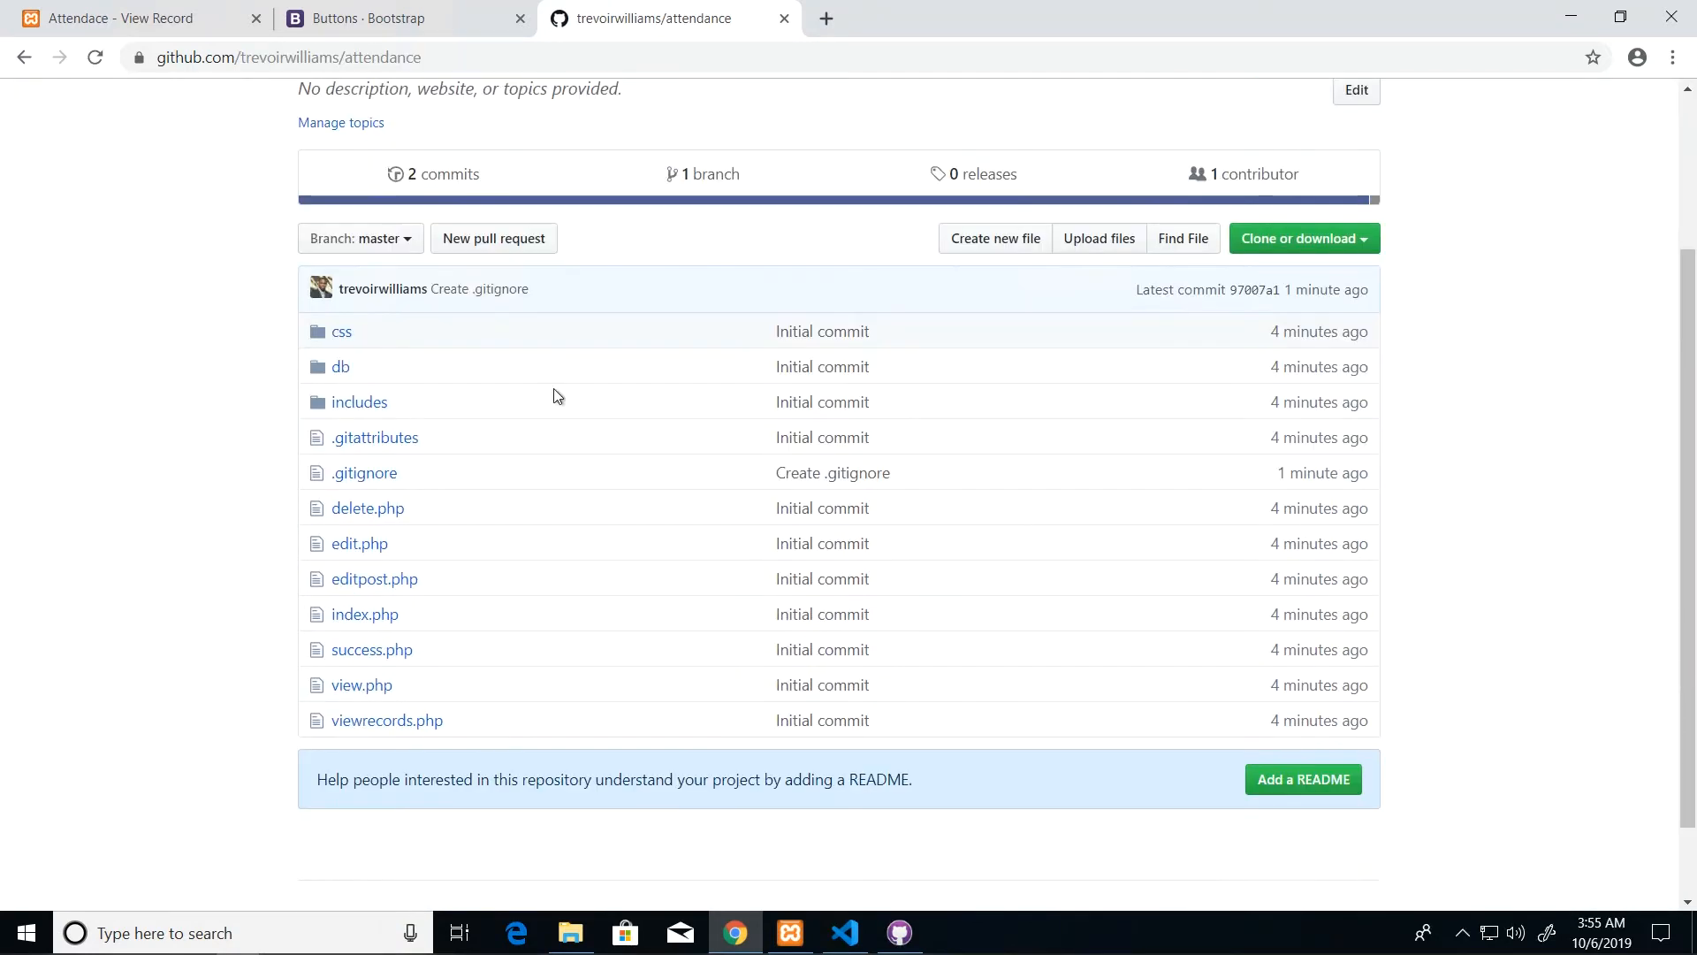
mouse_move(818, 564)
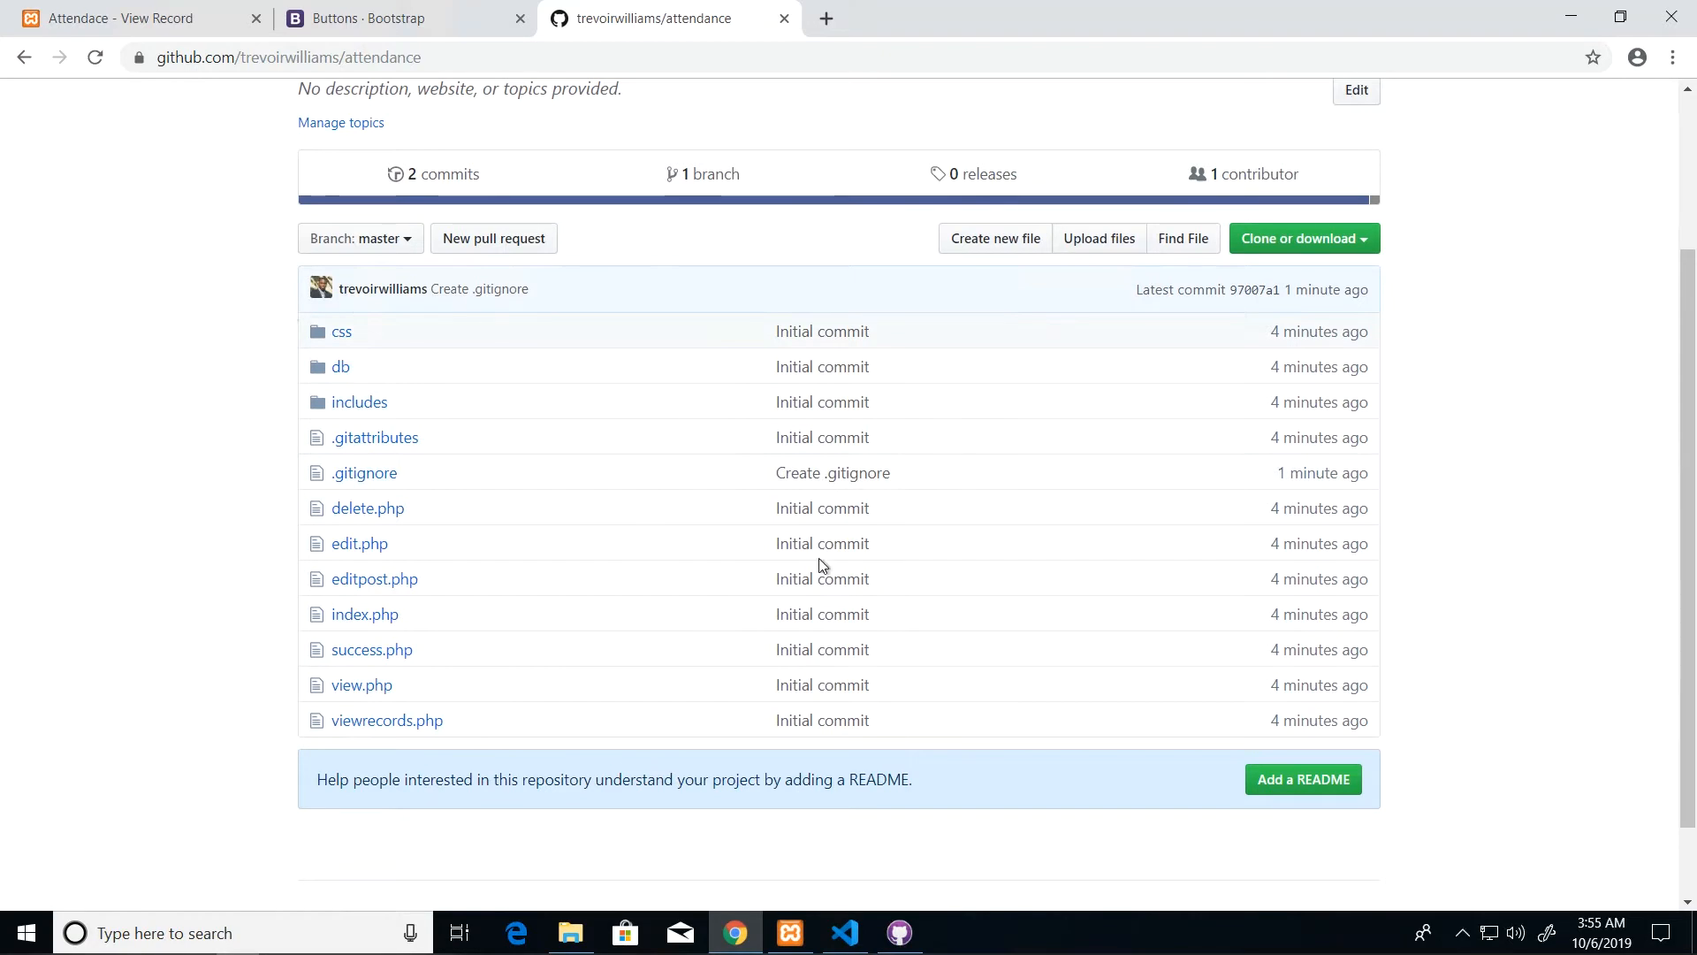
mouse_move(621, 452)
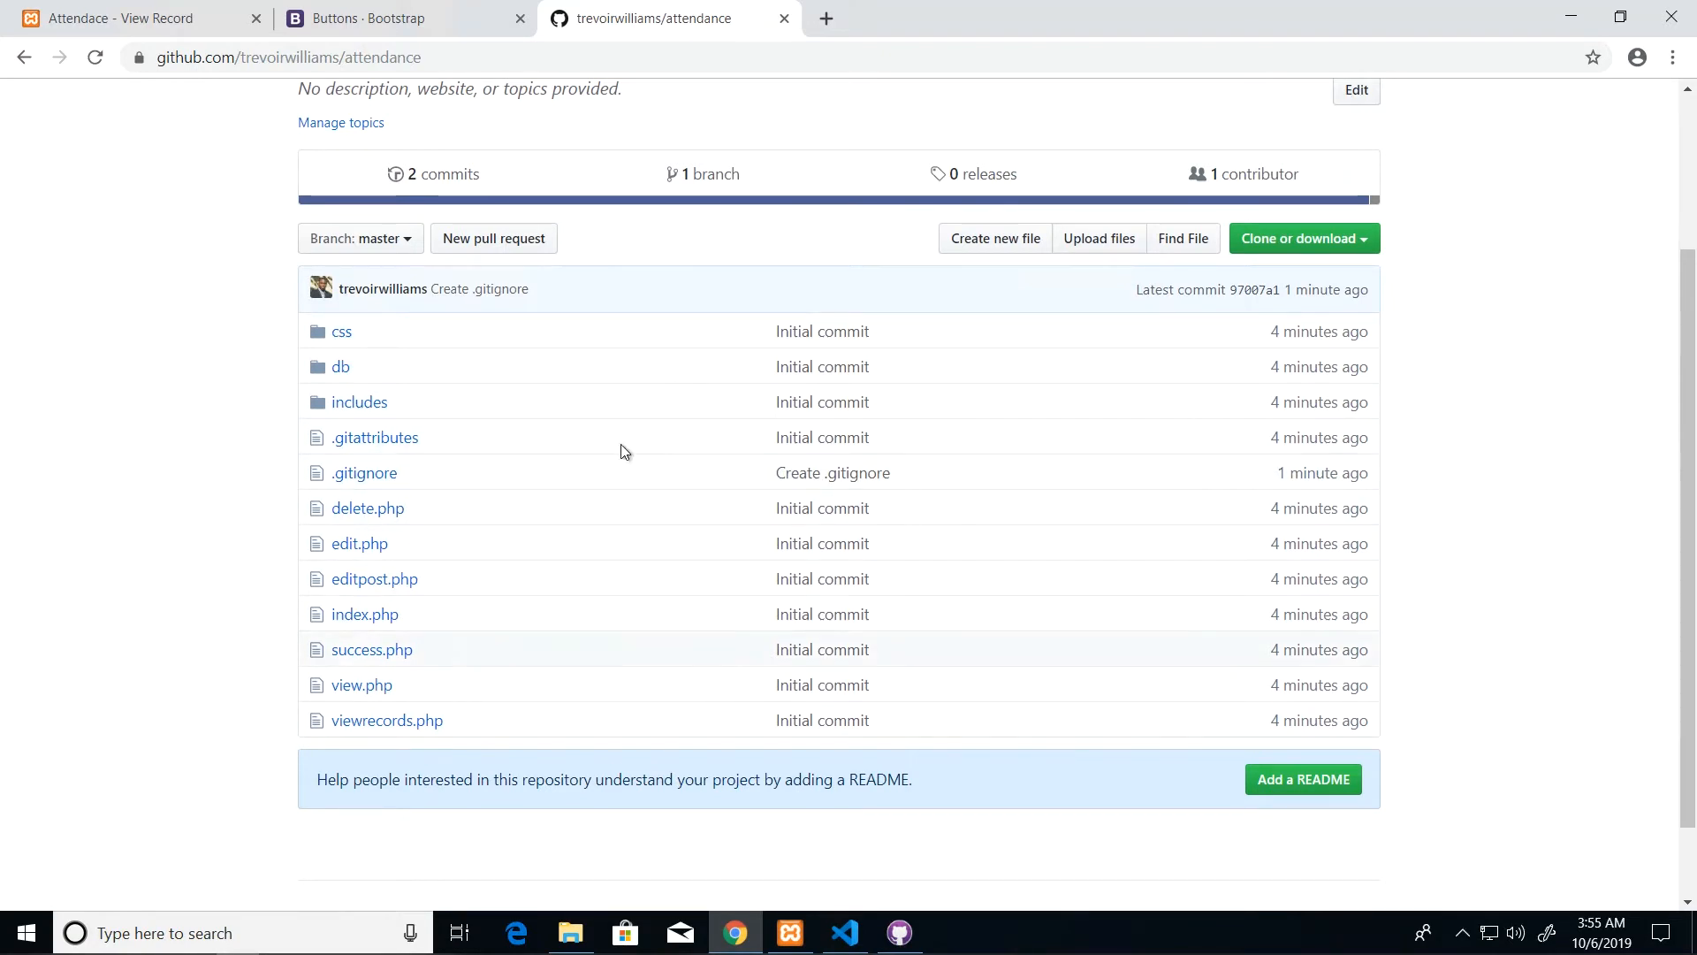
mouse_move(664, 651)
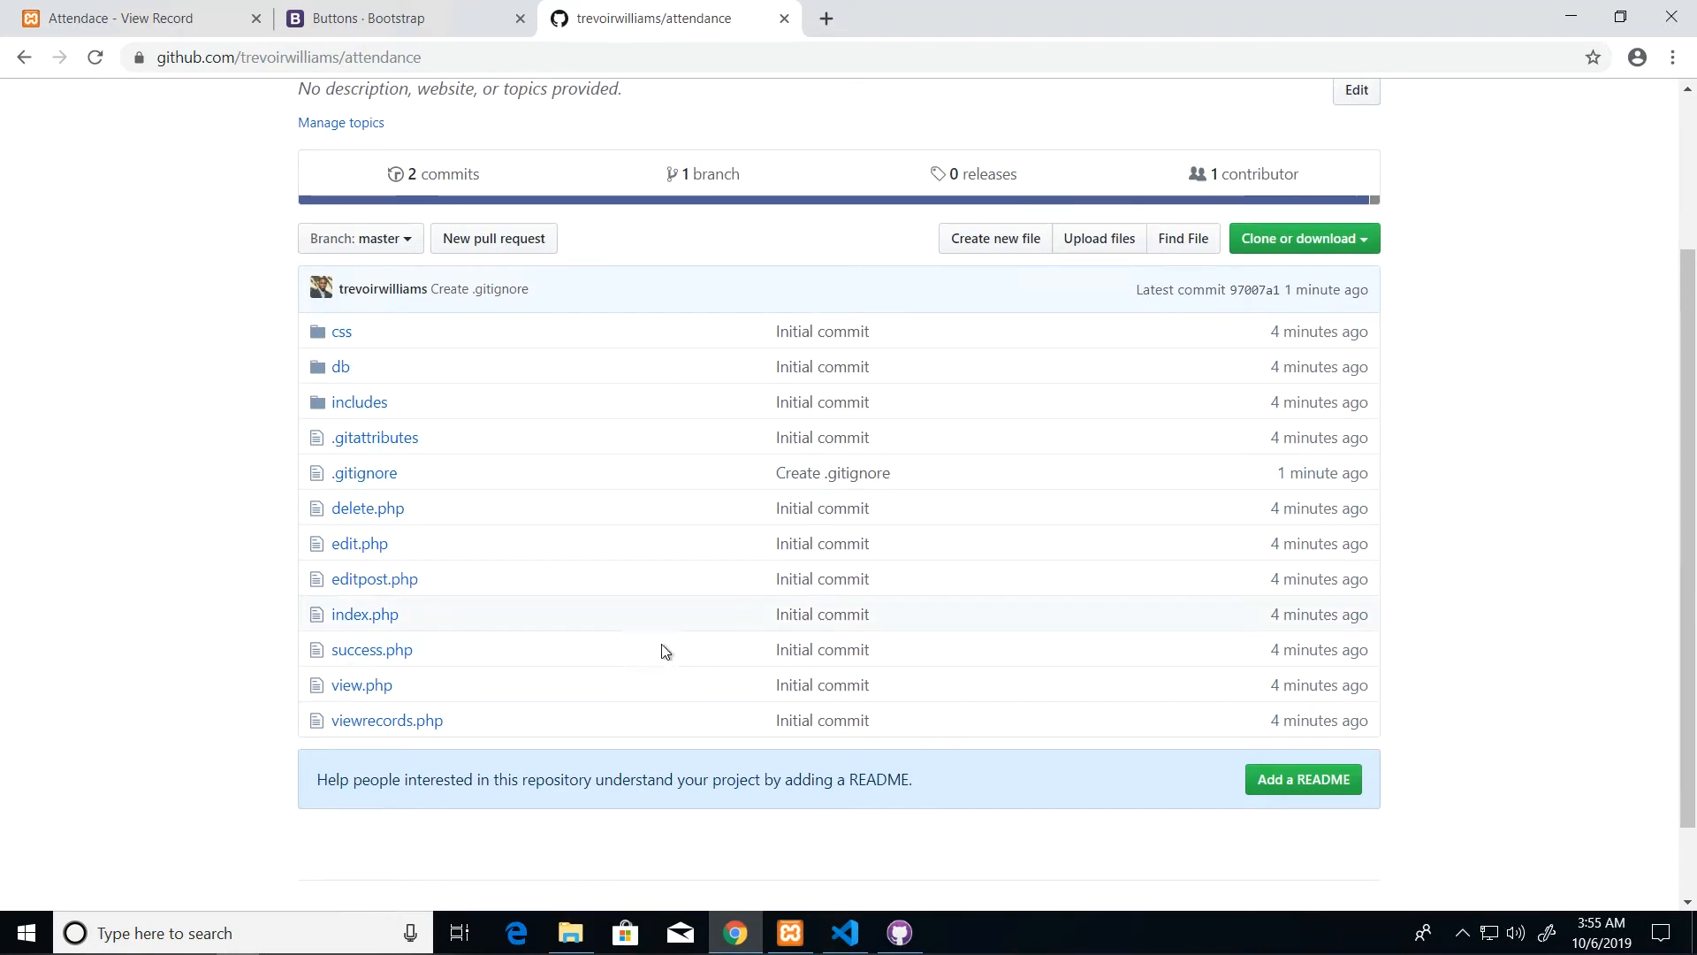
scroll("up", 3)
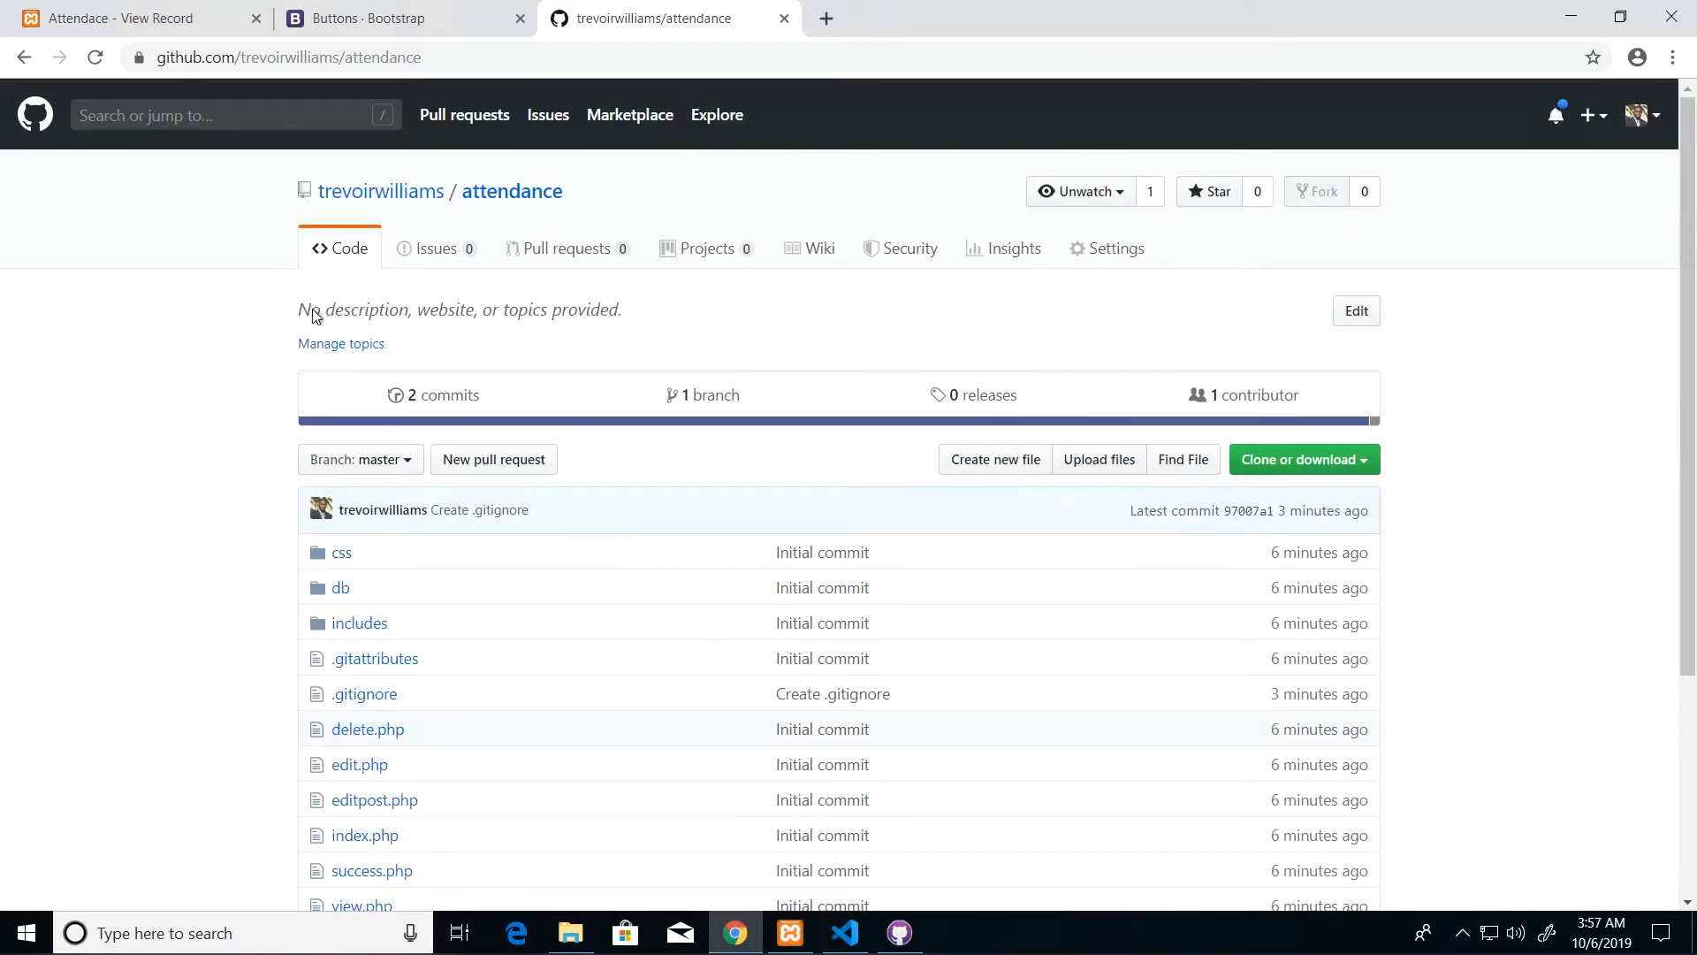
Save the description 'Code used for PHP Bootstrap 4 Form and CRUD Application Development Exercises.'
left_click(1355, 310)
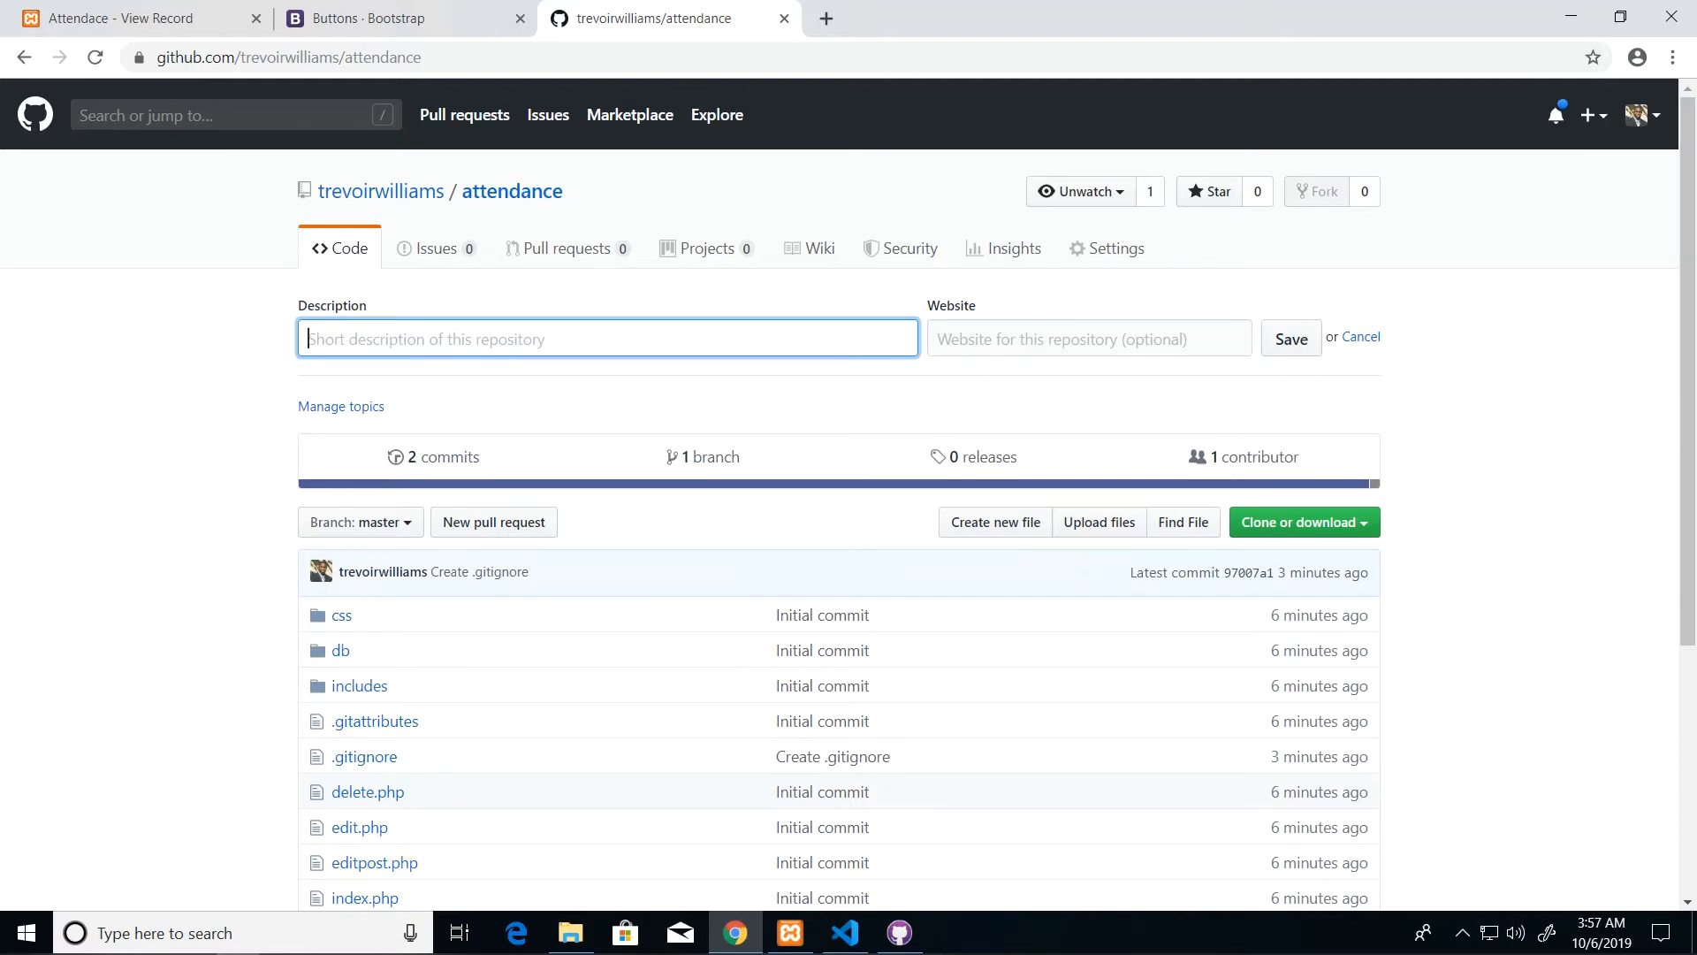
left_click(1290, 338)
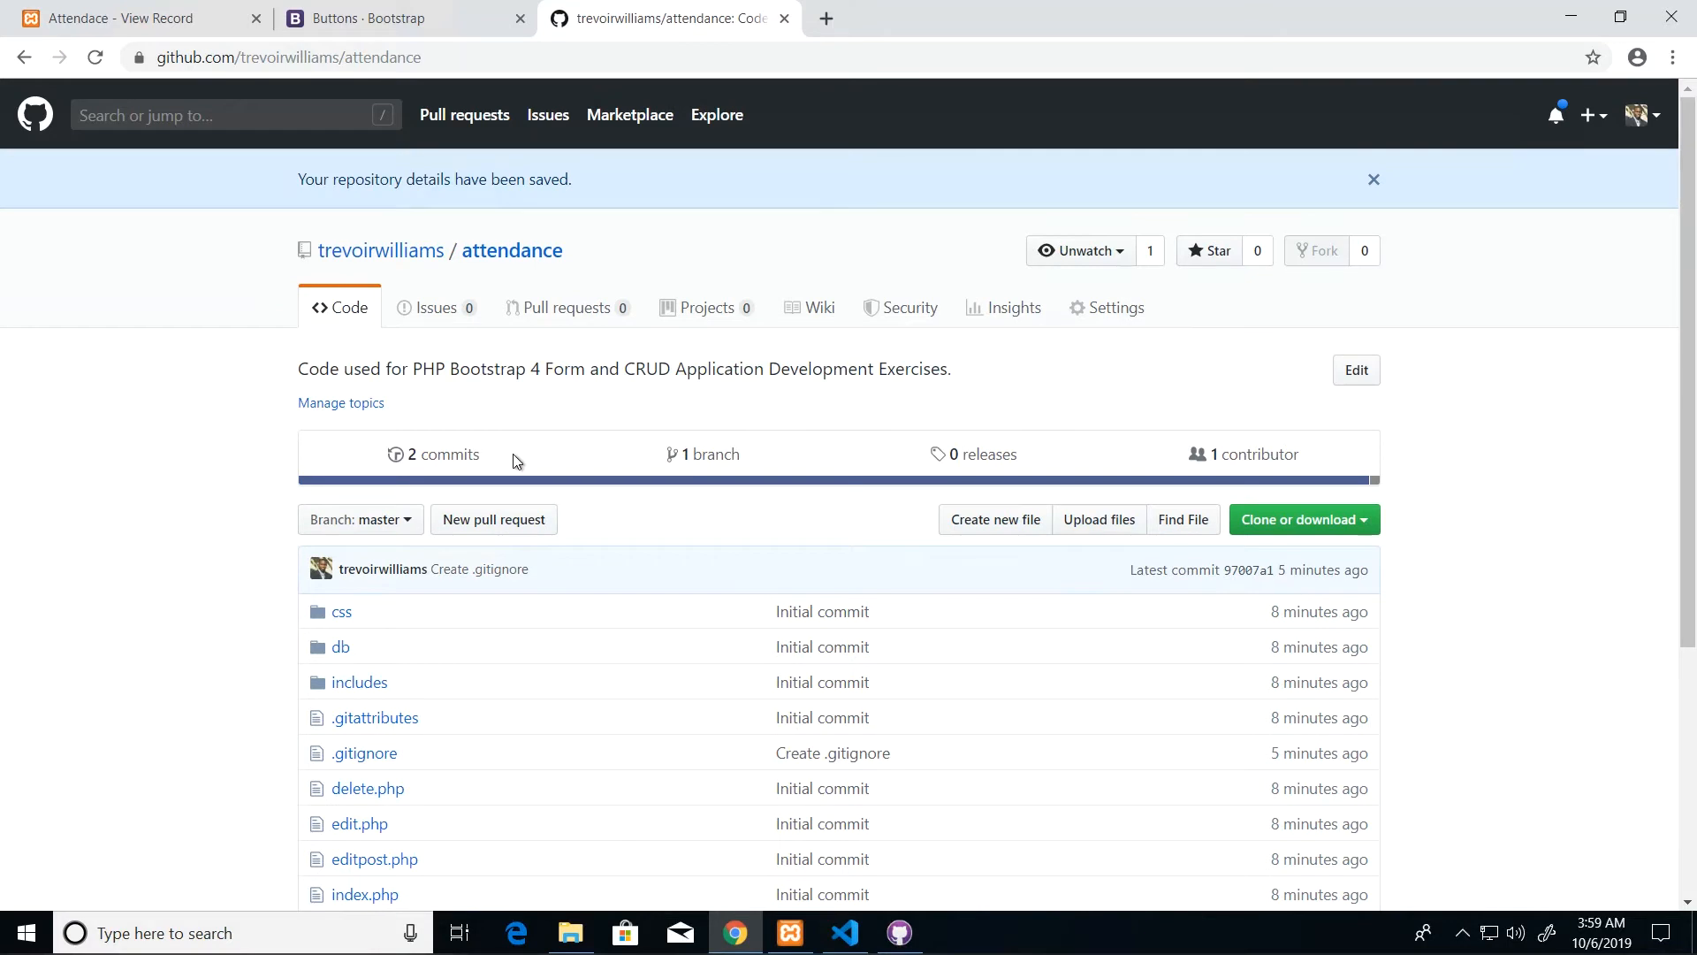
mouse_move(650, 404)
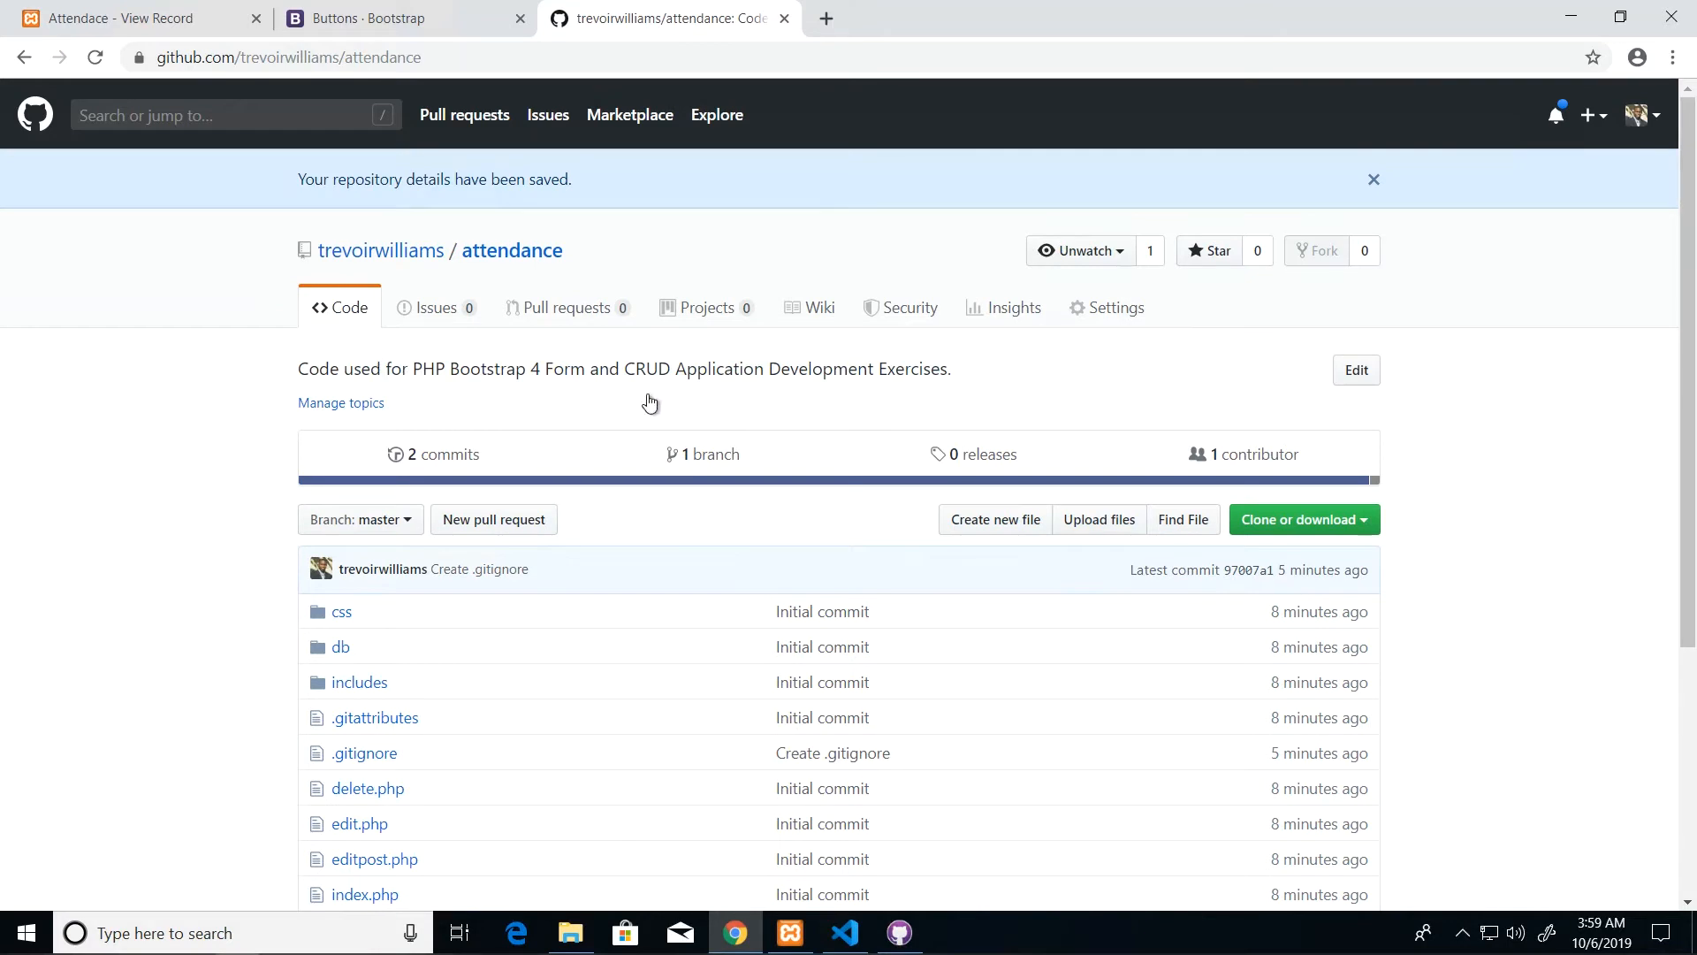
mouse_move(266, 486)
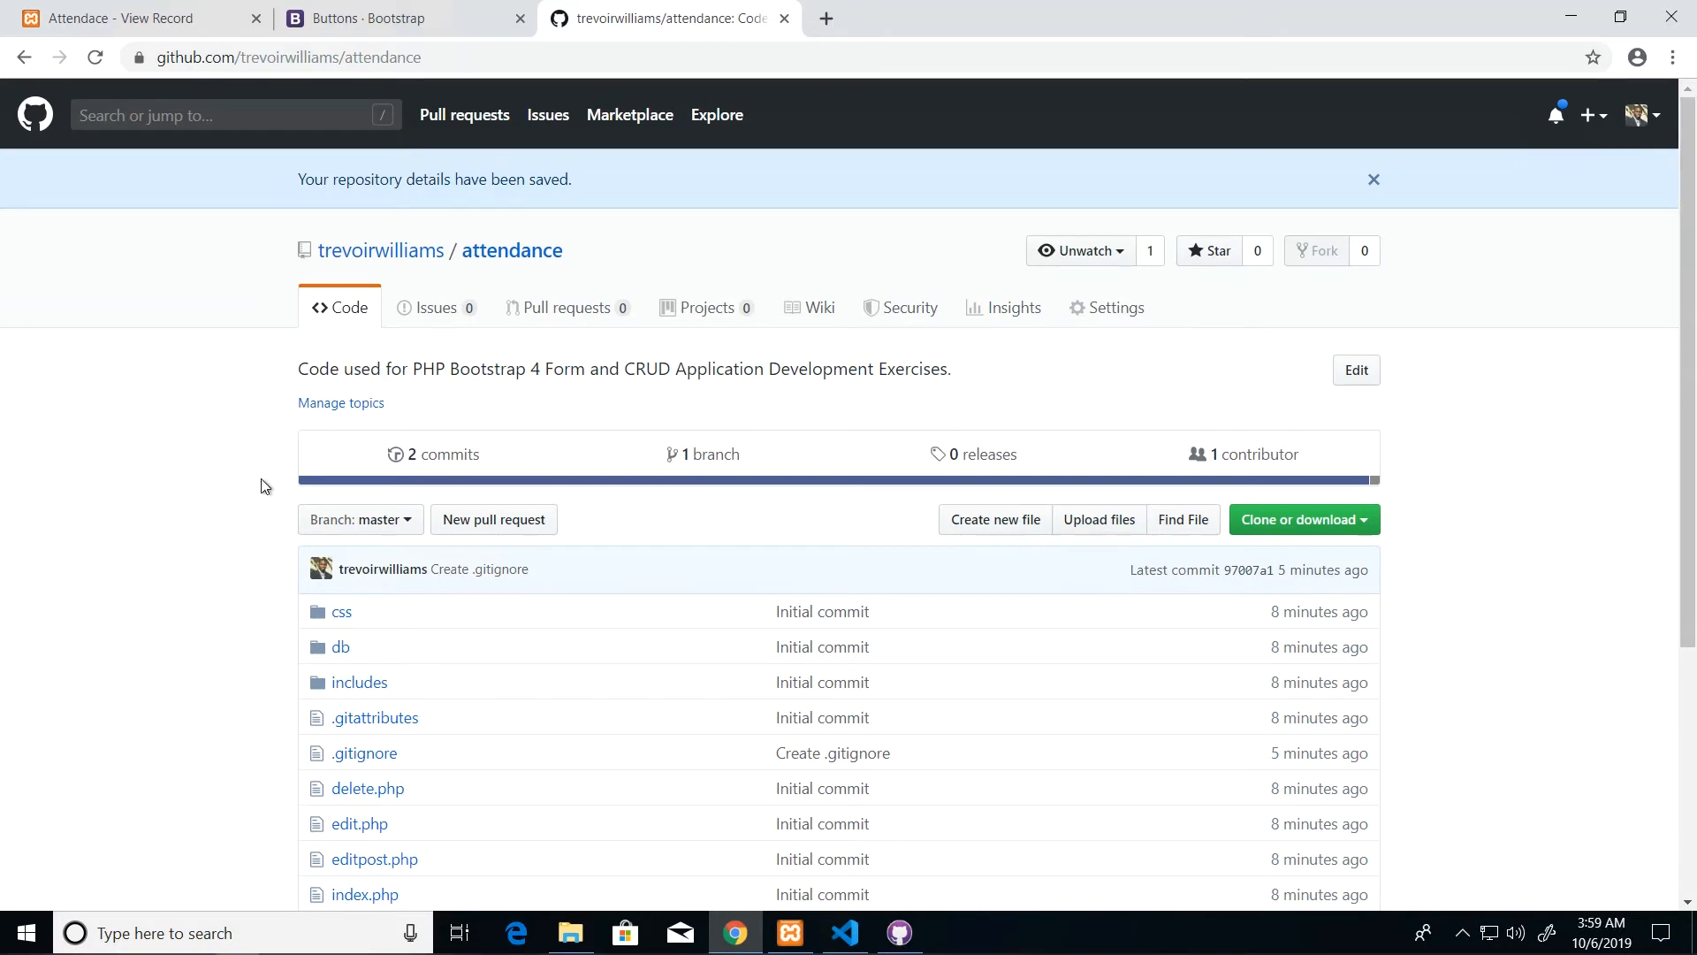
mouse_move(237, 512)
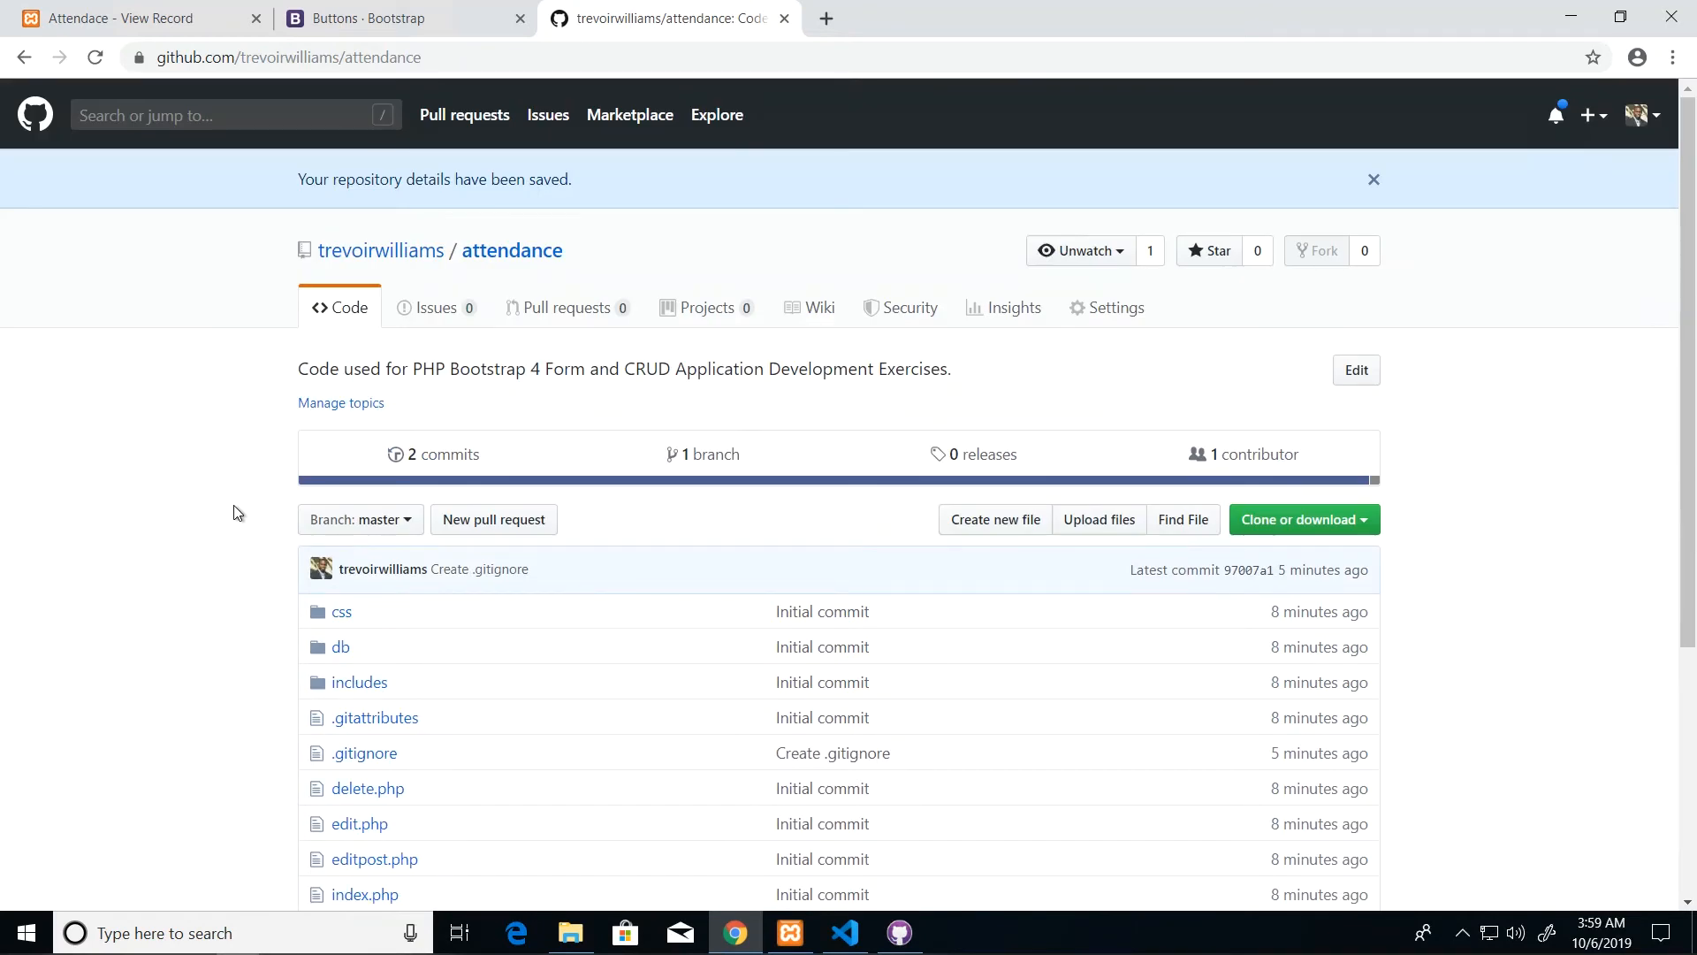
mouse_move(1090, 742)
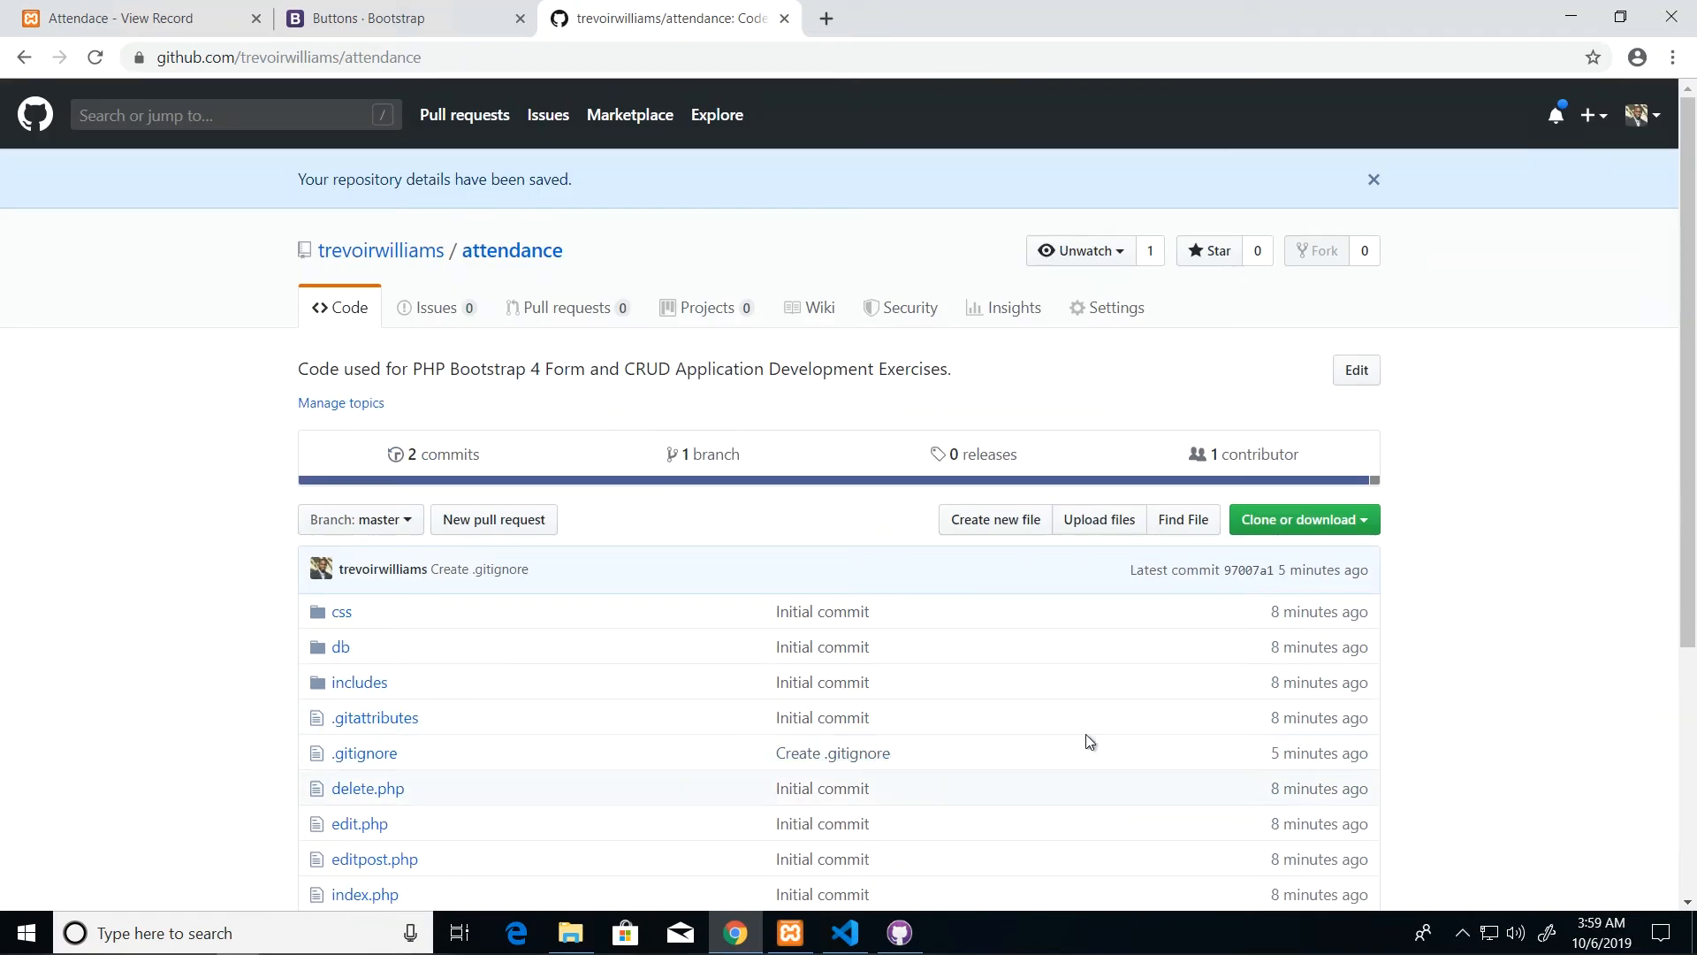
mouse_move(799, 919)
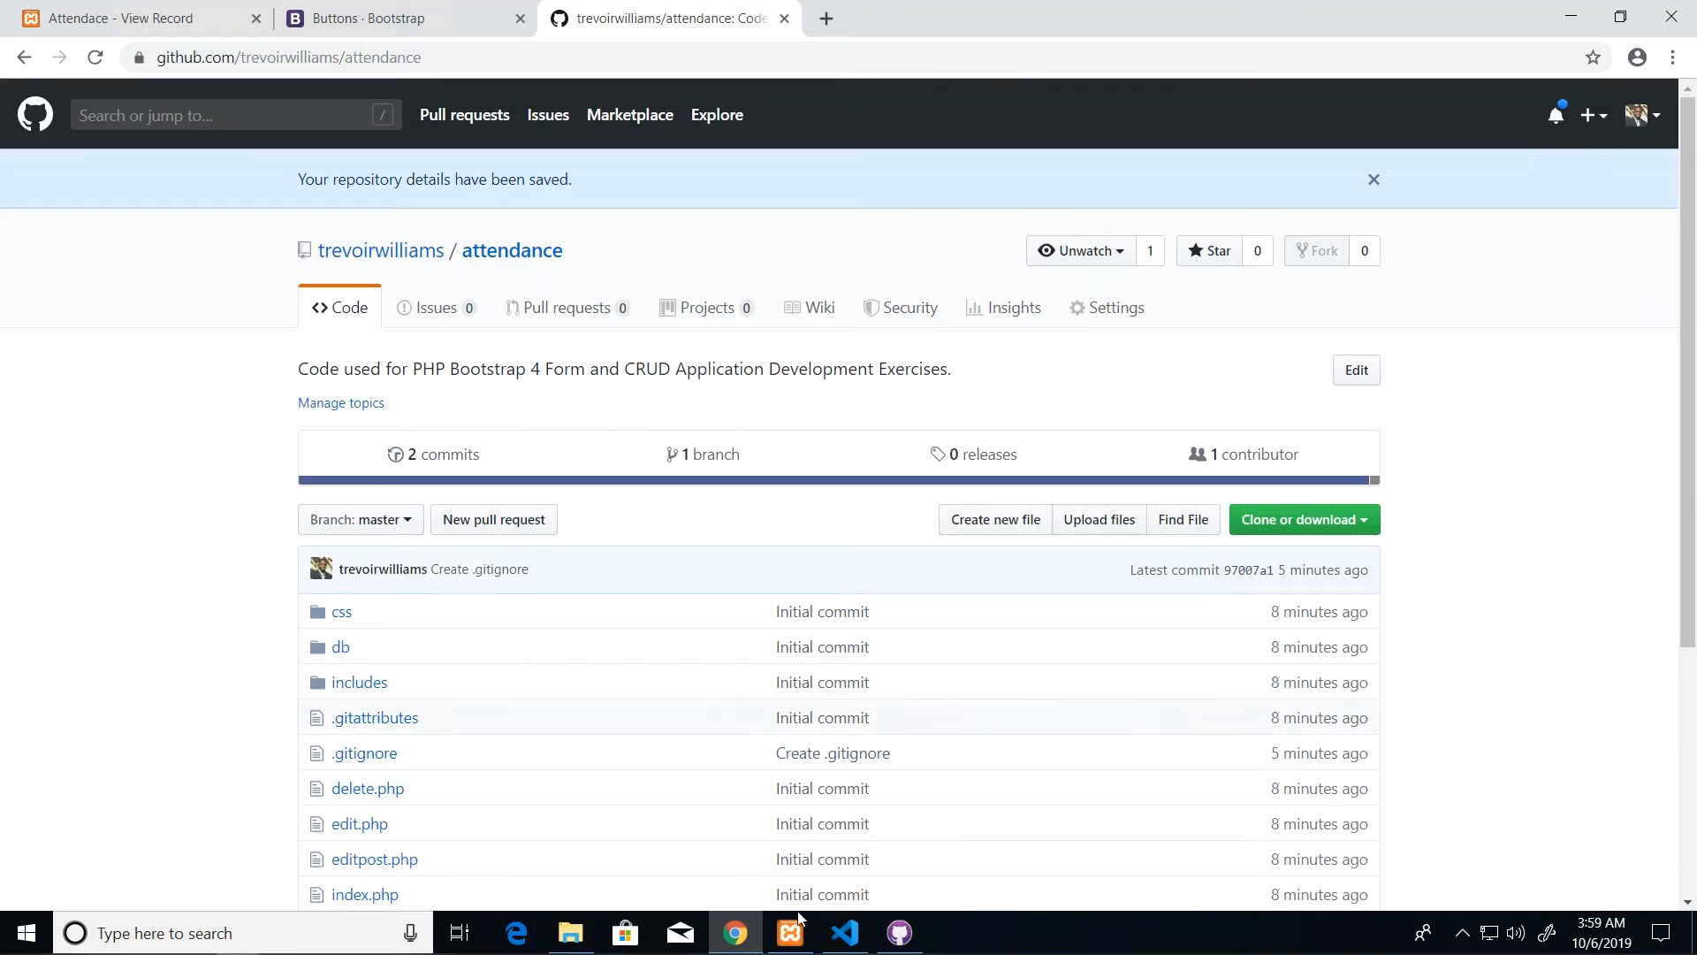
In edit.php add a 'Back To List' link to viewrecords.php with class btn btn-default above the submit button
left_click(844, 932)
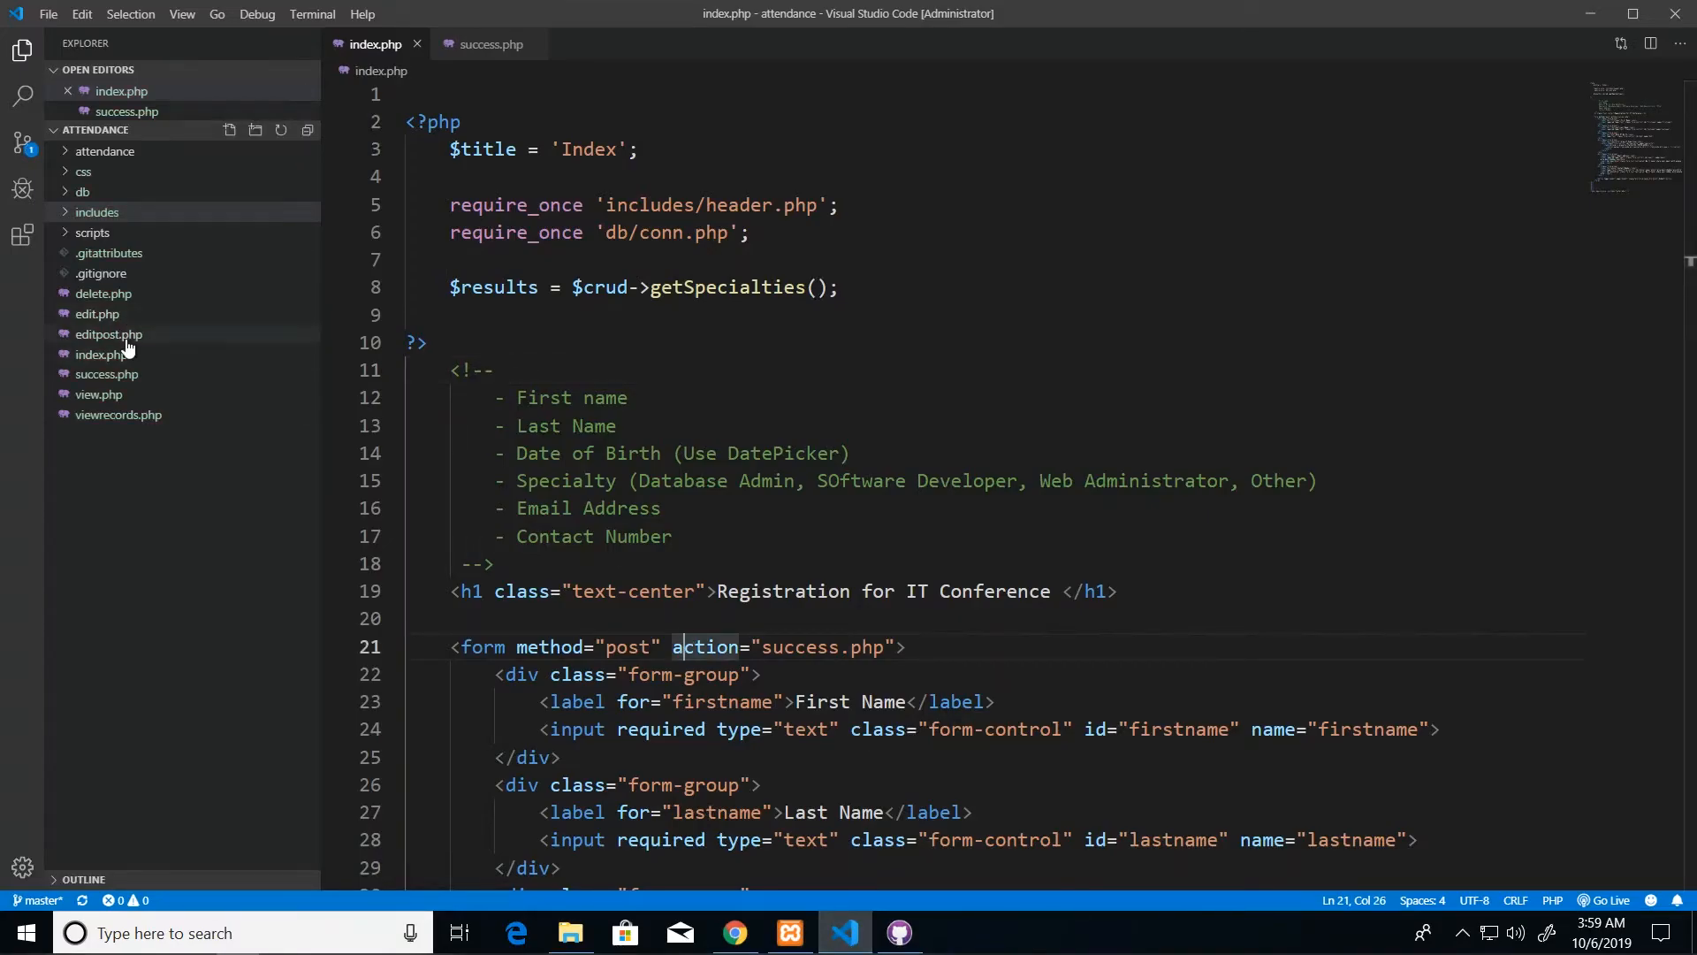
left_click(97, 333)
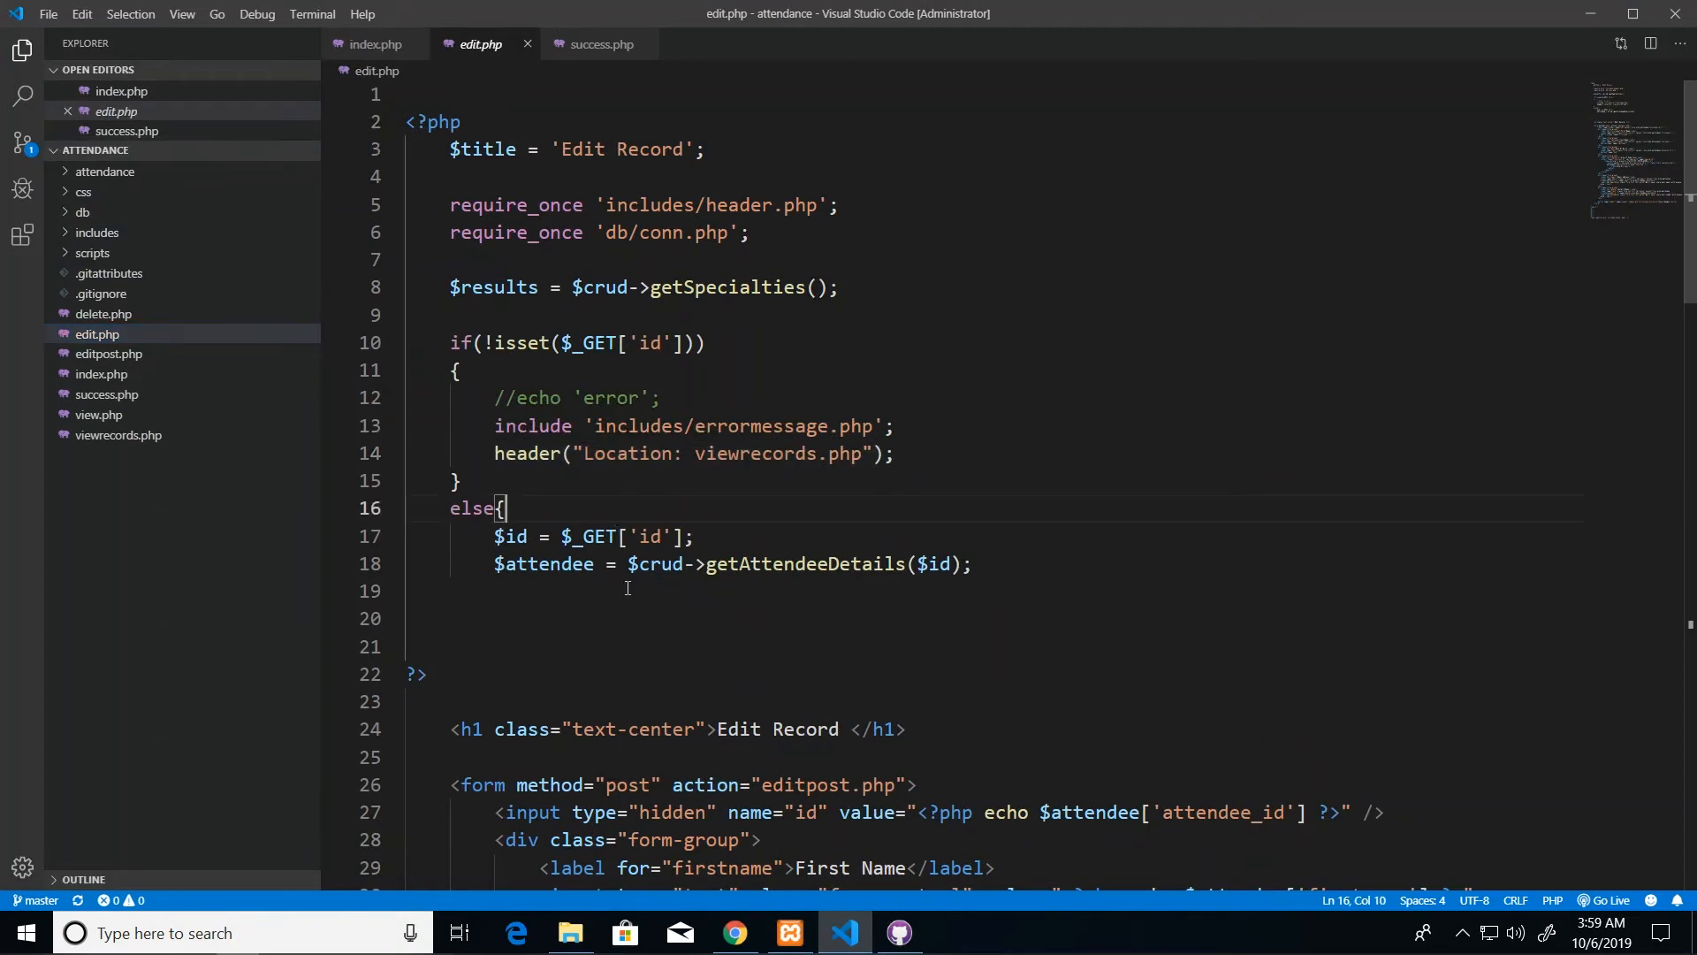
scroll("down", 3)
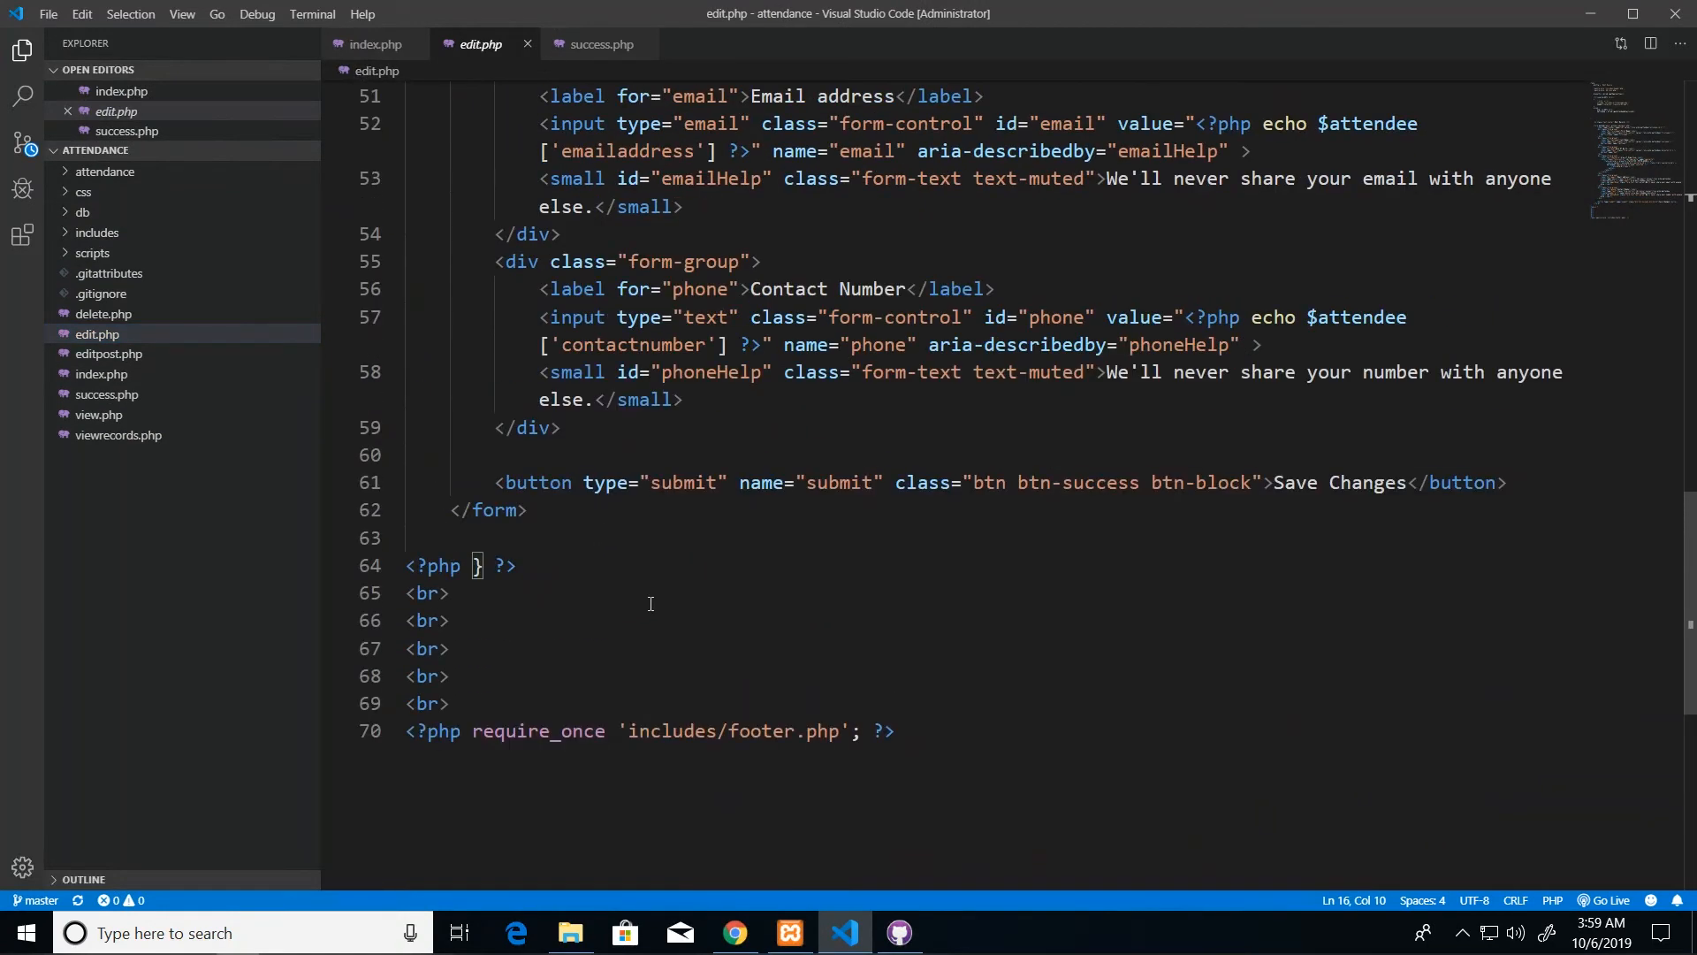
mouse_move(533, 483)
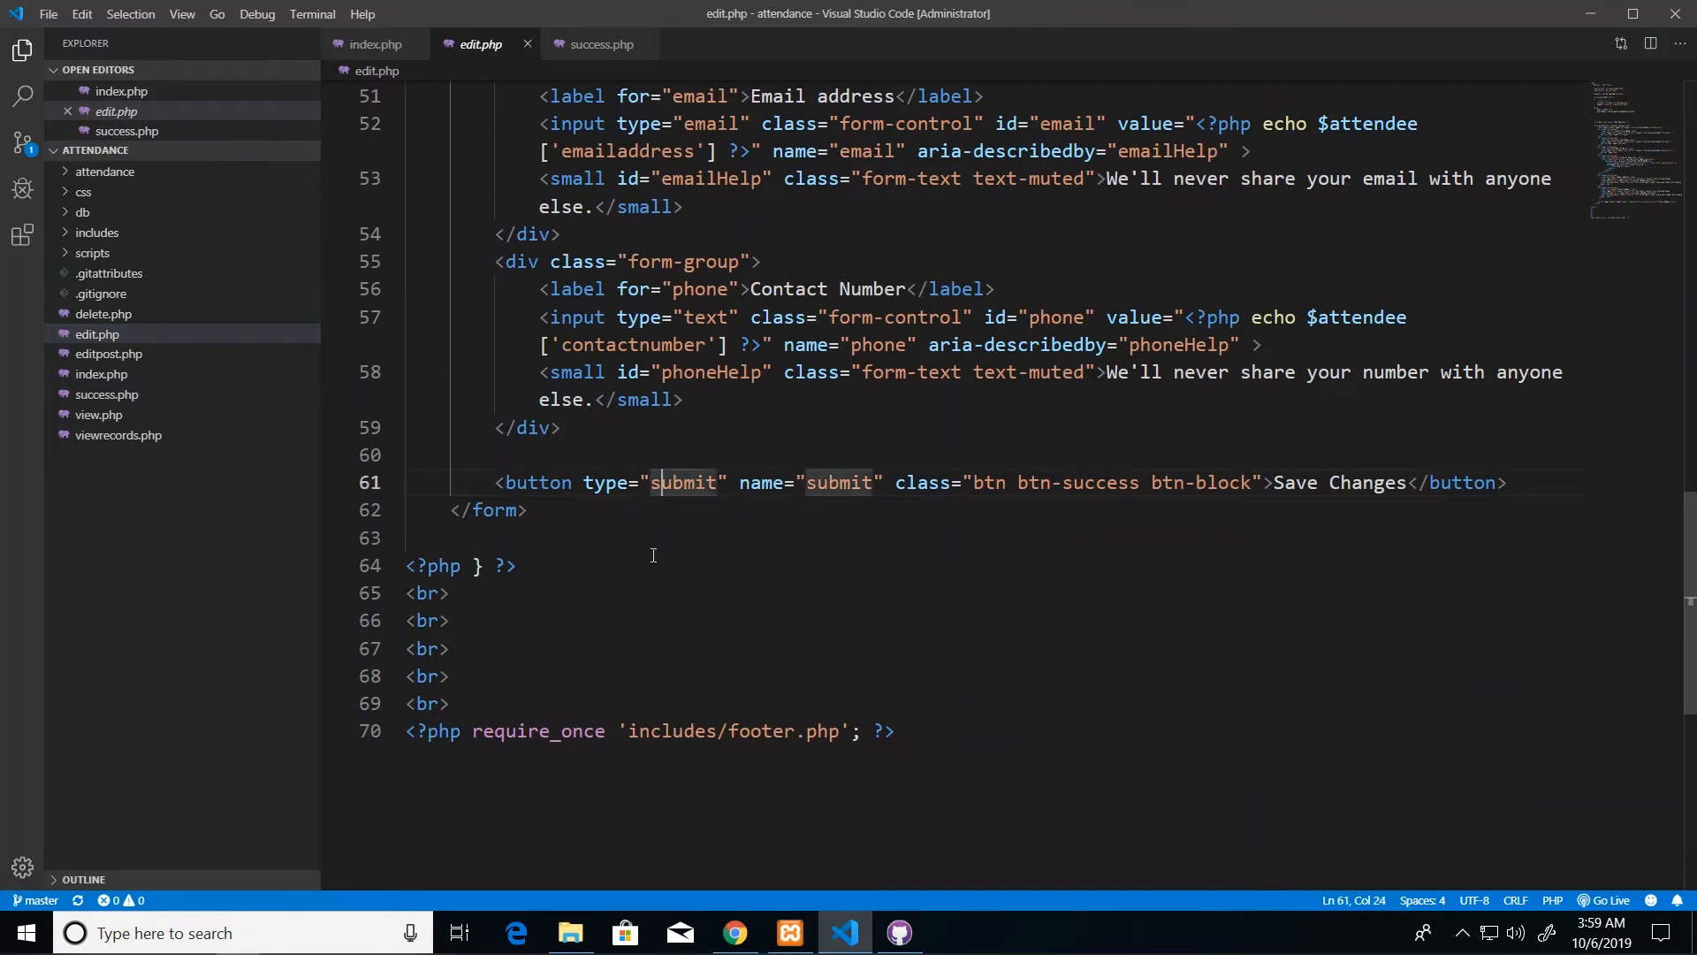
double_click(684, 483)
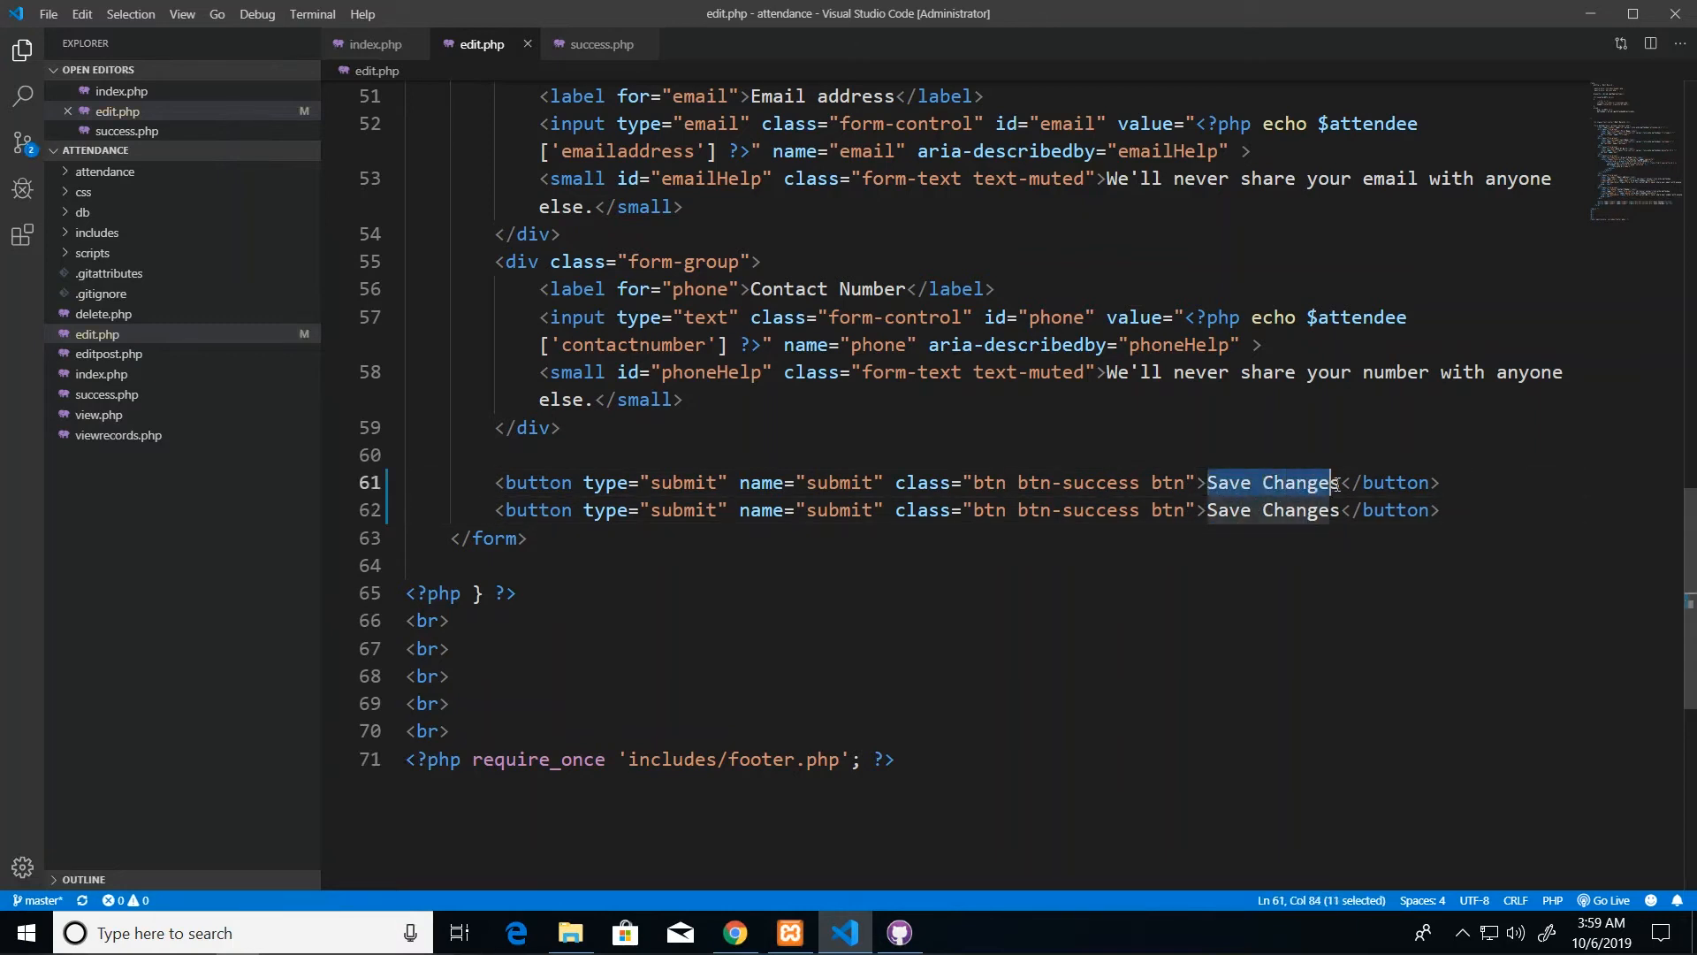
type("Back To List")
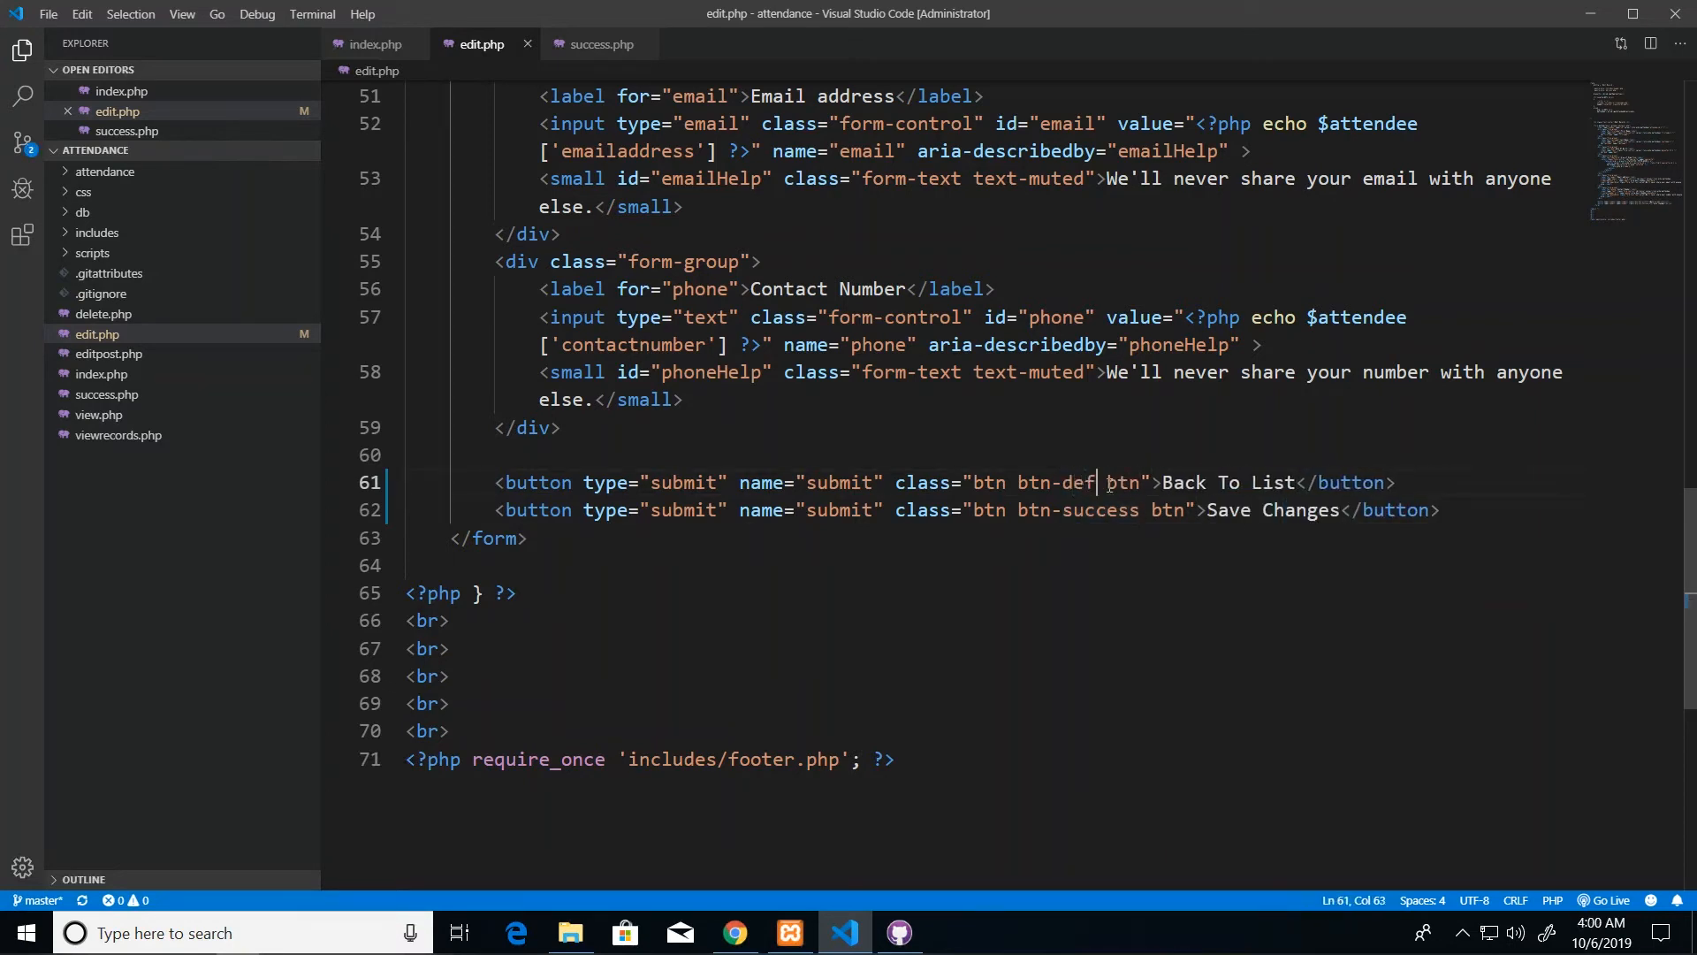
type("ault")
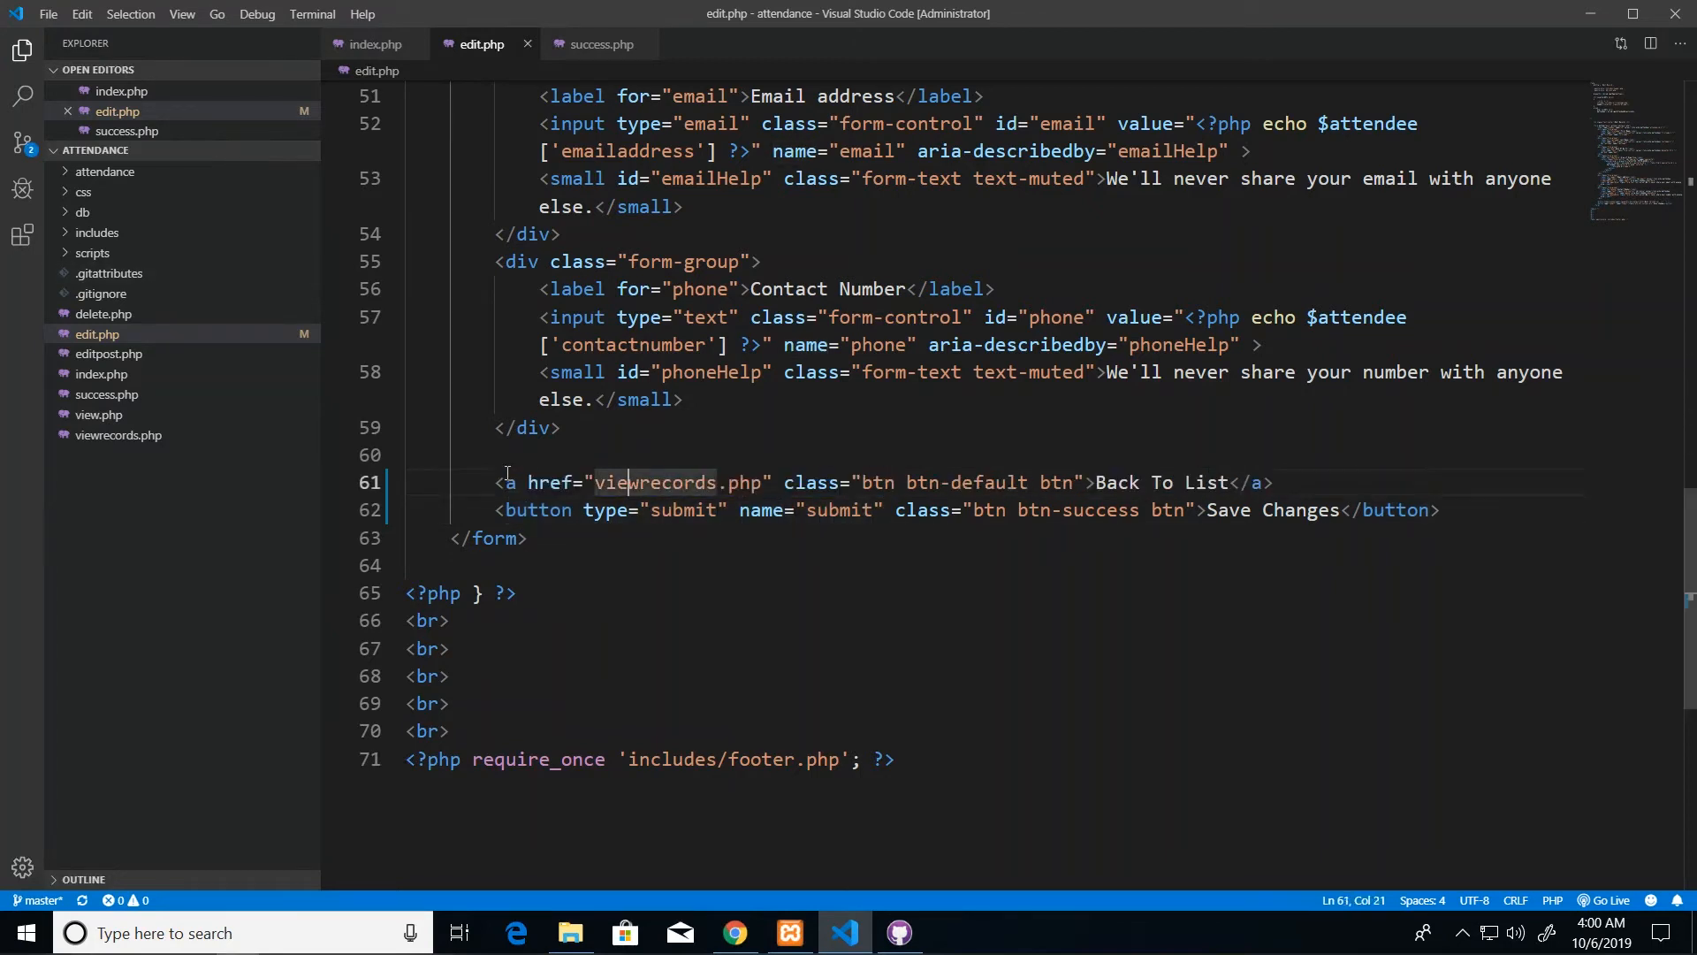
mouse_move(549, 481)
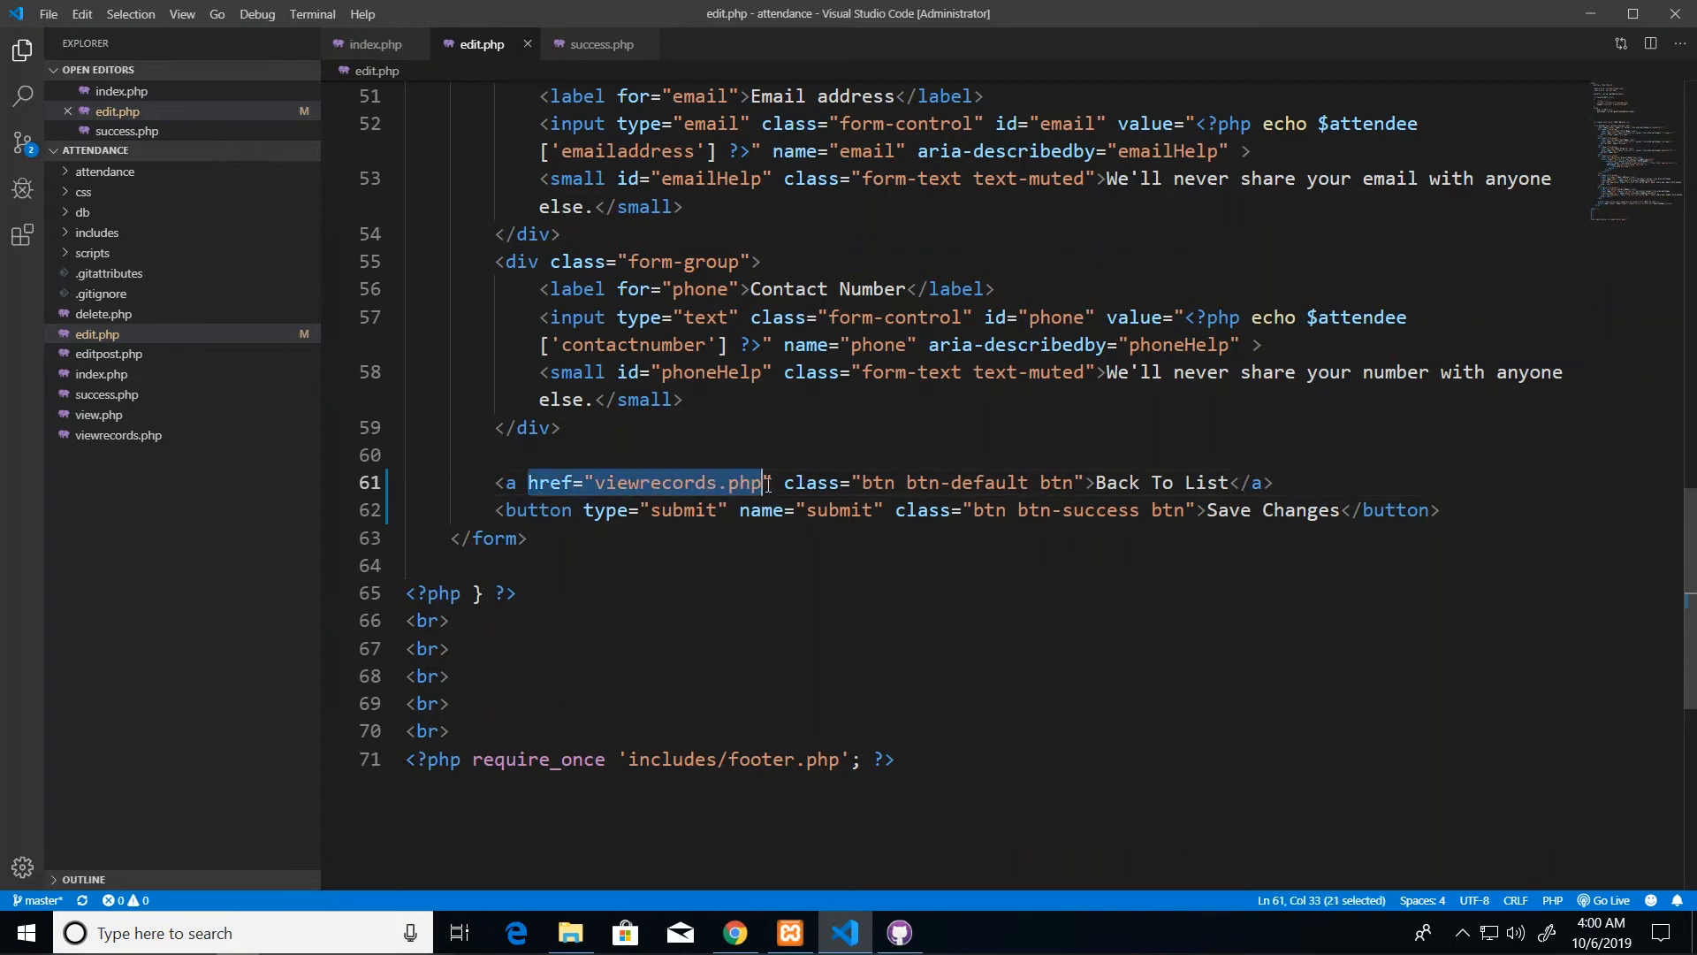
Remove the btn-block class so the Save Changes button is no longer full-width
left_click(615, 481)
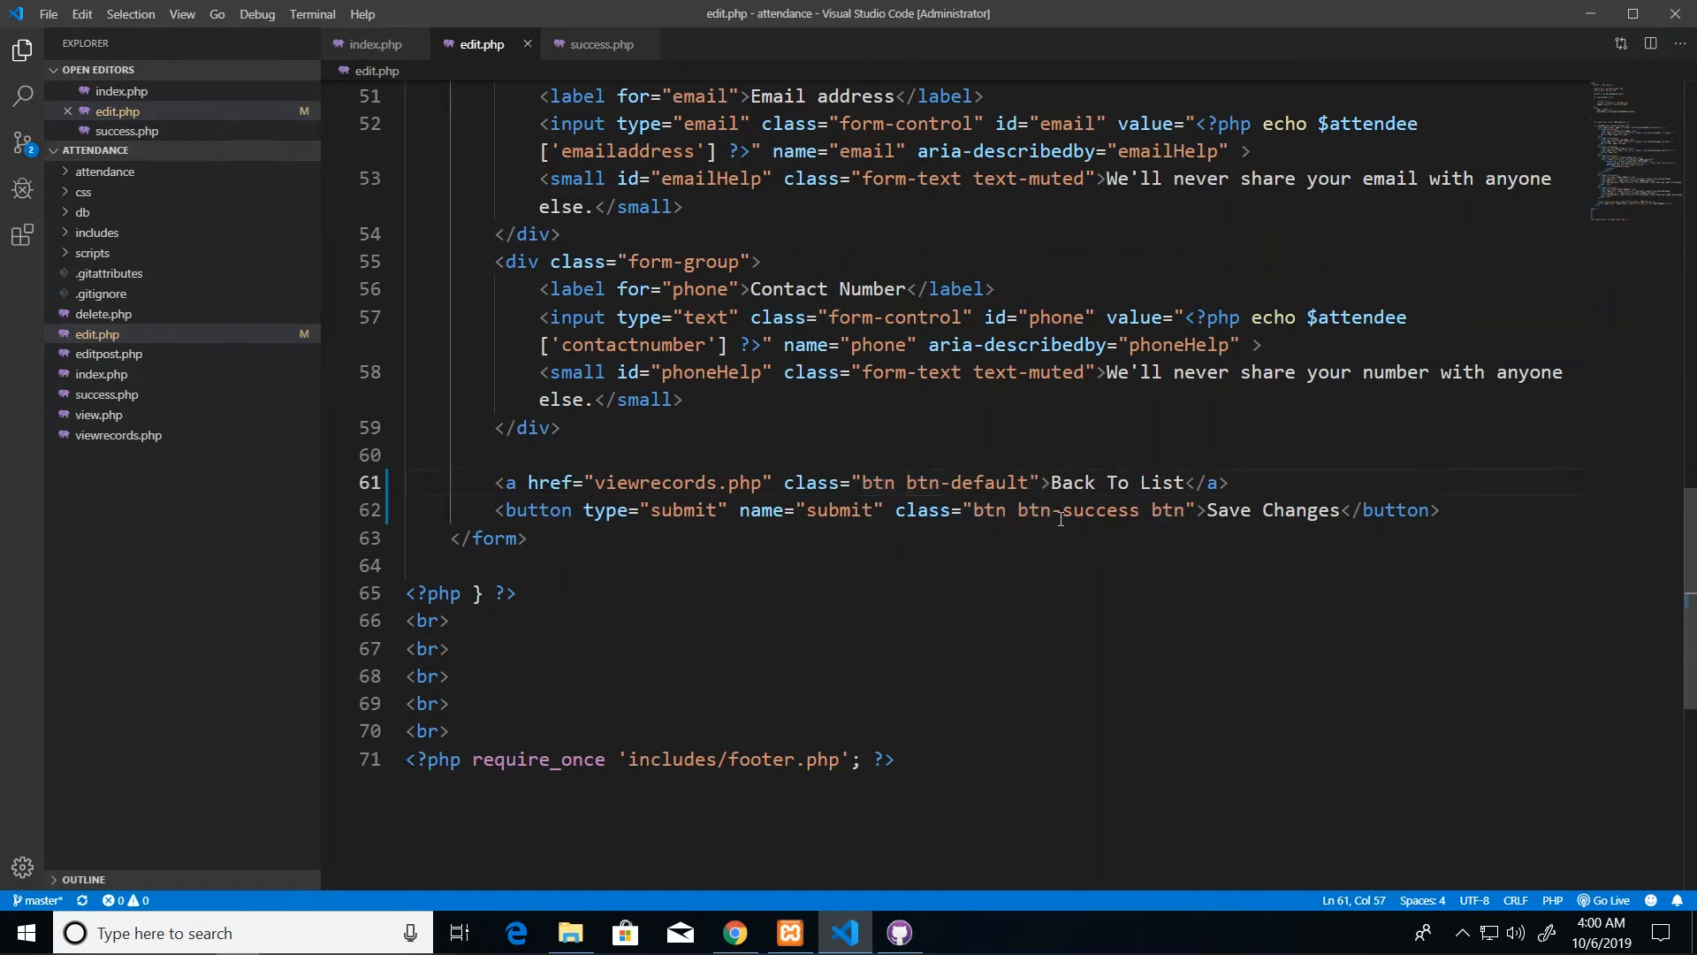
double_click(1166, 510)
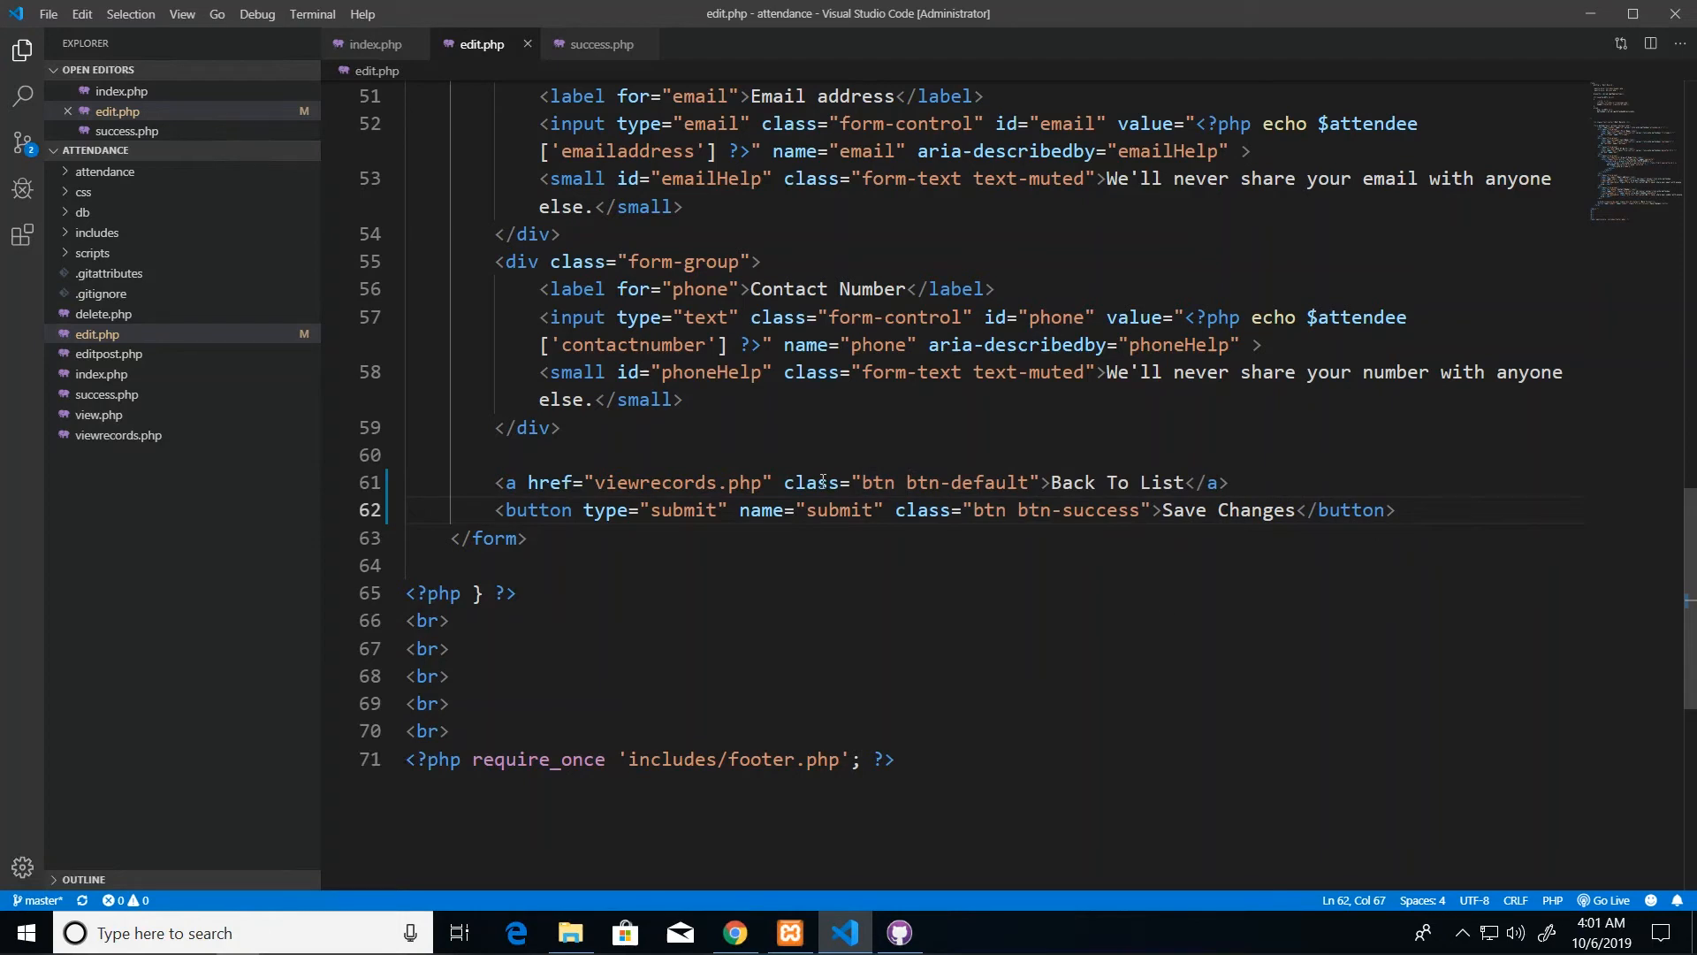
In Chrome, follow Back To List to the attendee list, then open the first attendee's edit record
left_click(735, 931)
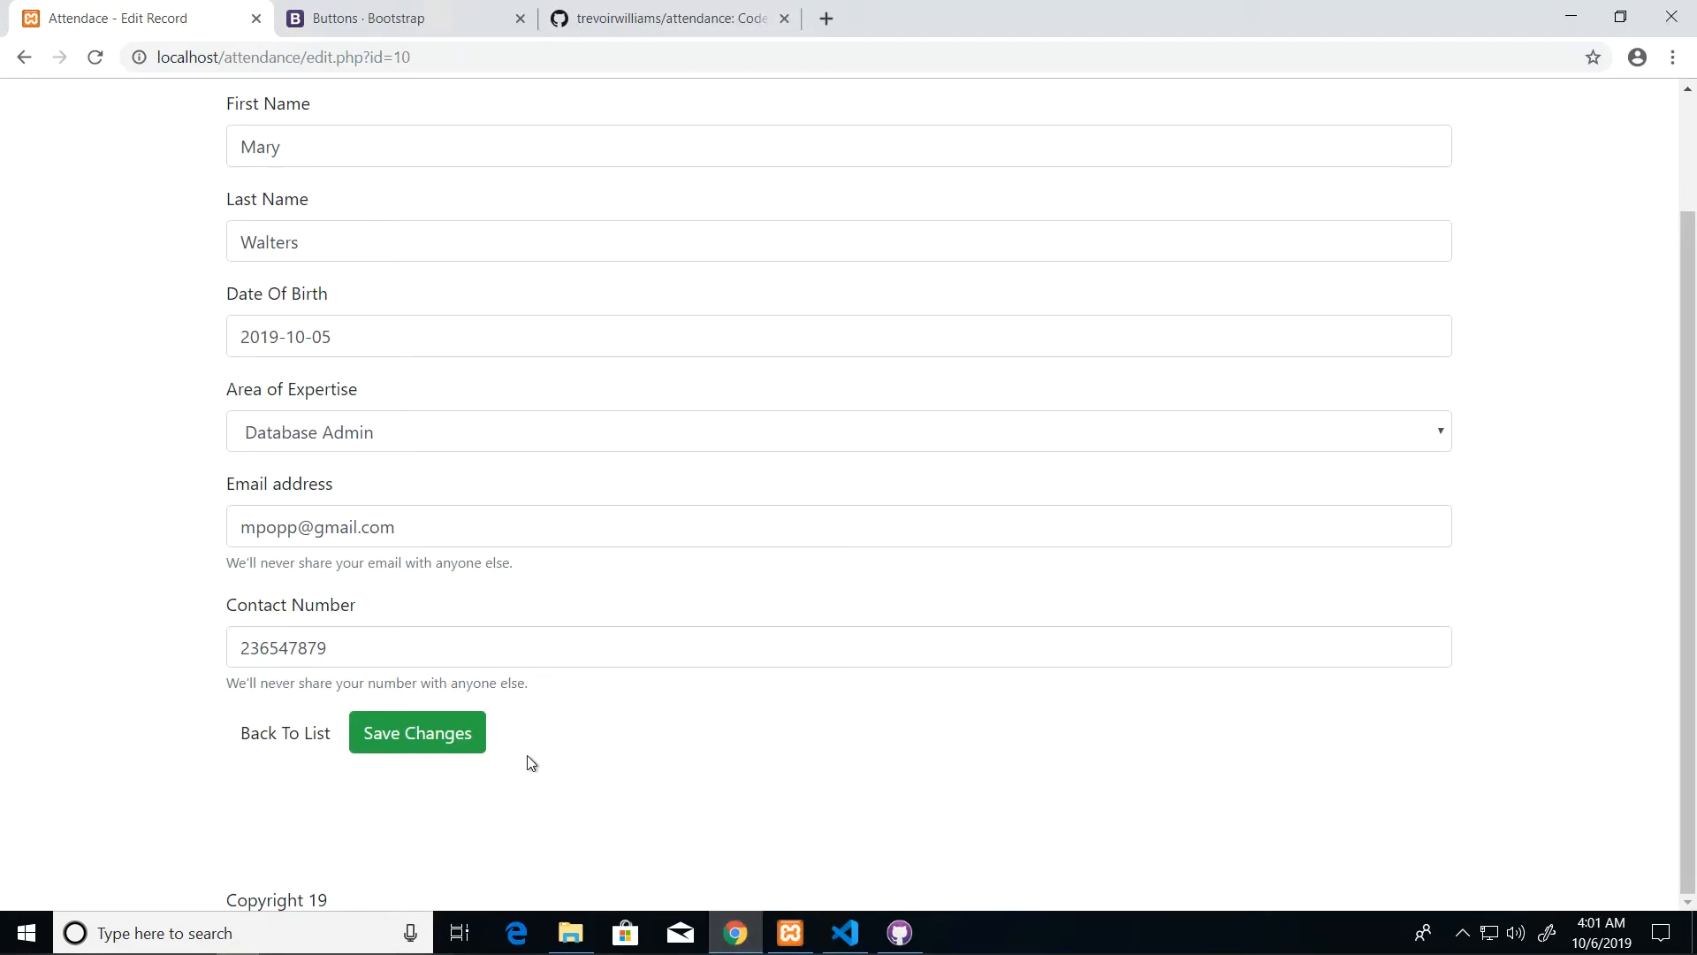
mouse_move(380, 700)
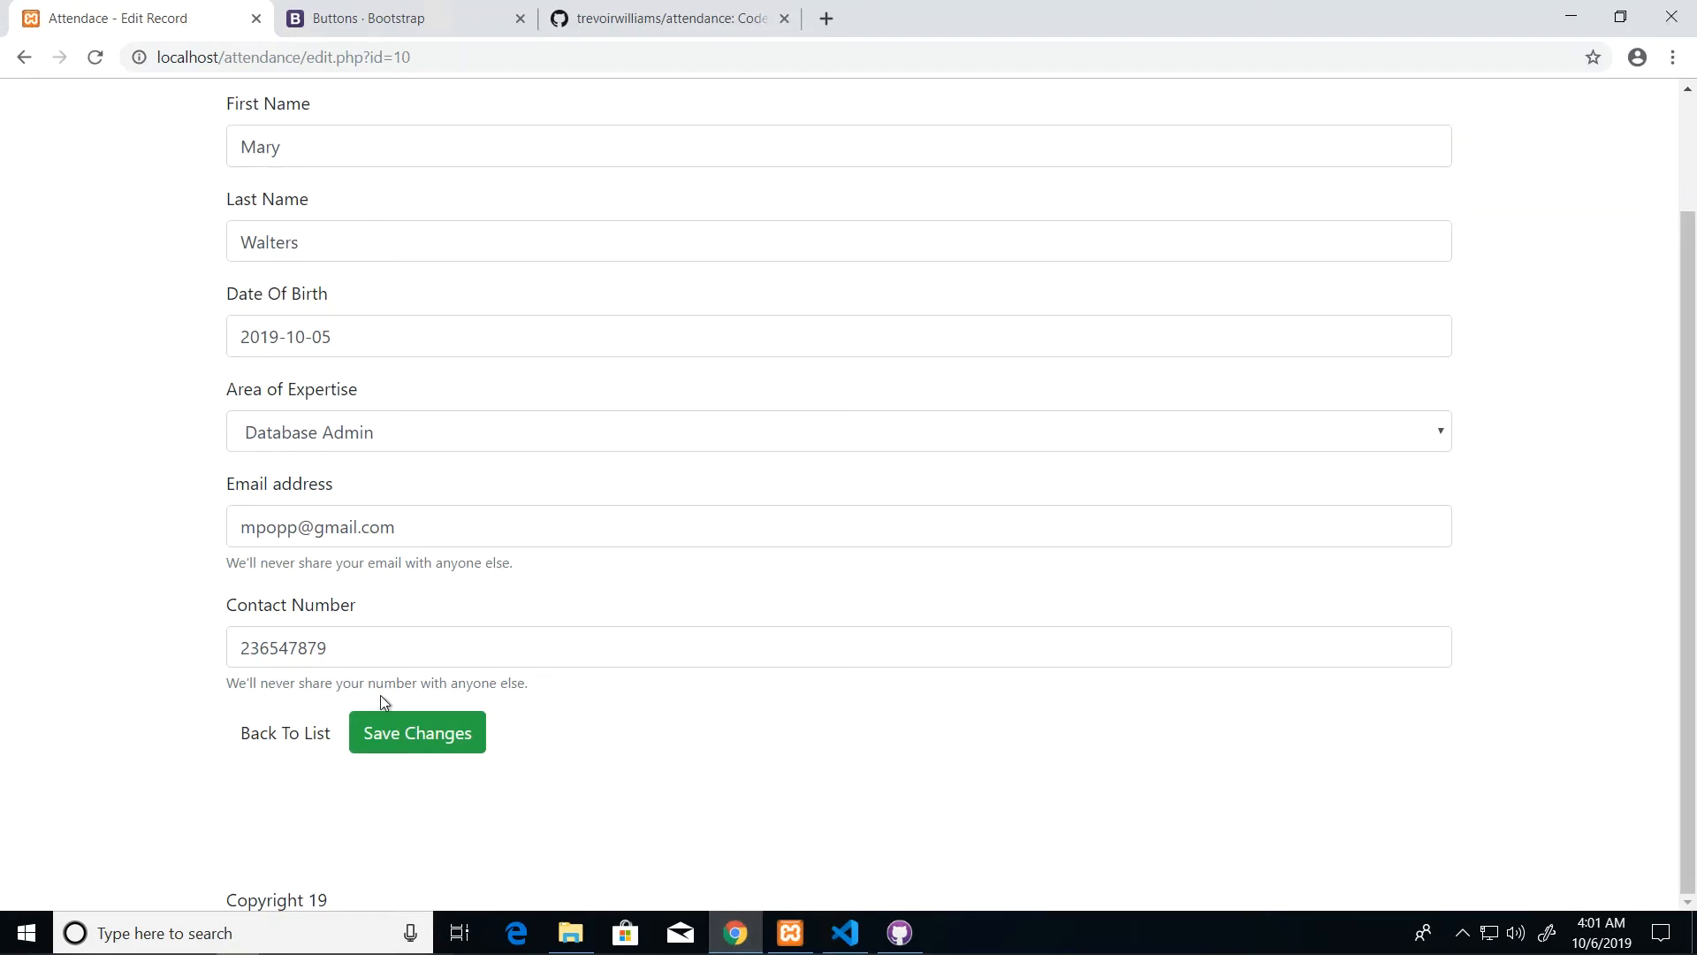
mouse_move(360, 704)
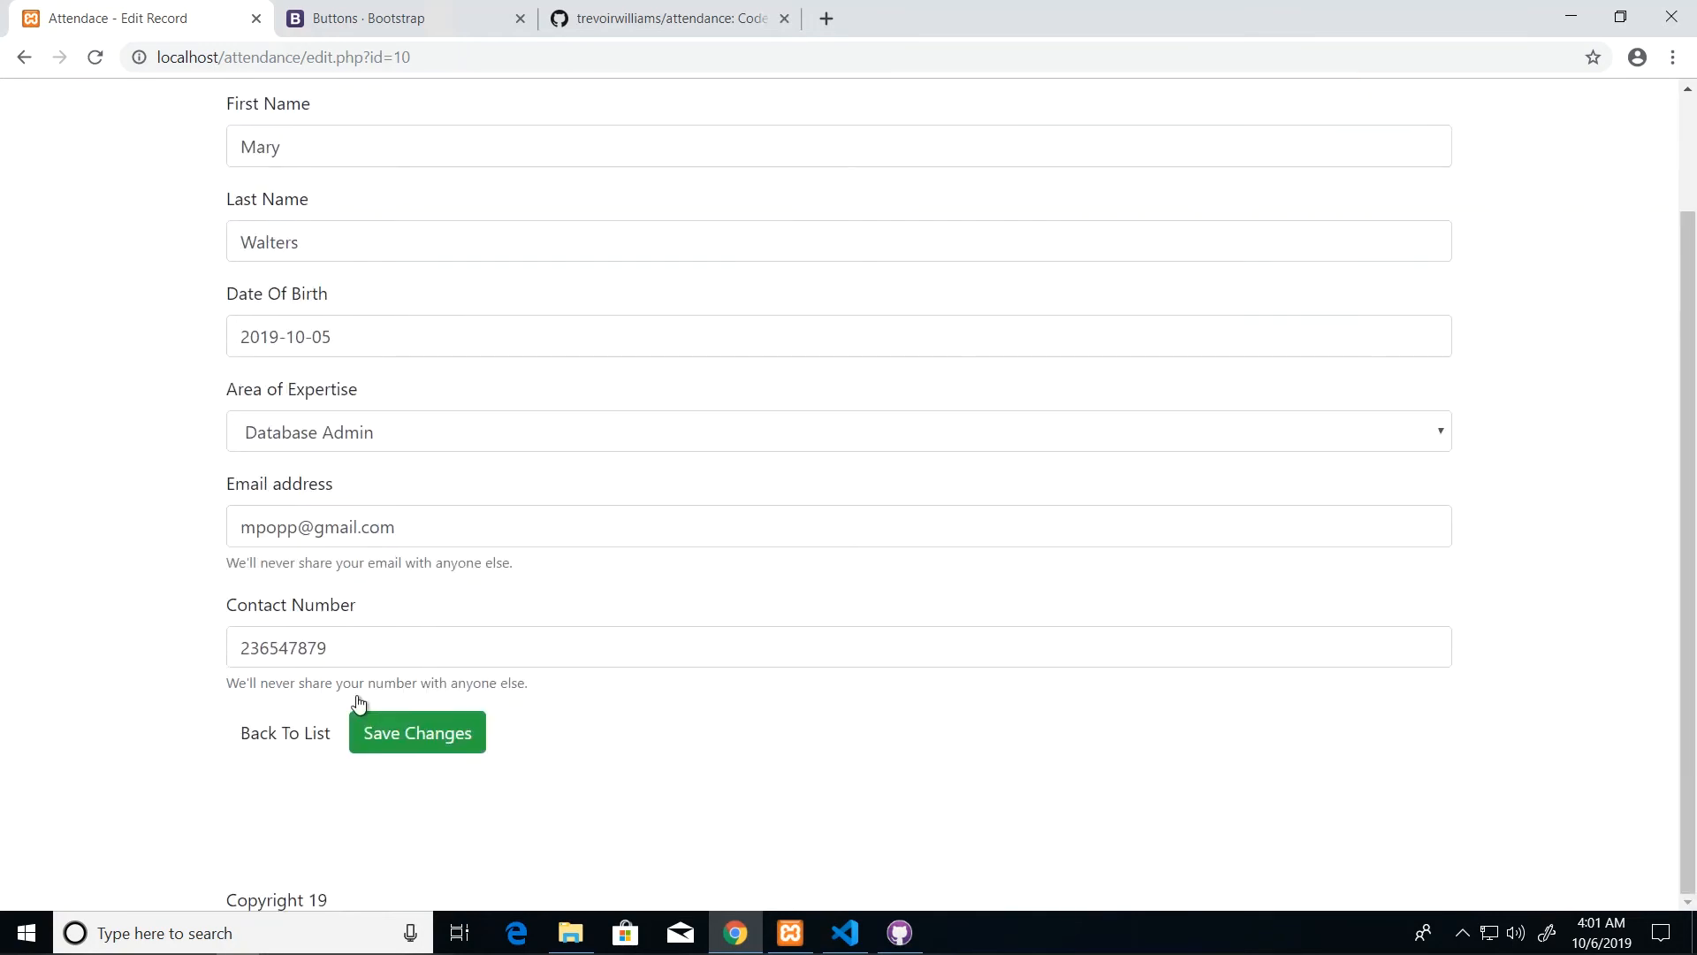
left_click(416, 733)
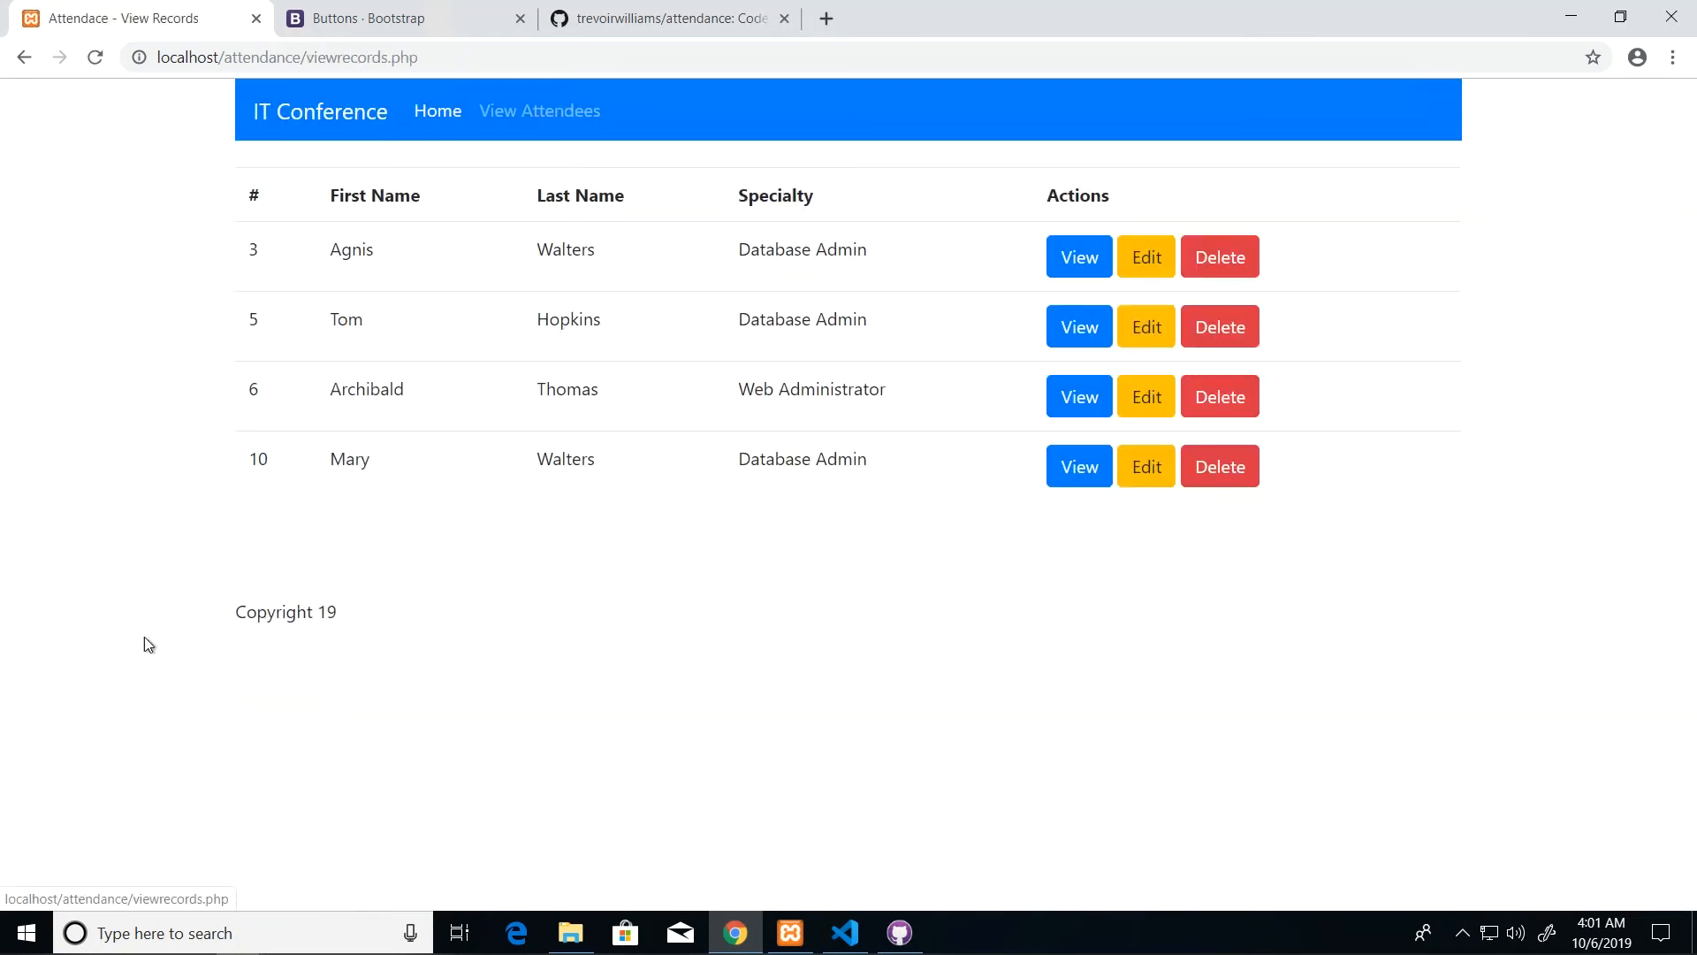
left_click(1145, 257)
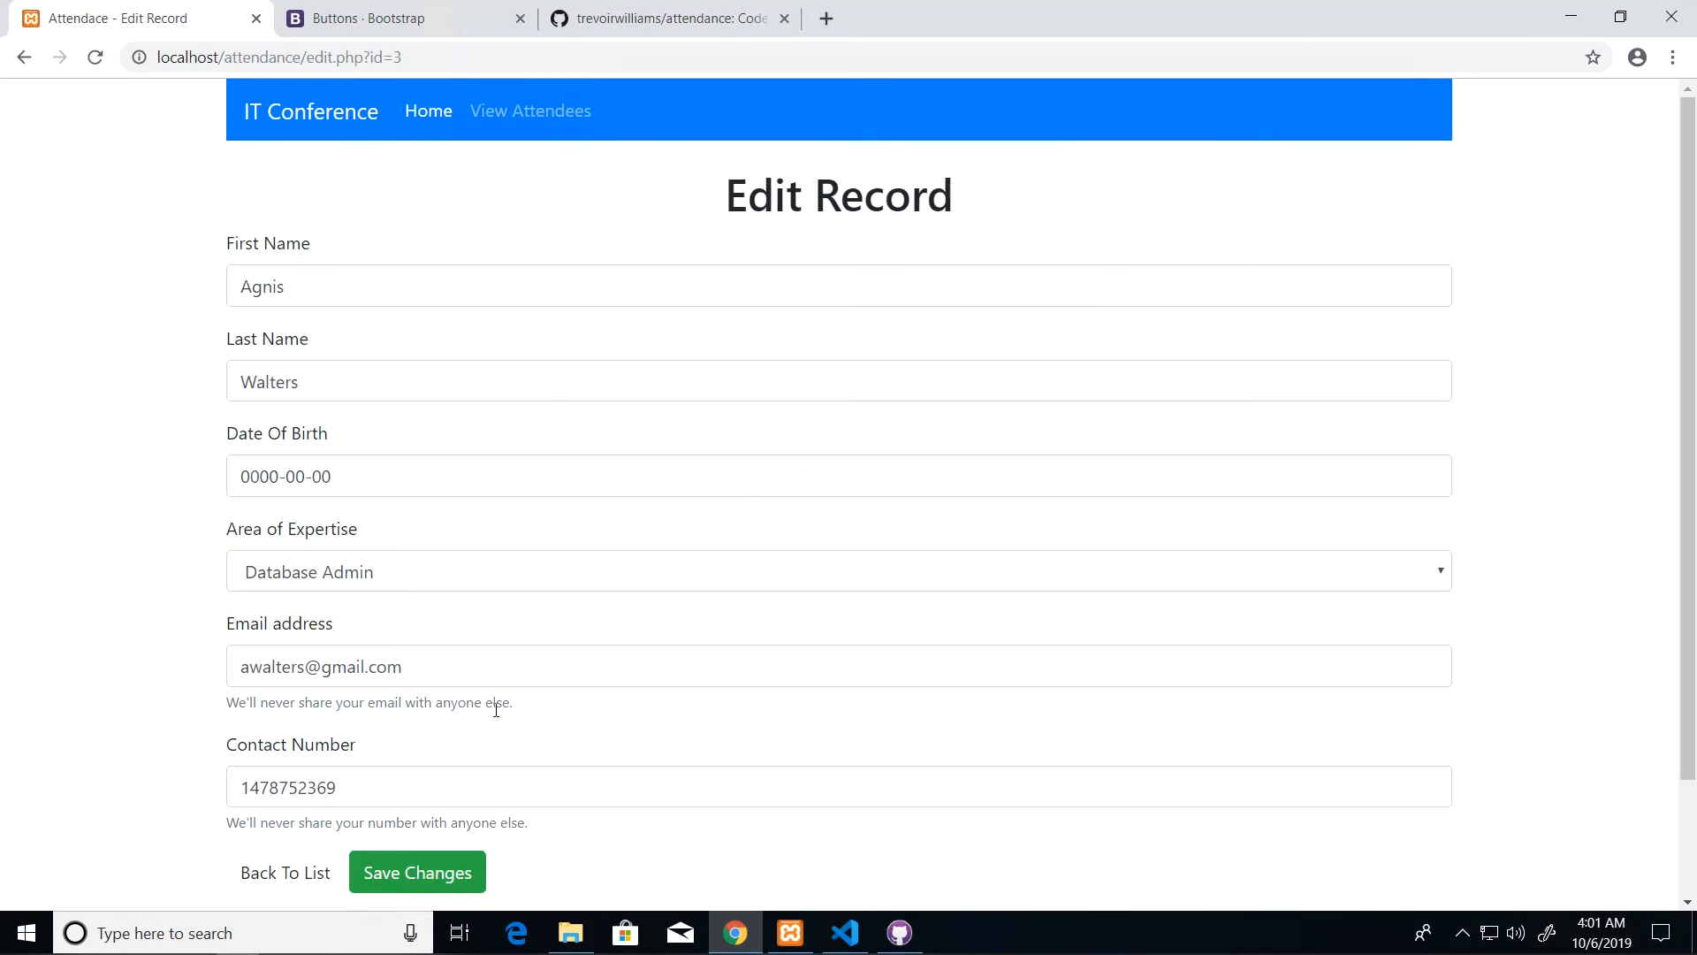
mouse_move(420, 396)
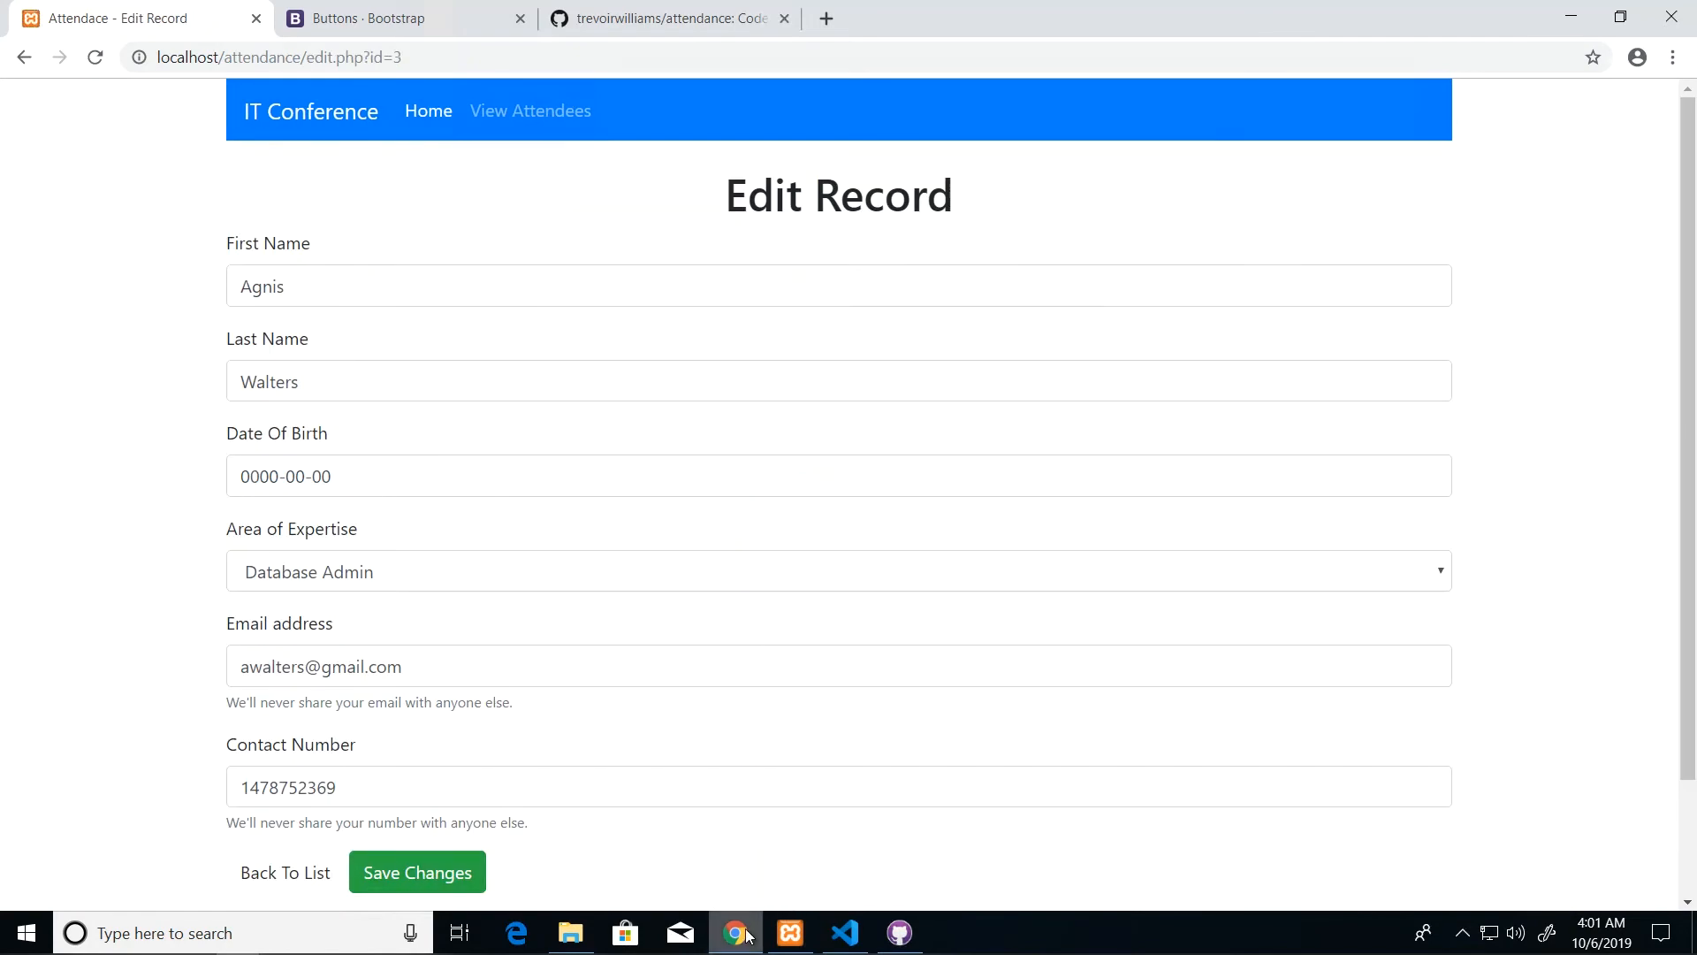
left_click(844, 932)
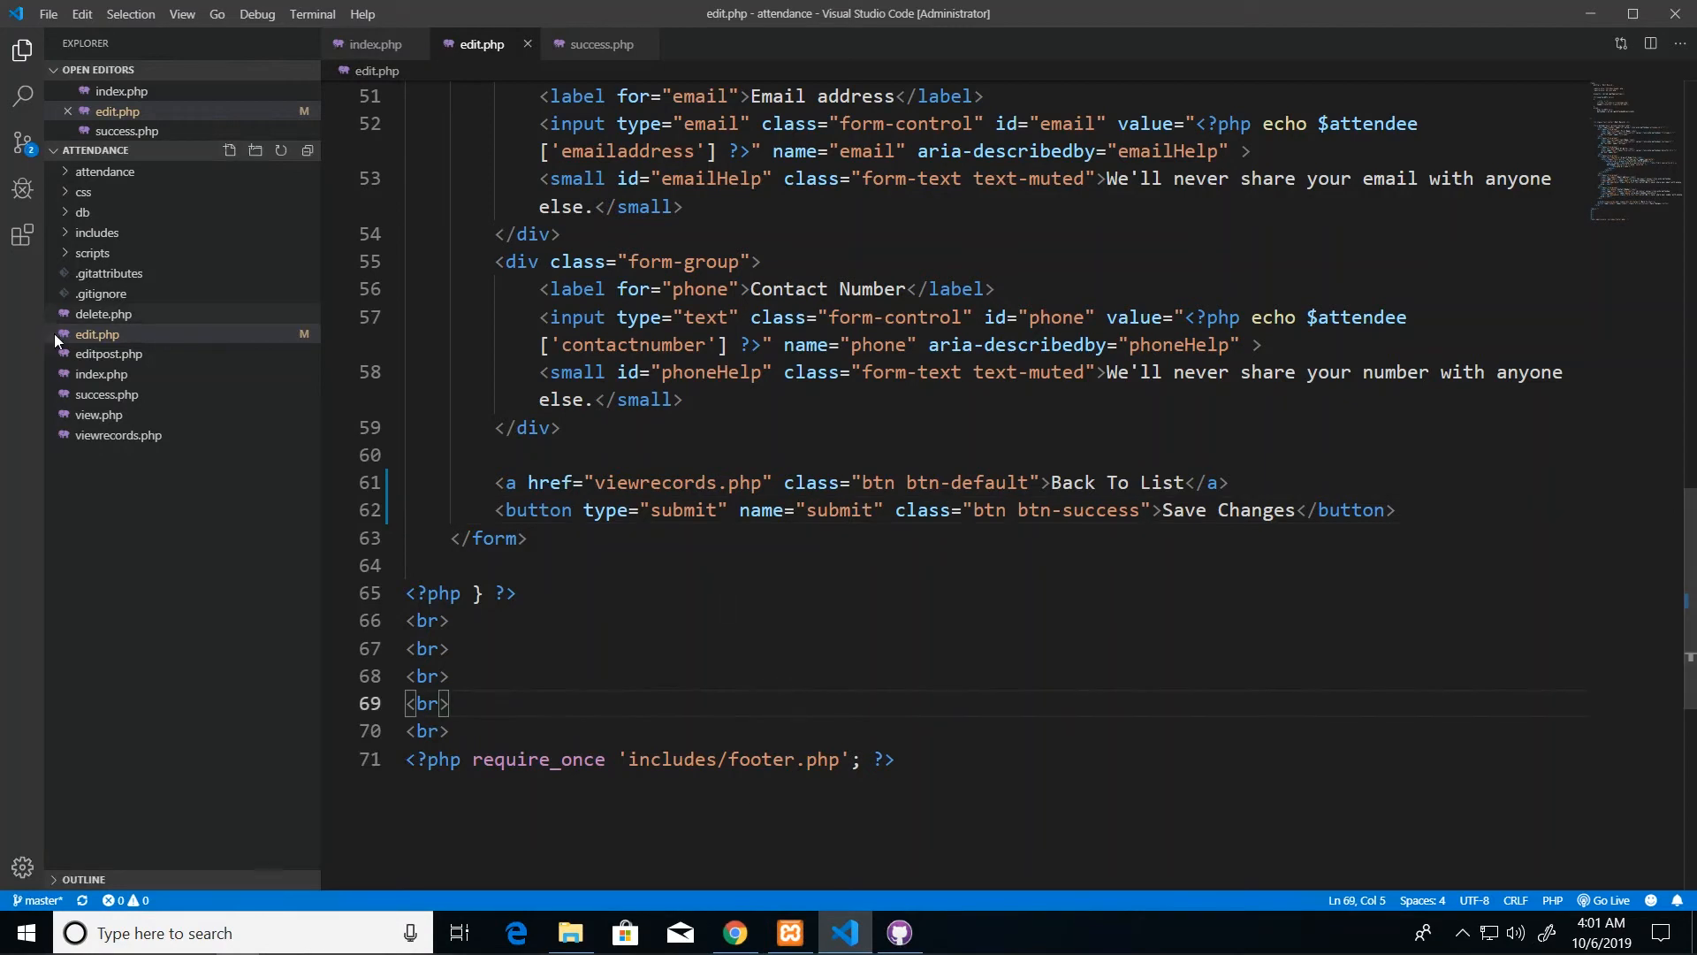
mouse_move(120, 339)
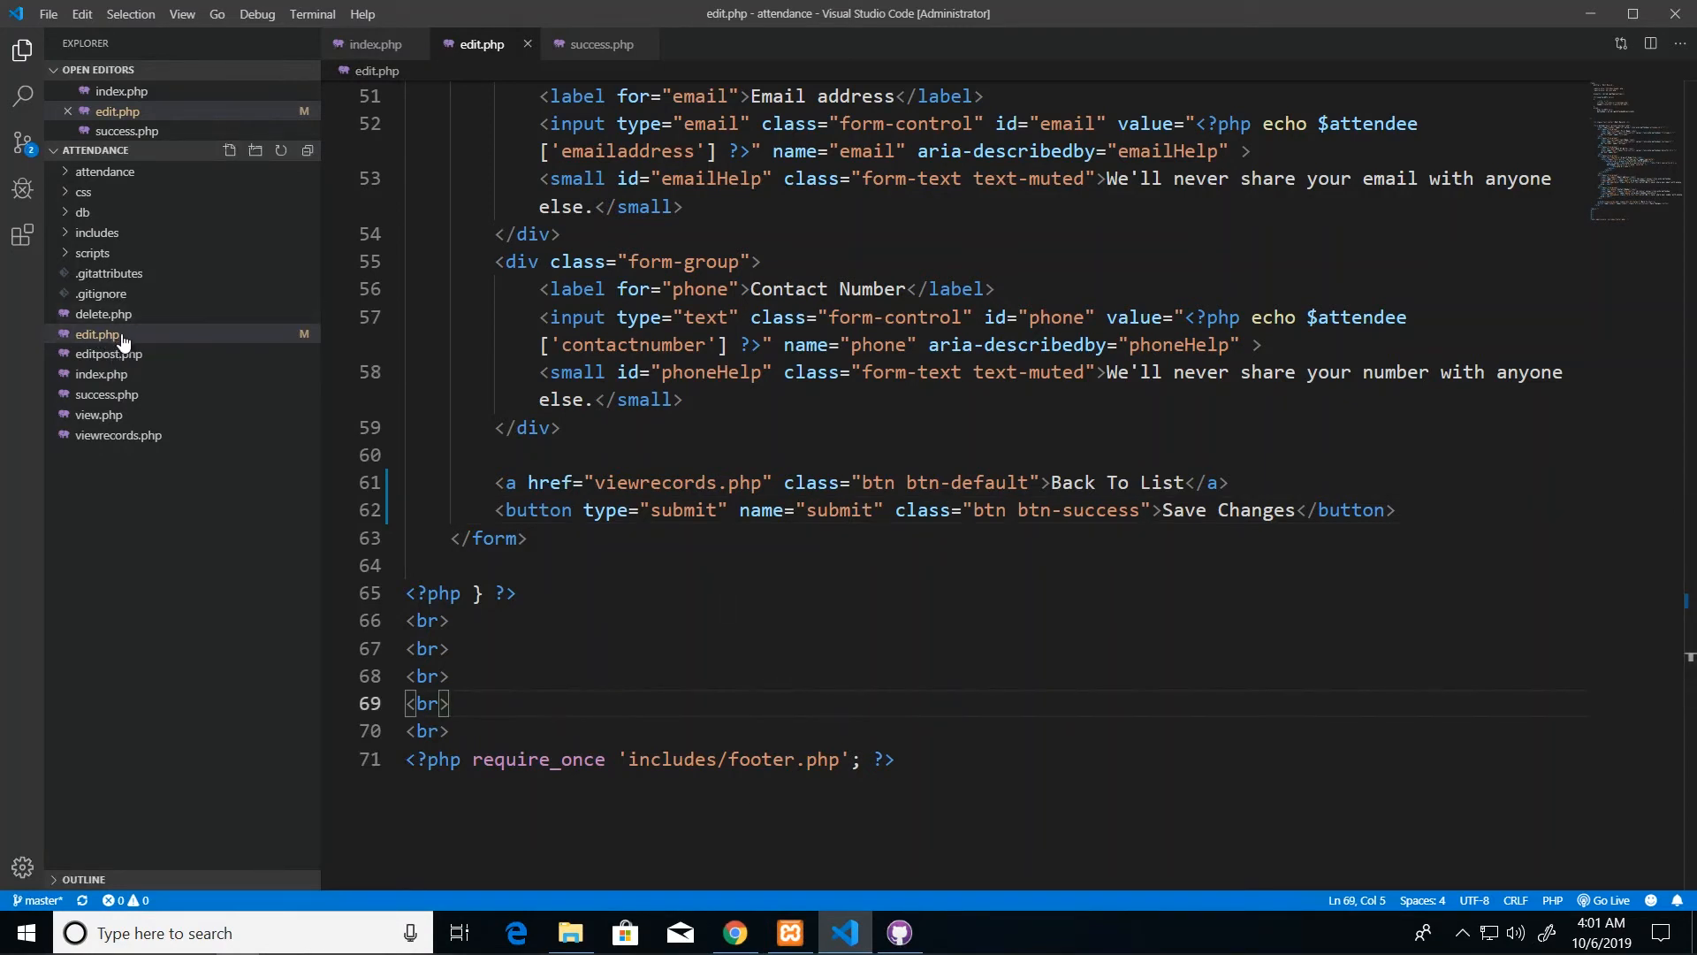
mouse_move(921, 909)
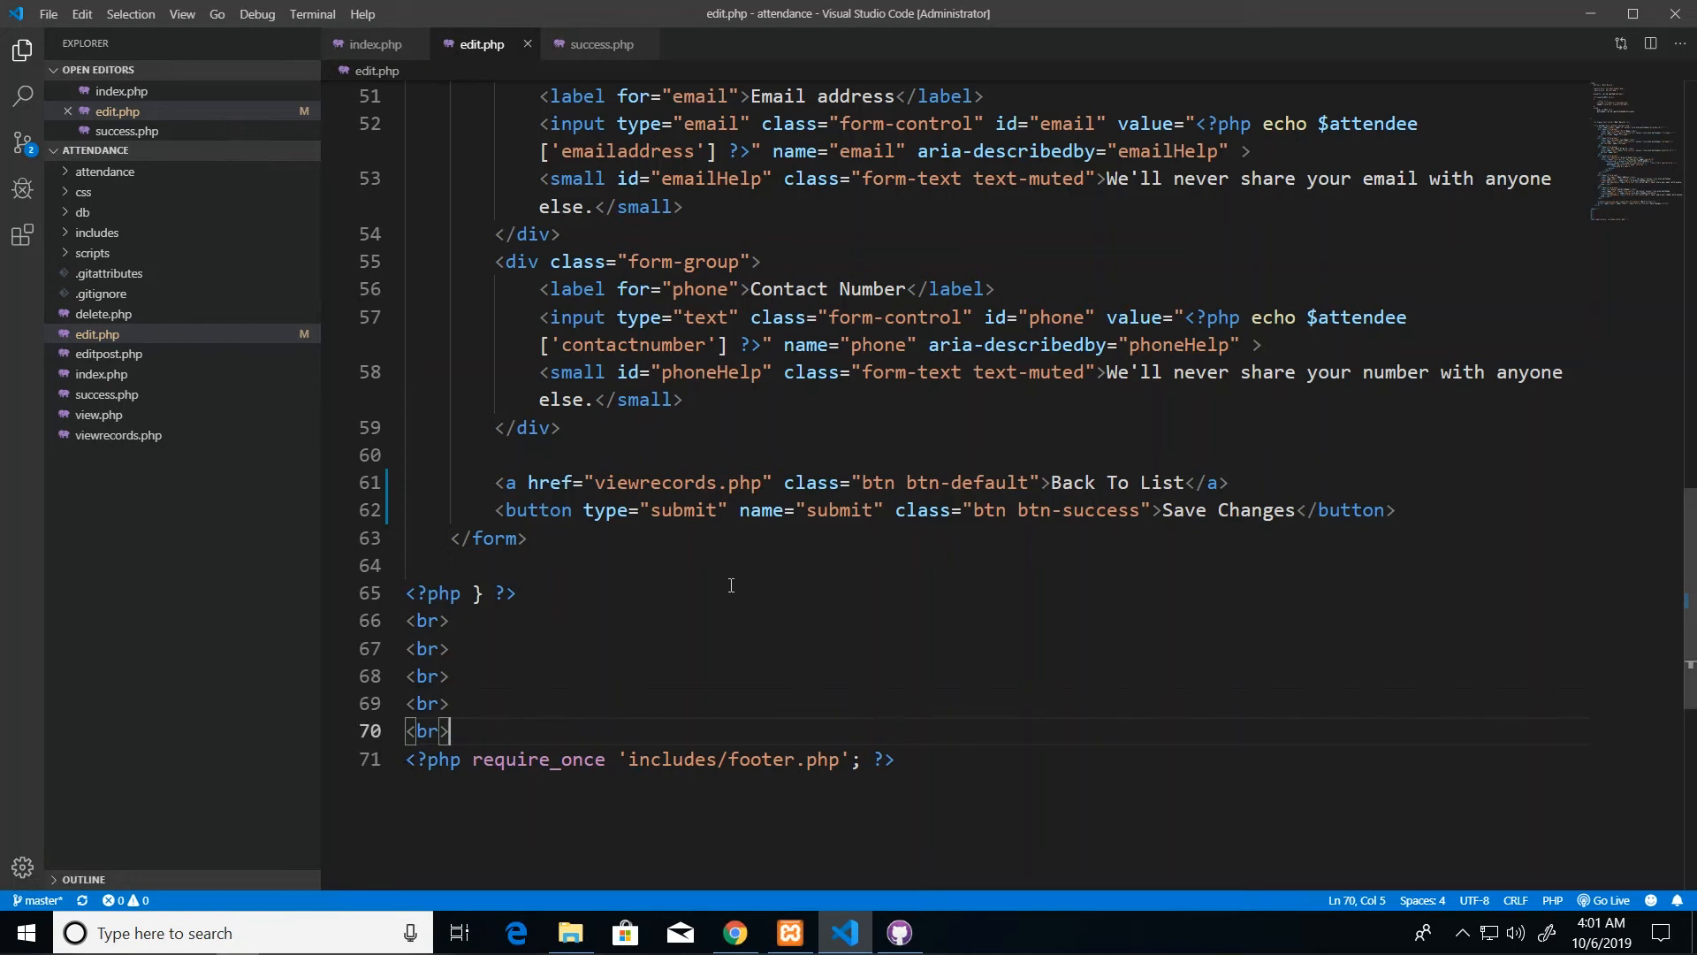
mouse_move(910, 635)
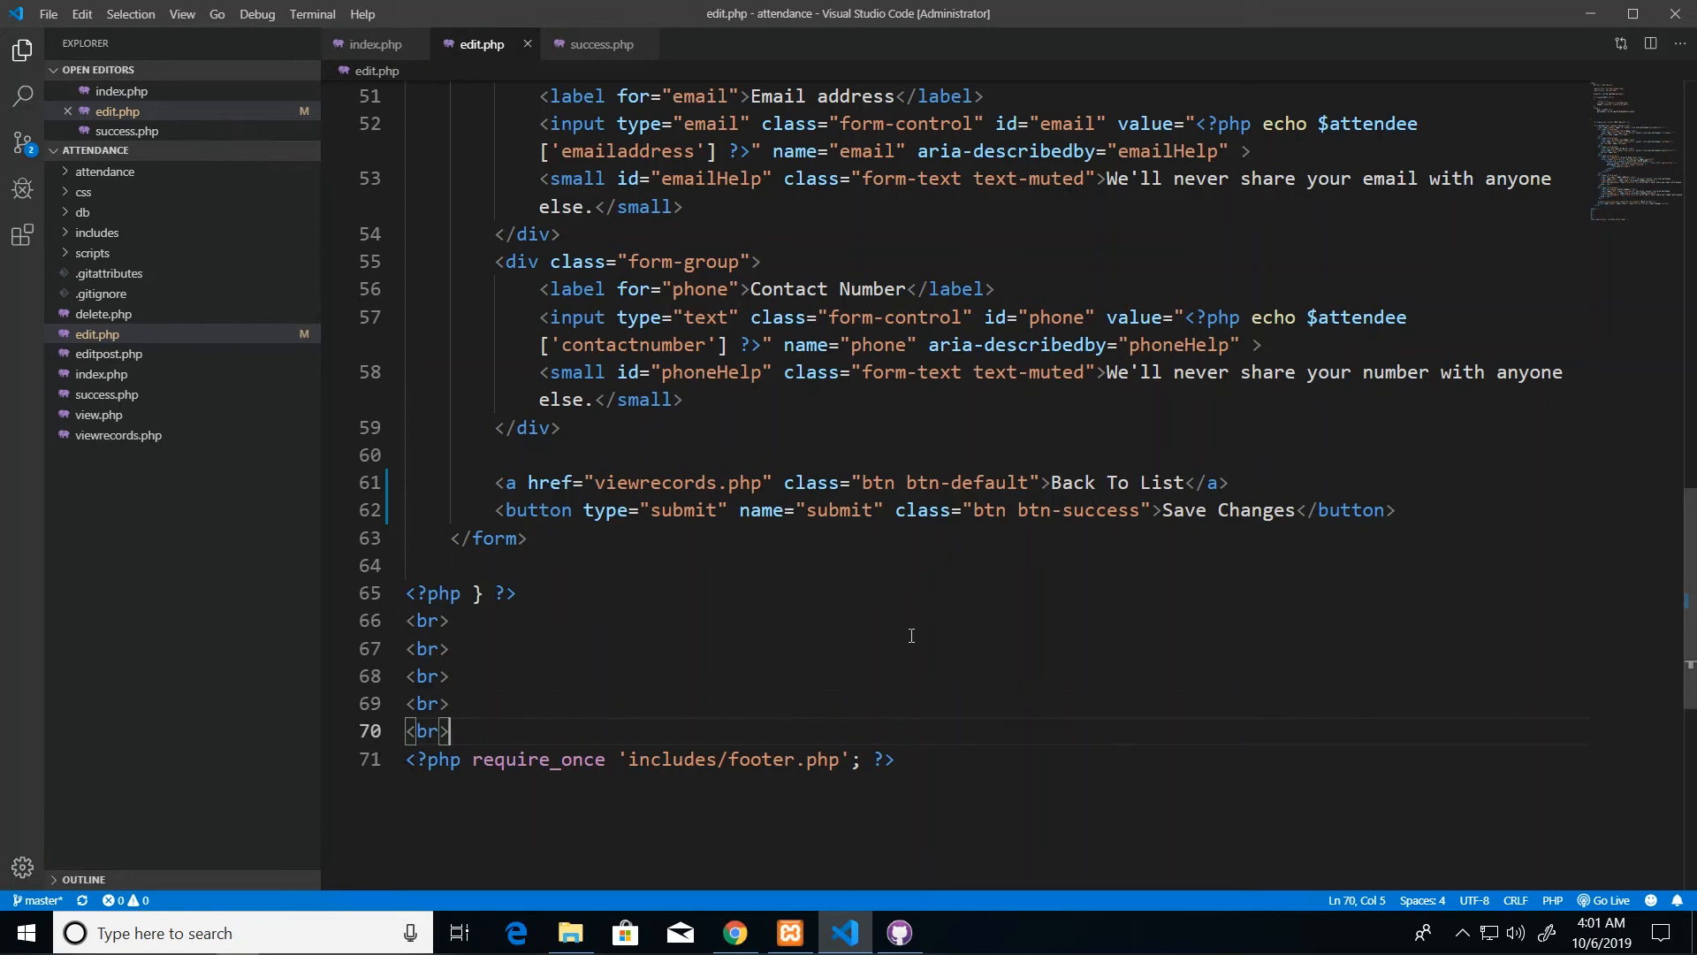
Commit the edit.php change to master as 'Update edit.php'
left_click(898, 932)
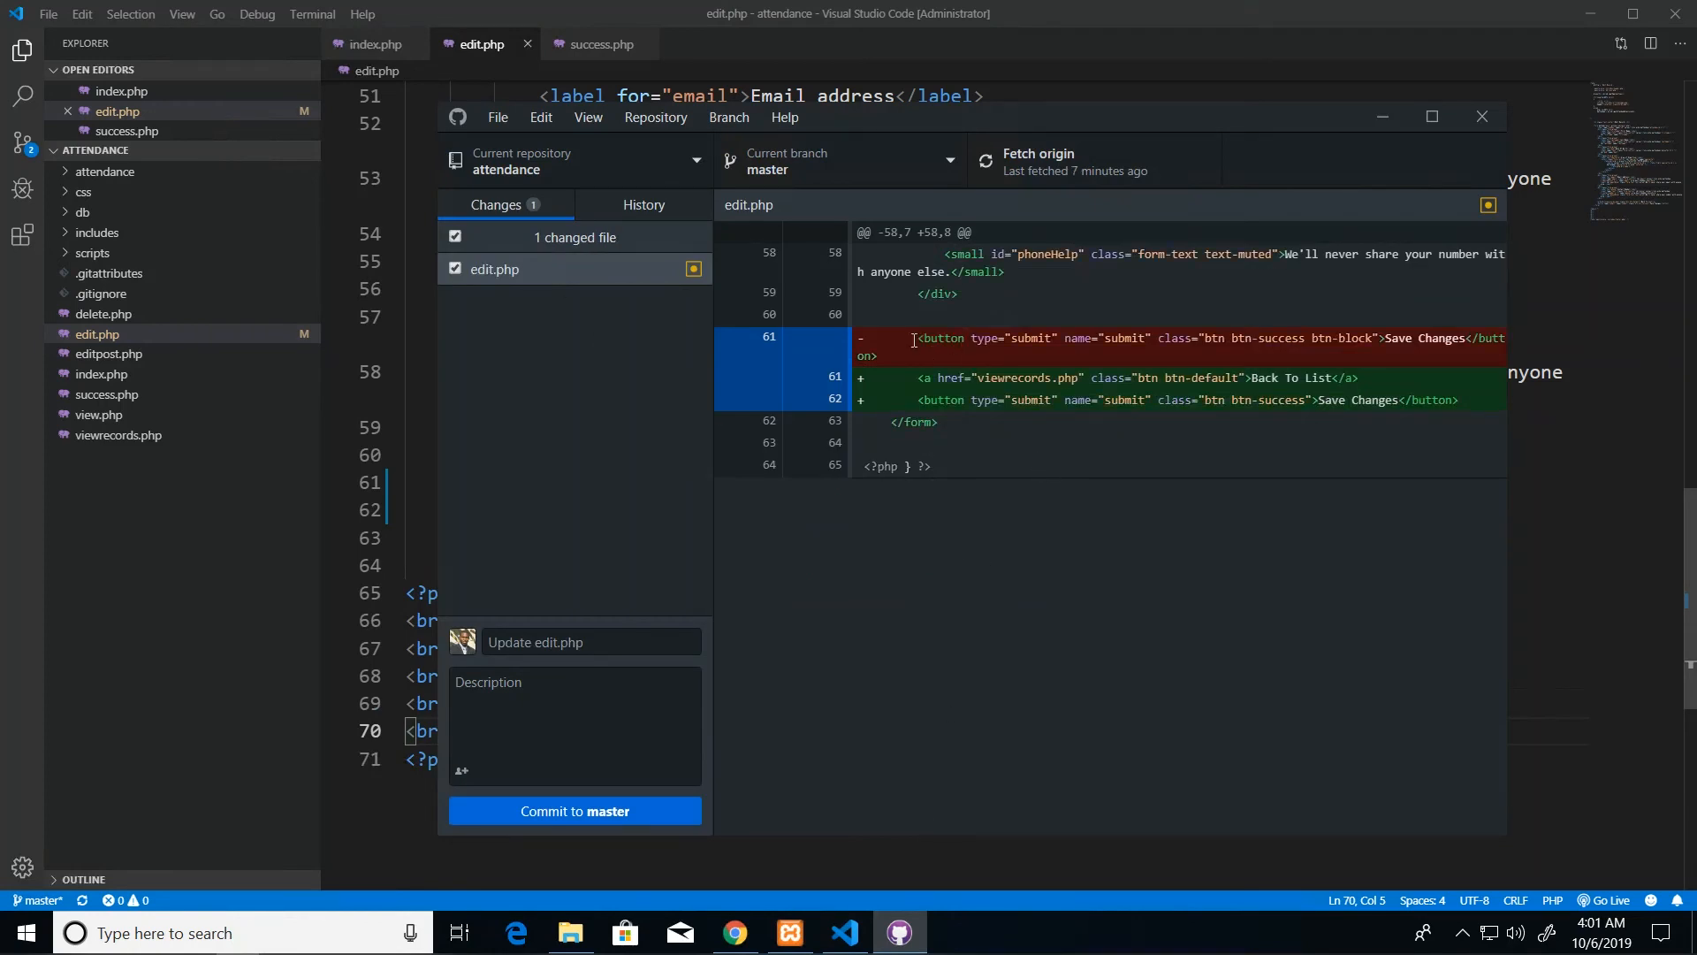
mouse_move(725, 580)
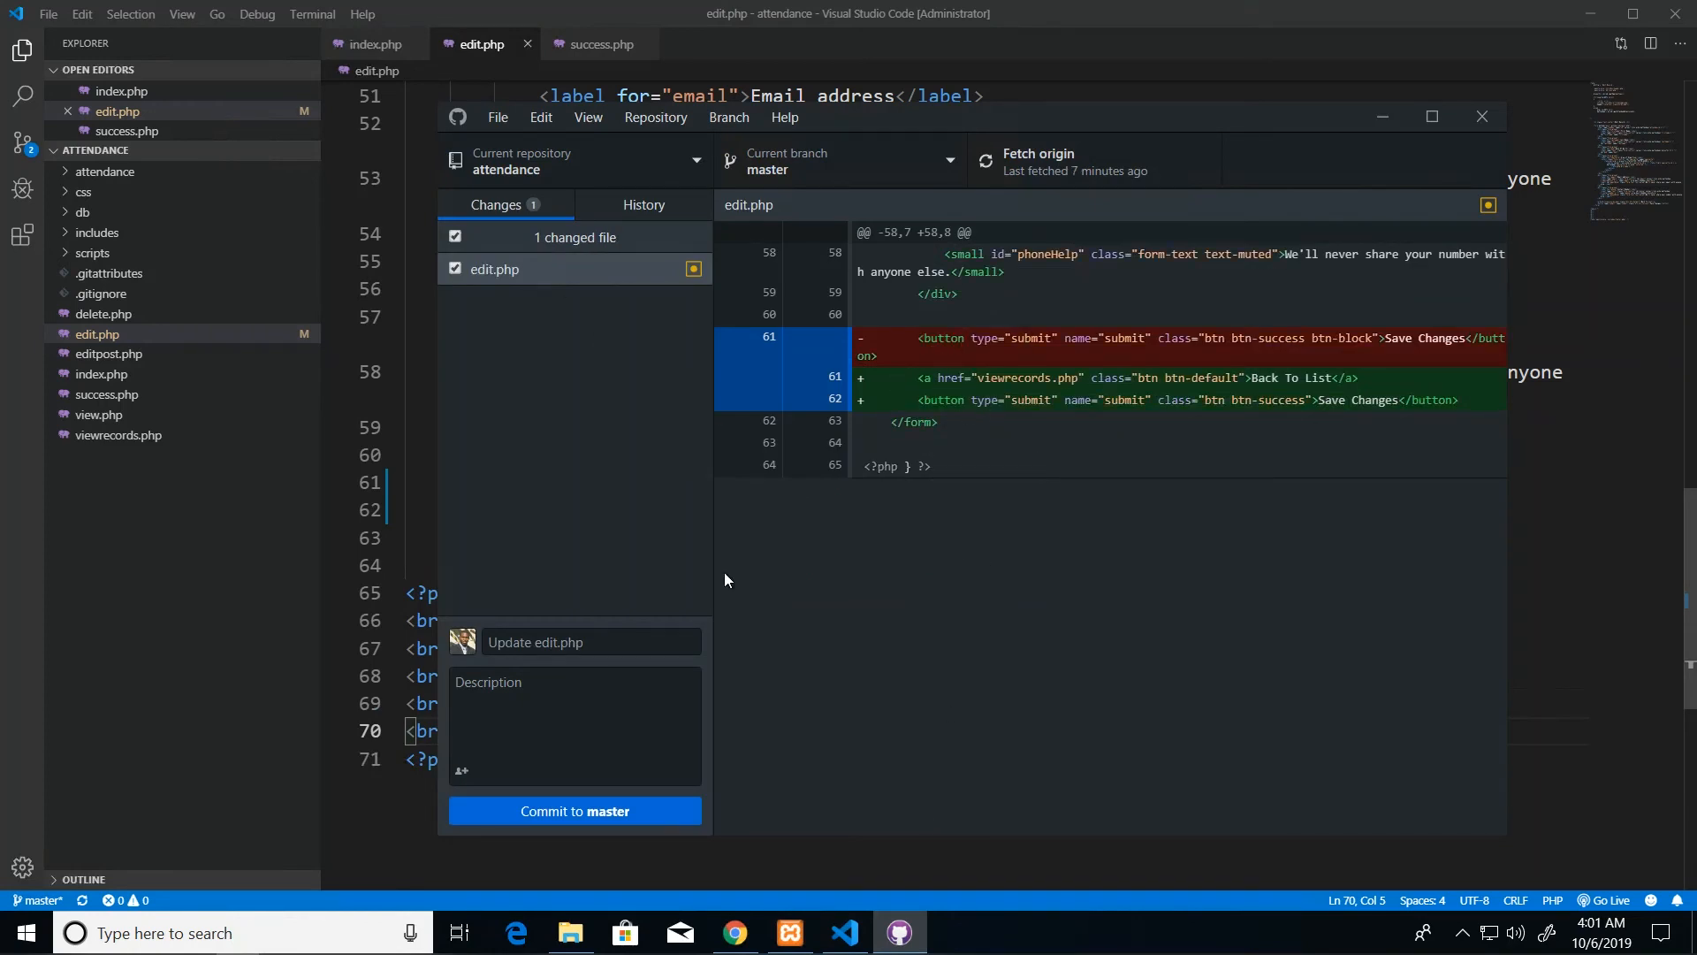
left_click(574, 810)
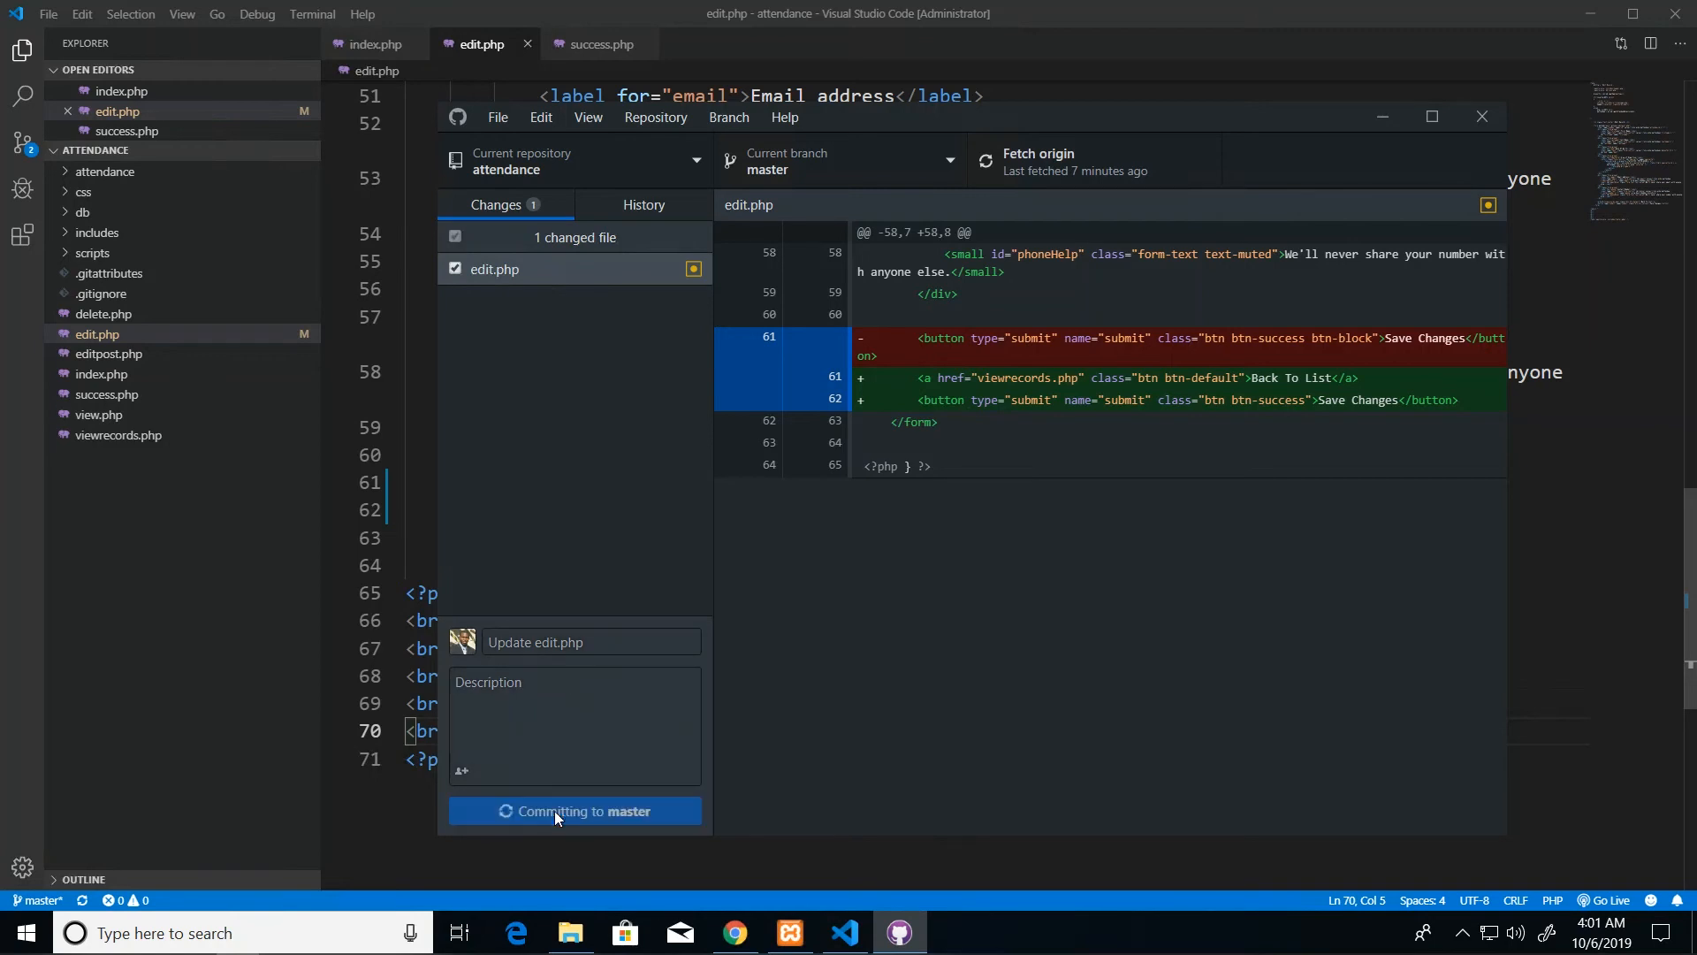
left_click(575, 810)
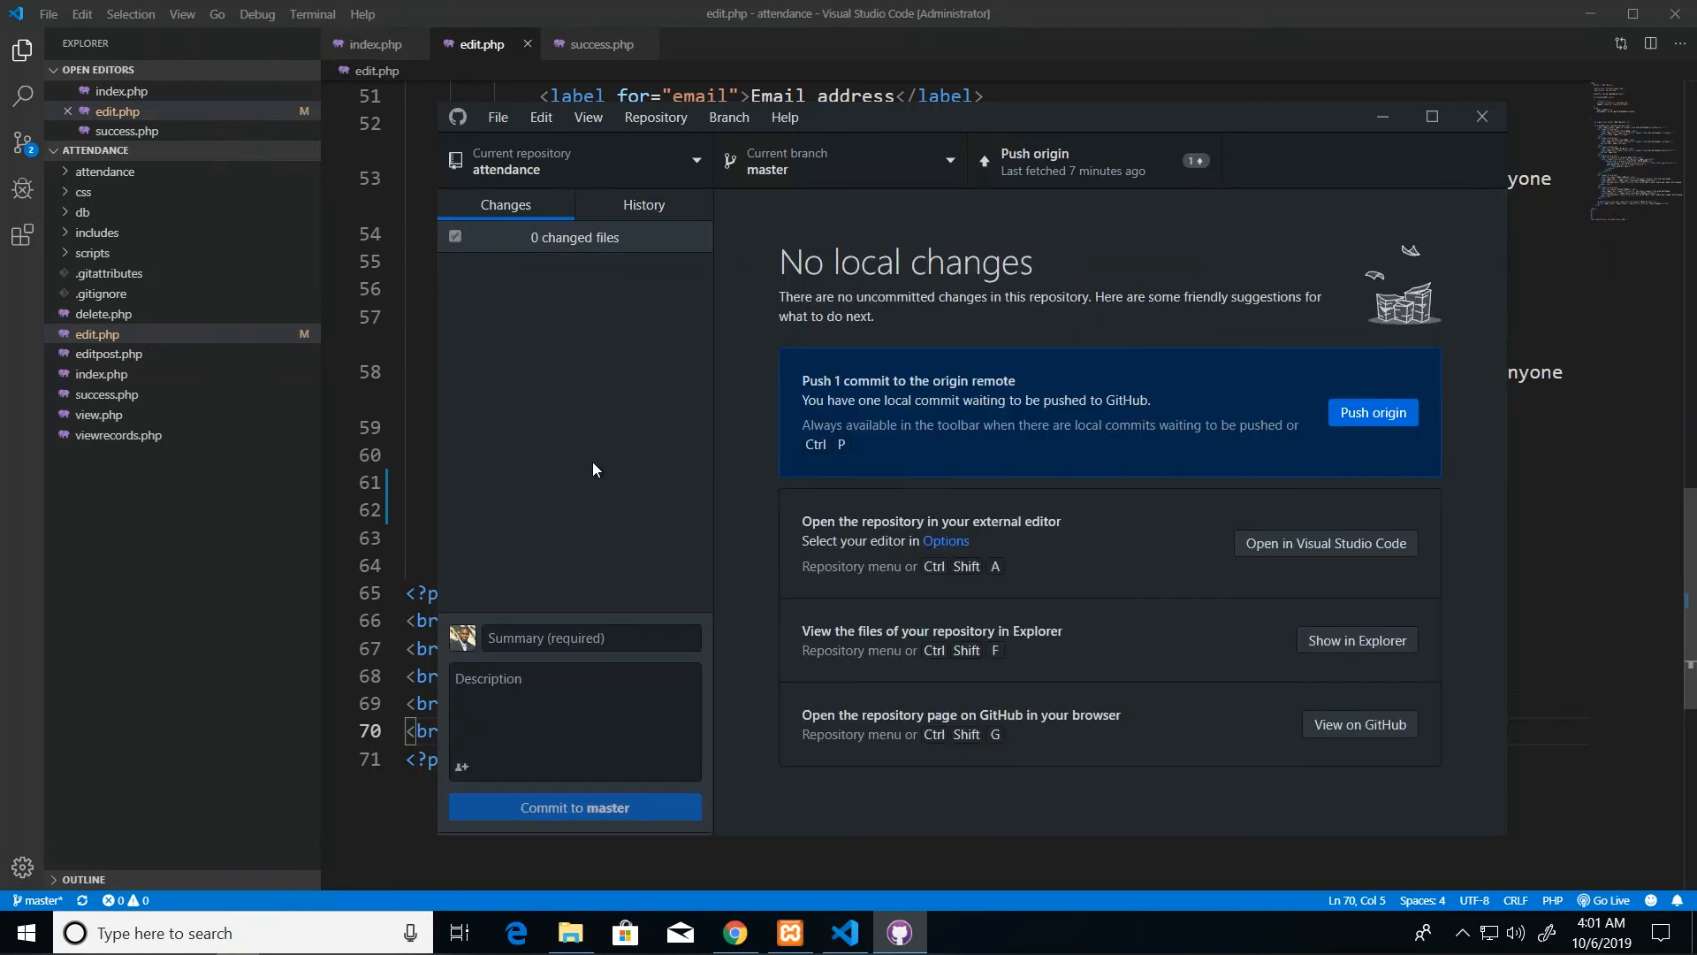
left_click(575, 807)
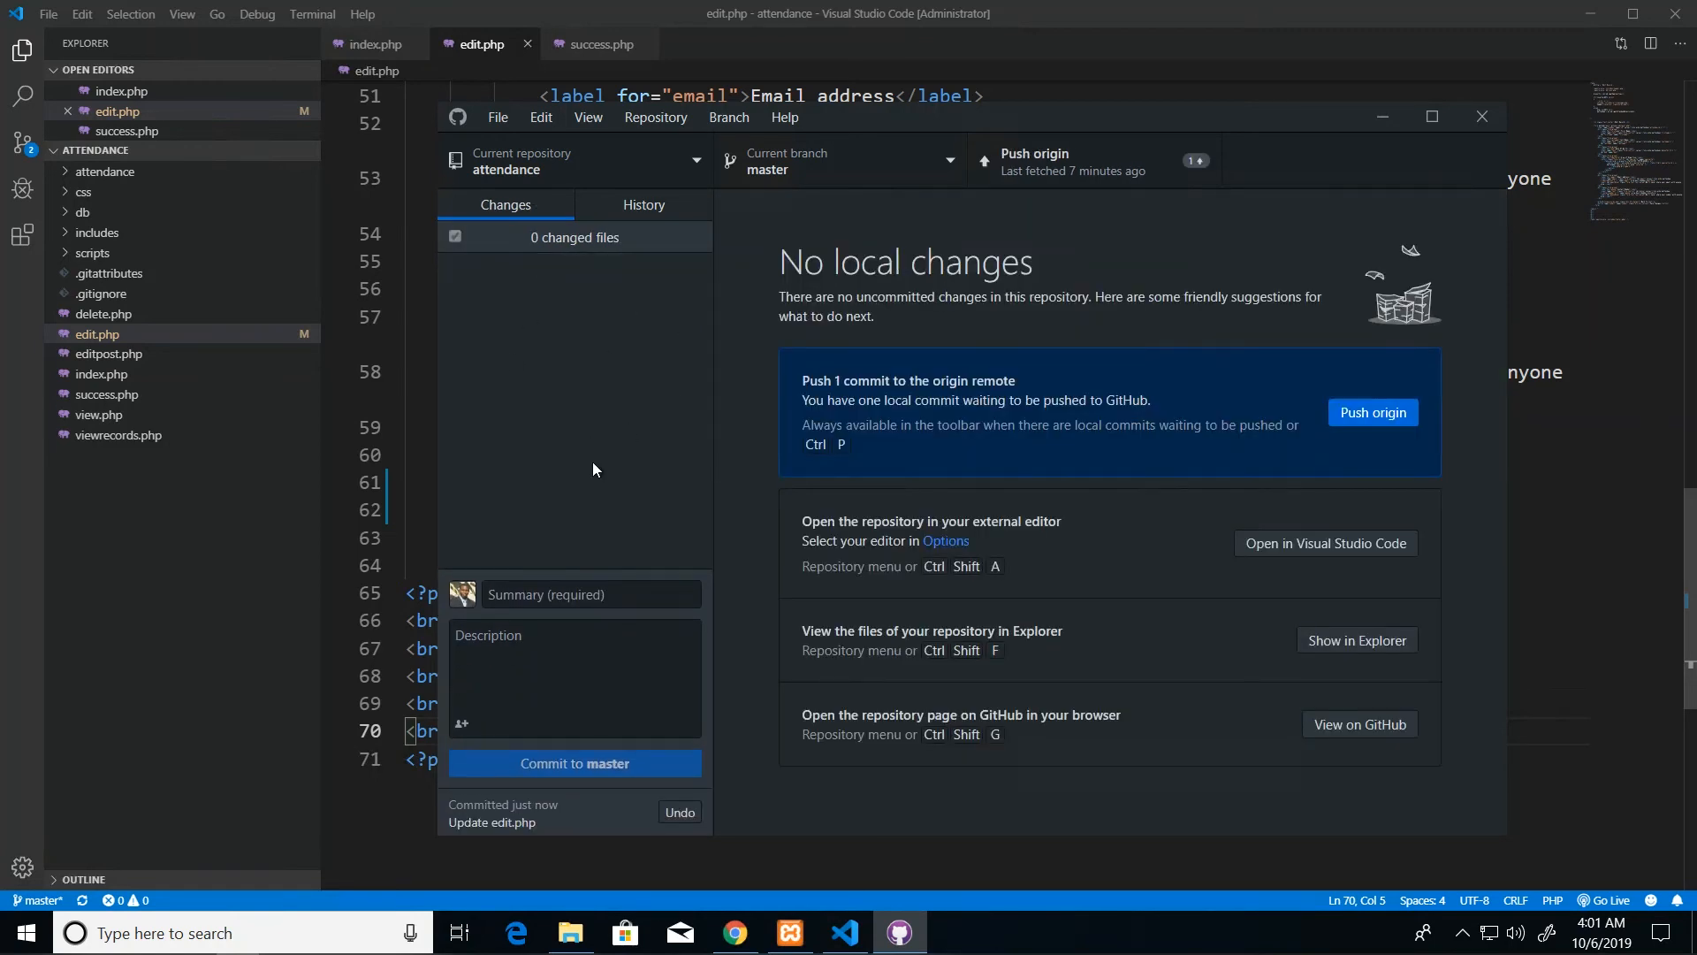
mouse_move(1416, 410)
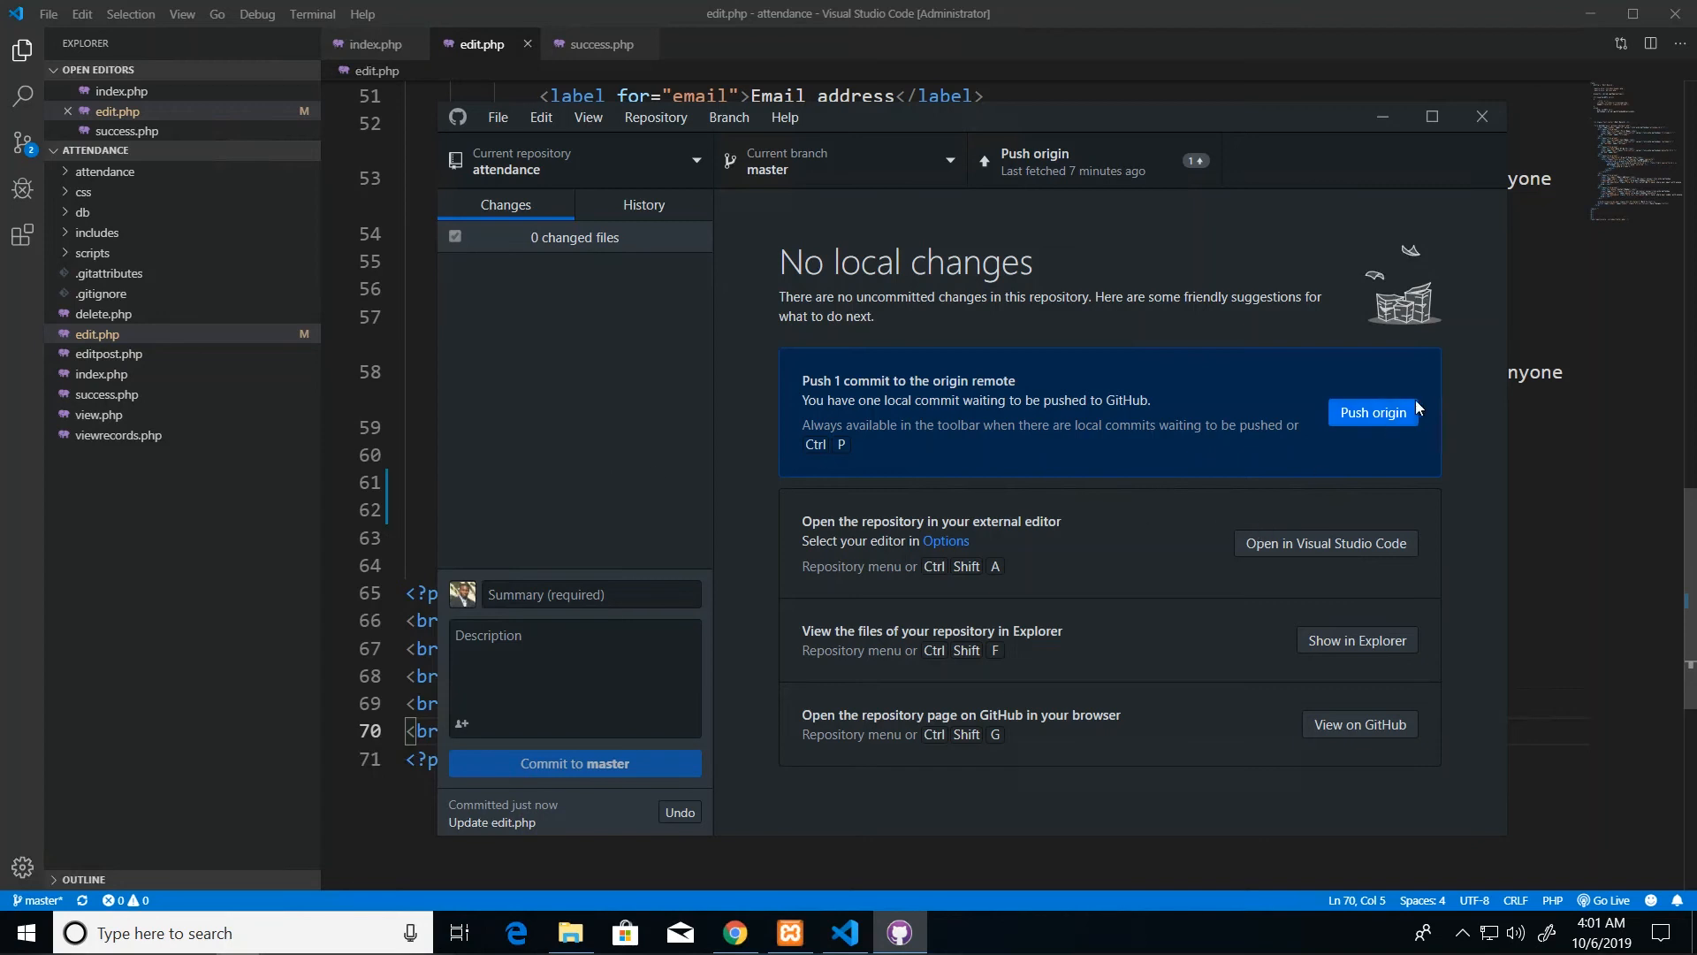
Push the new commit to origin on GitHub
left_click(1371, 413)
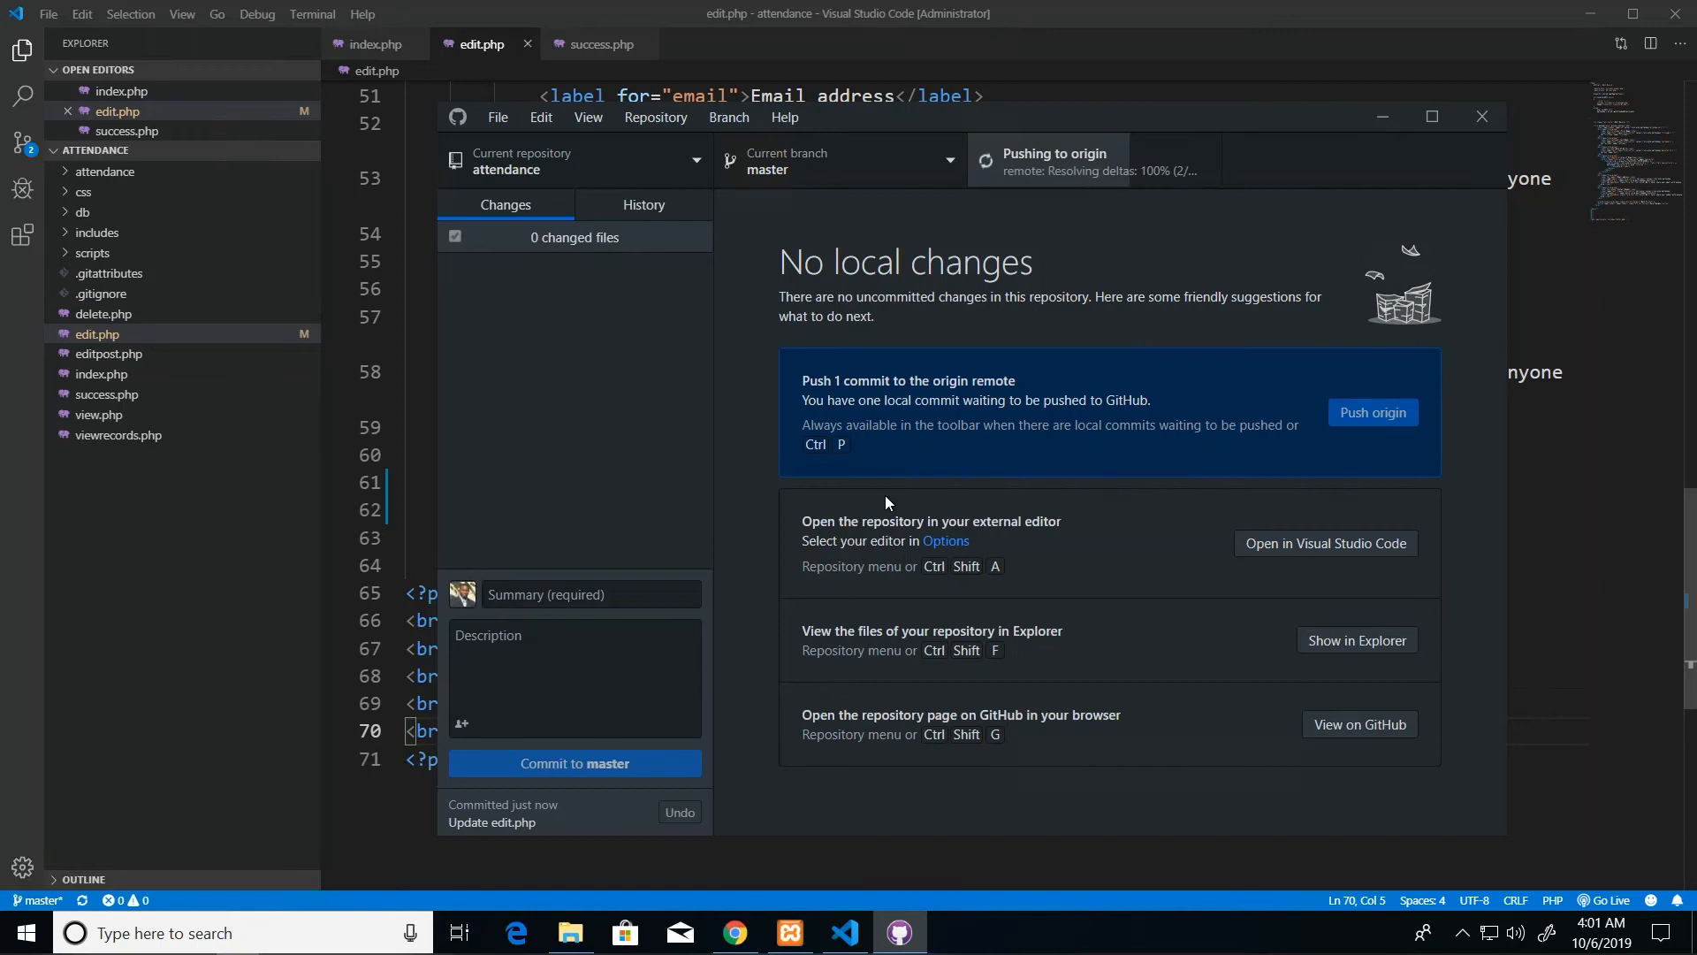
left_click(1370, 412)
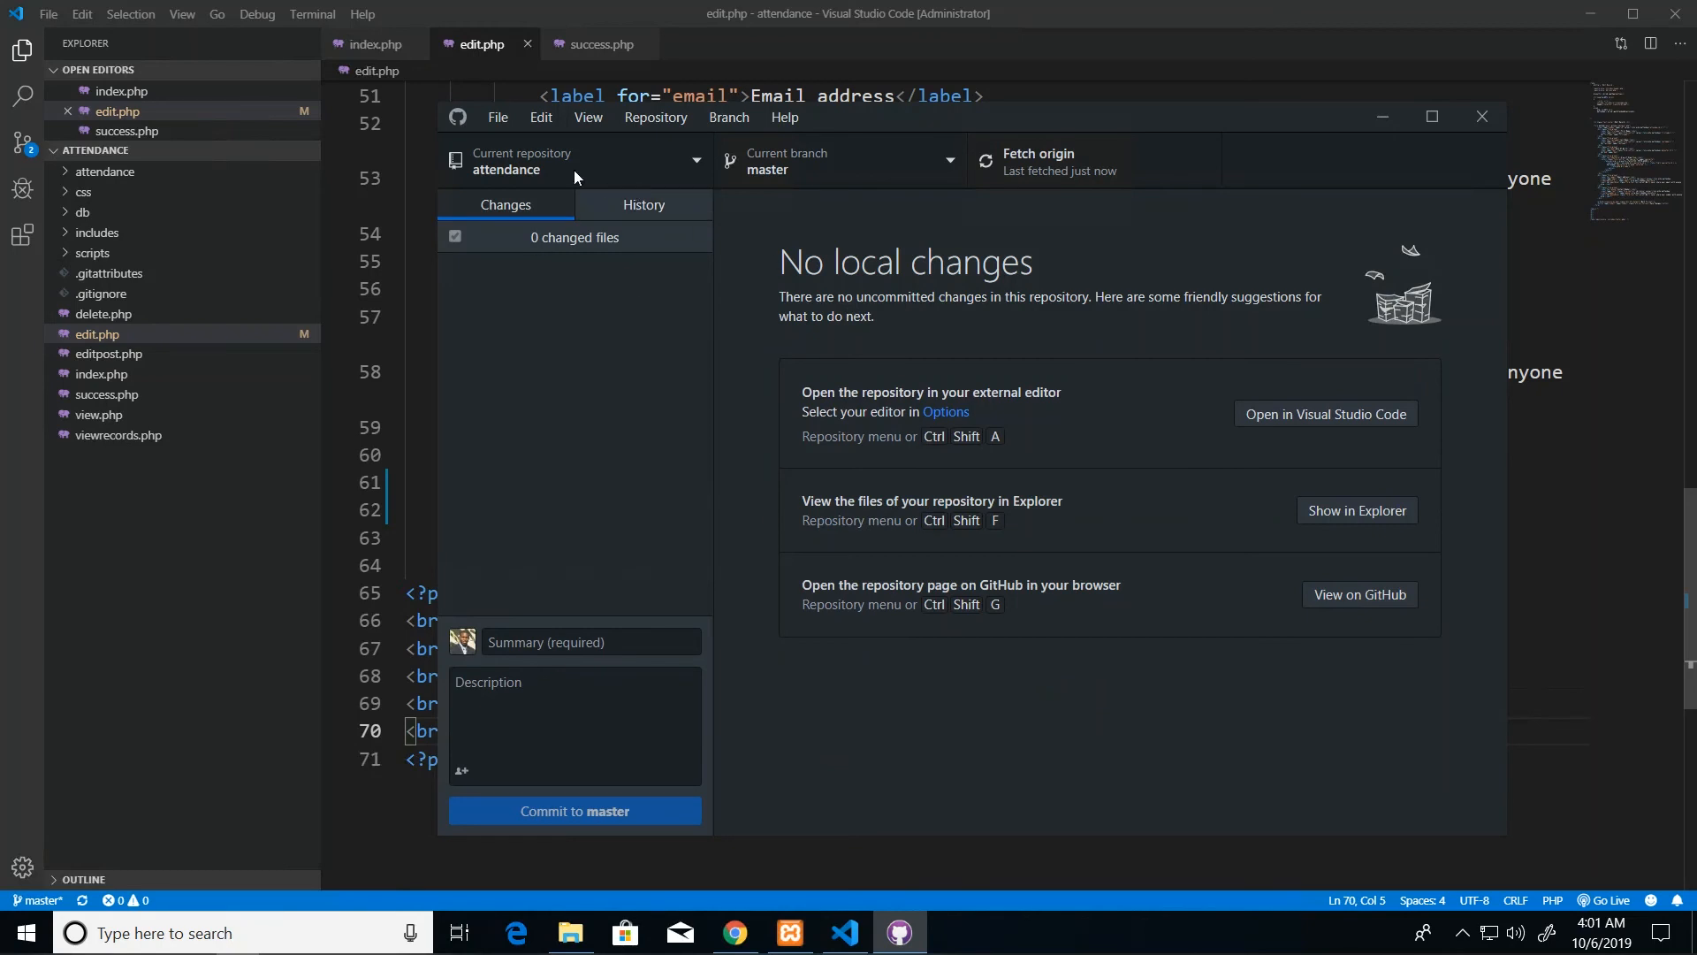
mouse_move(560, 175)
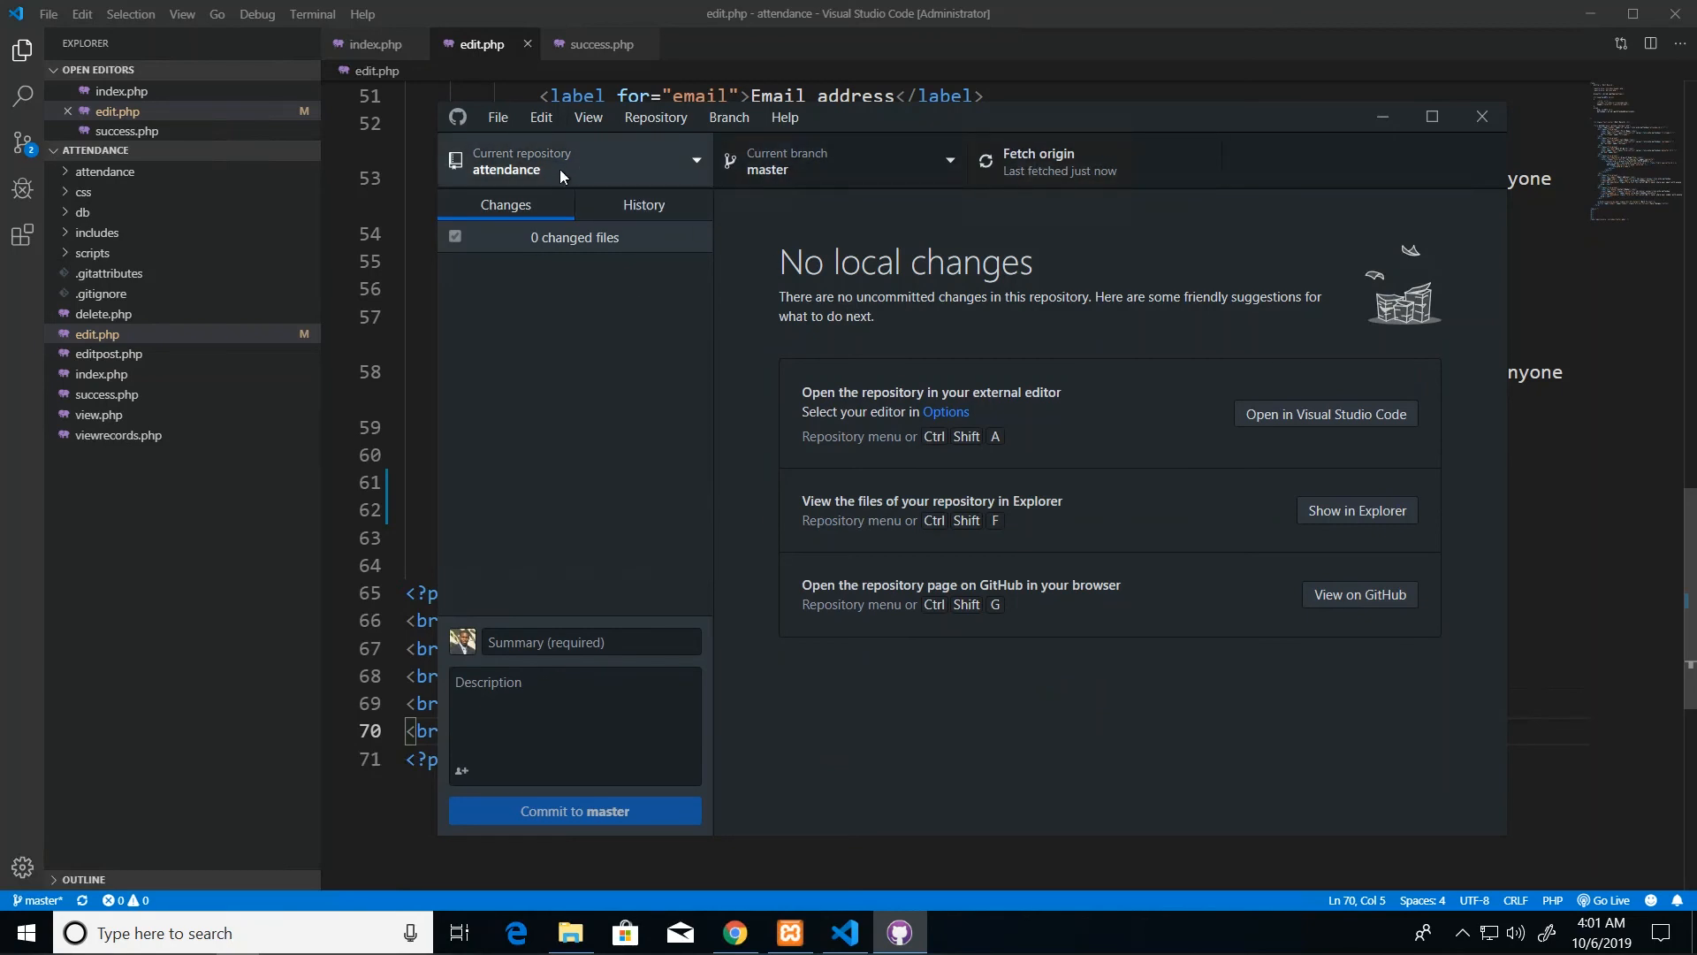
mouse_move(843, 553)
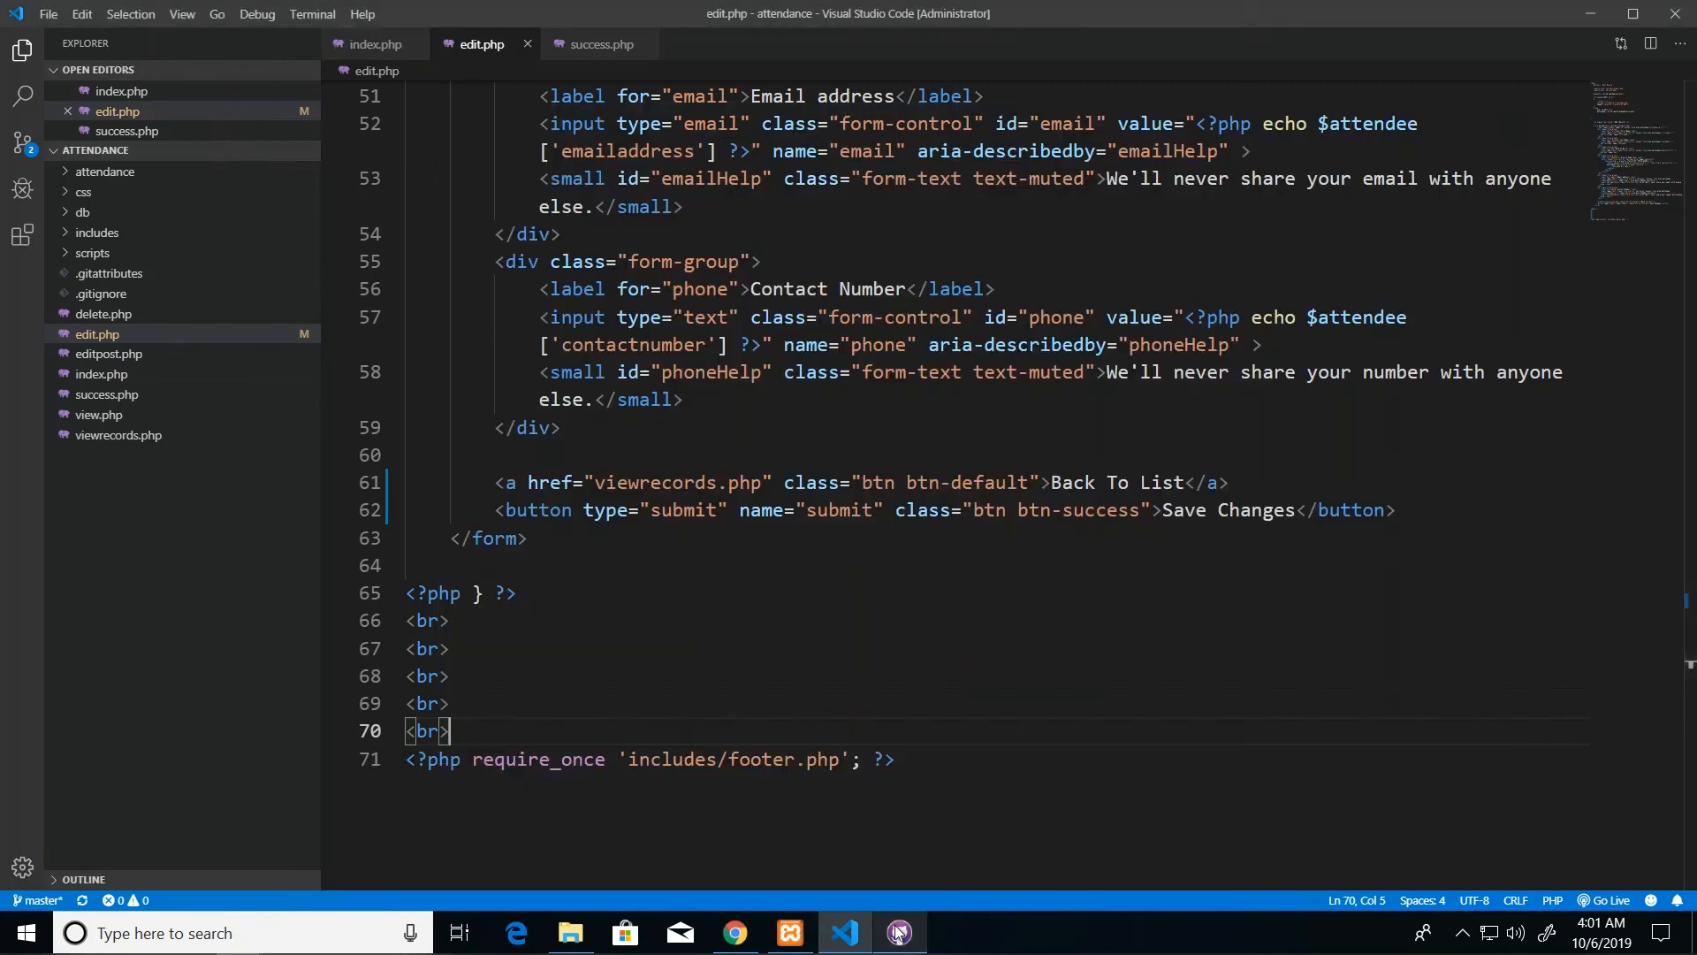
left_click(898, 932)
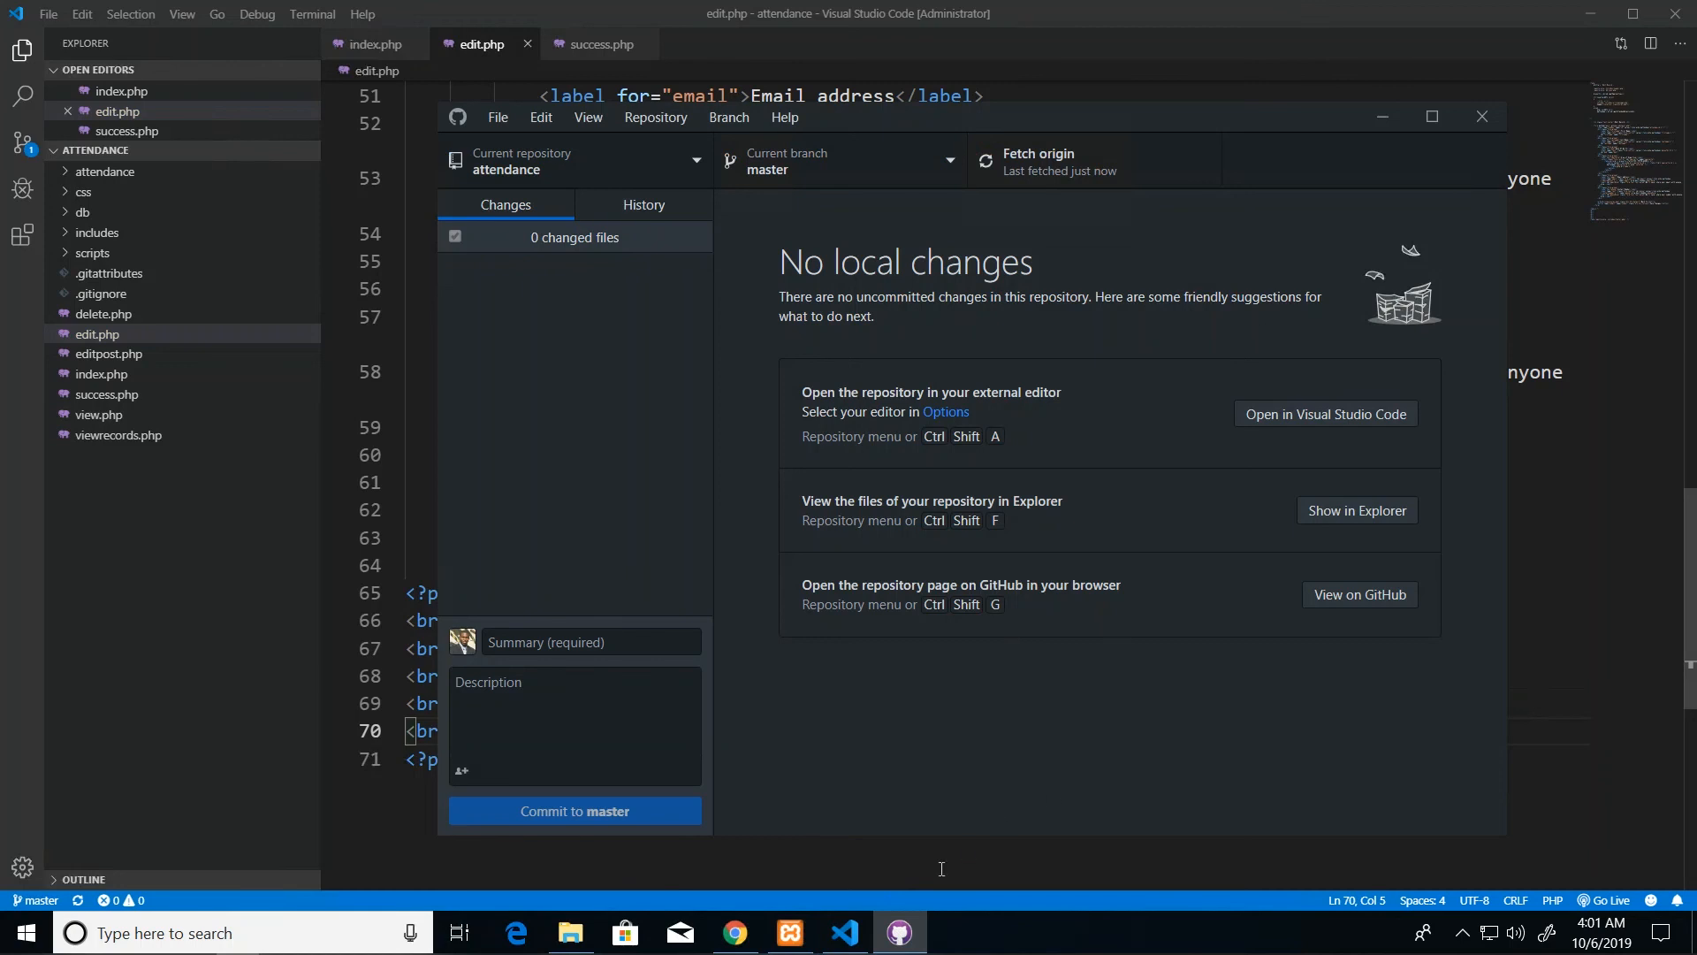
Check the attendance repository on GitHub lists edit.php with the 'Update edit.php' commit
left_click(735, 932)
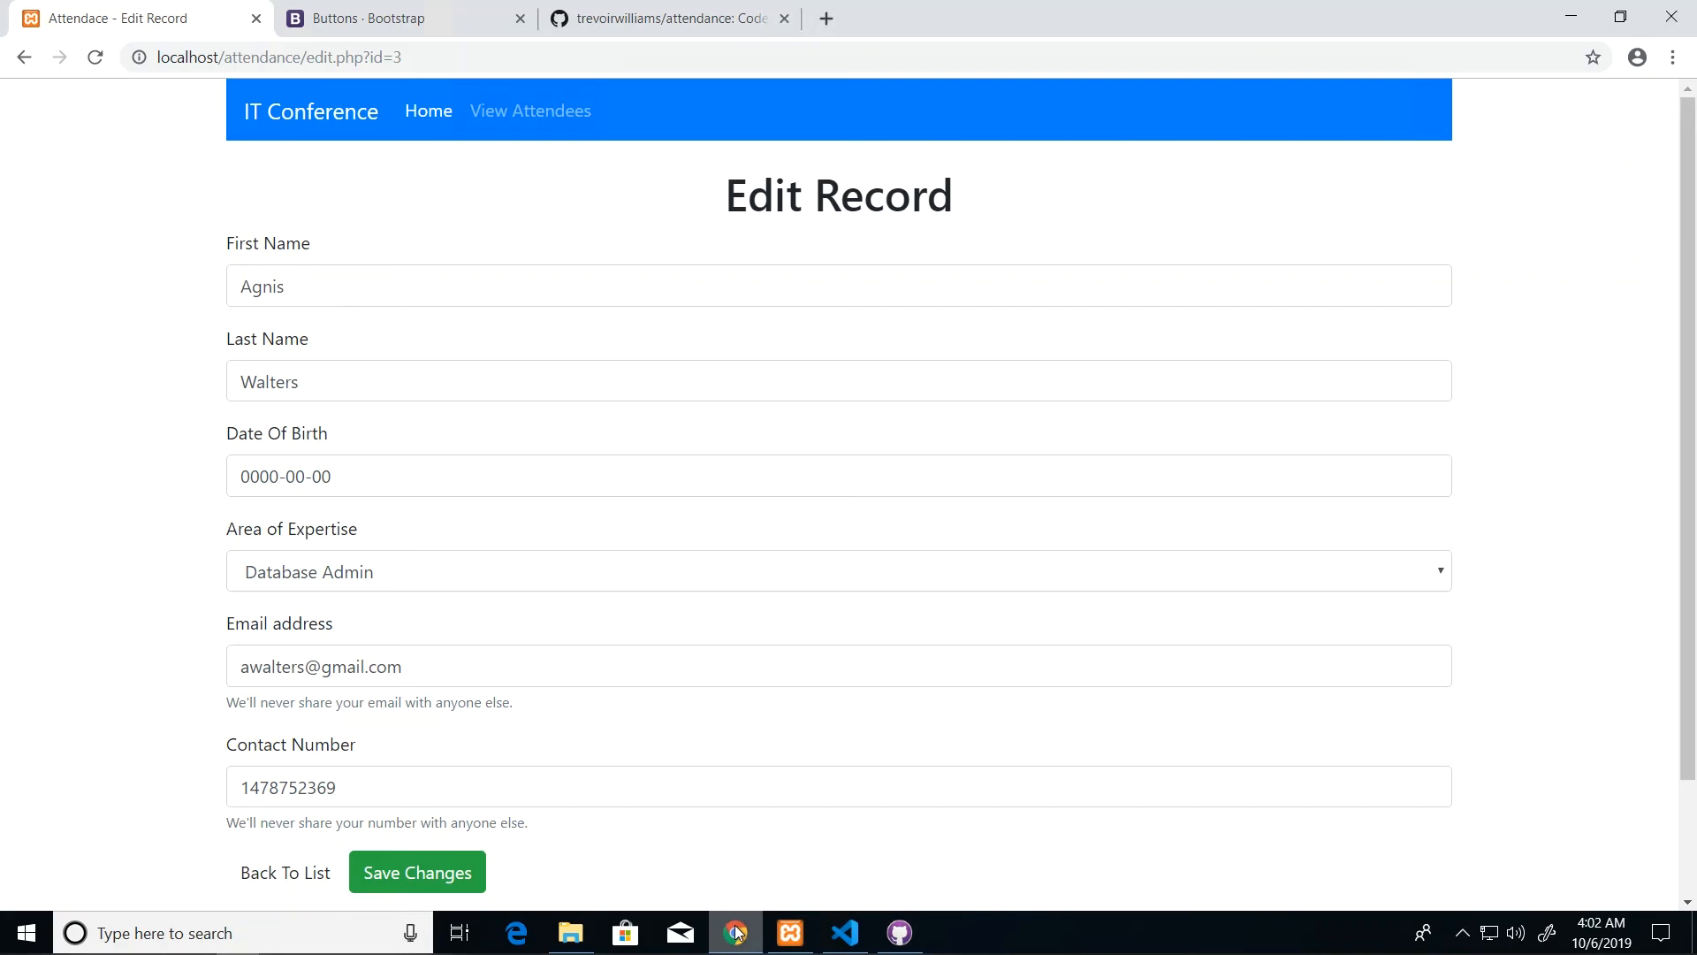
left_click(669, 18)
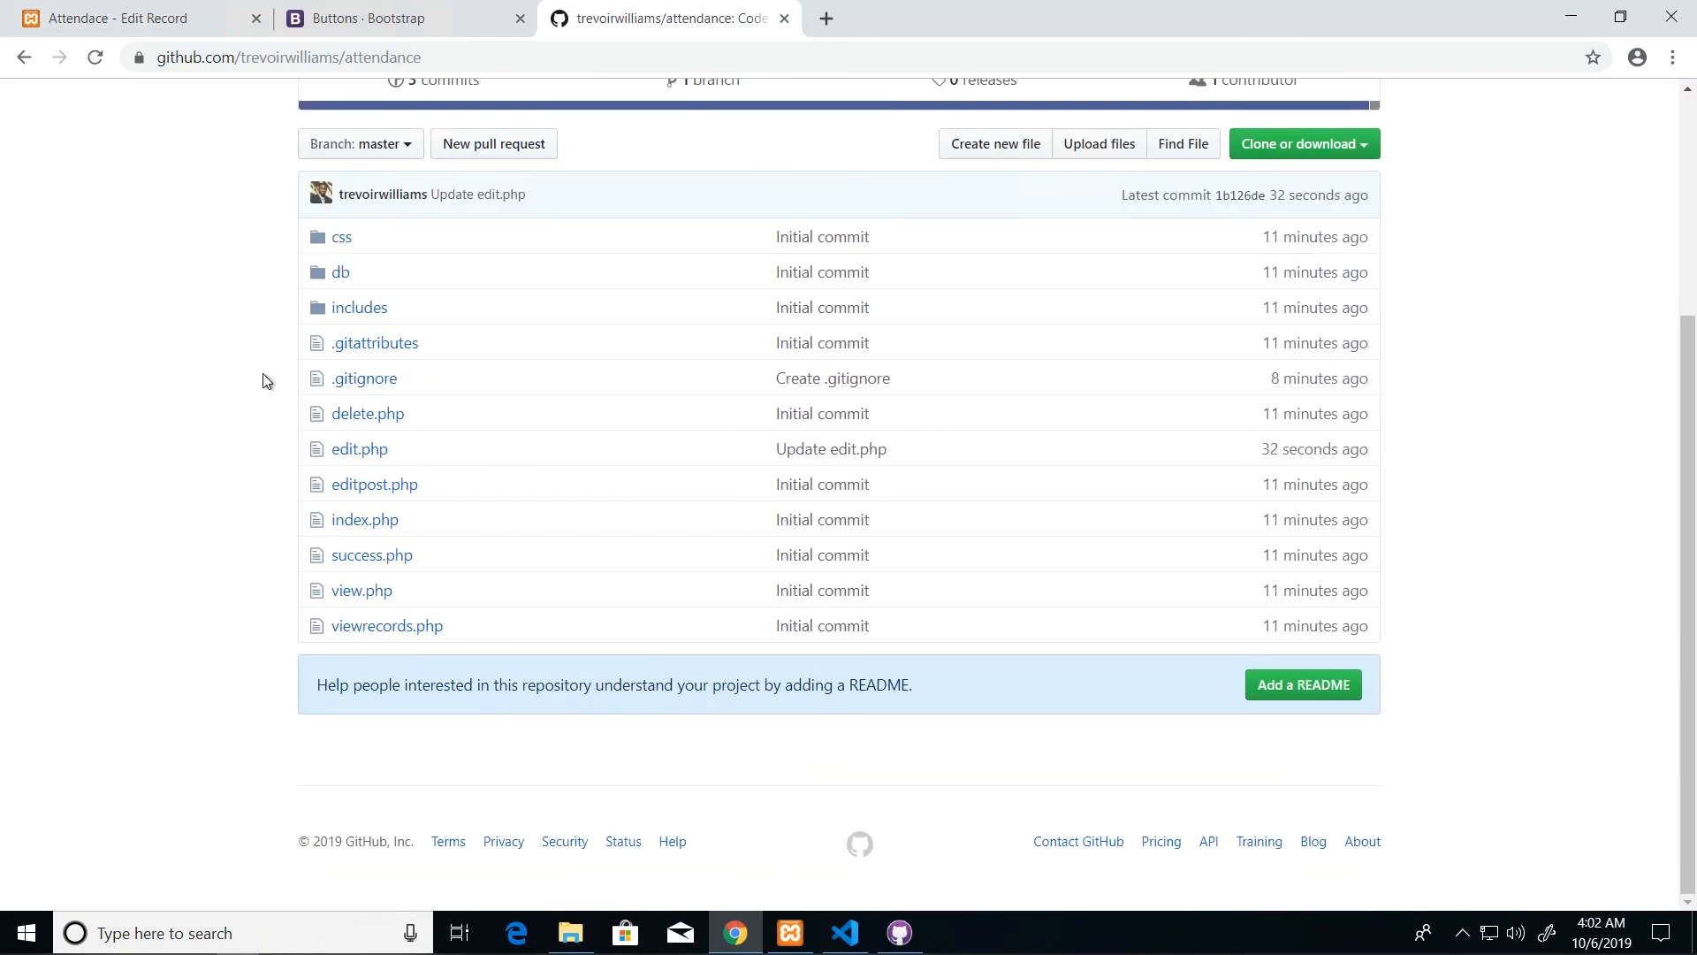
mouse_move(831, 448)
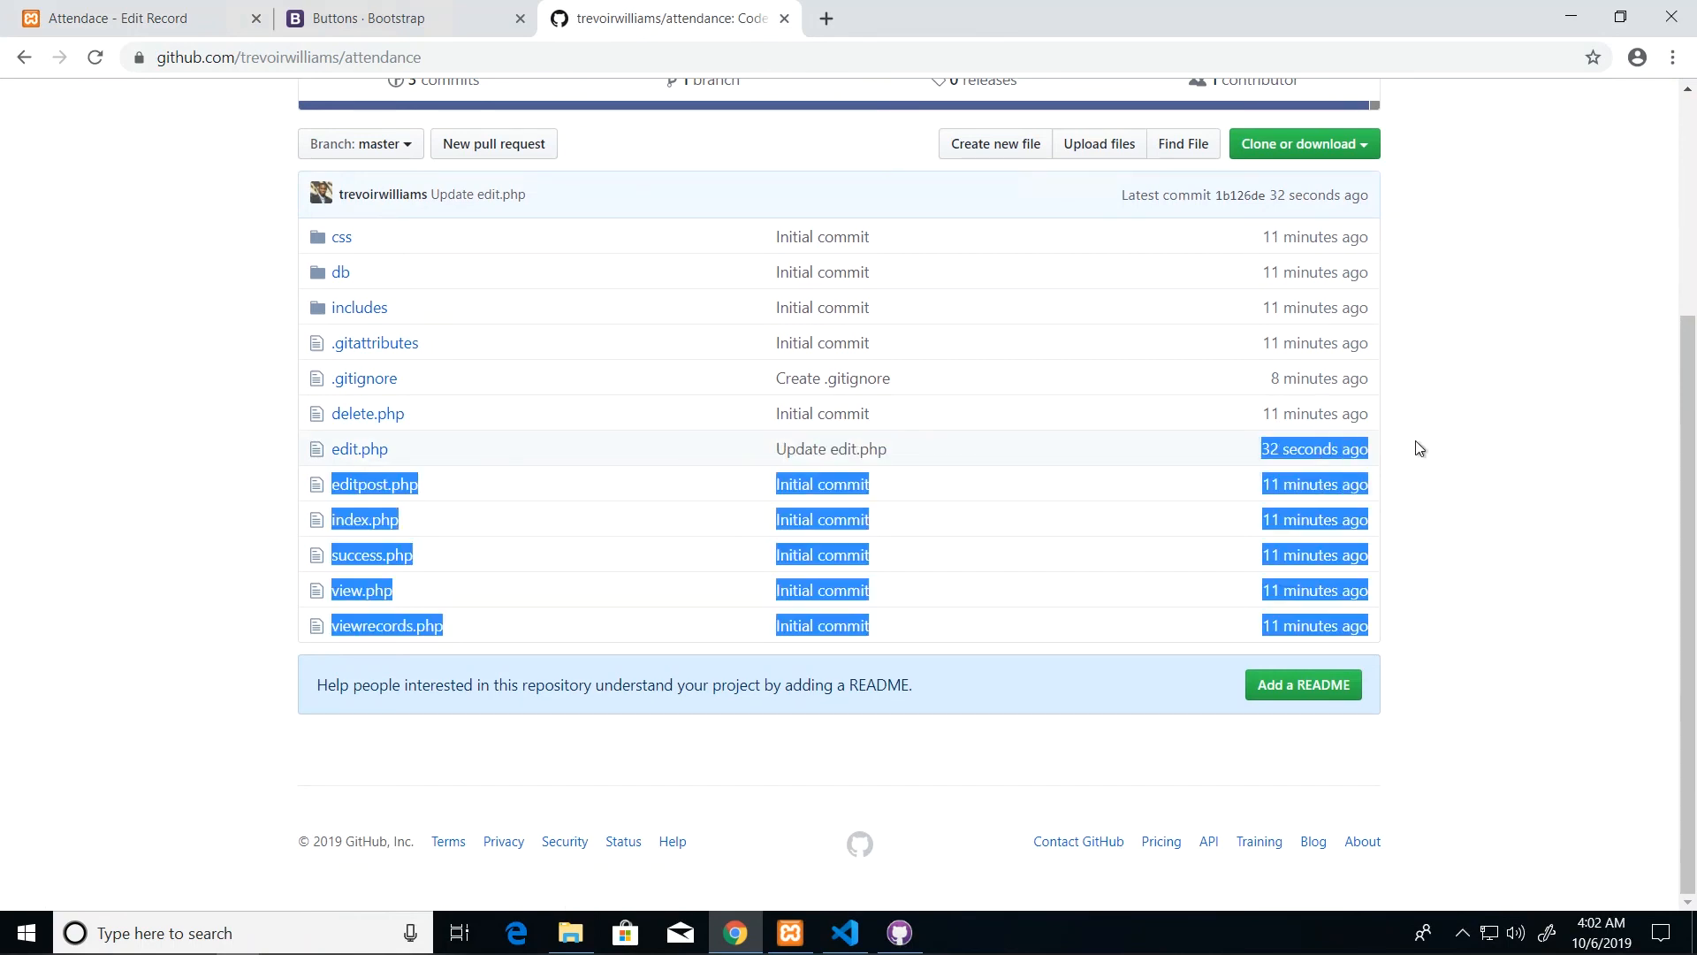
left_click(622, 502)
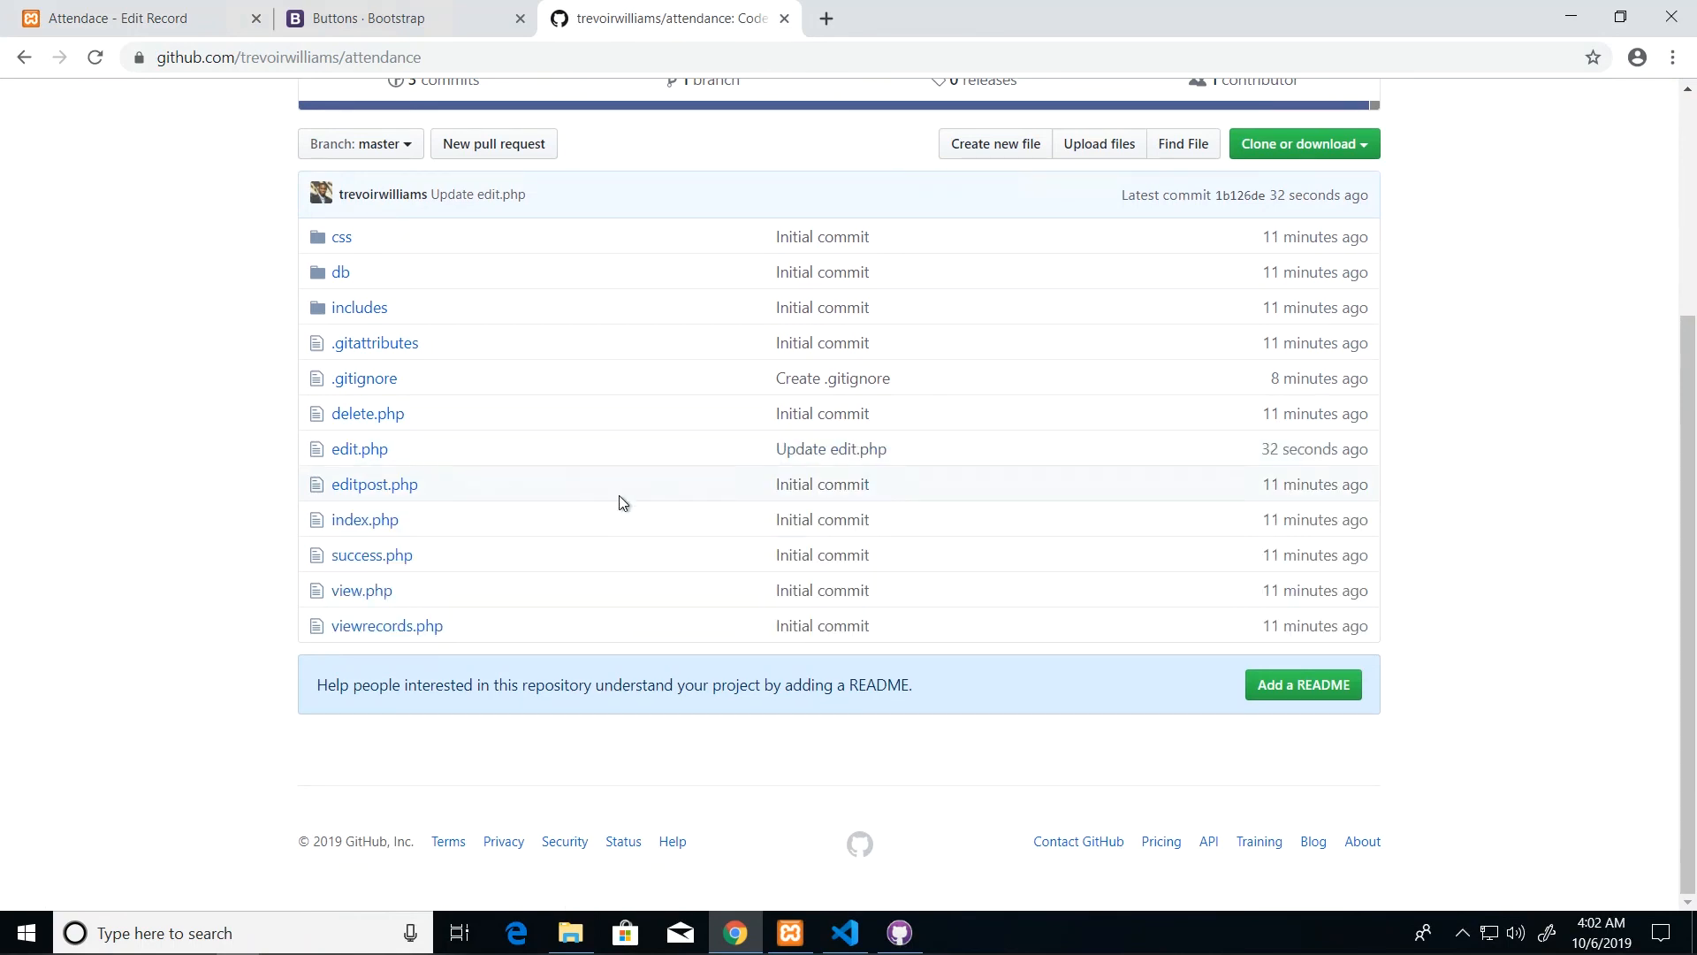
mouse_move(448, 257)
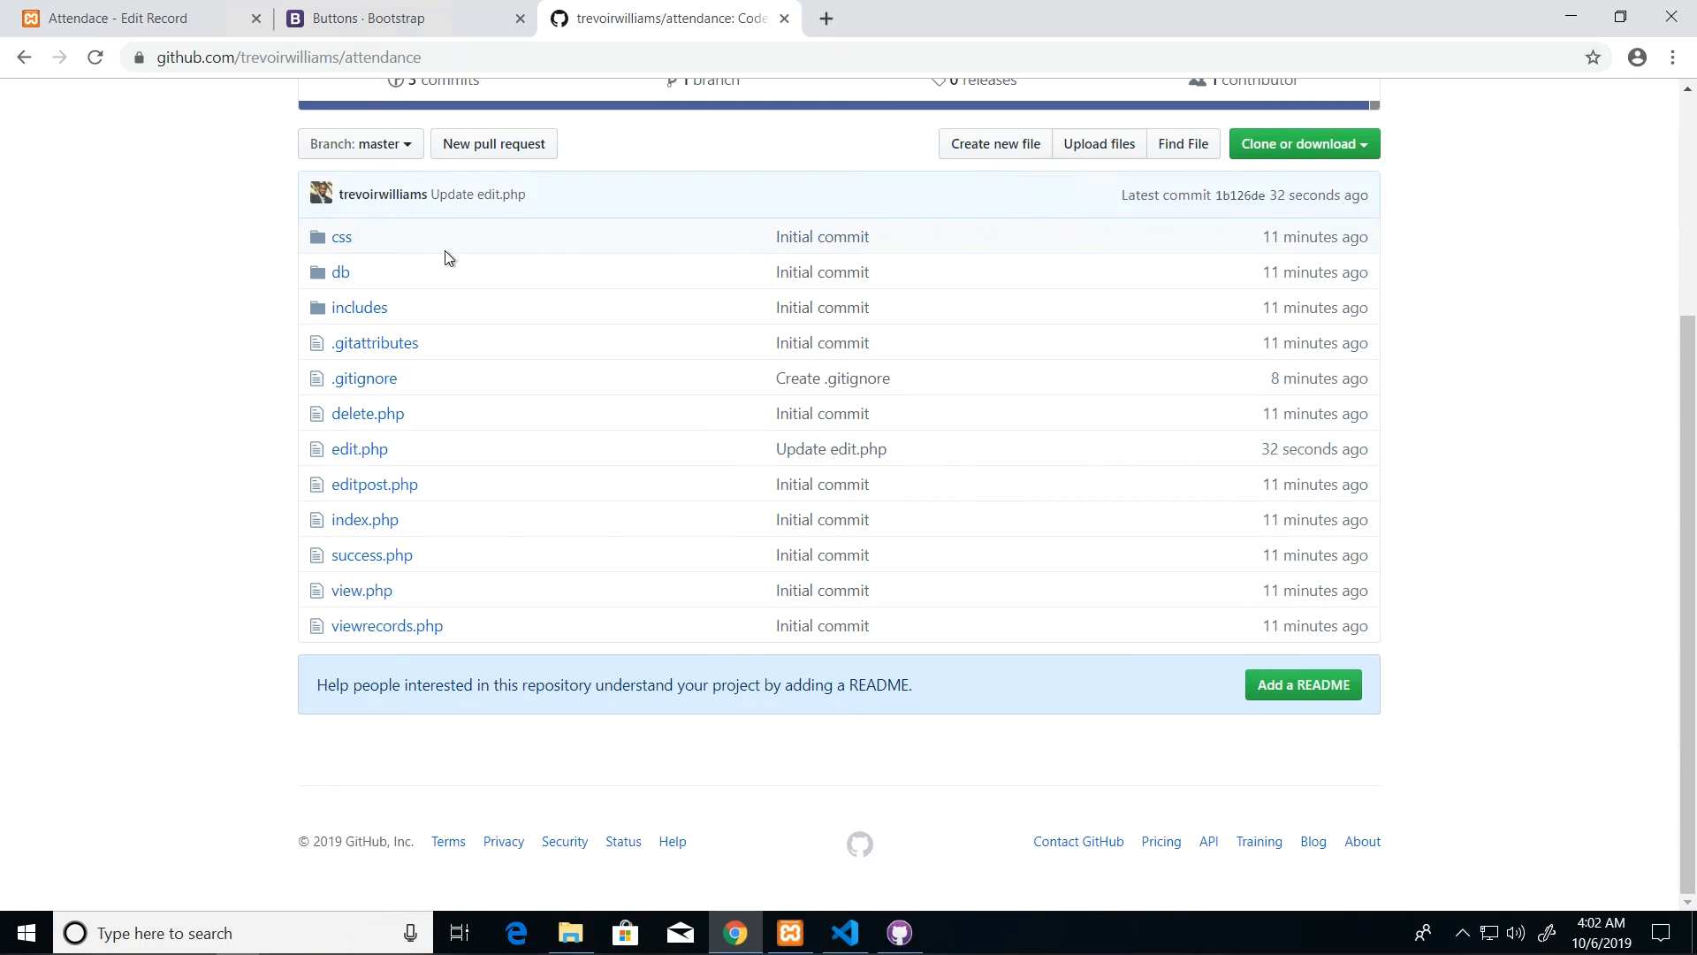
mouse_move(1007, 664)
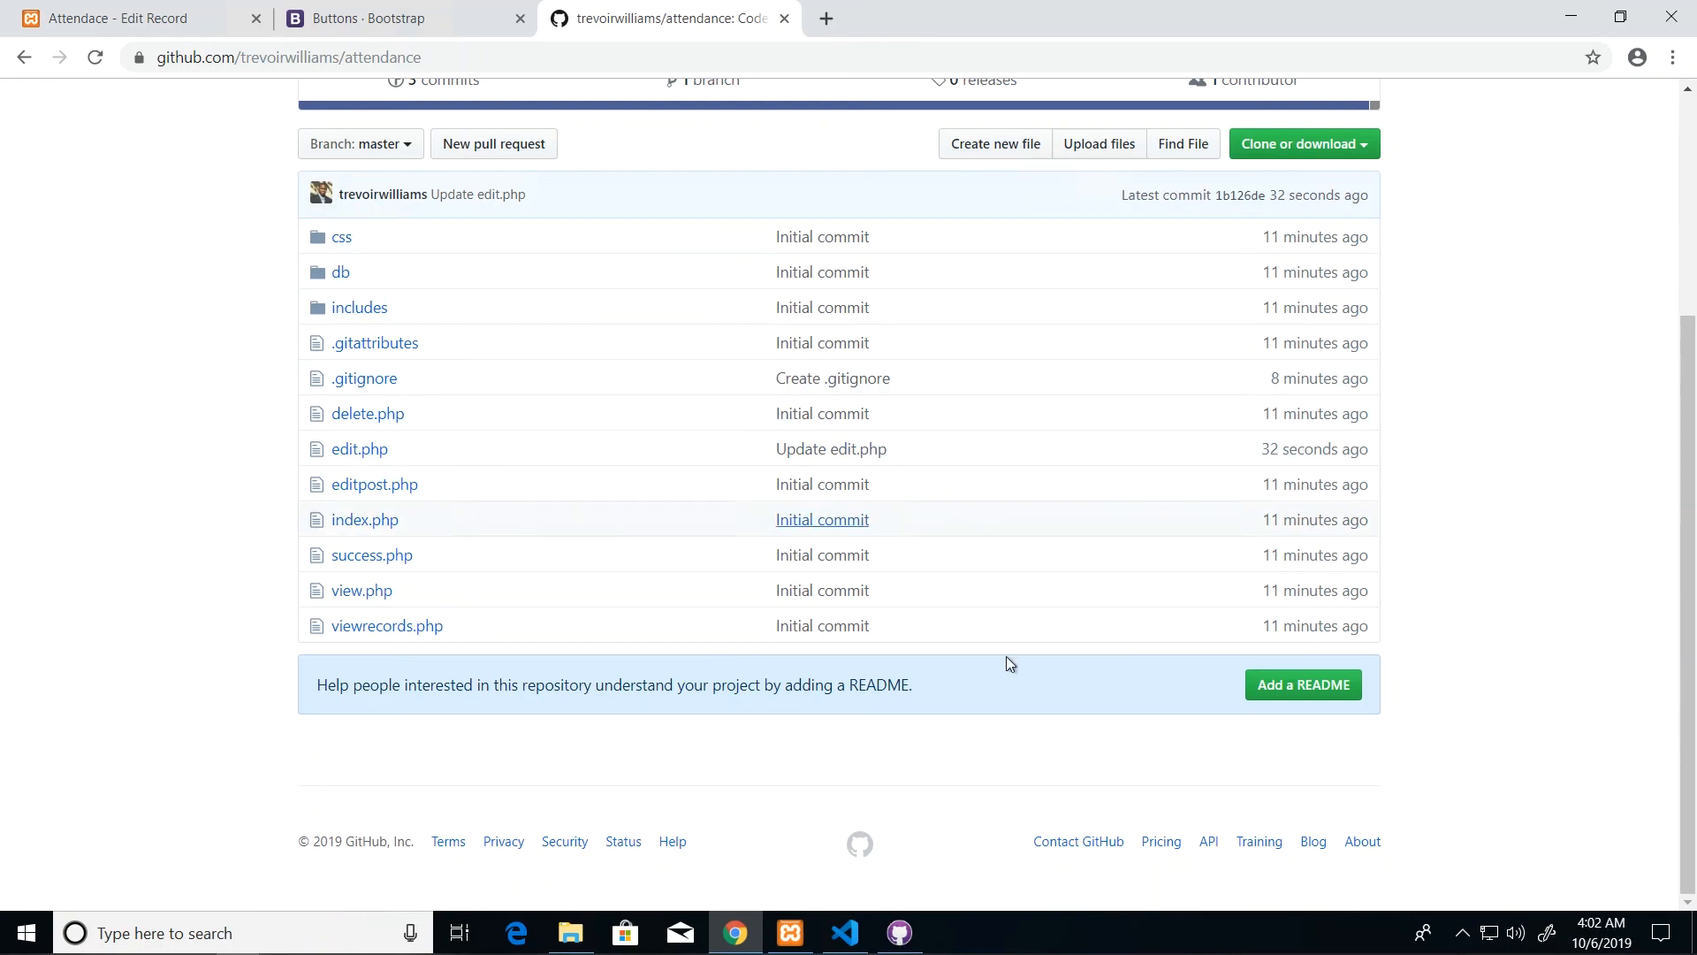